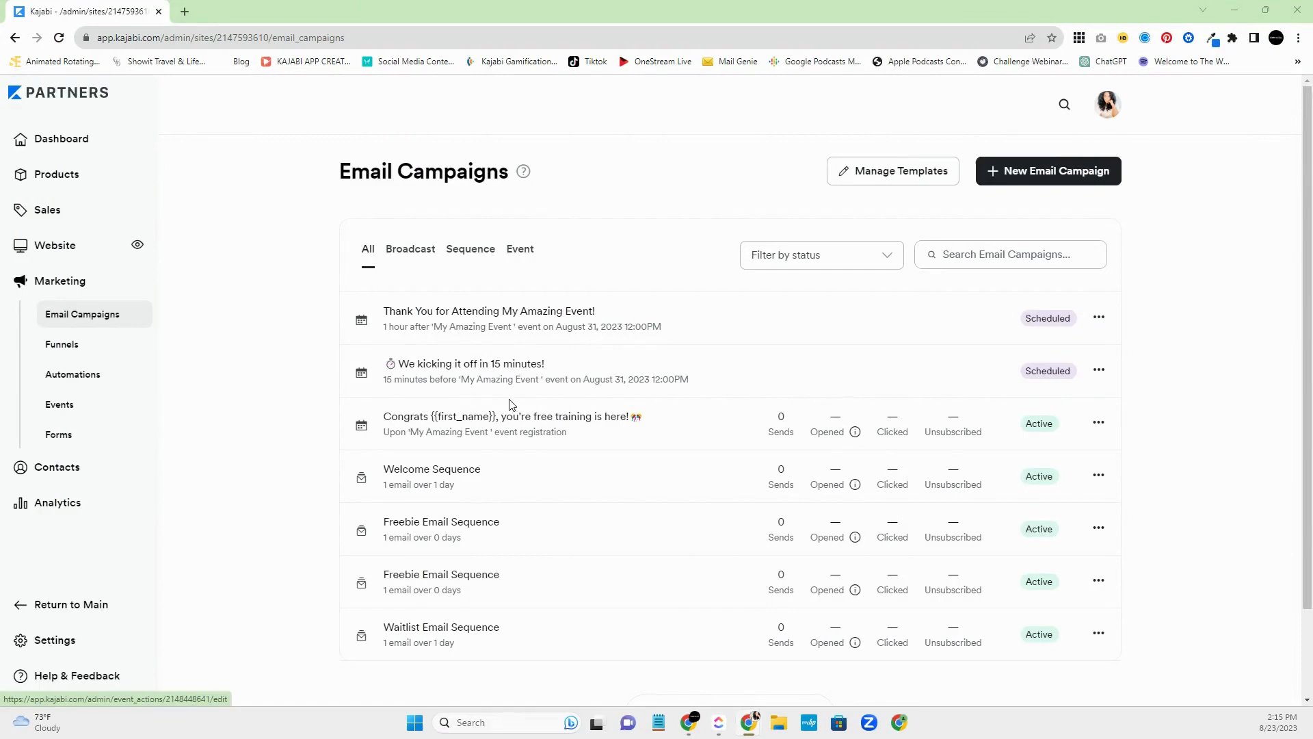
mouse_move(274, 342)
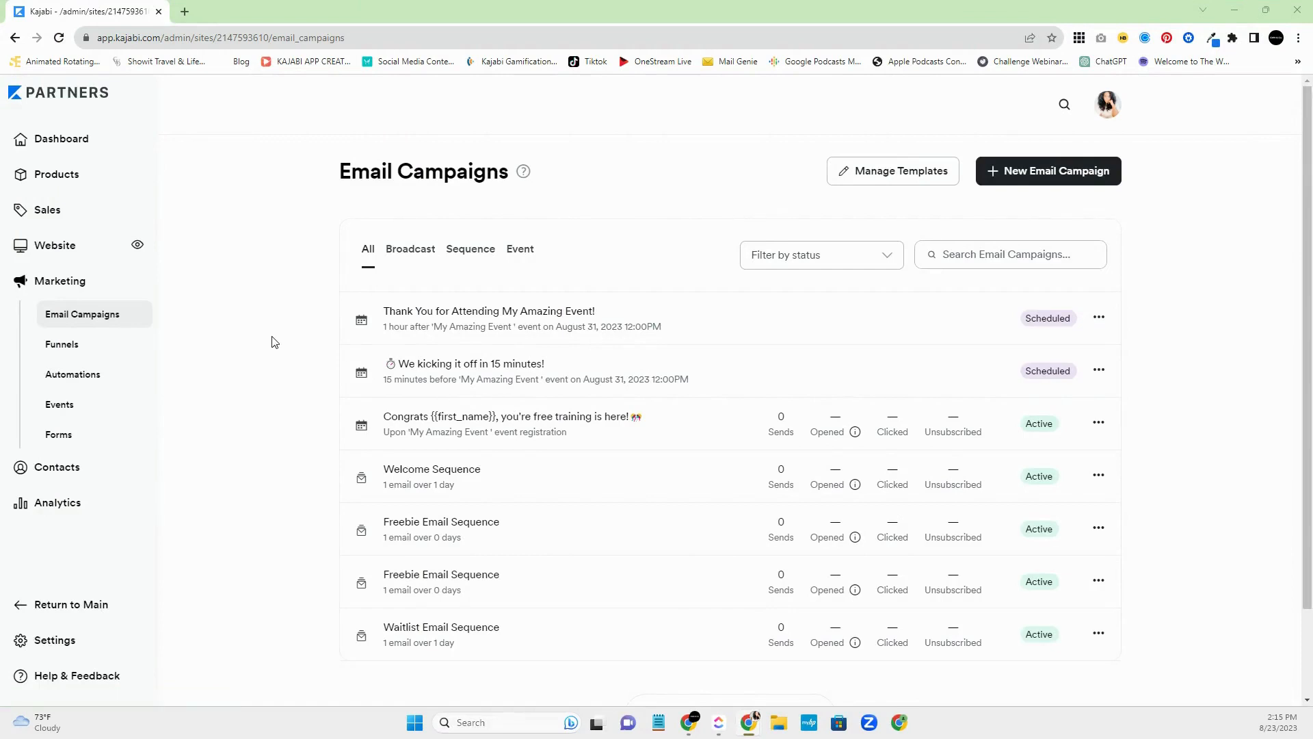
mouse_move(71, 164)
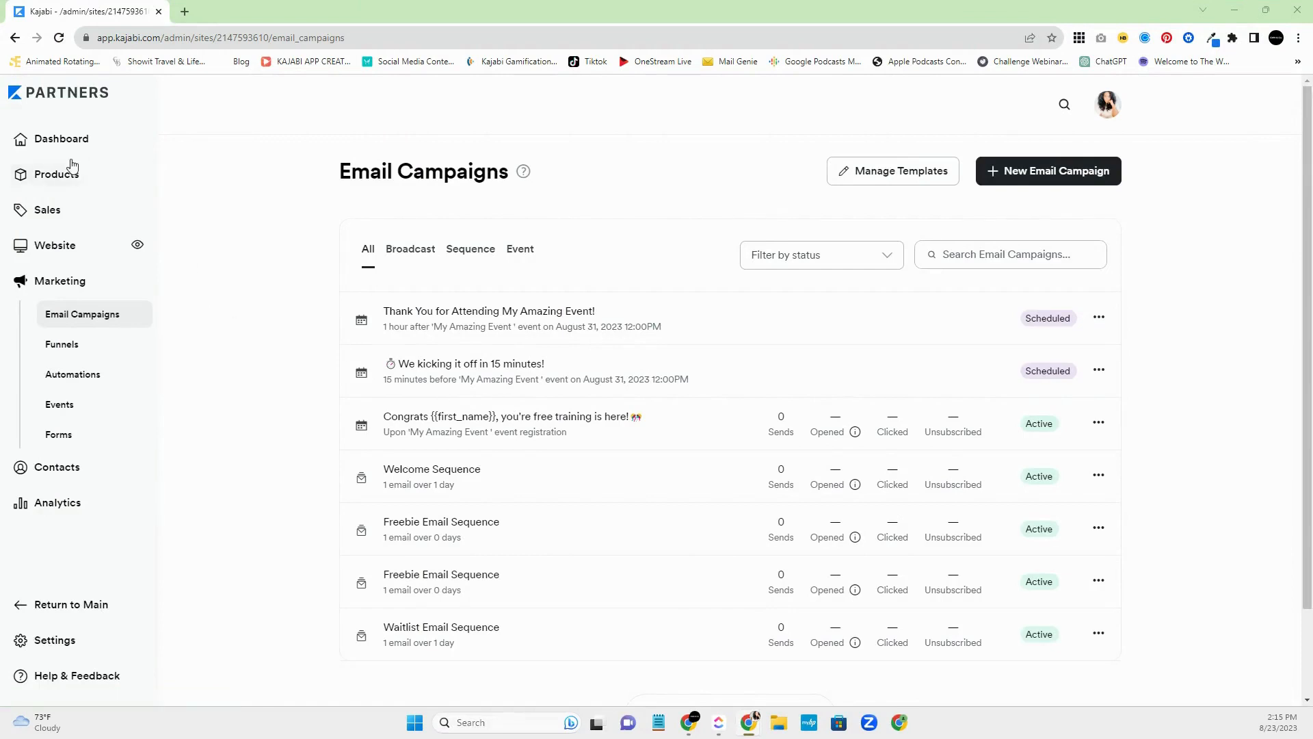
mouse_move(82, 318)
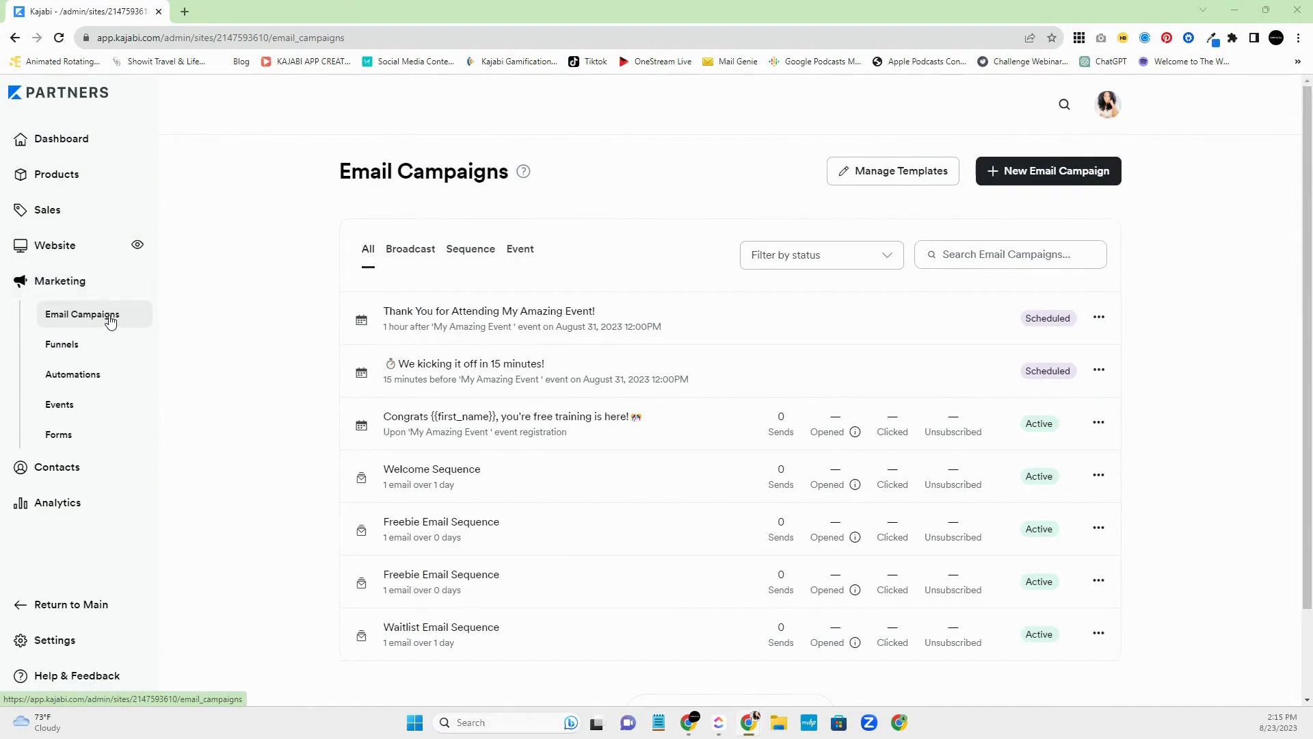
mouse_move(242, 323)
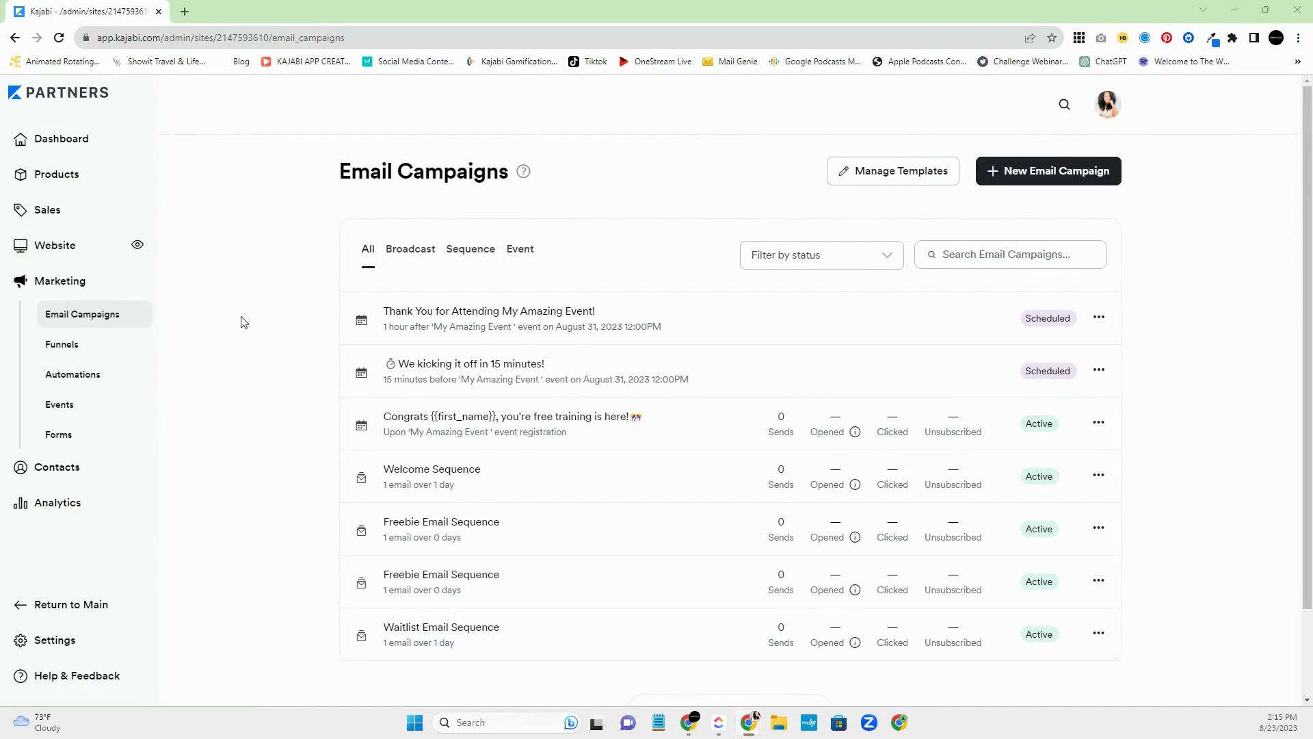
mouse_move(258, 317)
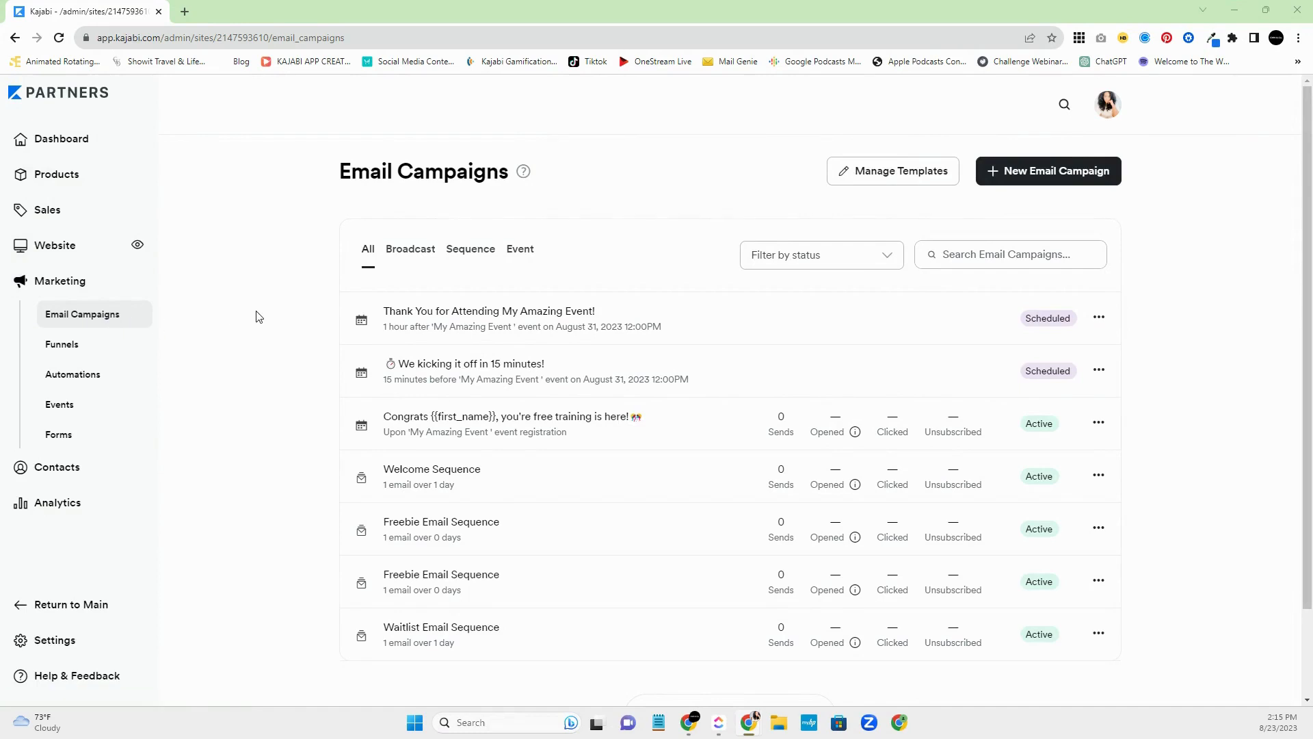
mouse_move(292, 314)
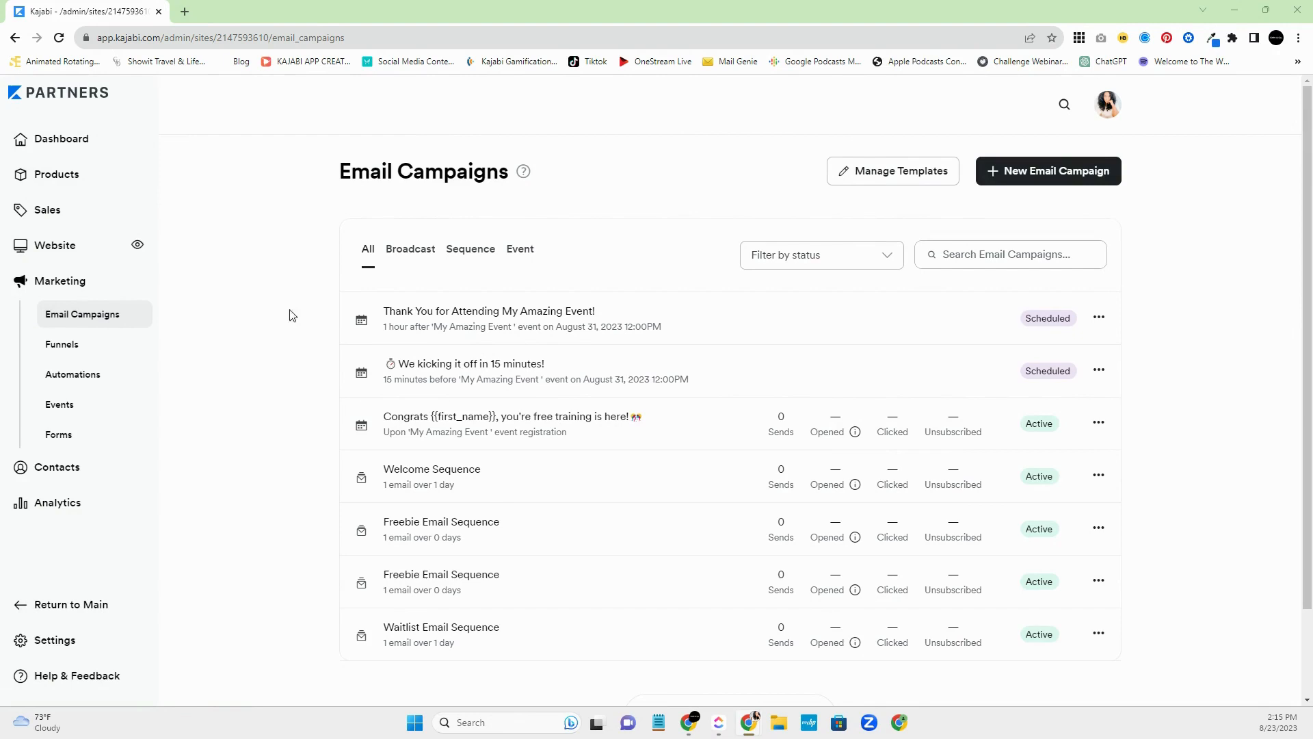
mouse_move(1161, 335)
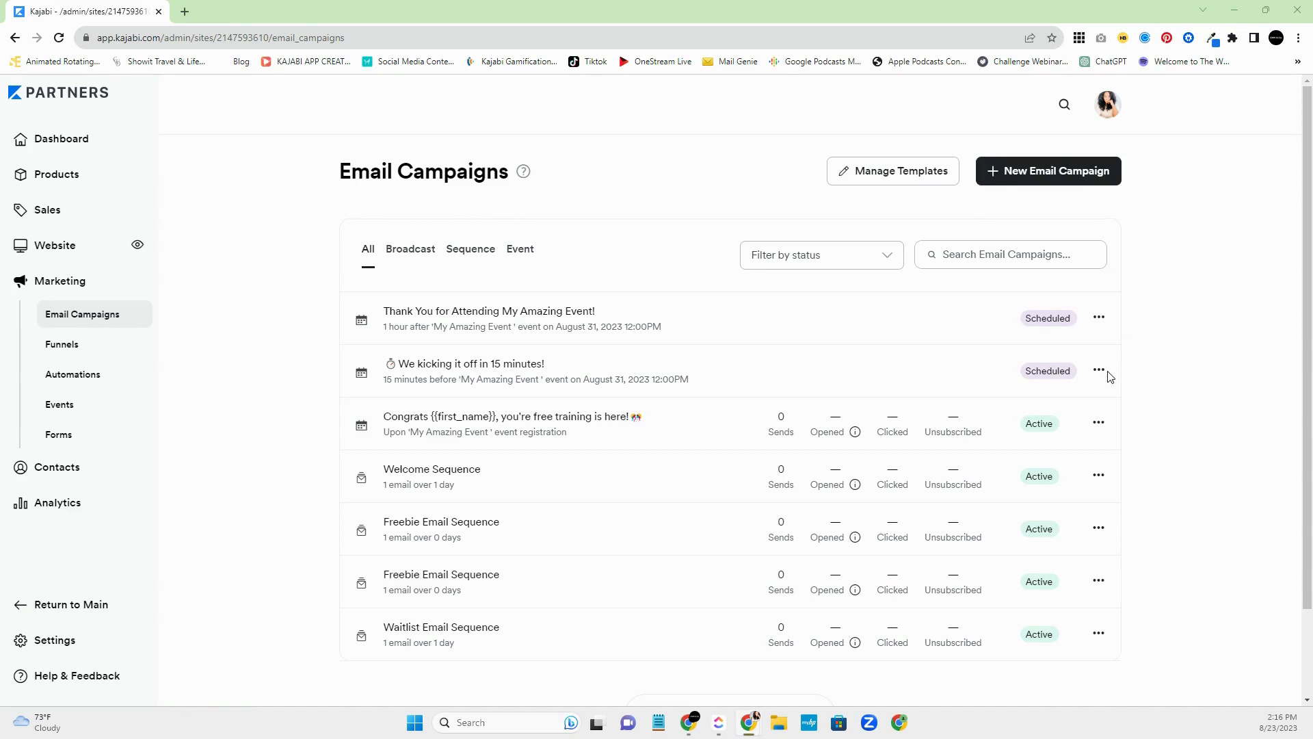
mouse_move(799, 394)
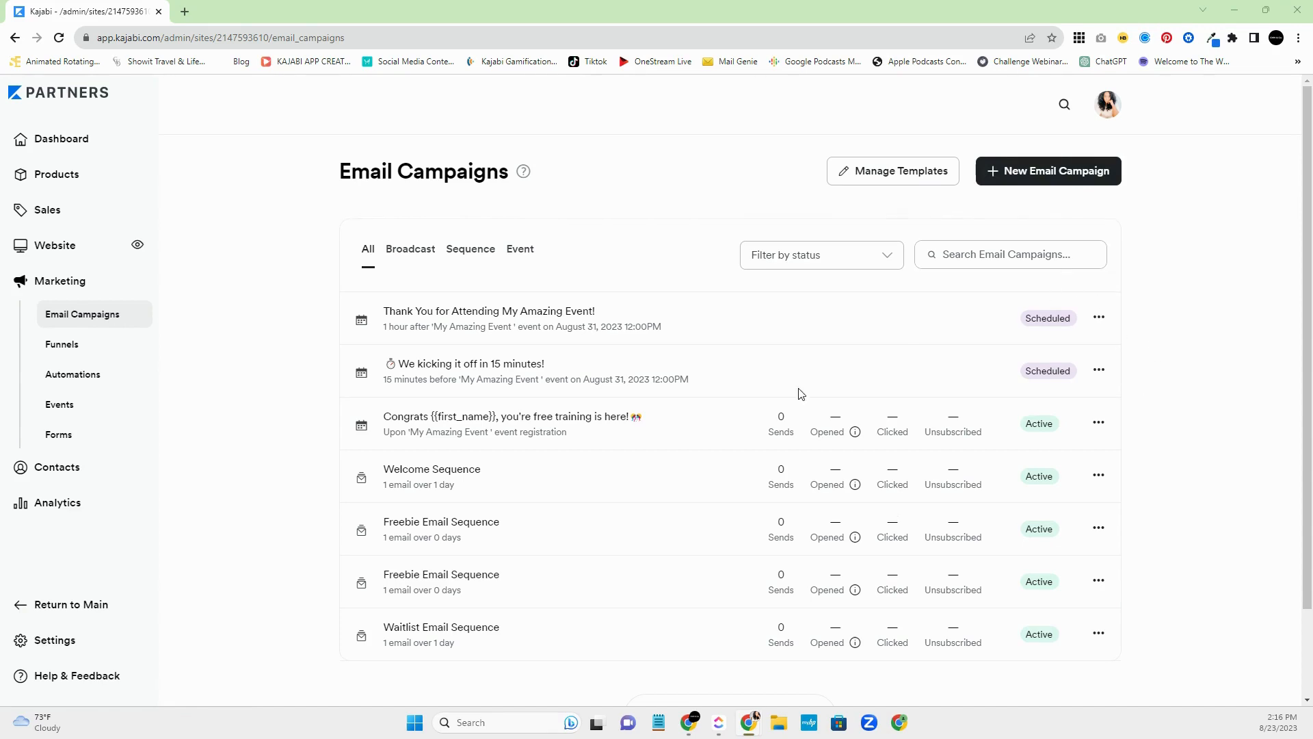
mouse_move(682, 410)
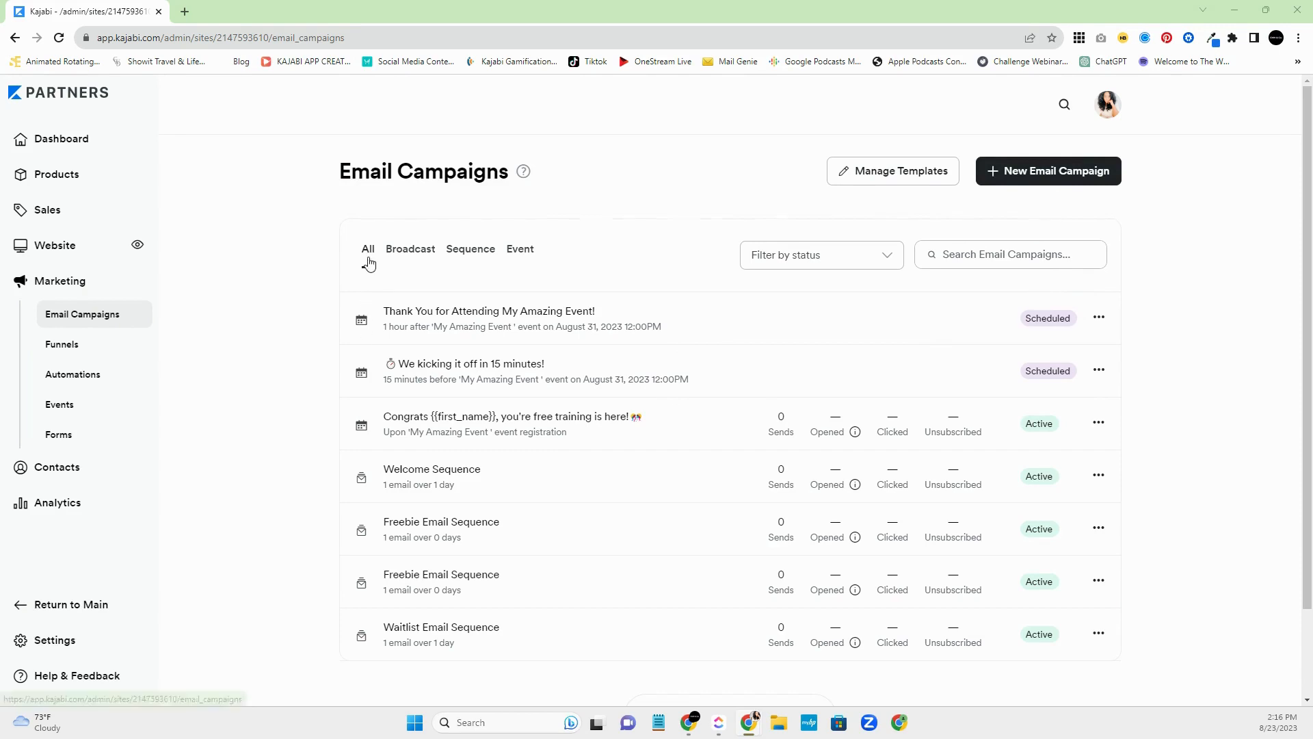
mouse_move(469, 249)
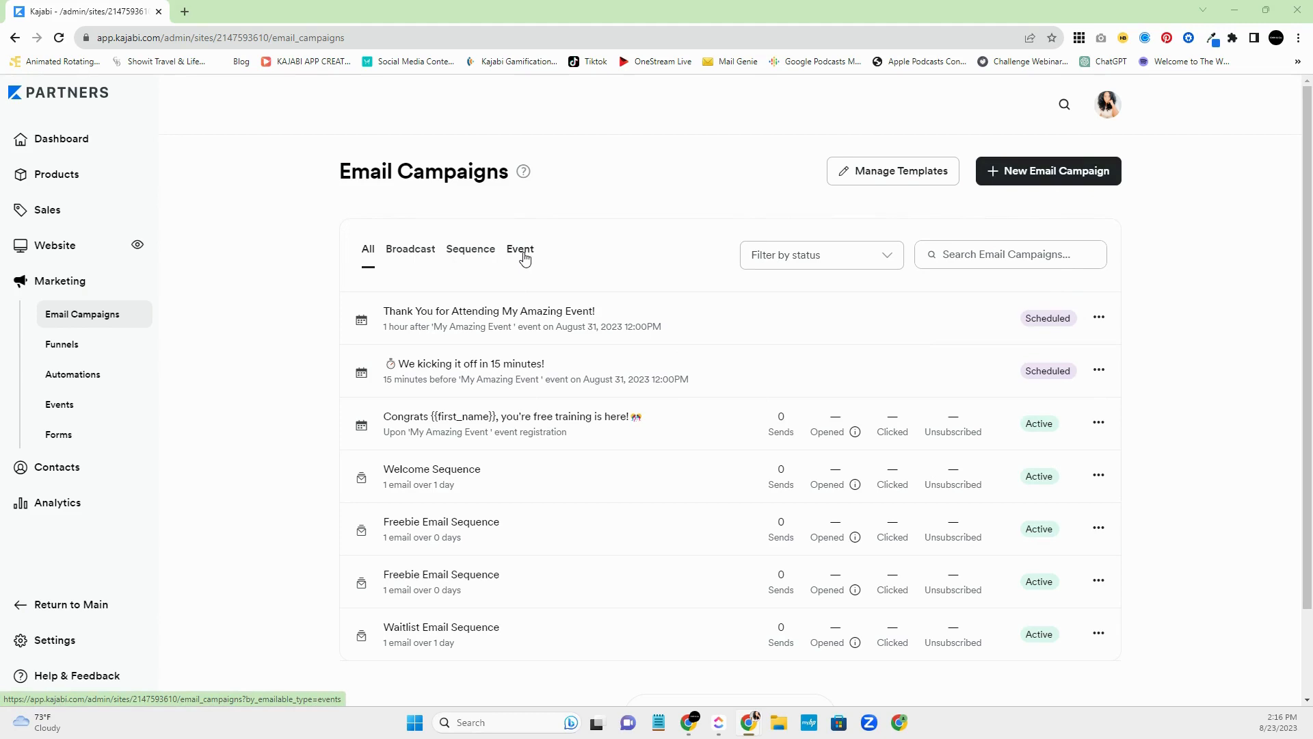
mouse_move(830, 336)
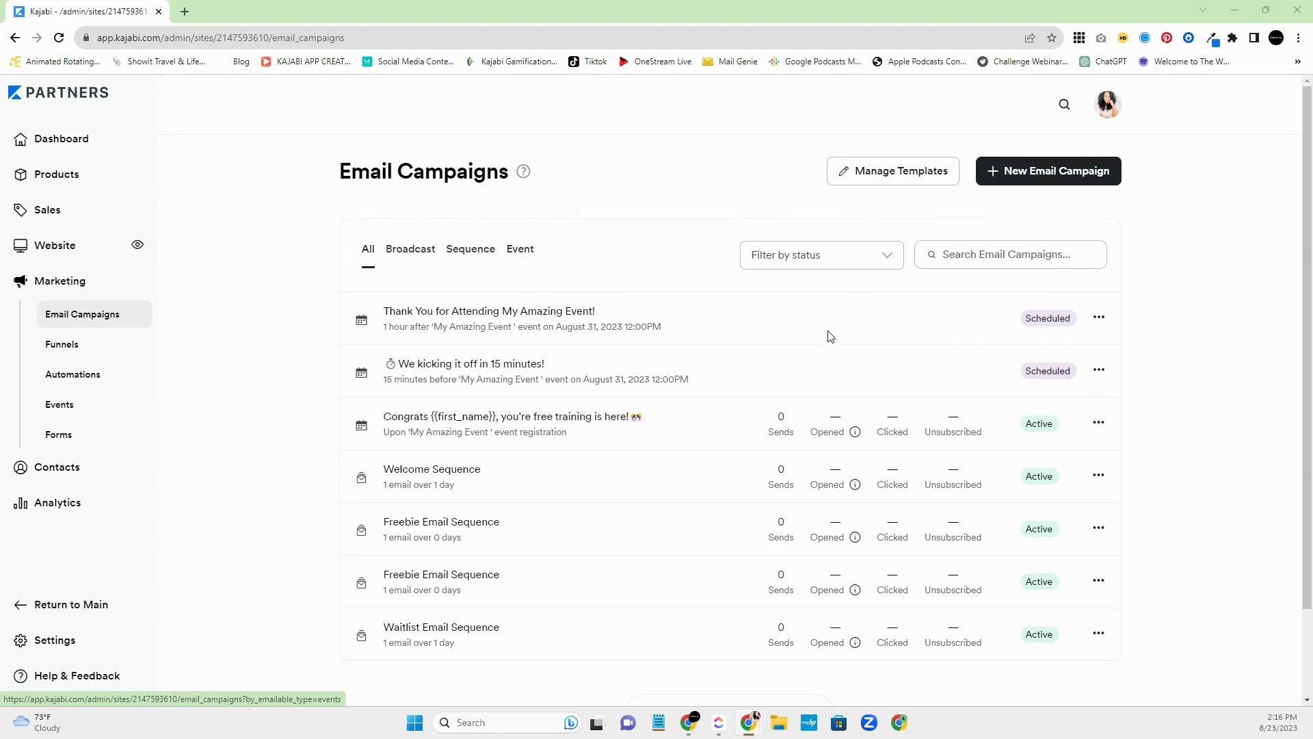
mouse_move(1138, 260)
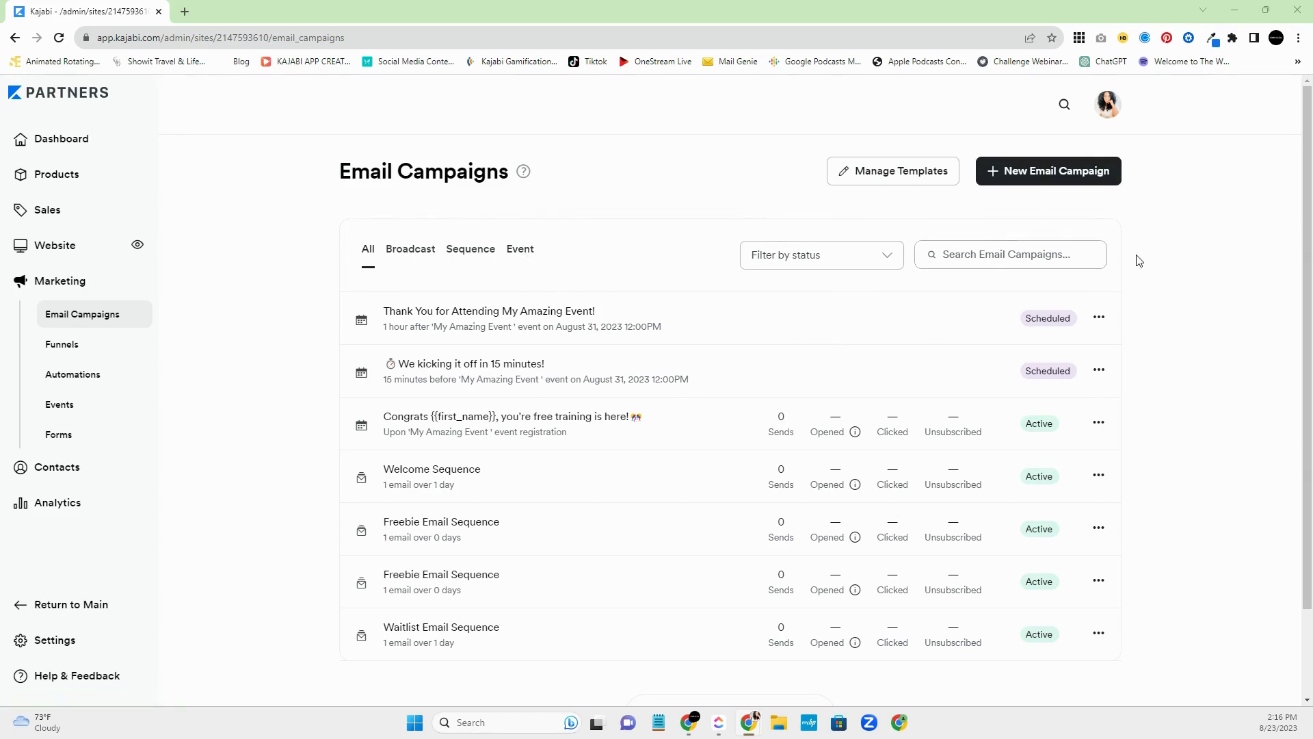
- Create a new Email Sequence campaign titled 'My New Email Sequence'
click(1048, 171)
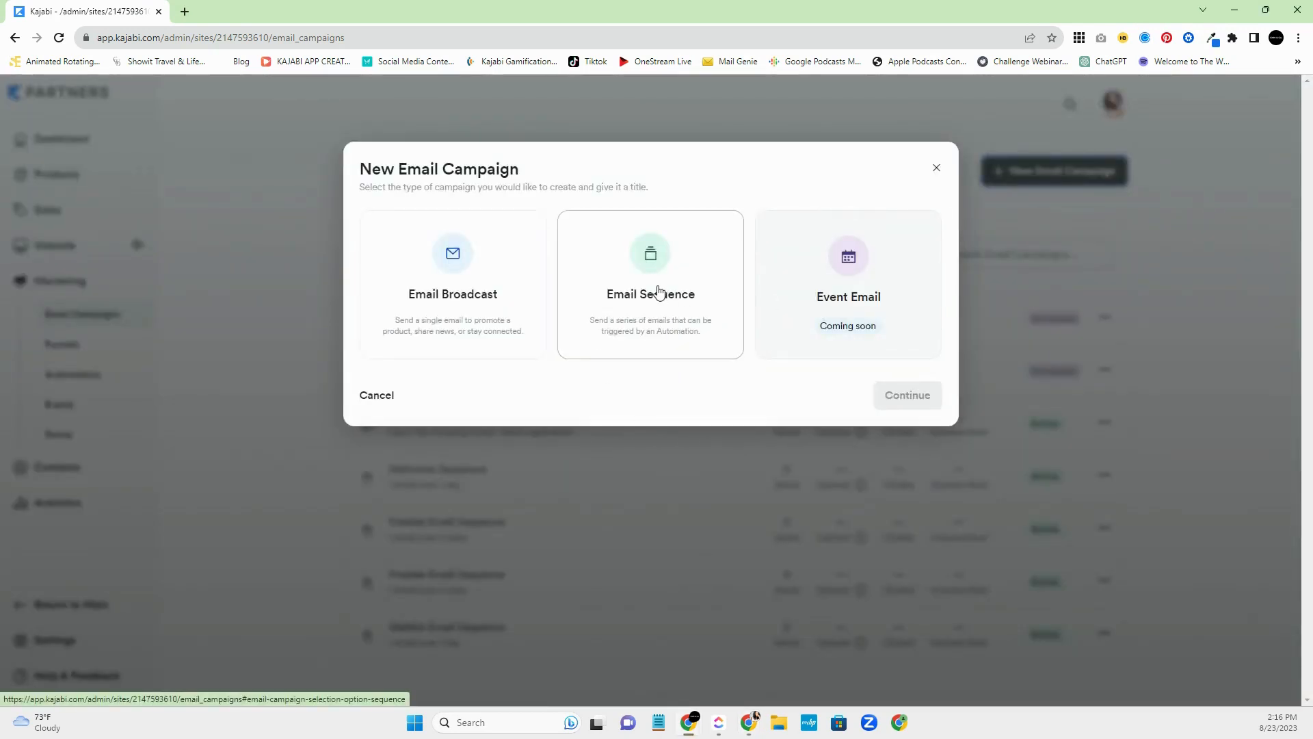
click(649, 285)
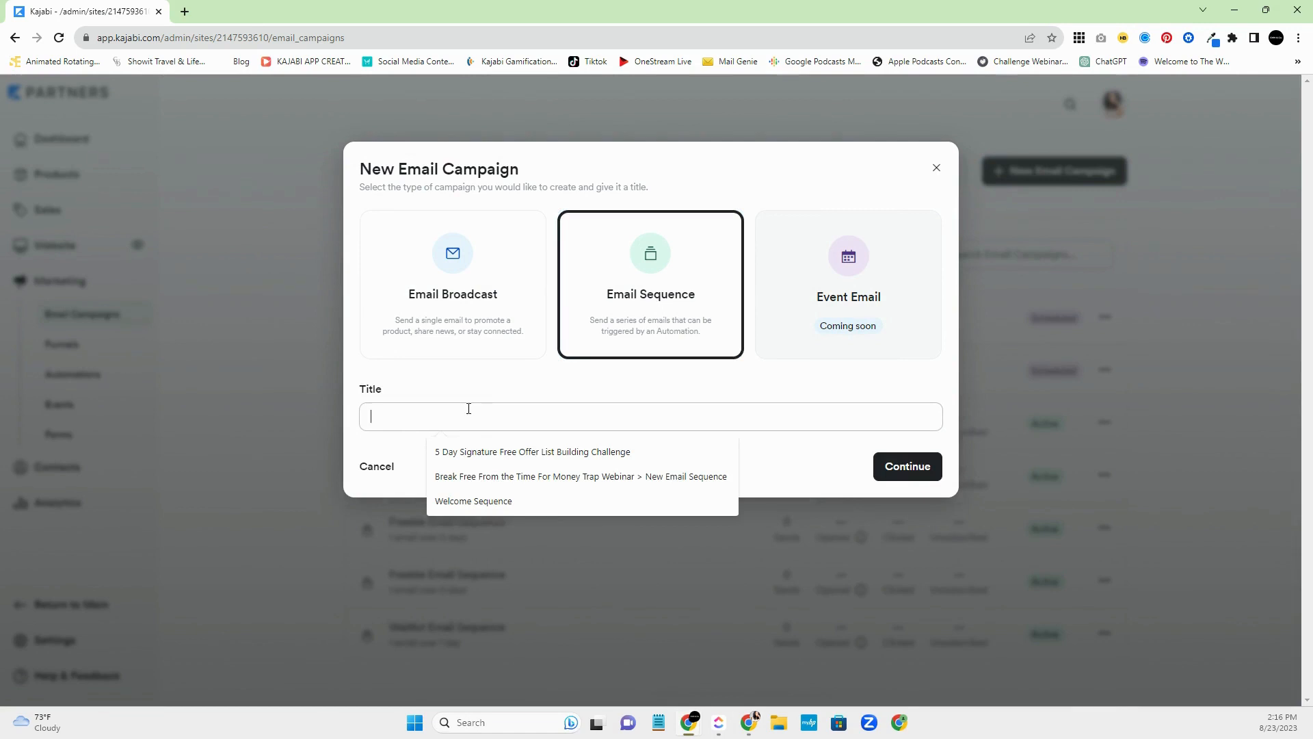
text(My New Em)
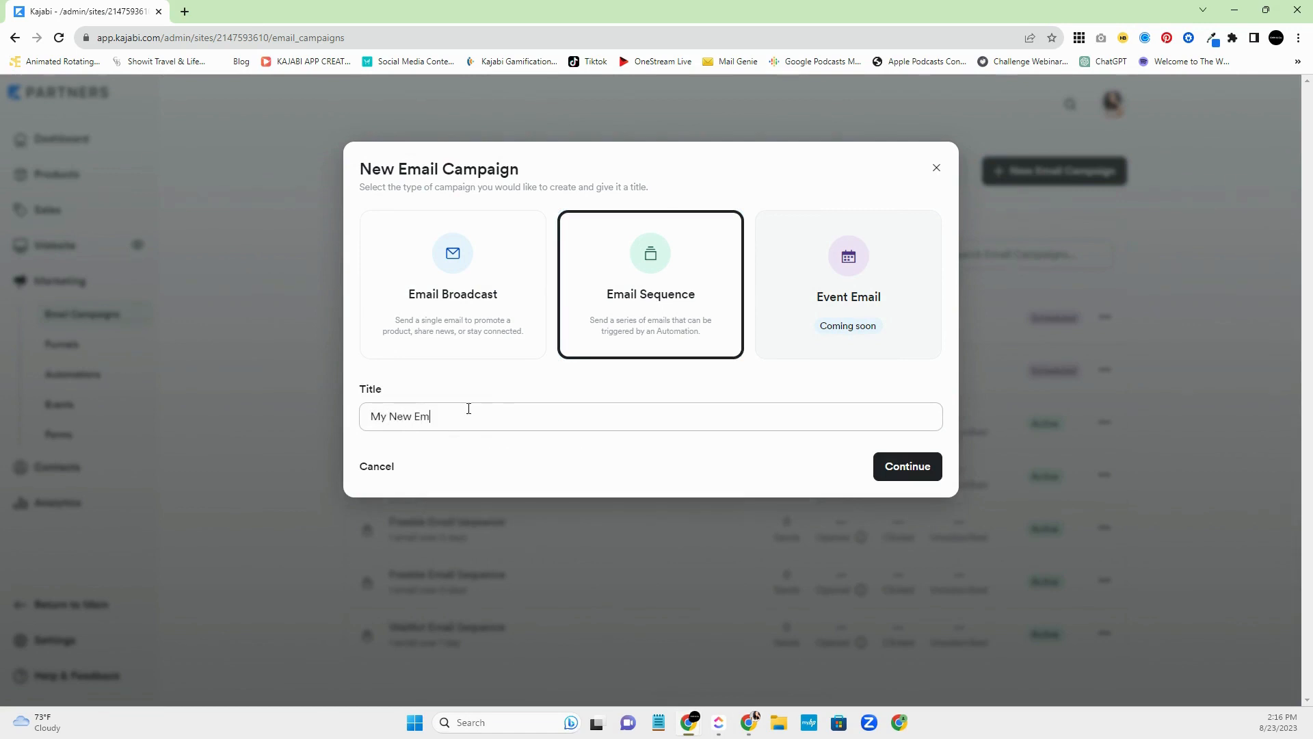
text(ail Sequence)
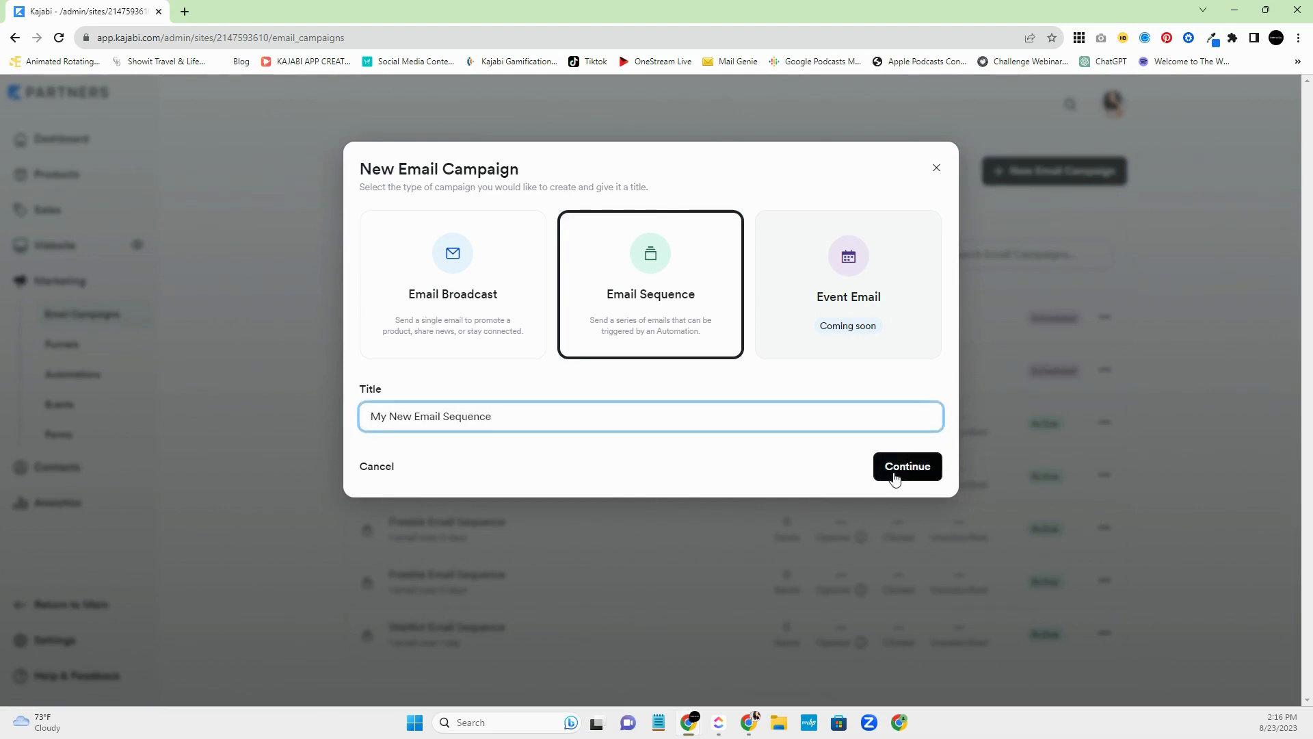
click(906, 467)
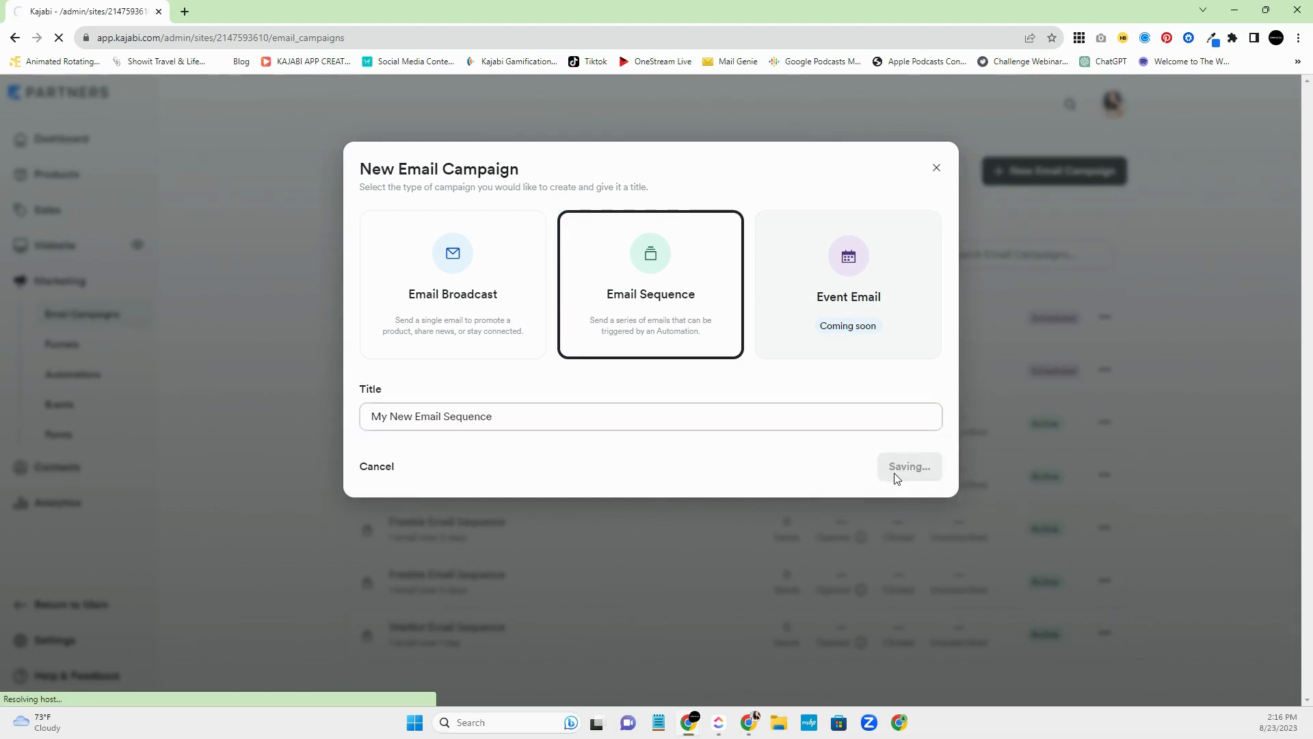
click(907, 467)
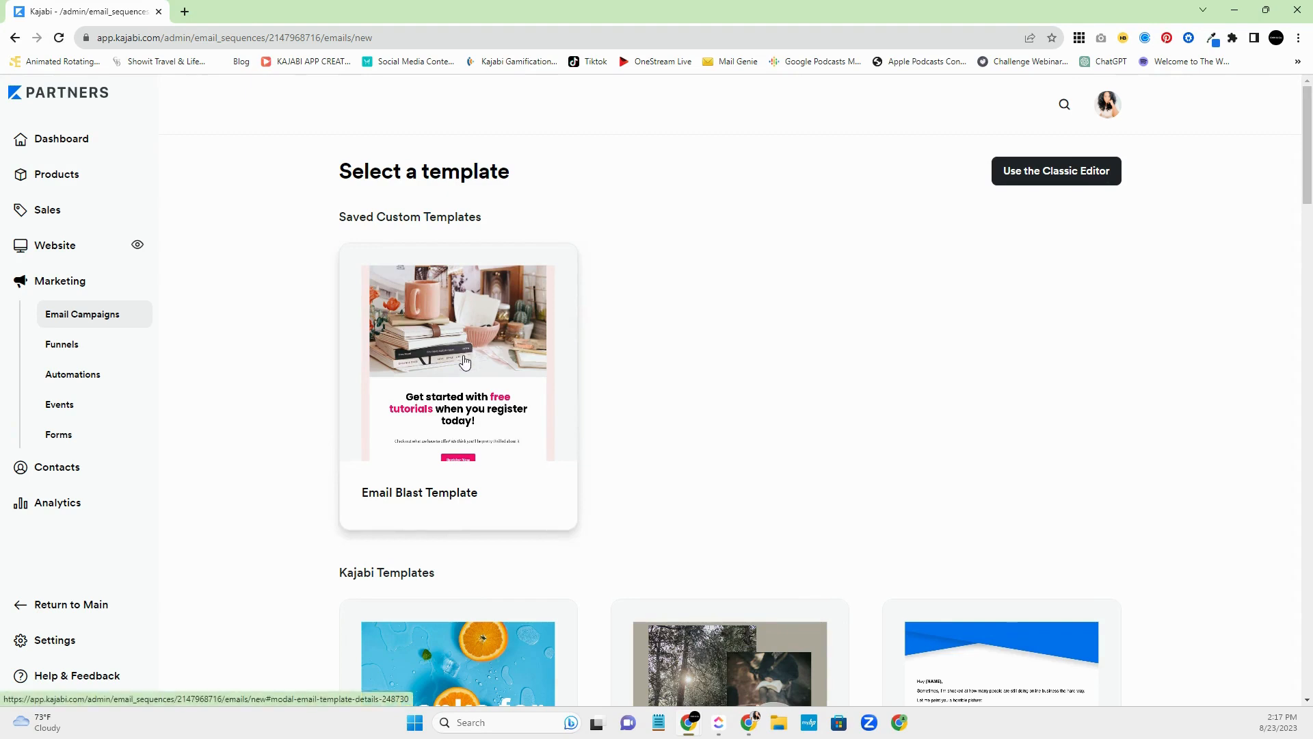
mouse_move(486, 361)
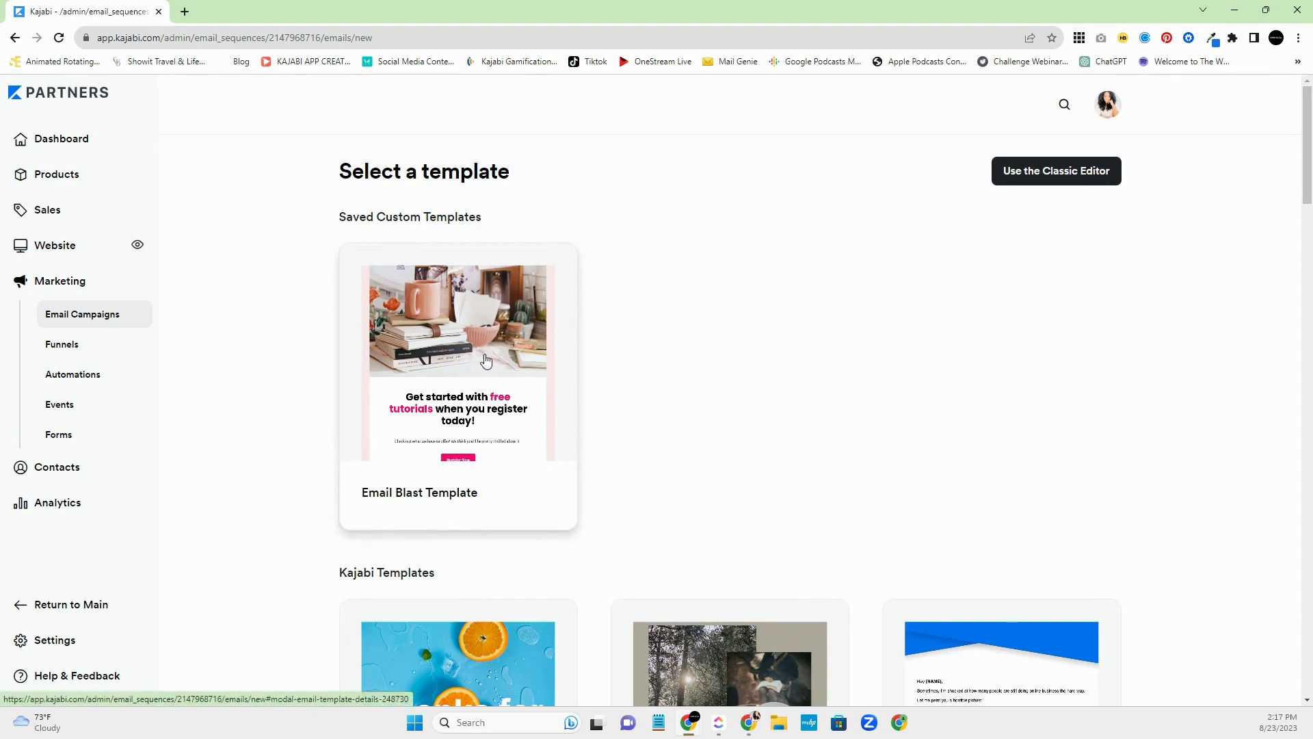
mouse_move(775, 398)
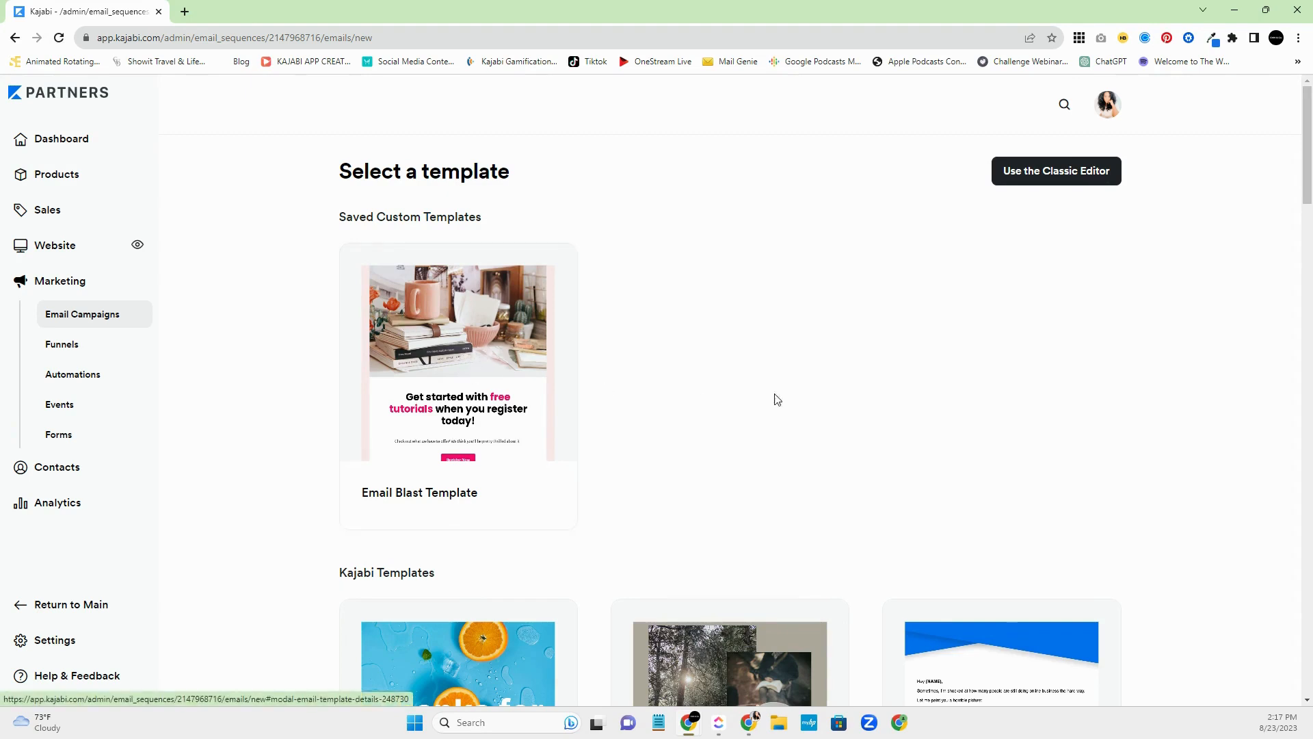
mouse_move(843, 413)
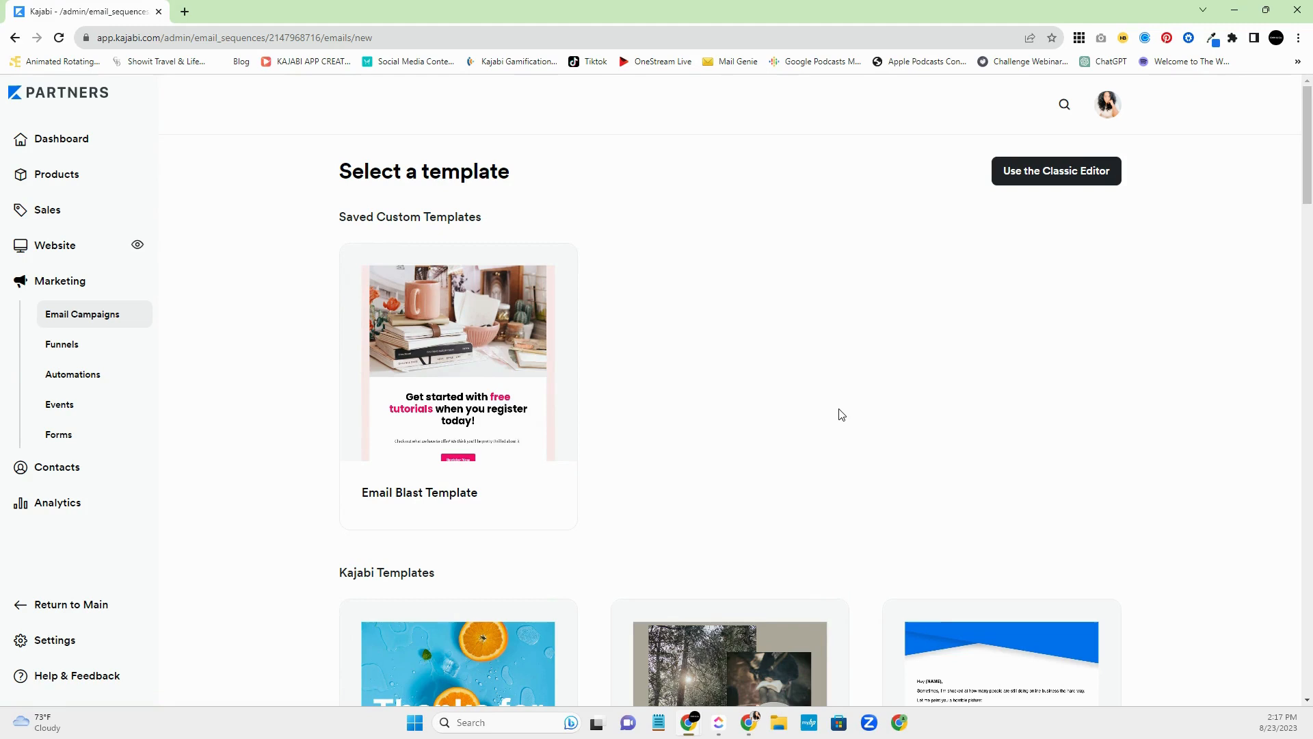
mouse_move(903, 383)
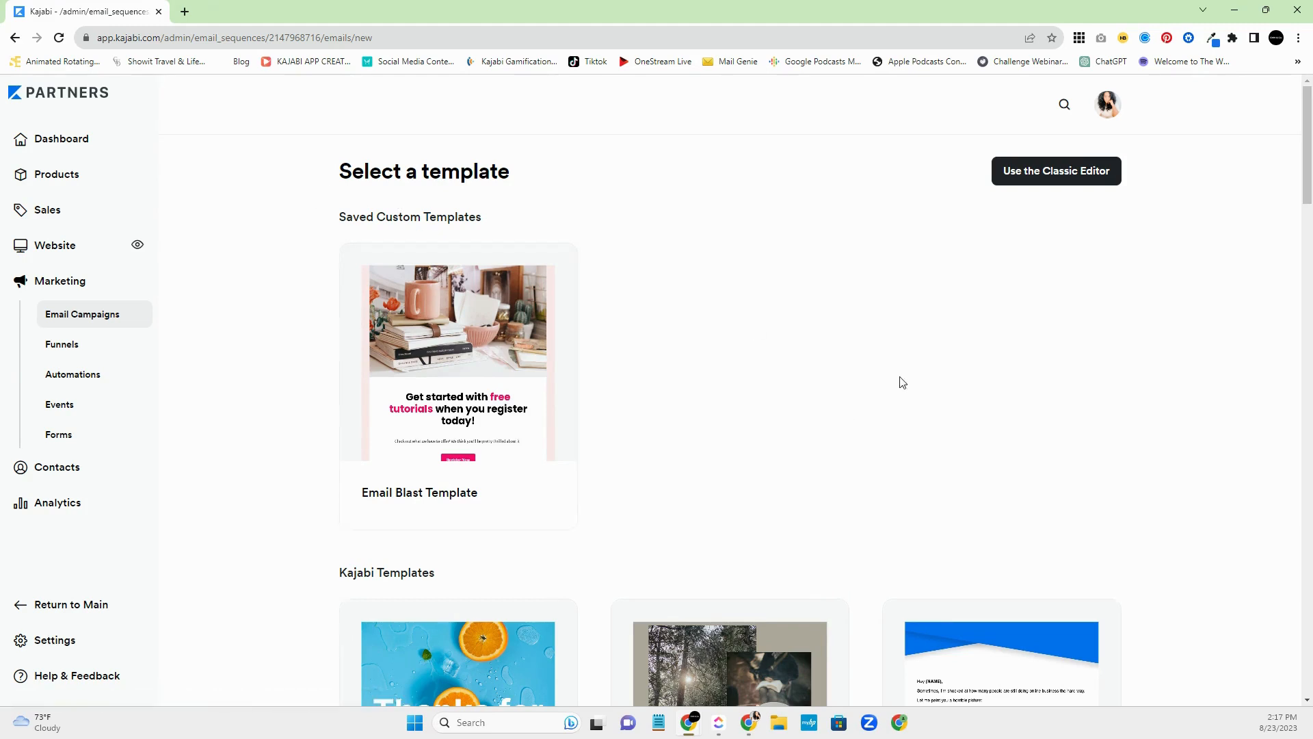
scroll(down, 3)
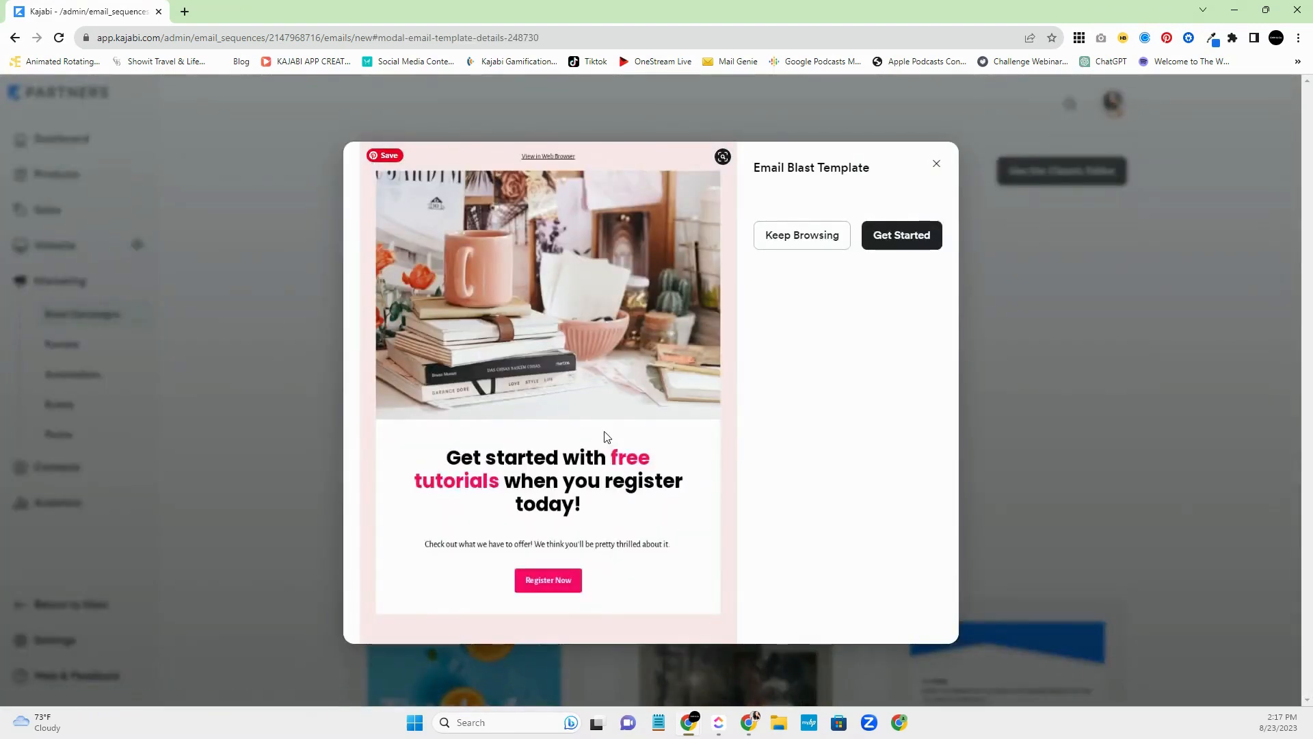
mouse_move(901, 245)
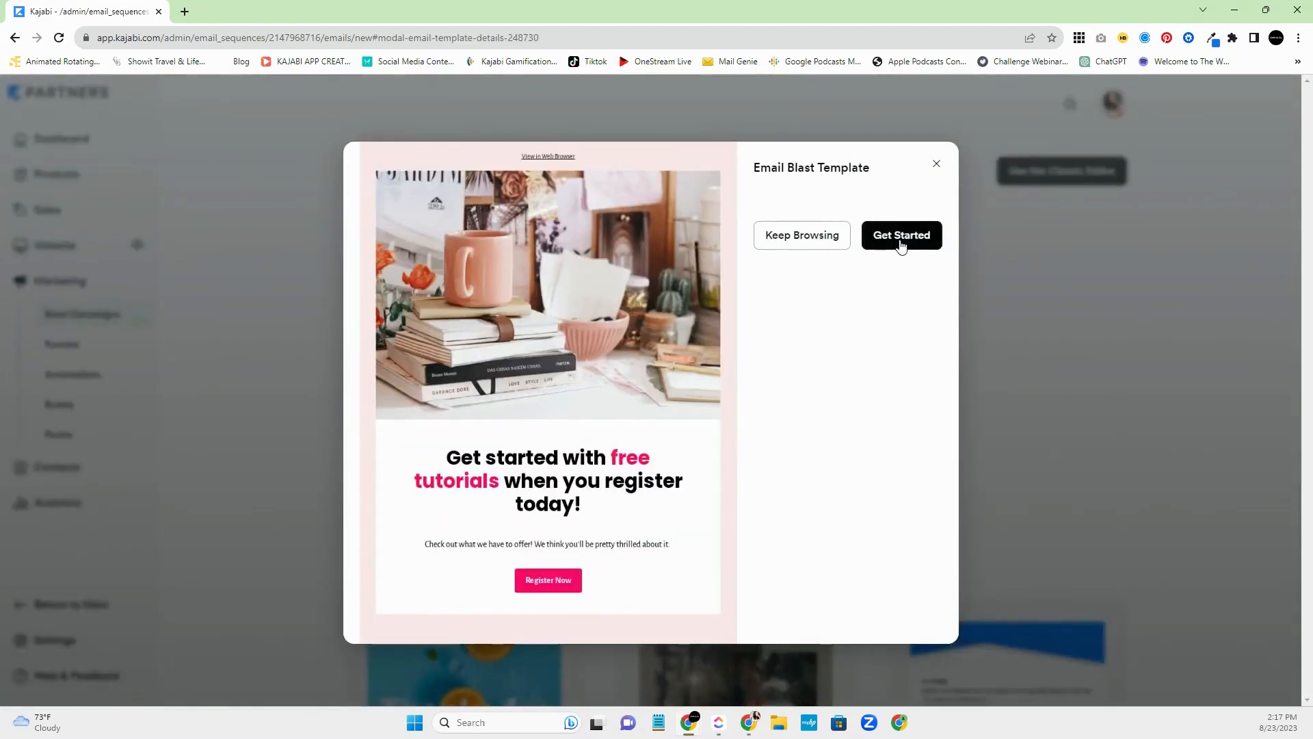
click(901, 236)
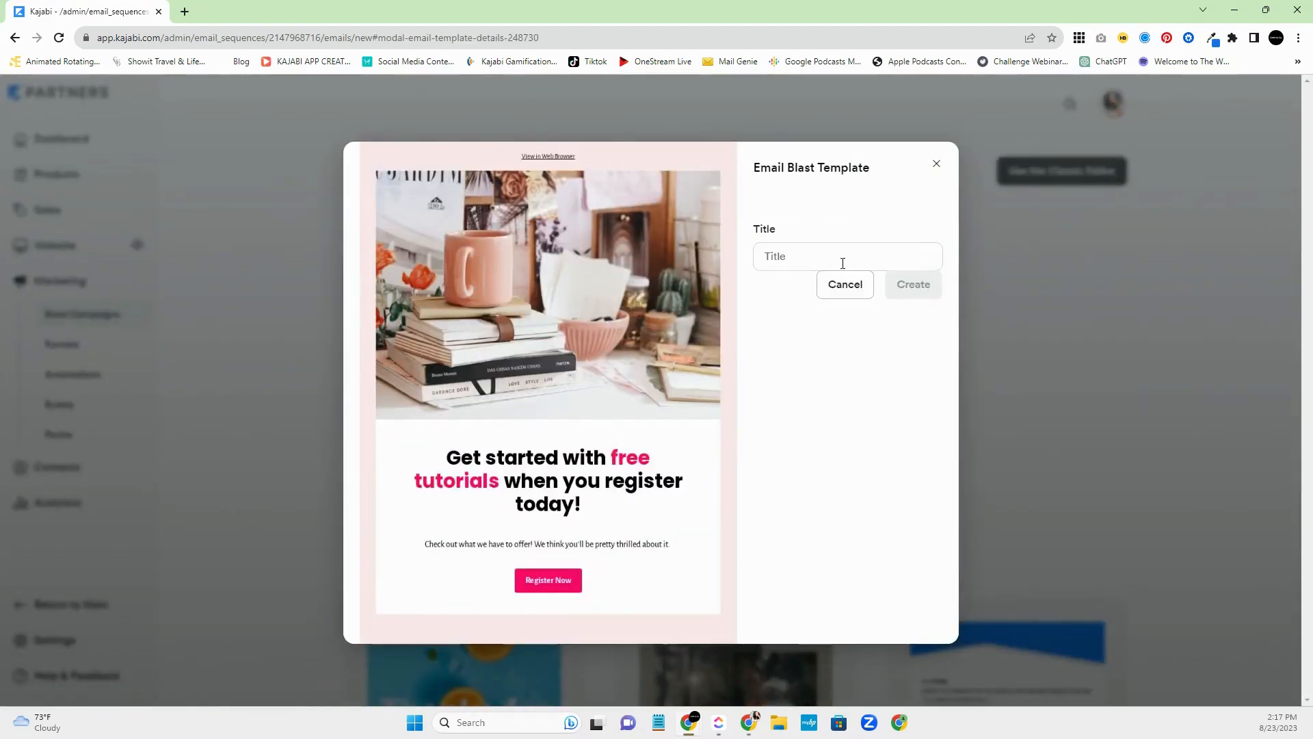
click(846, 255)
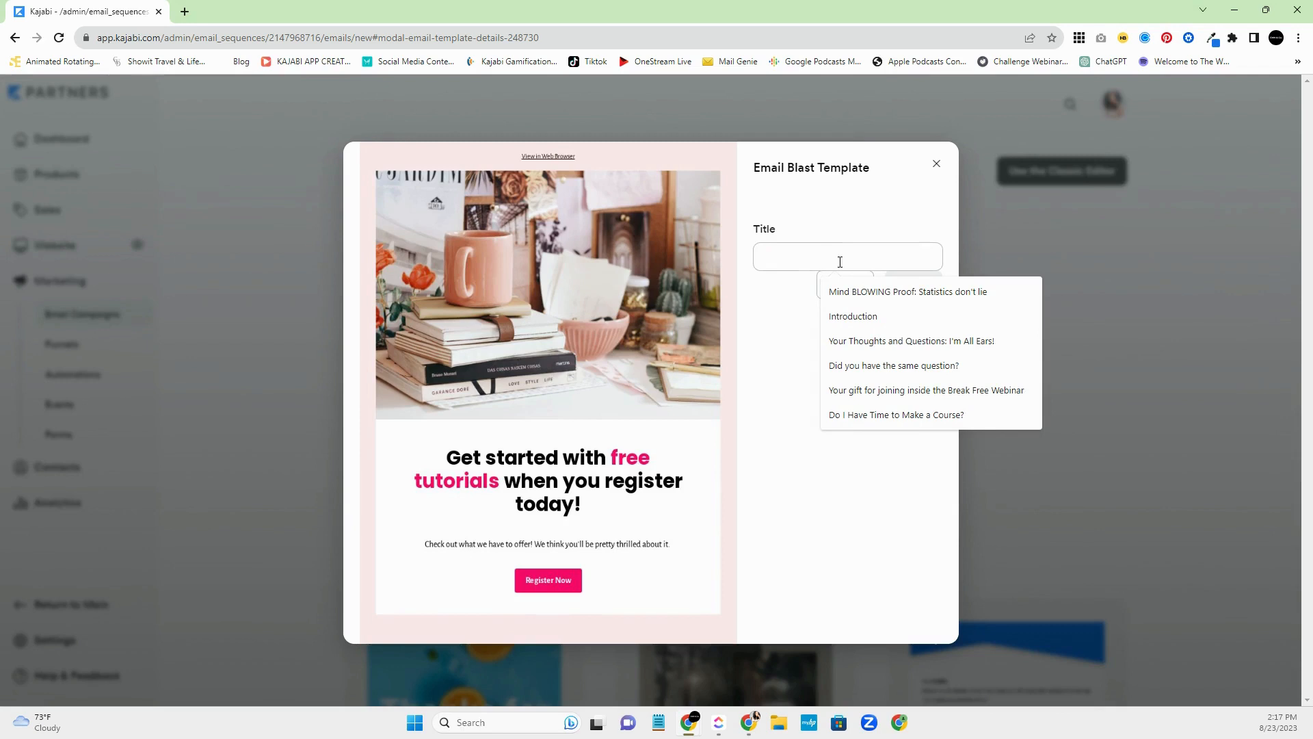
click(936, 163)
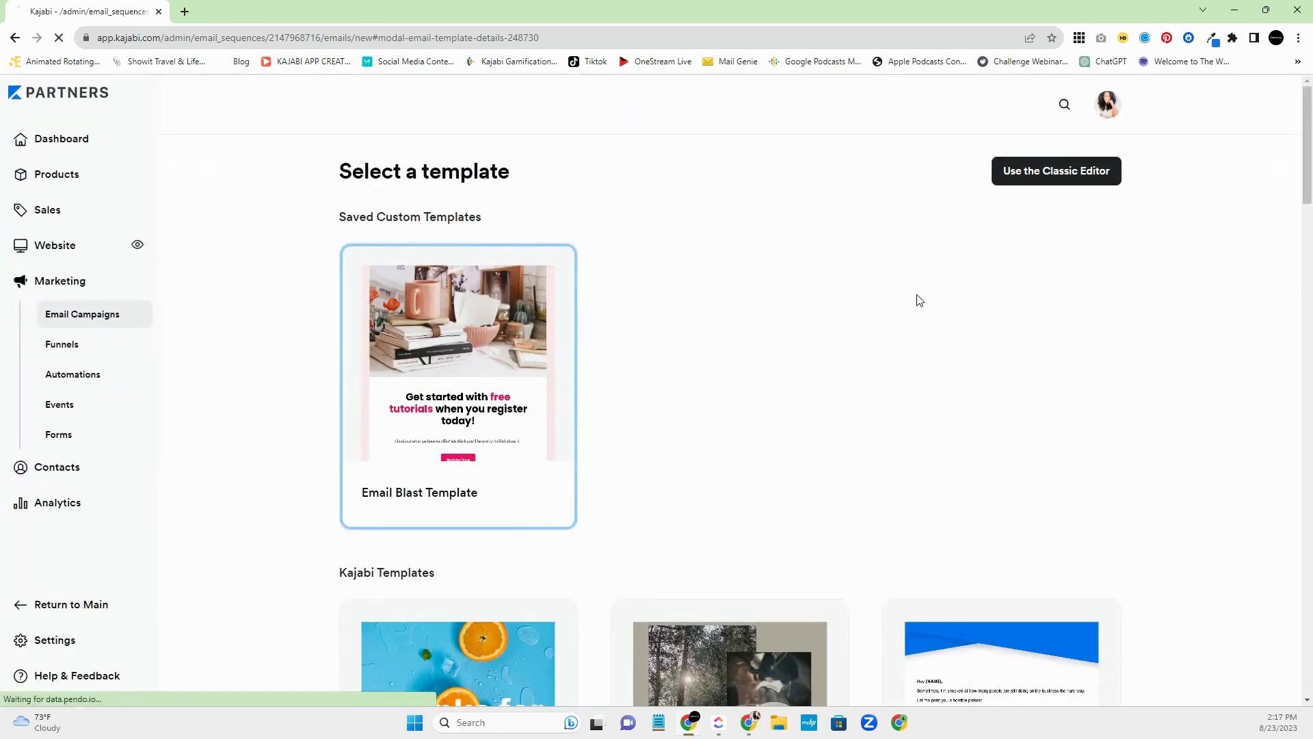
mouse_move(904, 377)
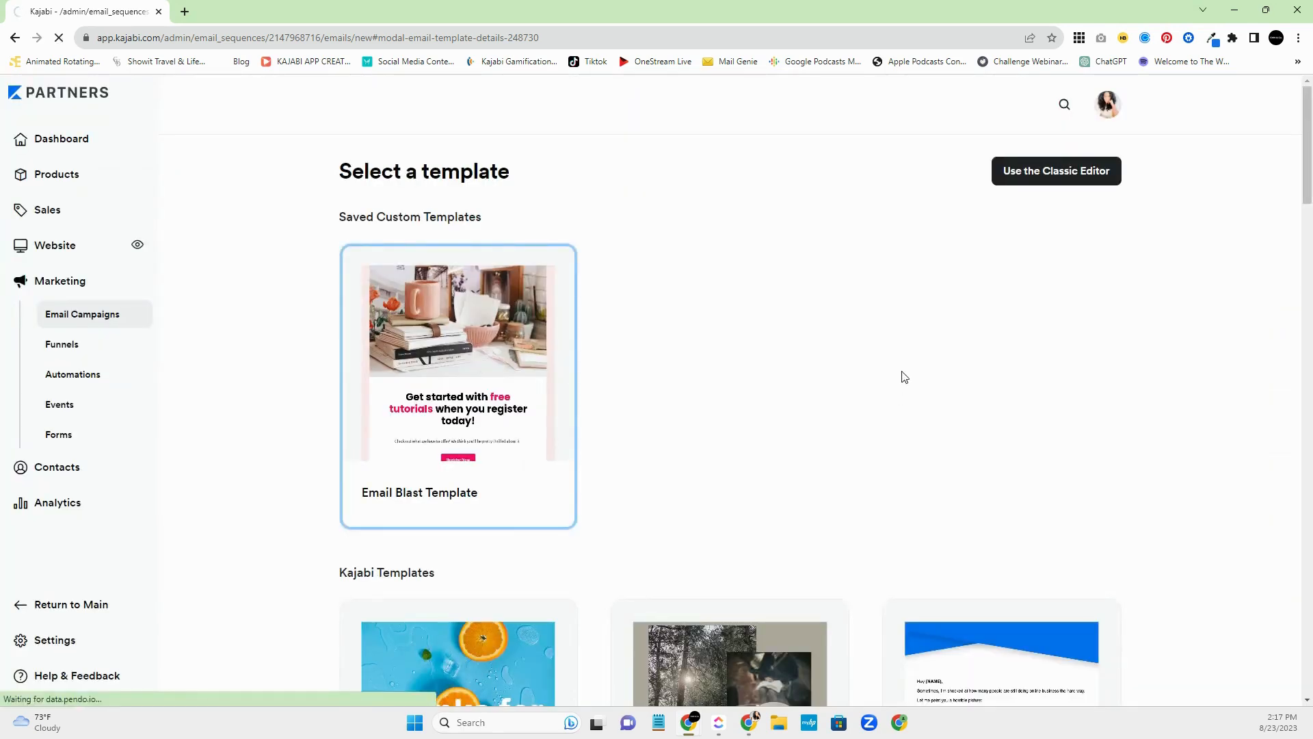
- Change the Introduction email's Day field from 1 to 0
click(458, 385)
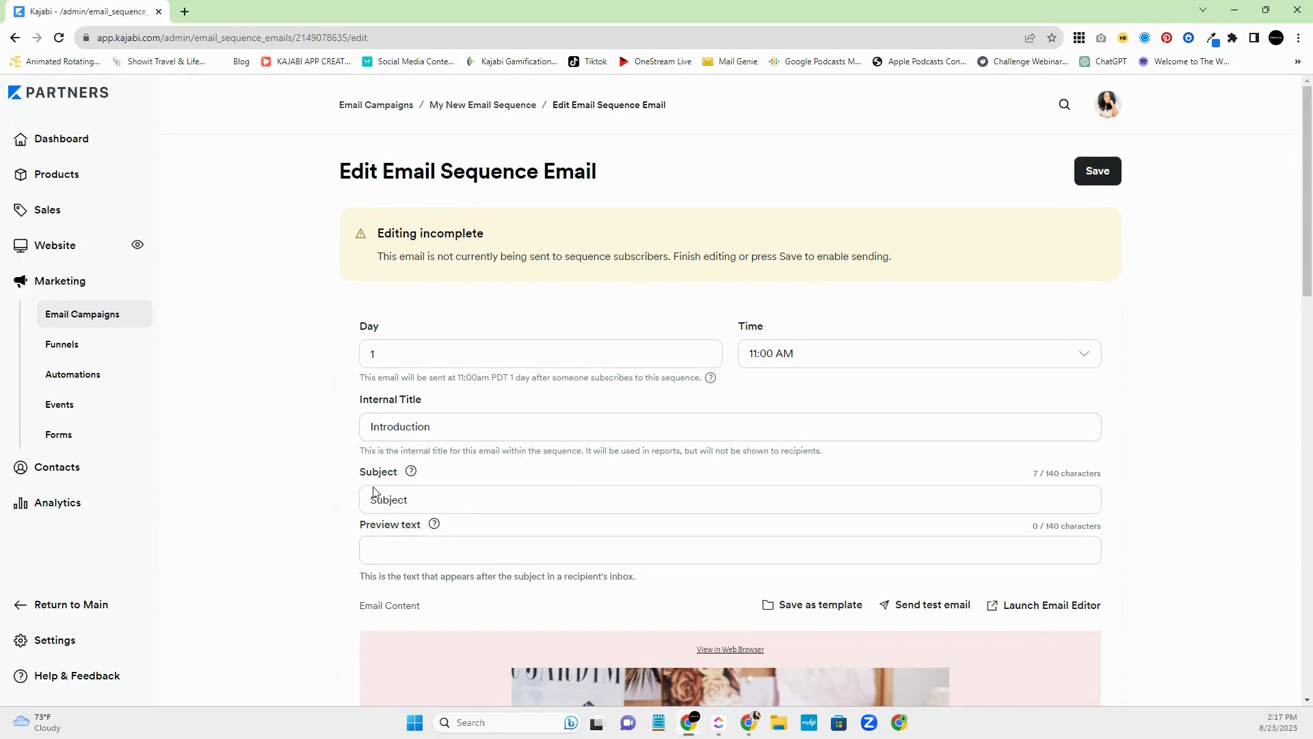
mouse_move(820, 604)
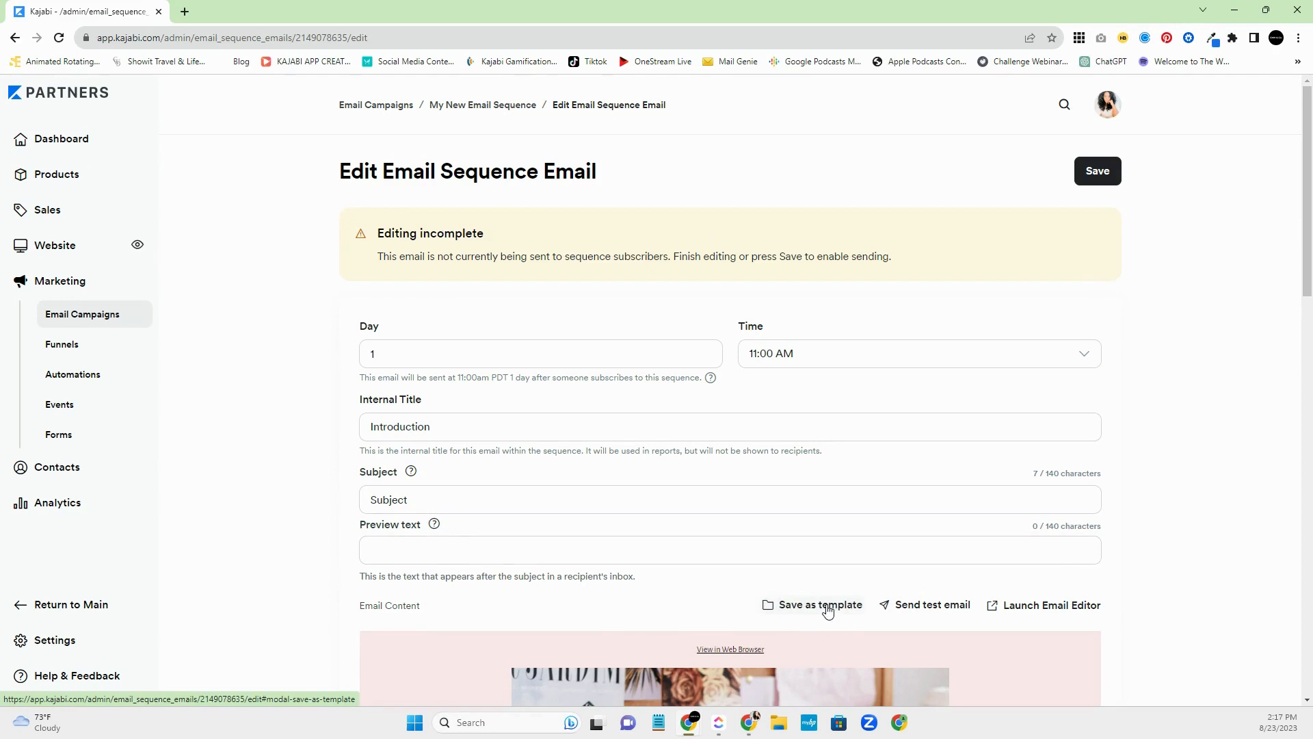
mouse_move(802, 593)
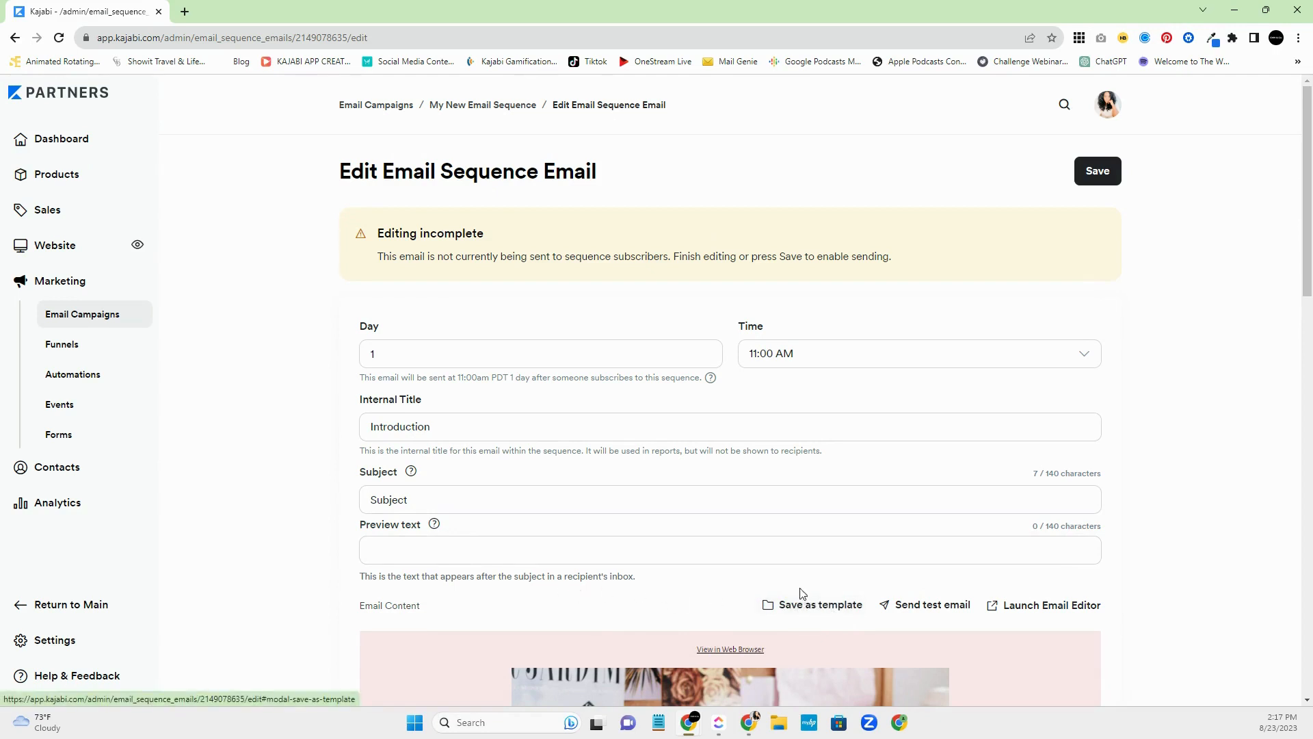
mouse_move(796, 618)
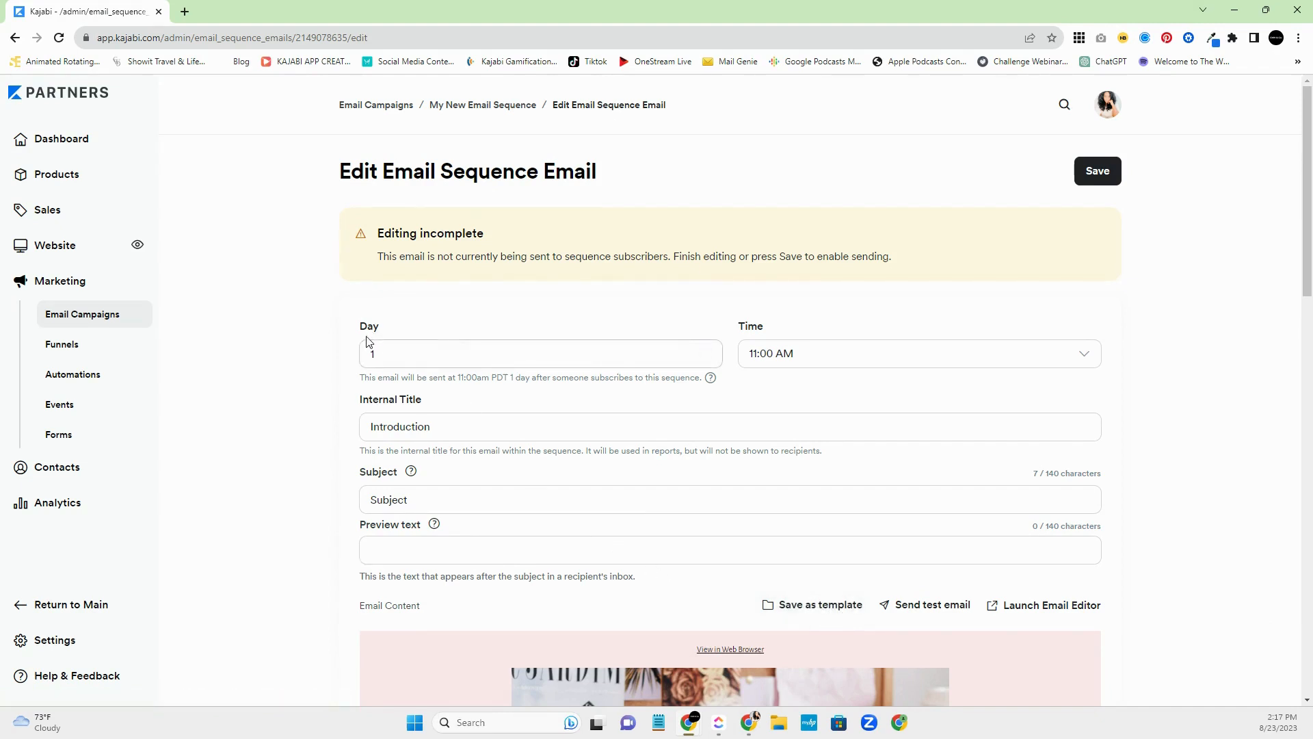
click(541, 353)
text(0)
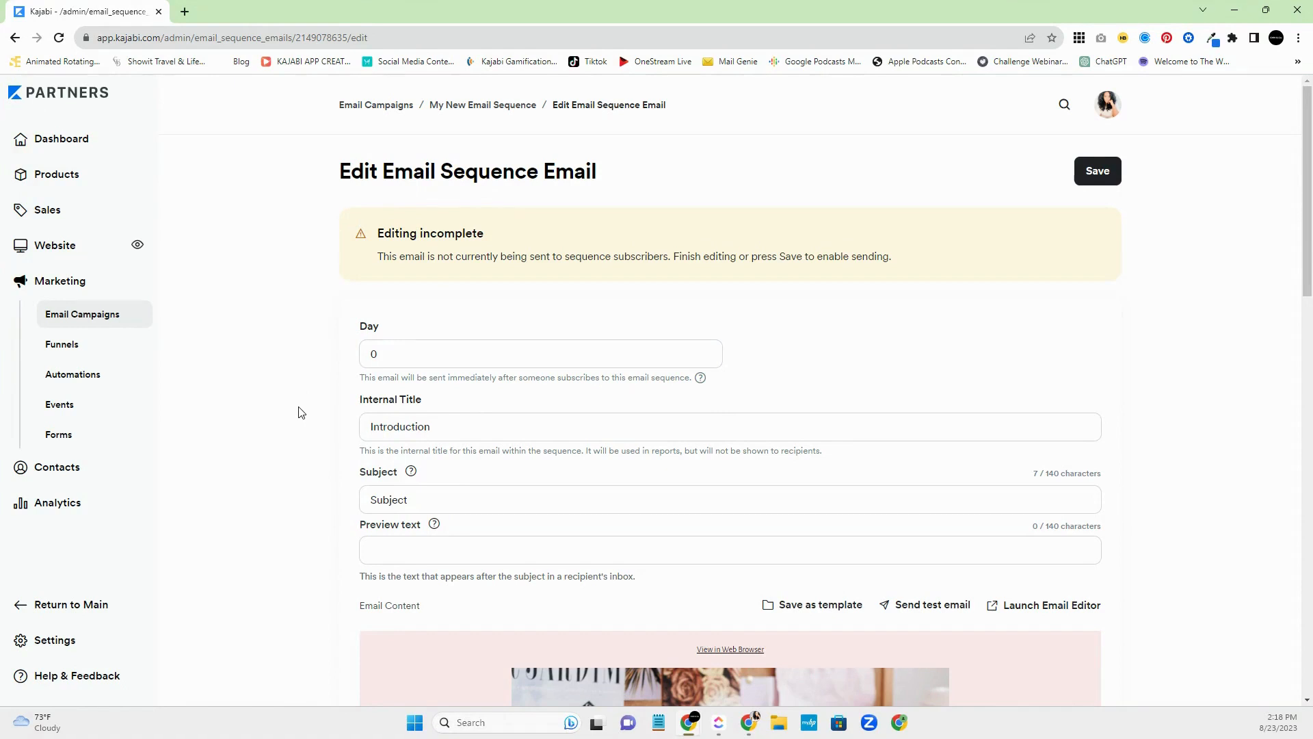
mouse_move(327, 394)
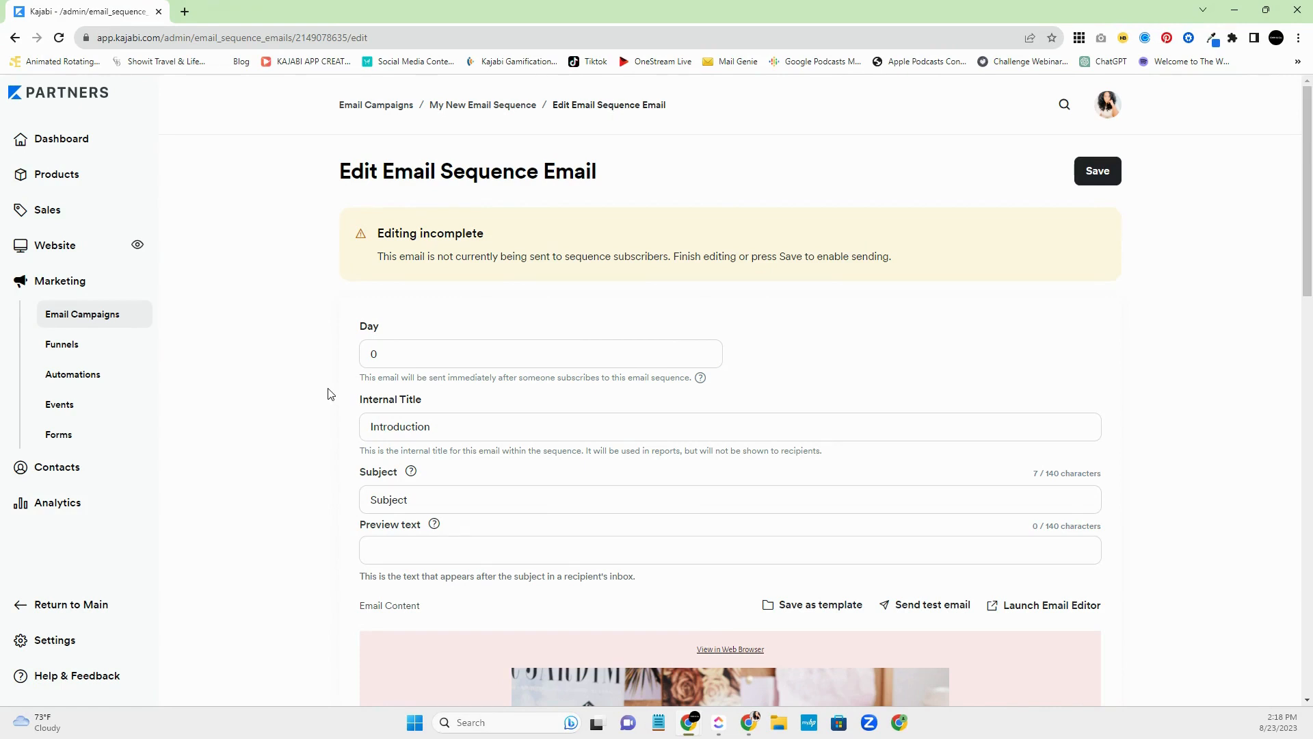
- Set the Introduction email subject to 'Welcome to My Amazing Course!'
scroll(down, 3)
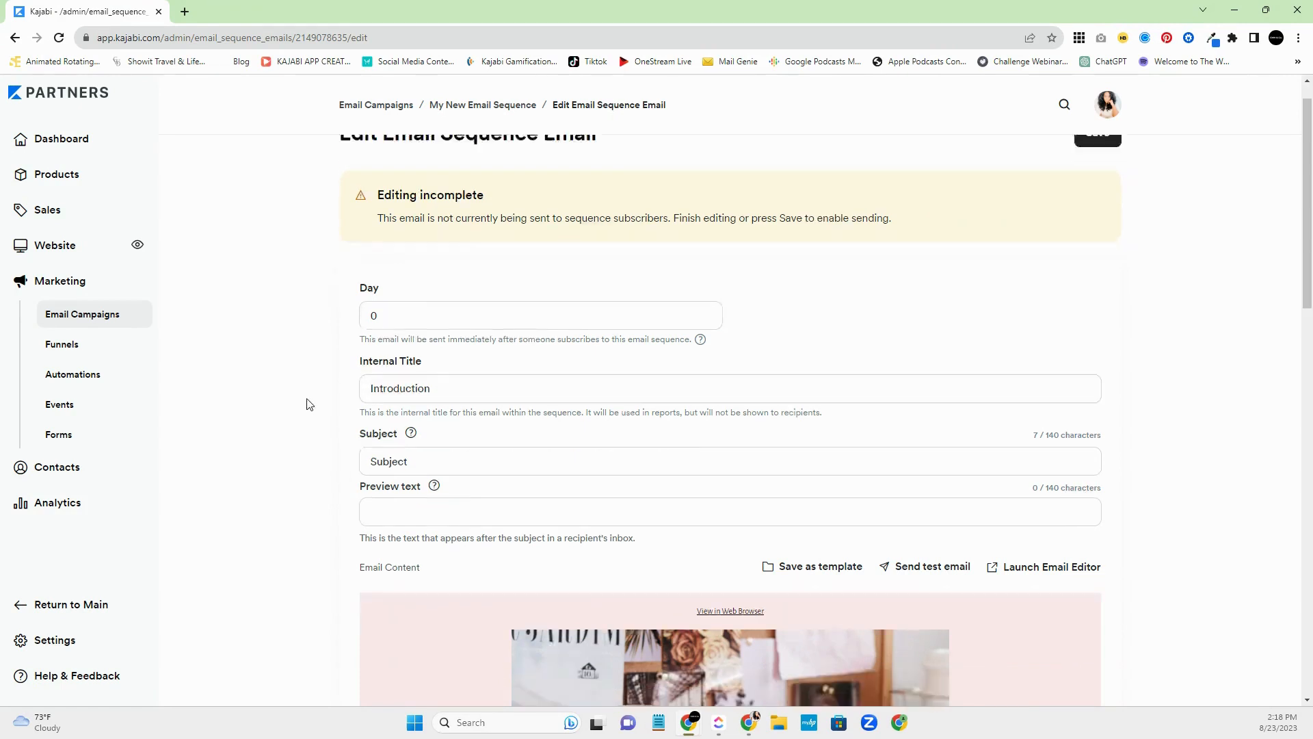
scroll(down, 3)
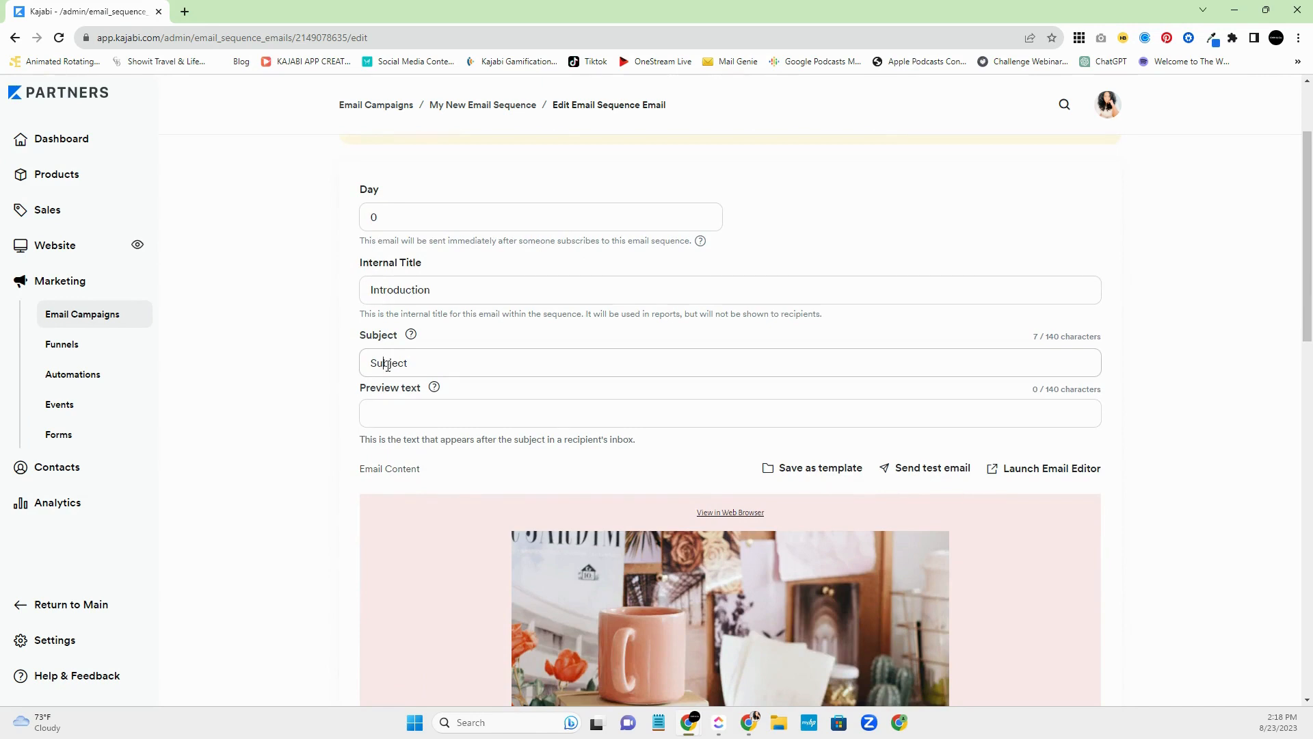
double_click(388, 362)
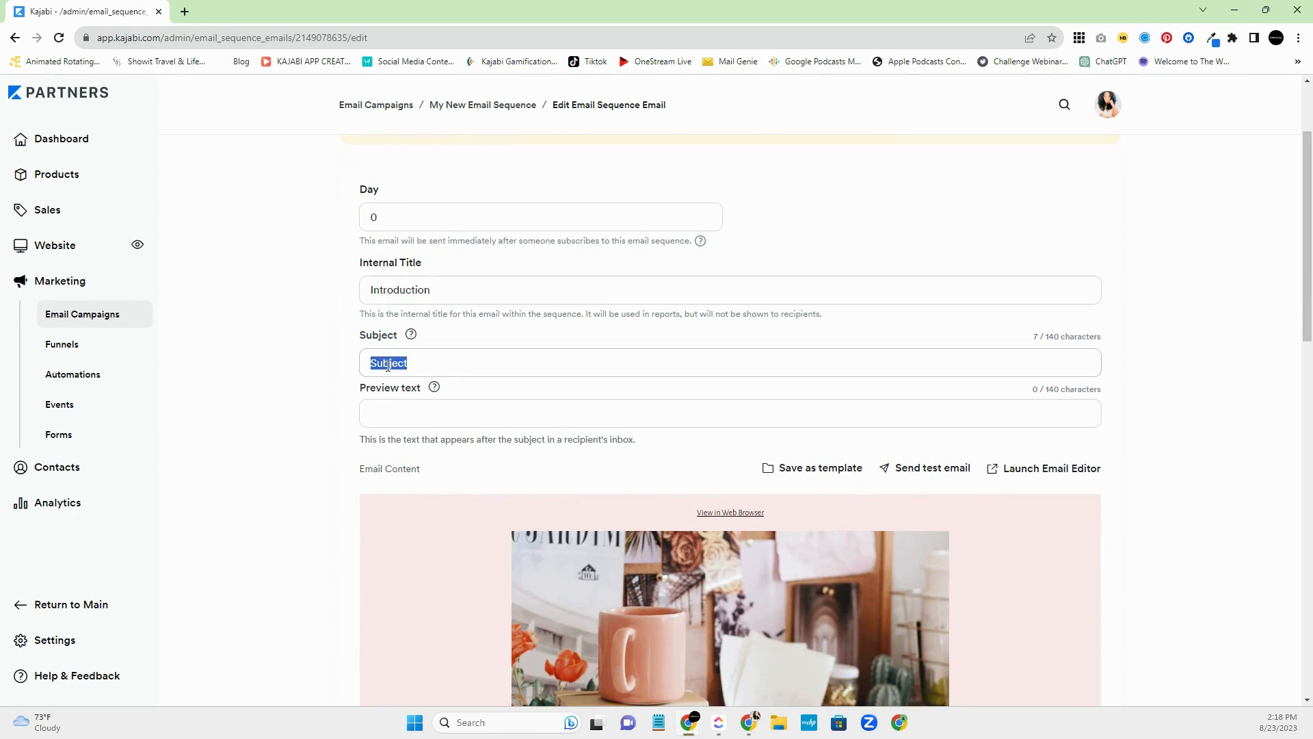
text(Welcome to My)
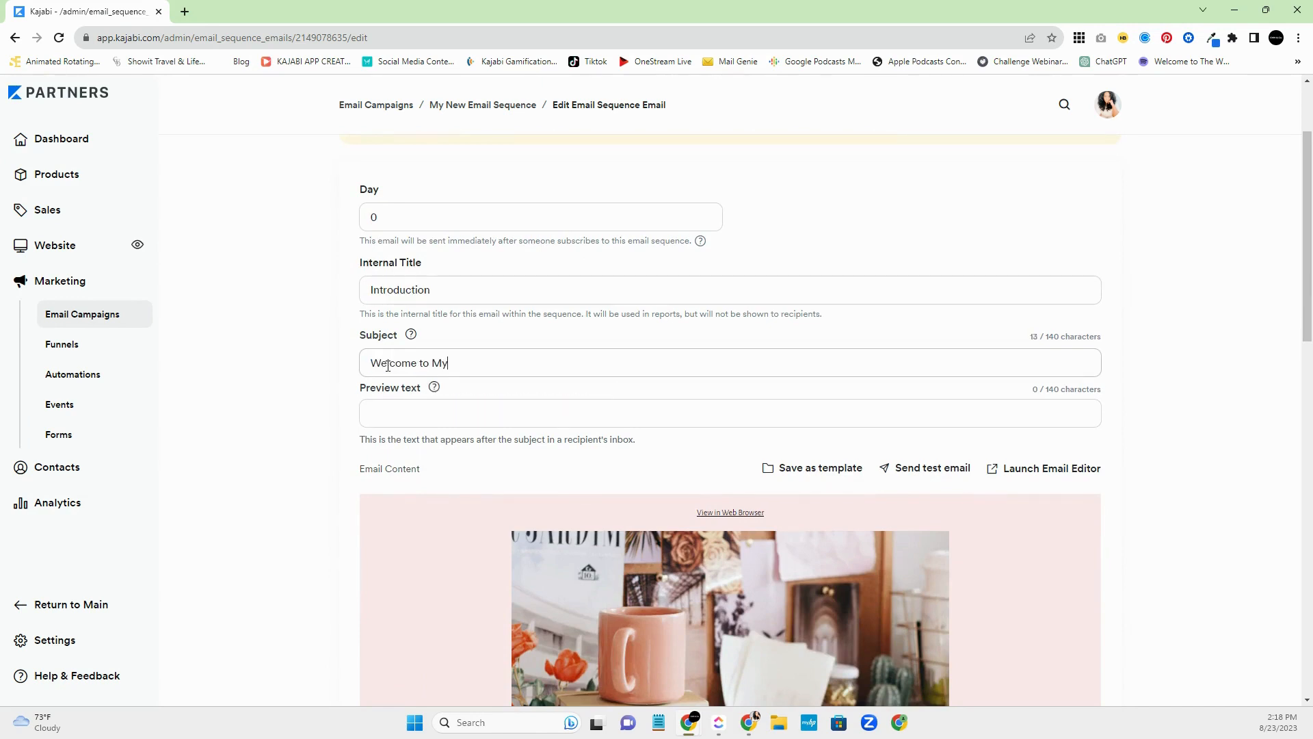
text(AMa)
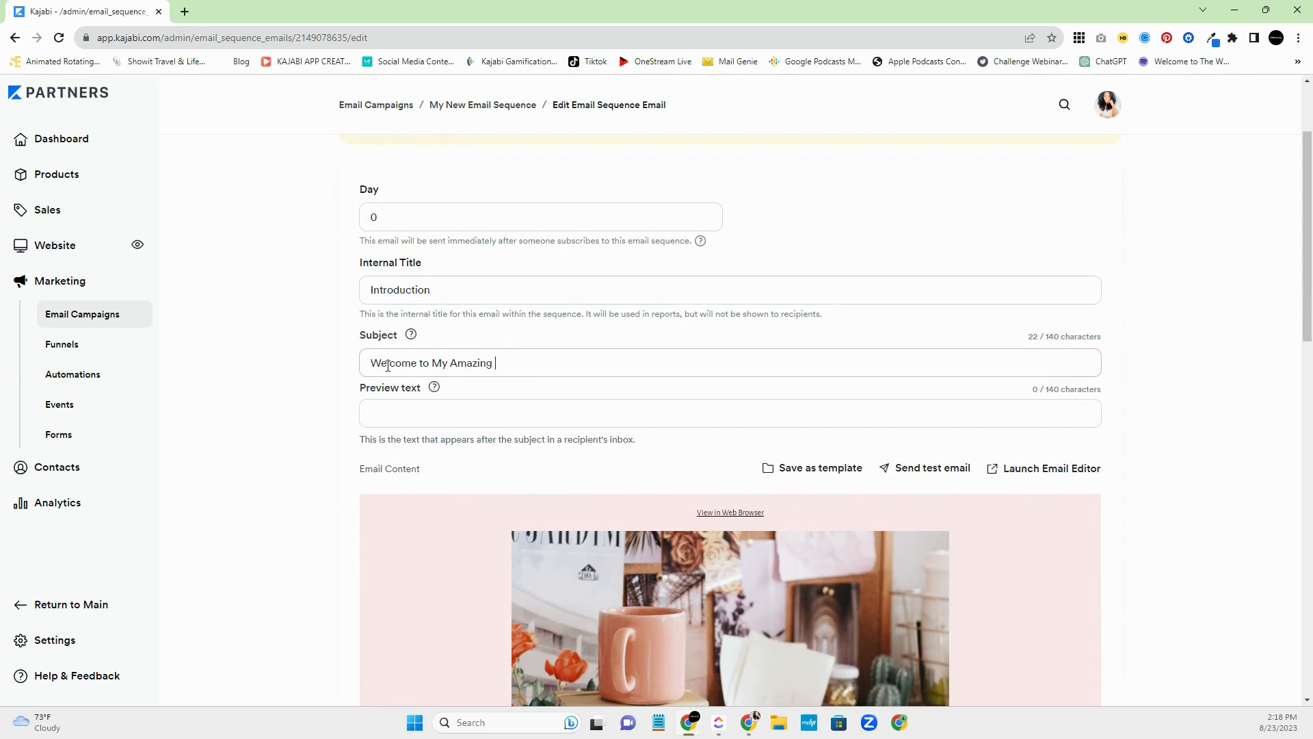
text(Course)
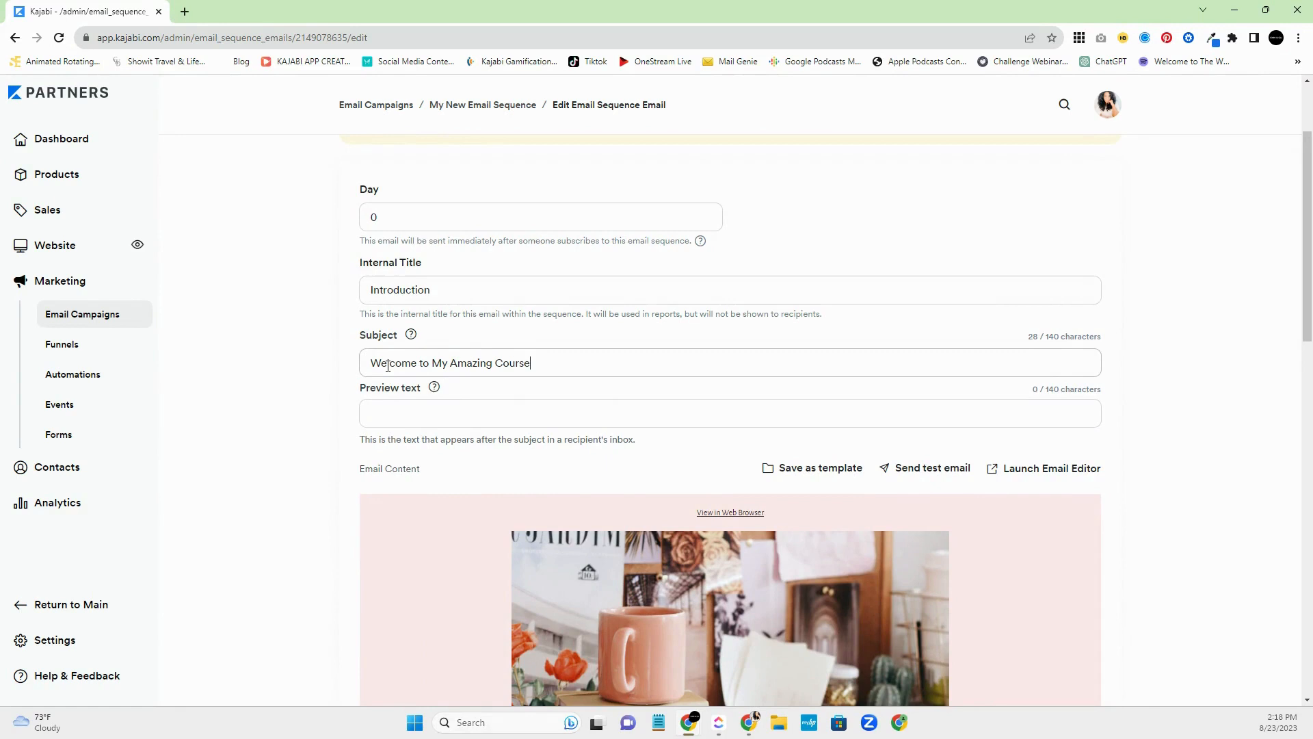
text(!)
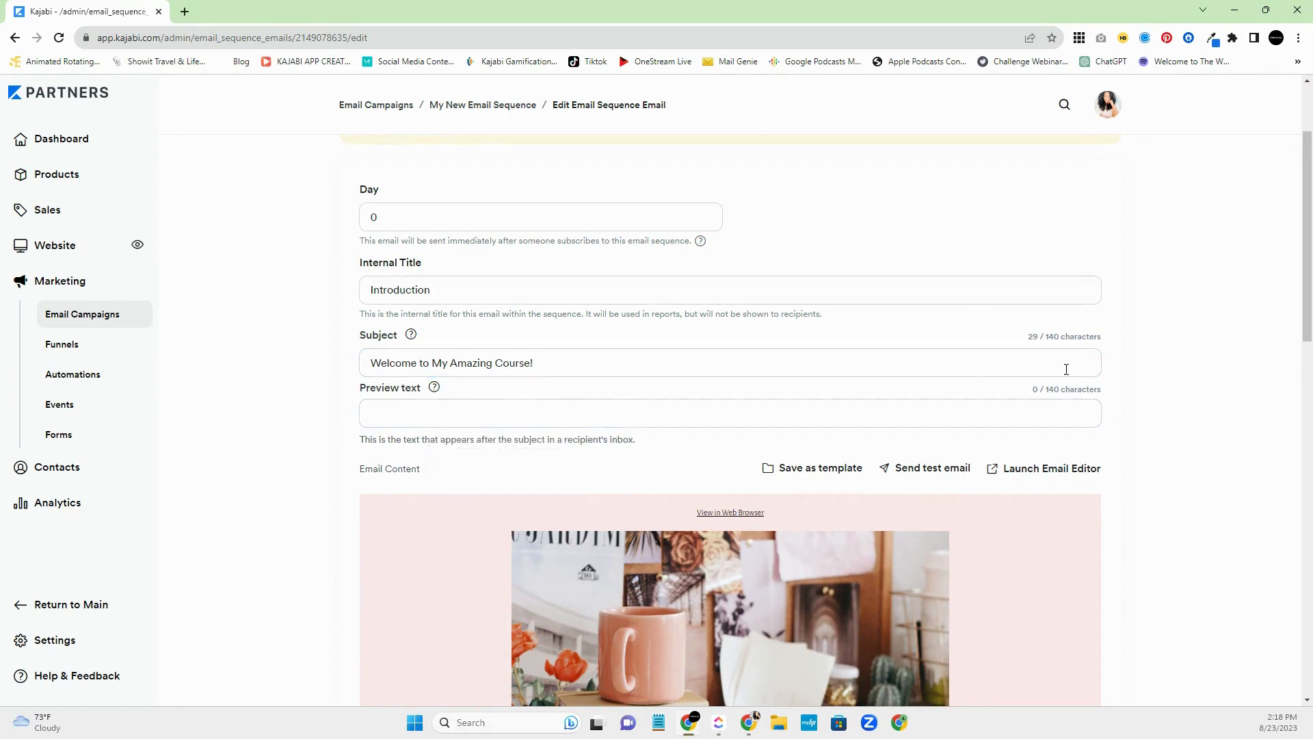
- Review the email preview and launch the full email editor
scroll(down, 3)
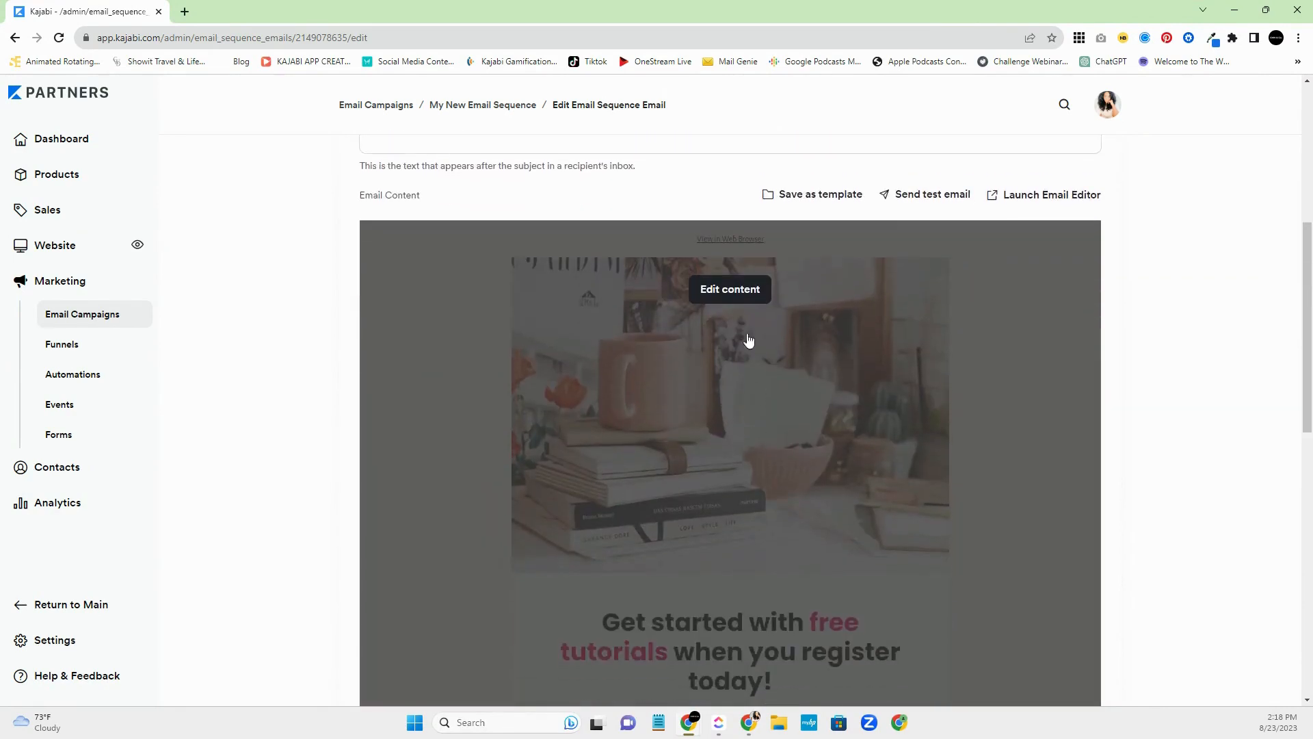
scroll(up, 3)
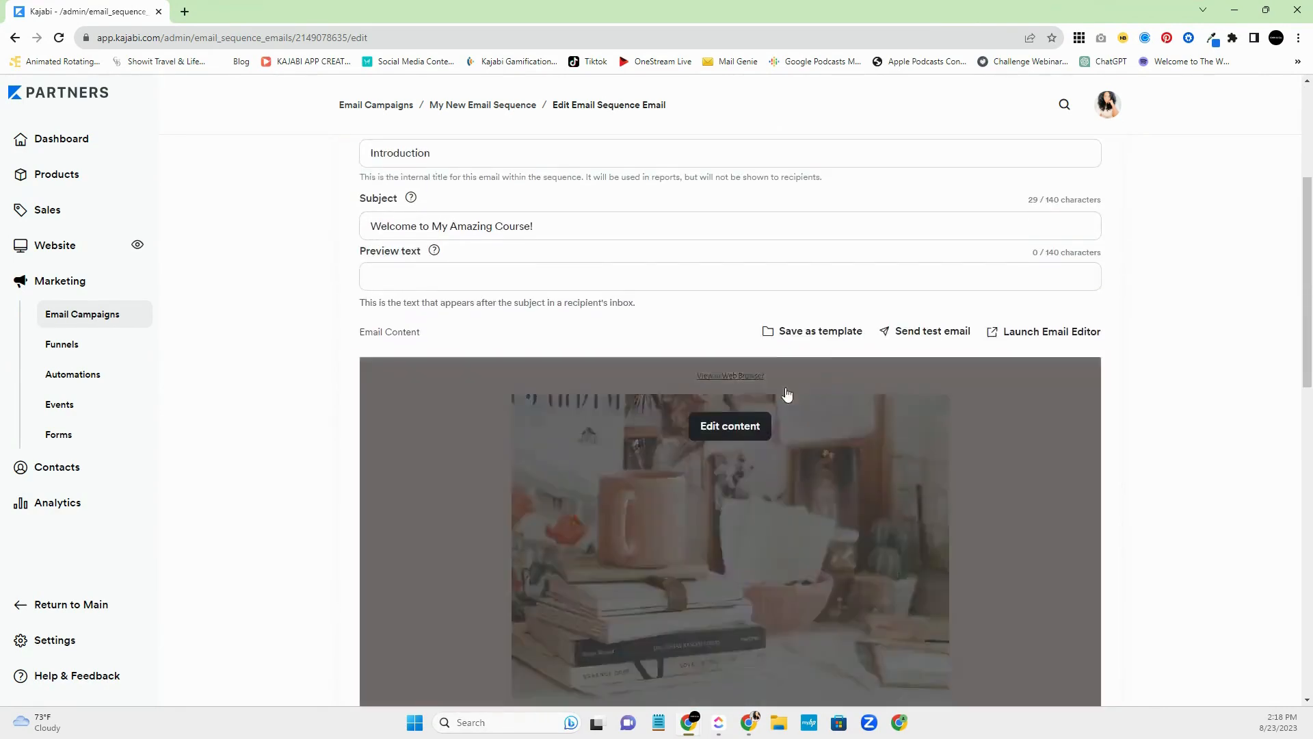
scroll(down, 3)
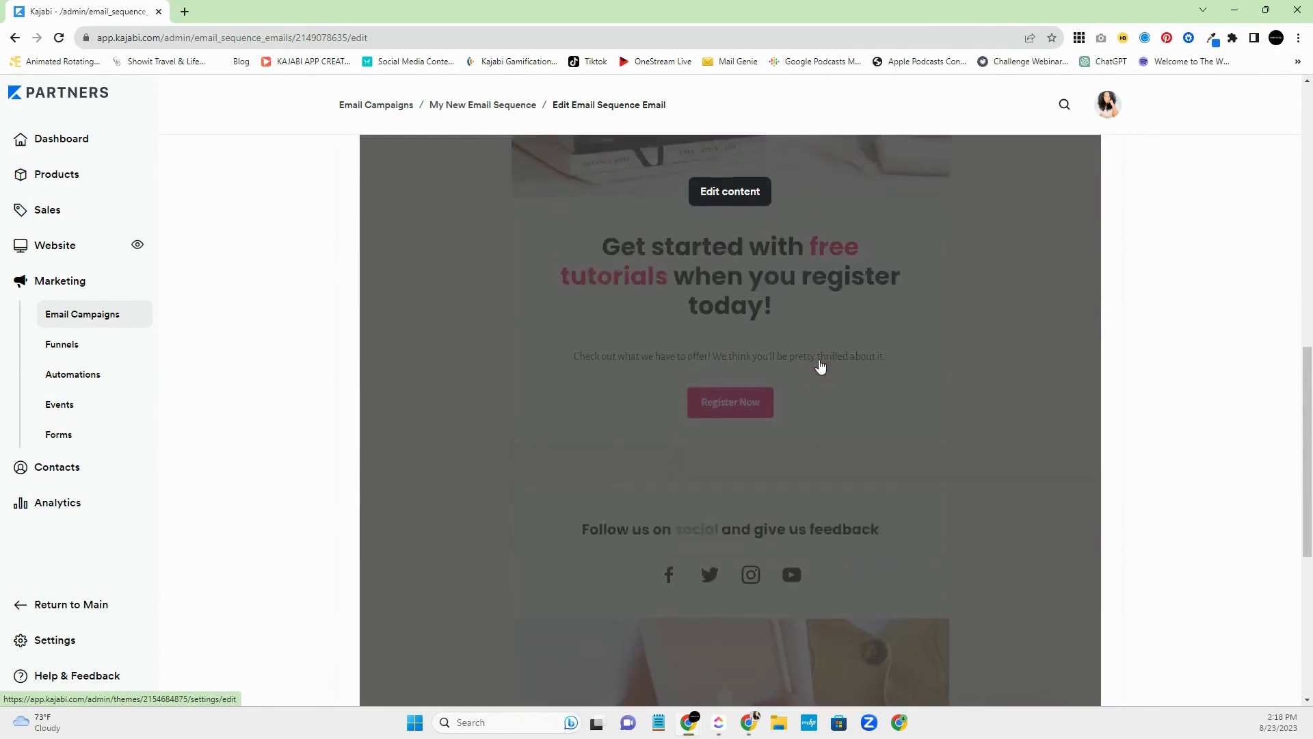
scroll(up, 3)
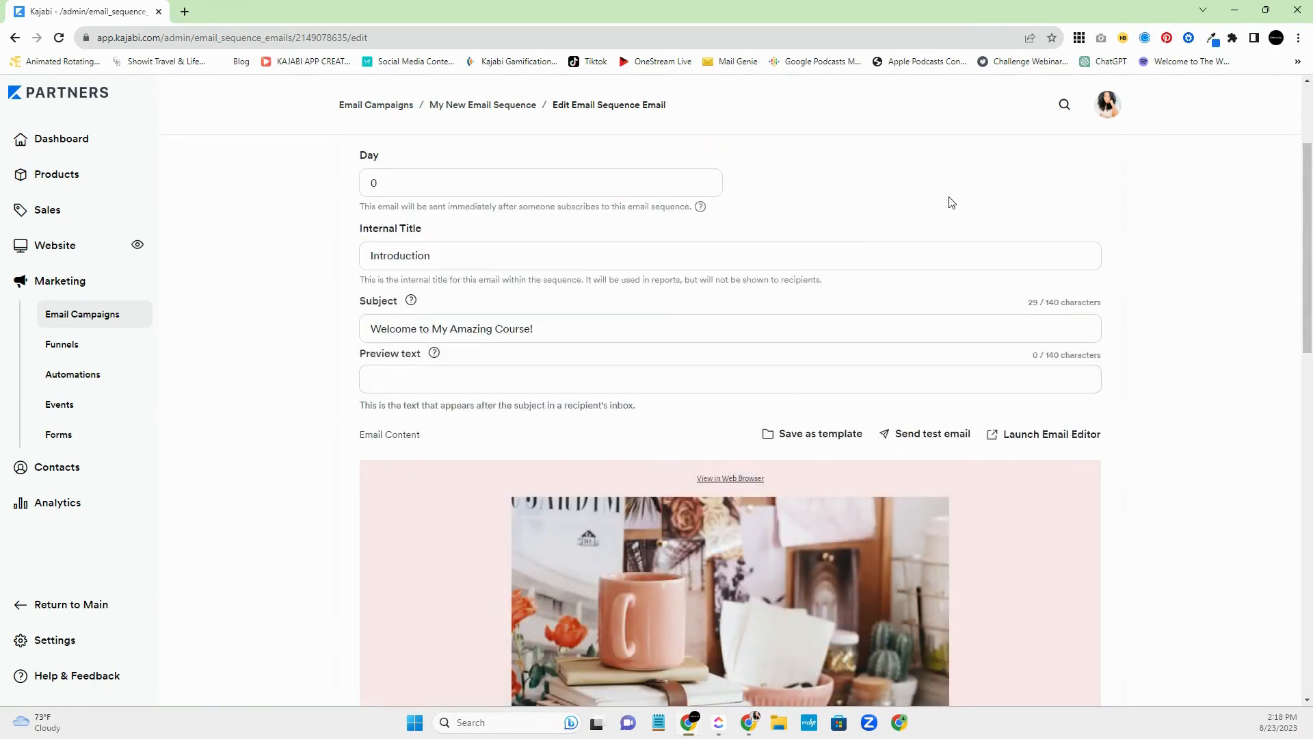
mouse_move(764, 557)
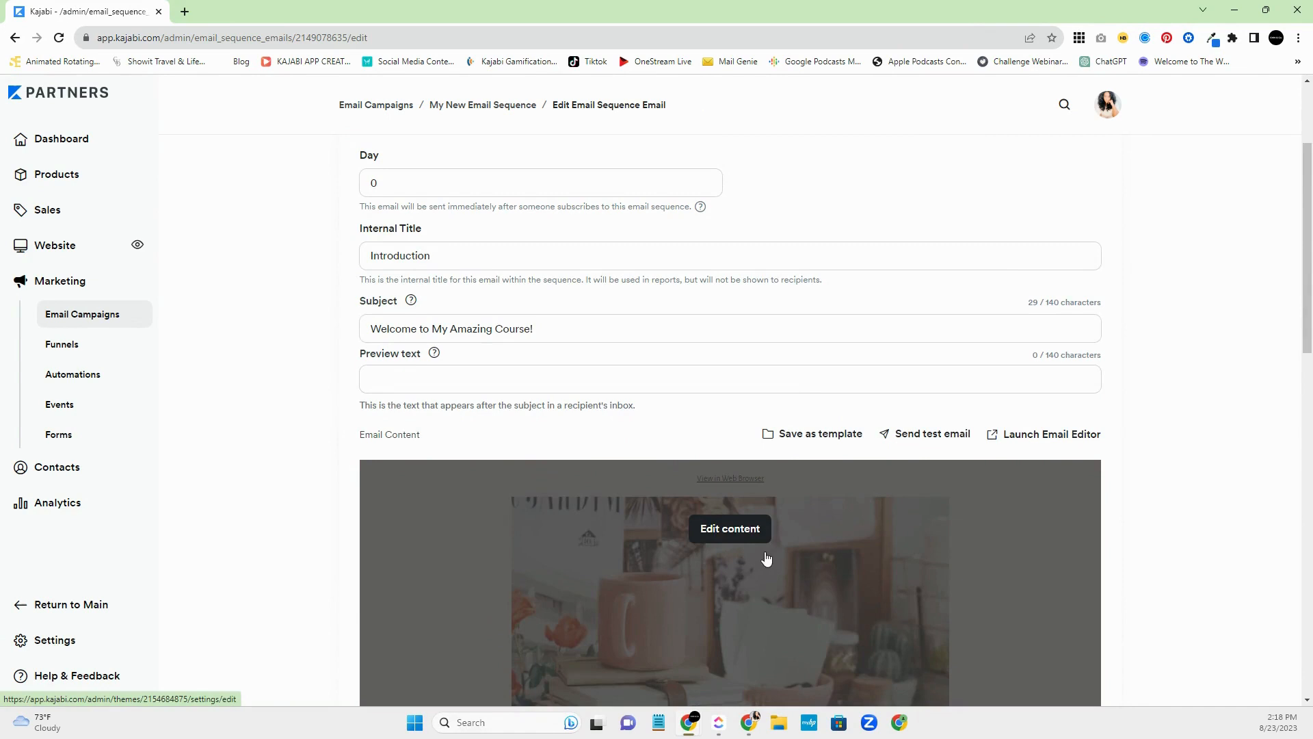
scroll(down, 3)
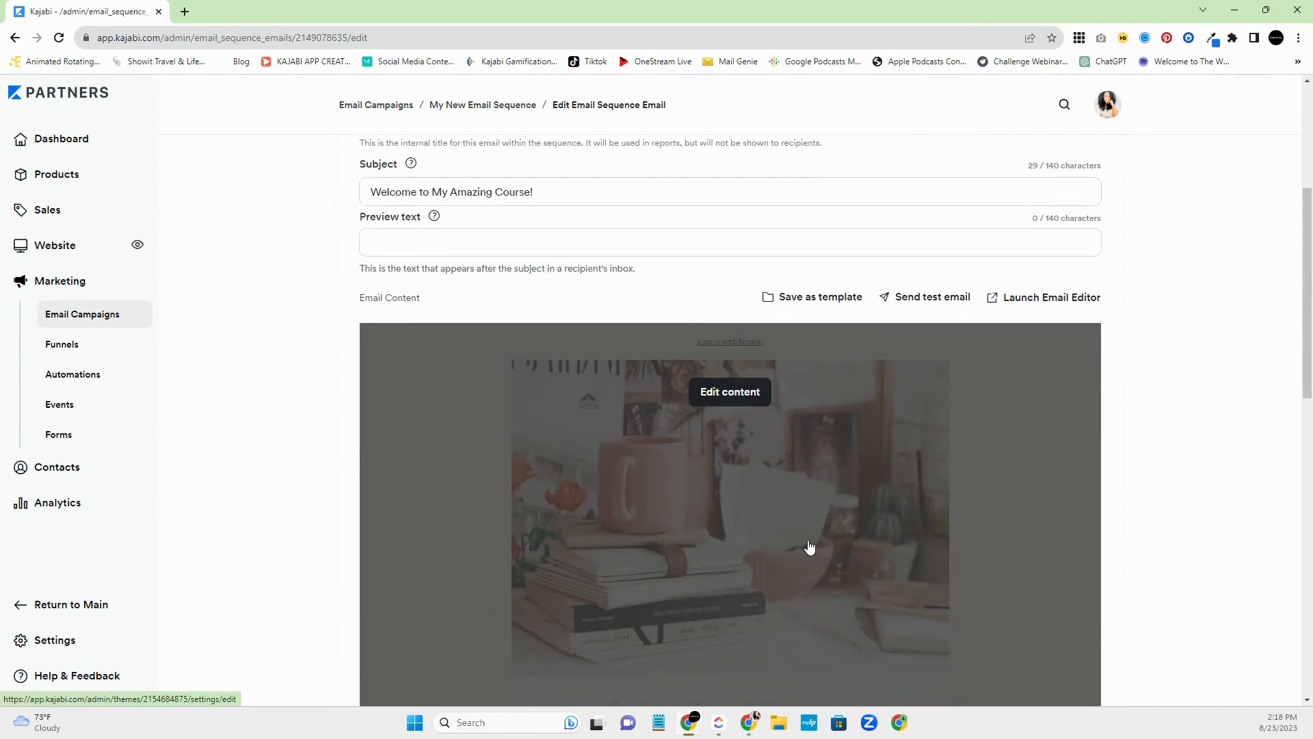
mouse_move(1048, 298)
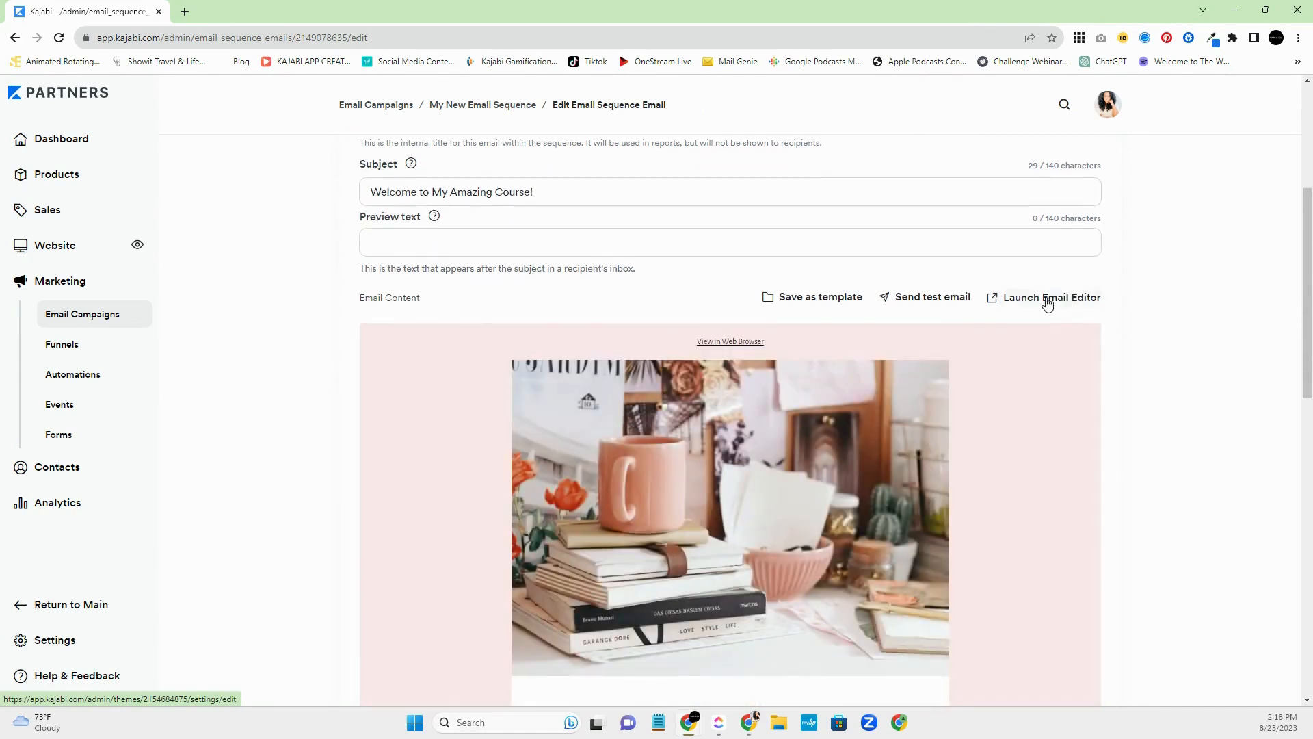
click(1050, 298)
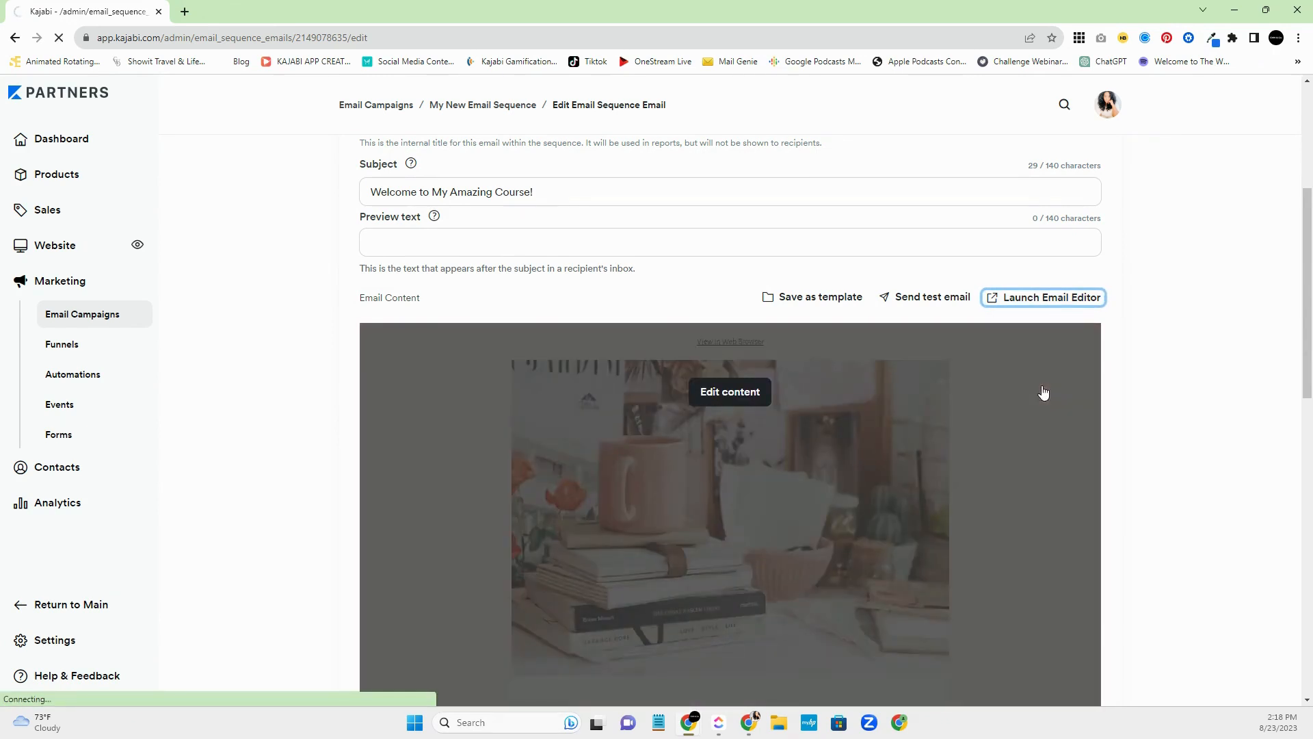
mouse_move(956, 462)
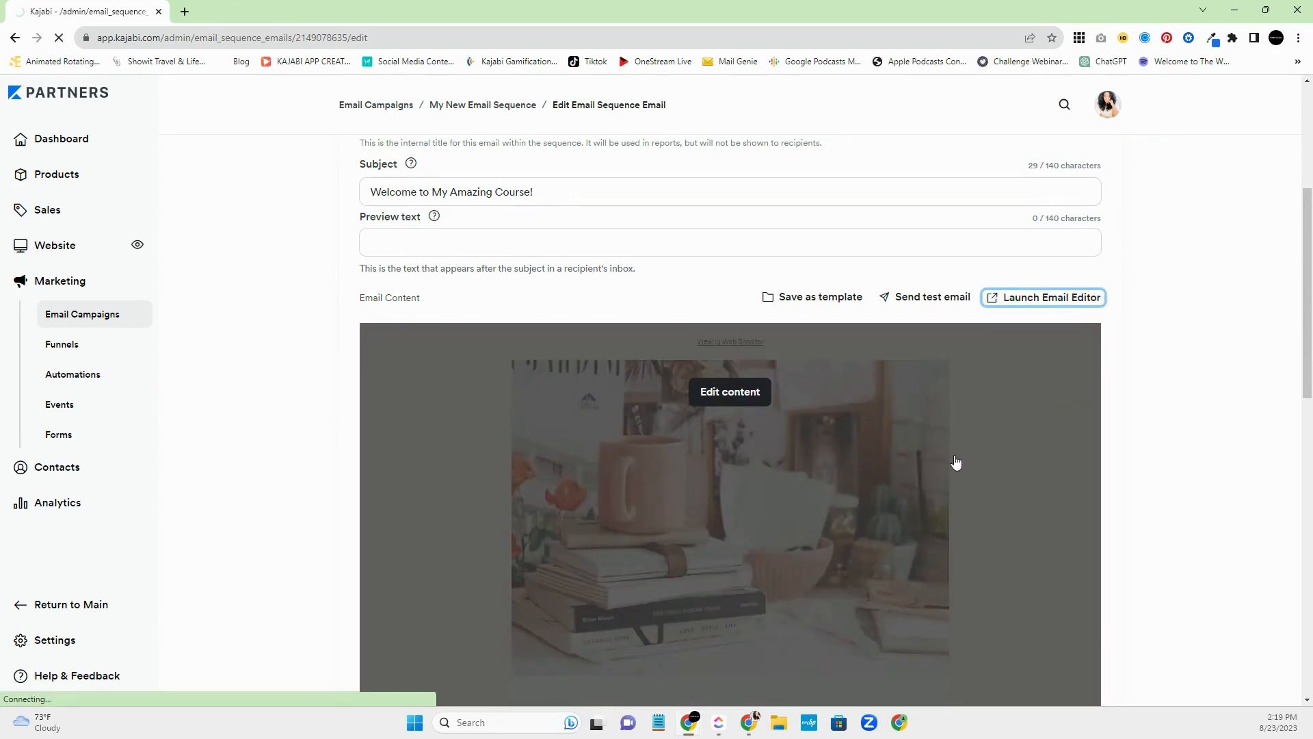
- Look over the email editor sections, then exit back to the email settings page
click(1042, 298)
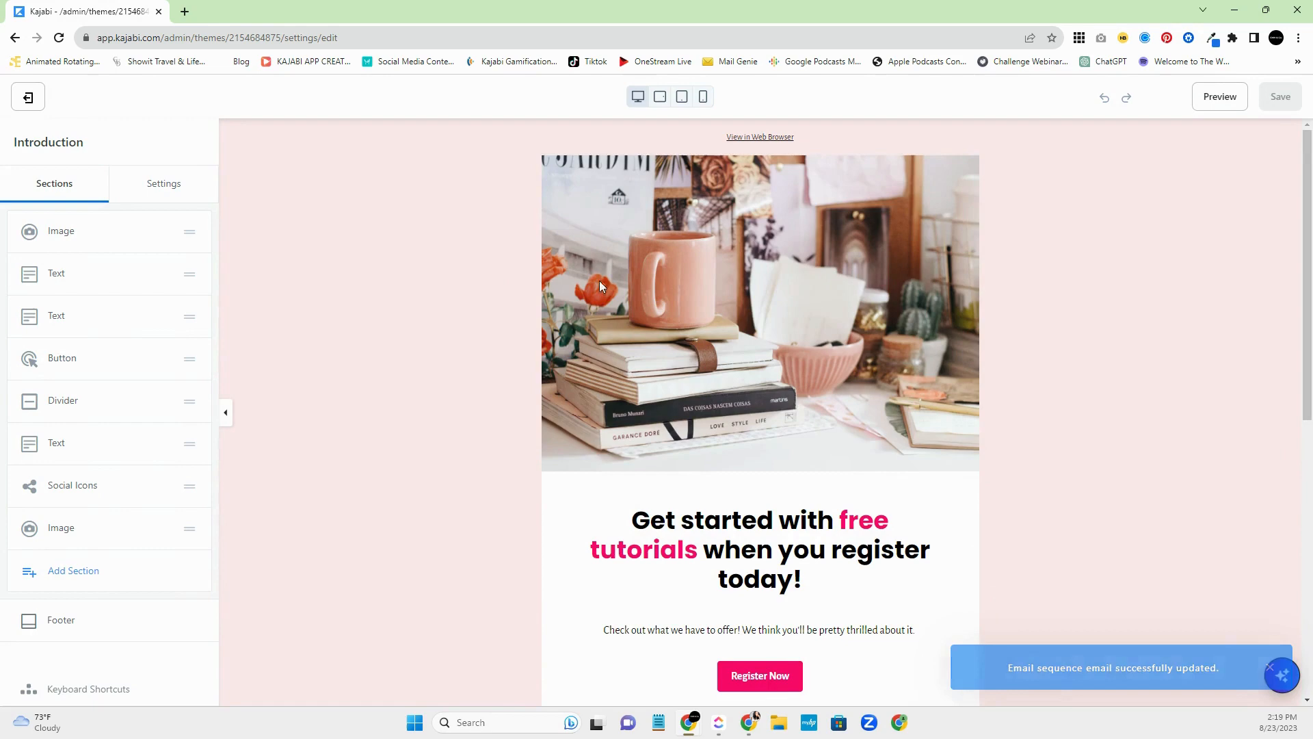
scroll(down, 3)
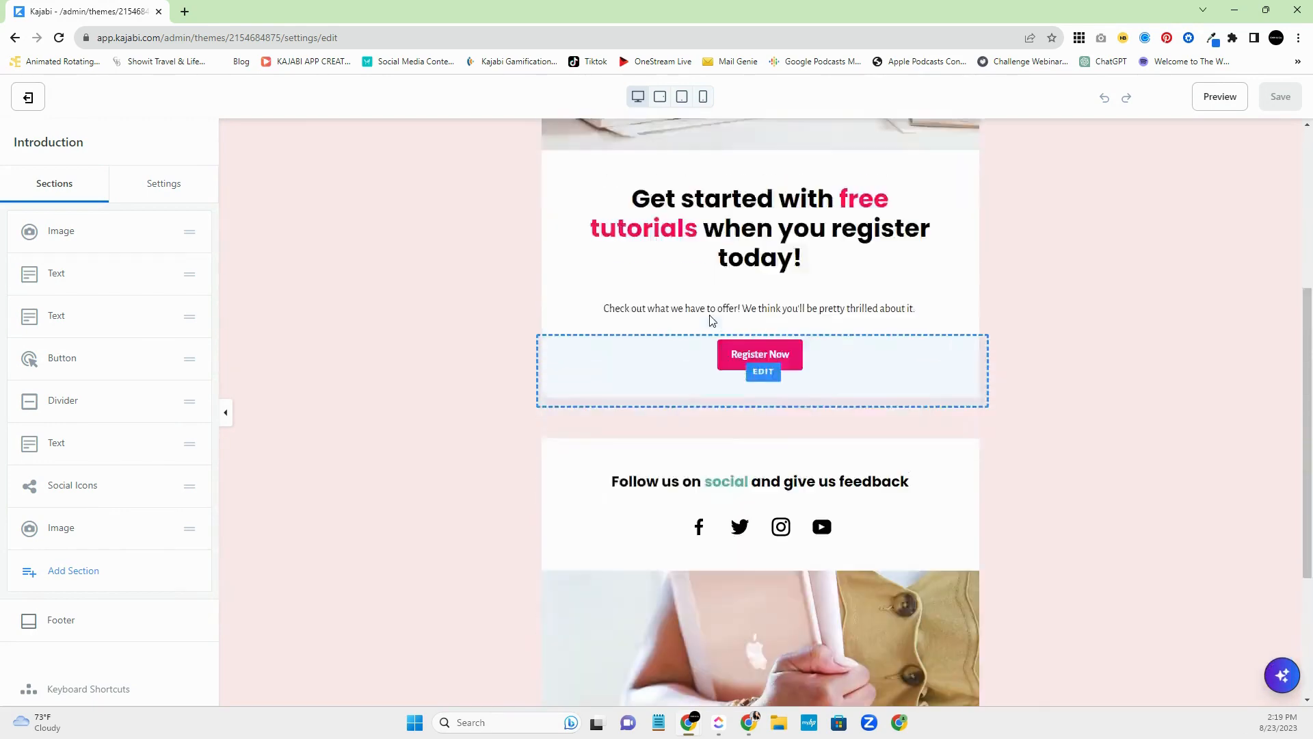
scroll(up, 3)
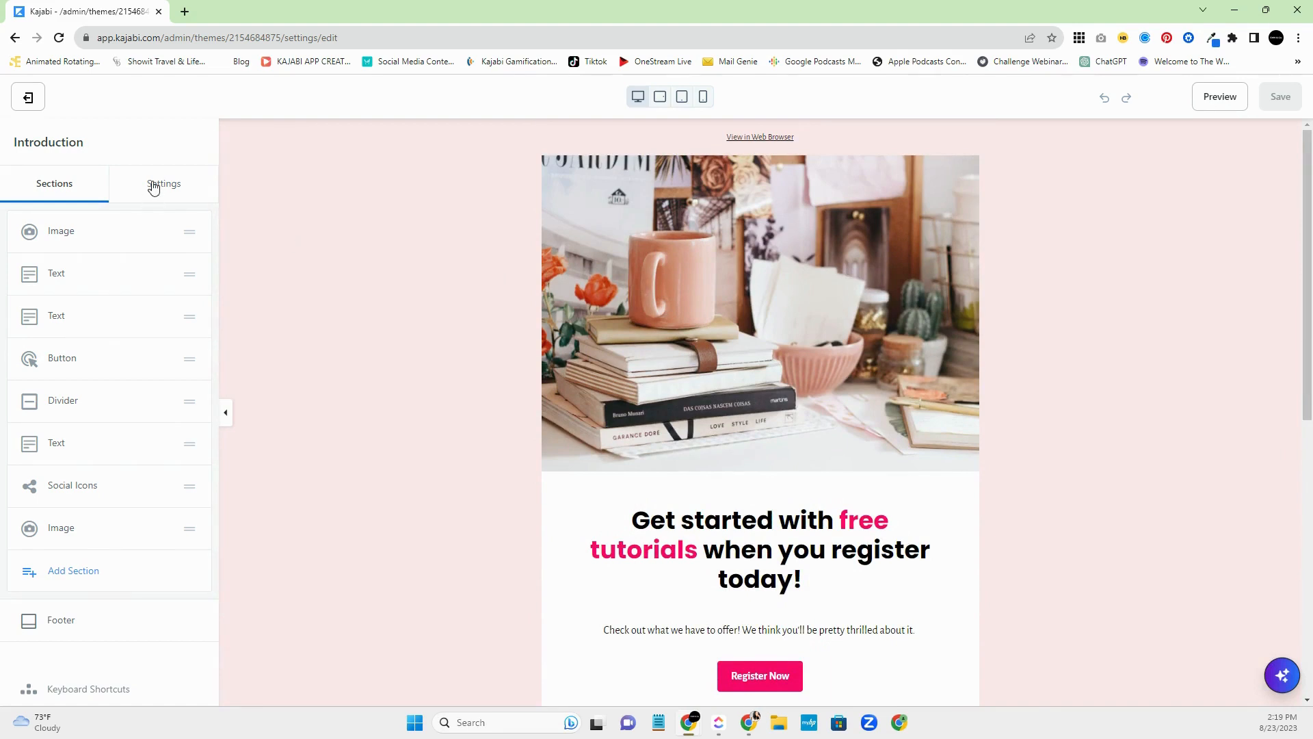
mouse_move(47, 116)
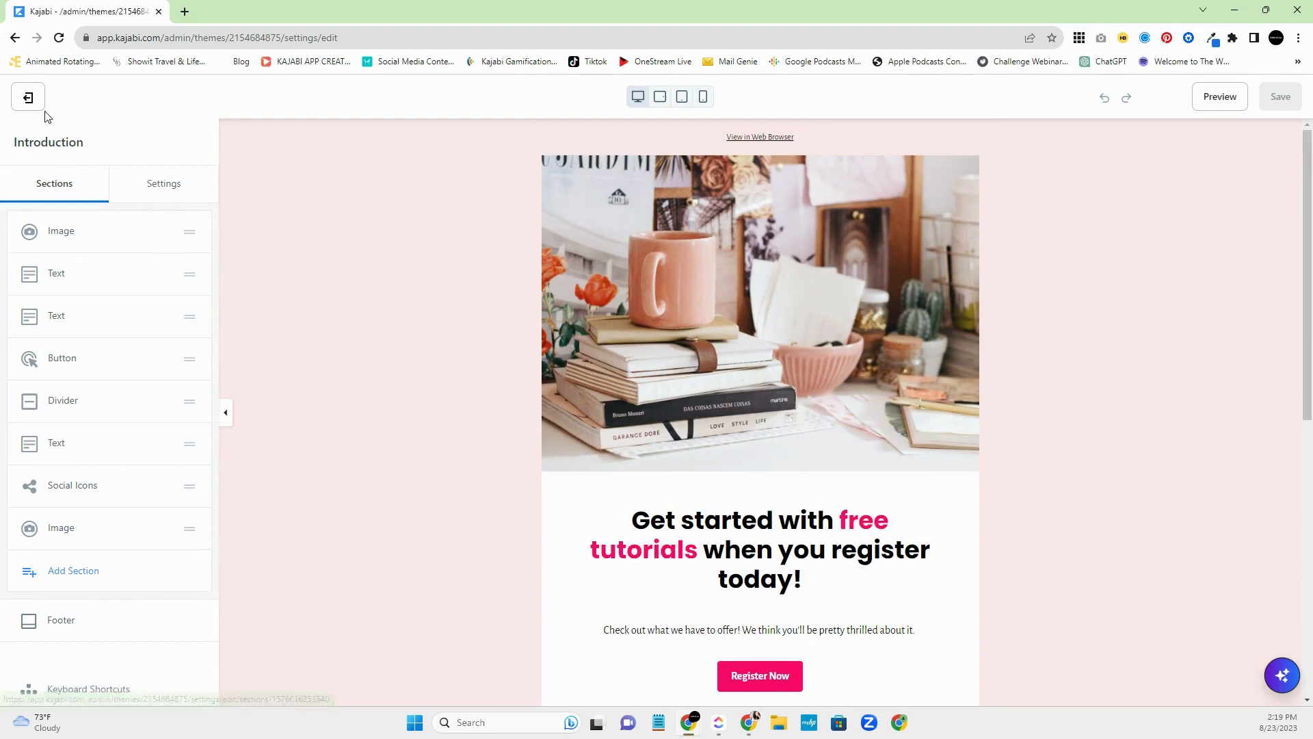
click(26, 96)
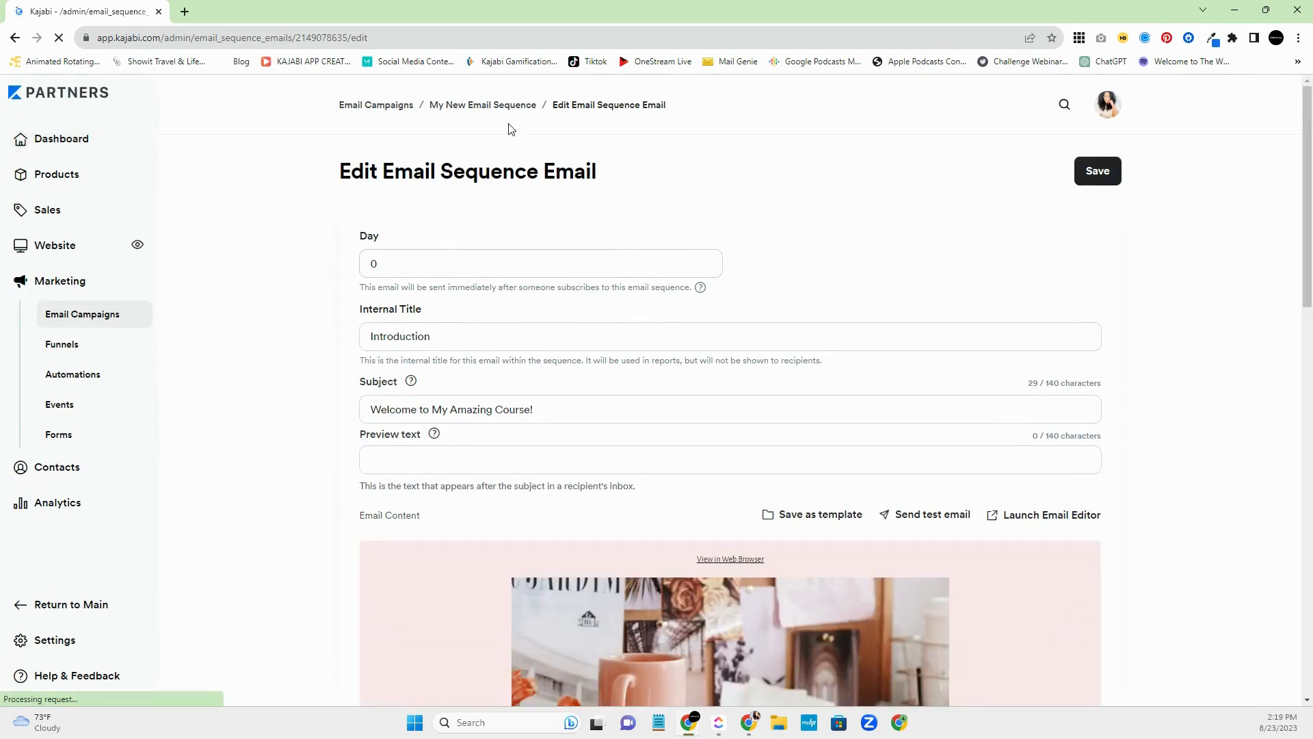
- Save the Introduction email and go back to the My New Email Sequence overview
click(1097, 171)
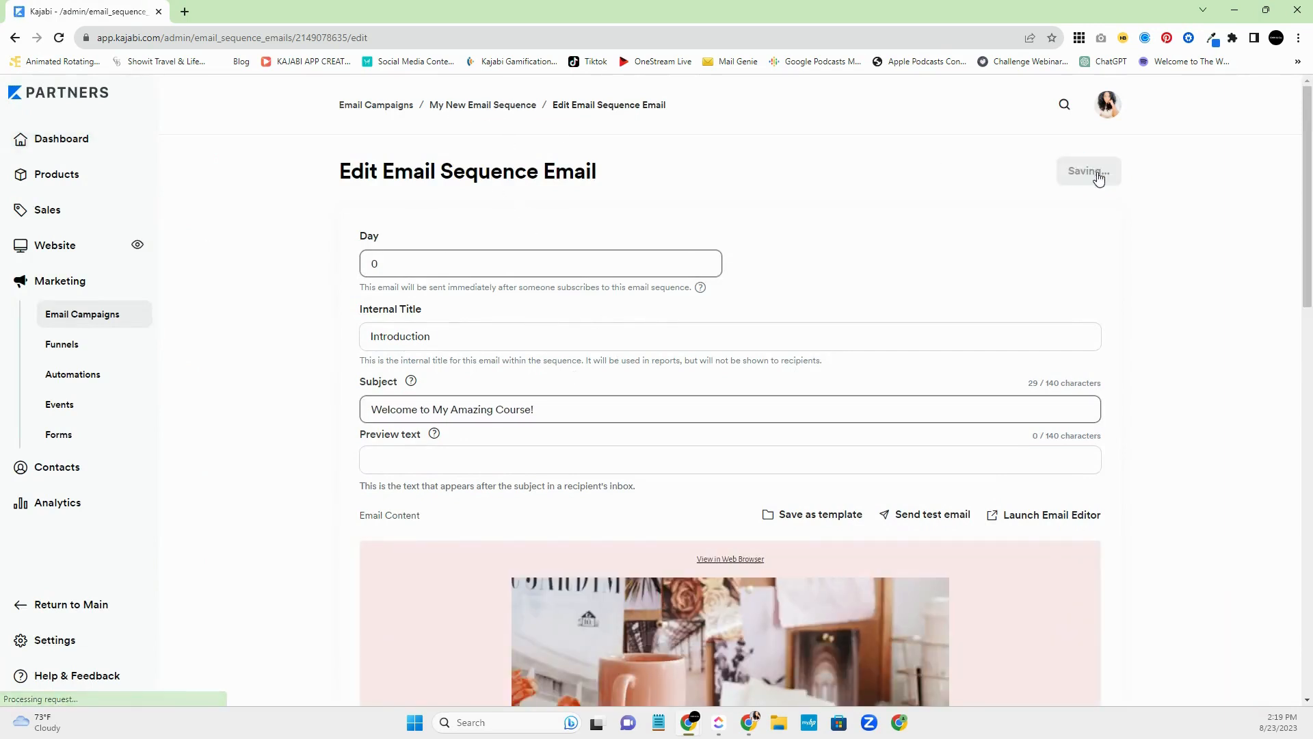
click(1088, 171)
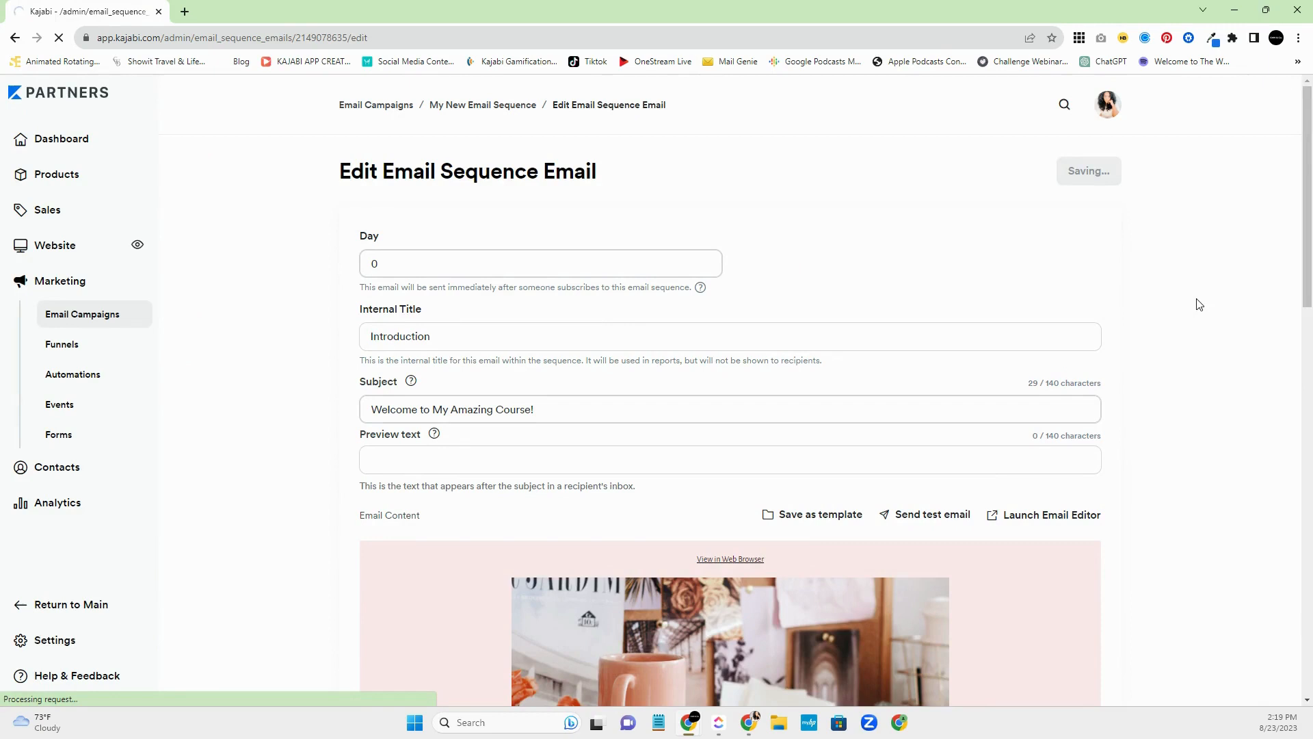
click(1089, 171)
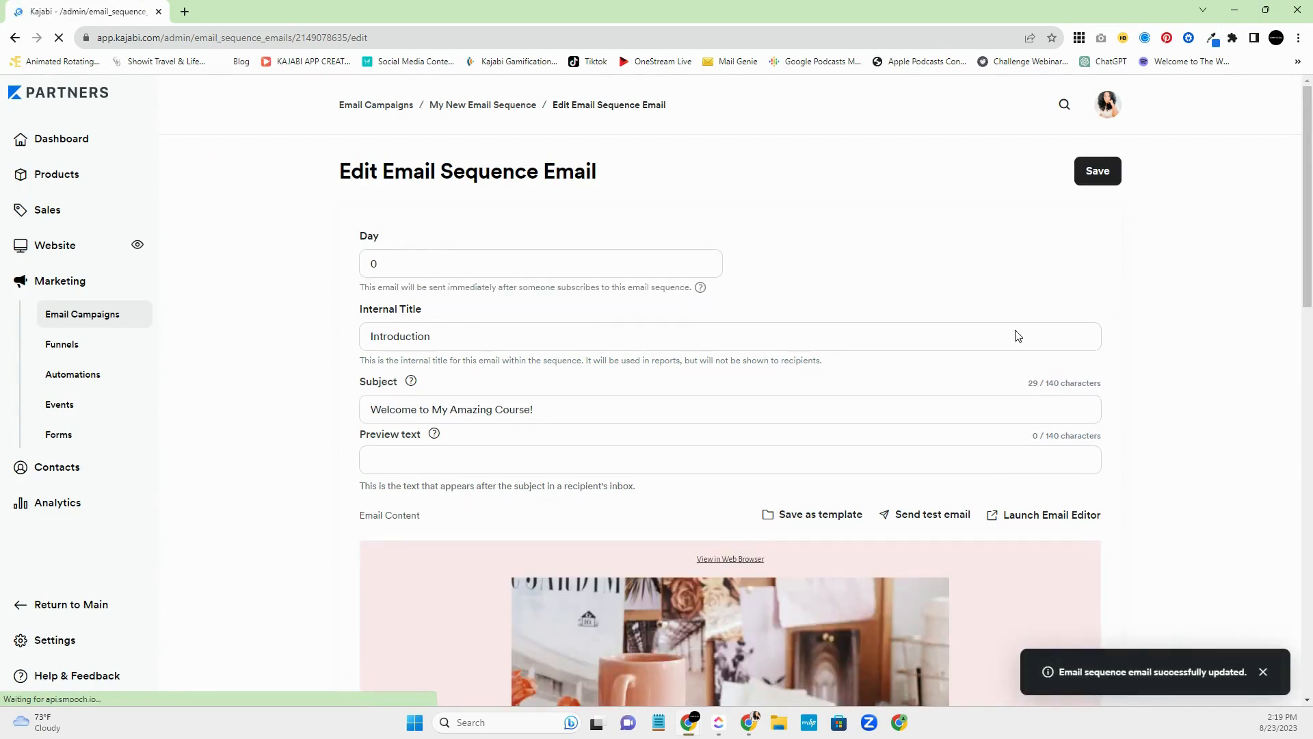
mouse_move(482, 105)
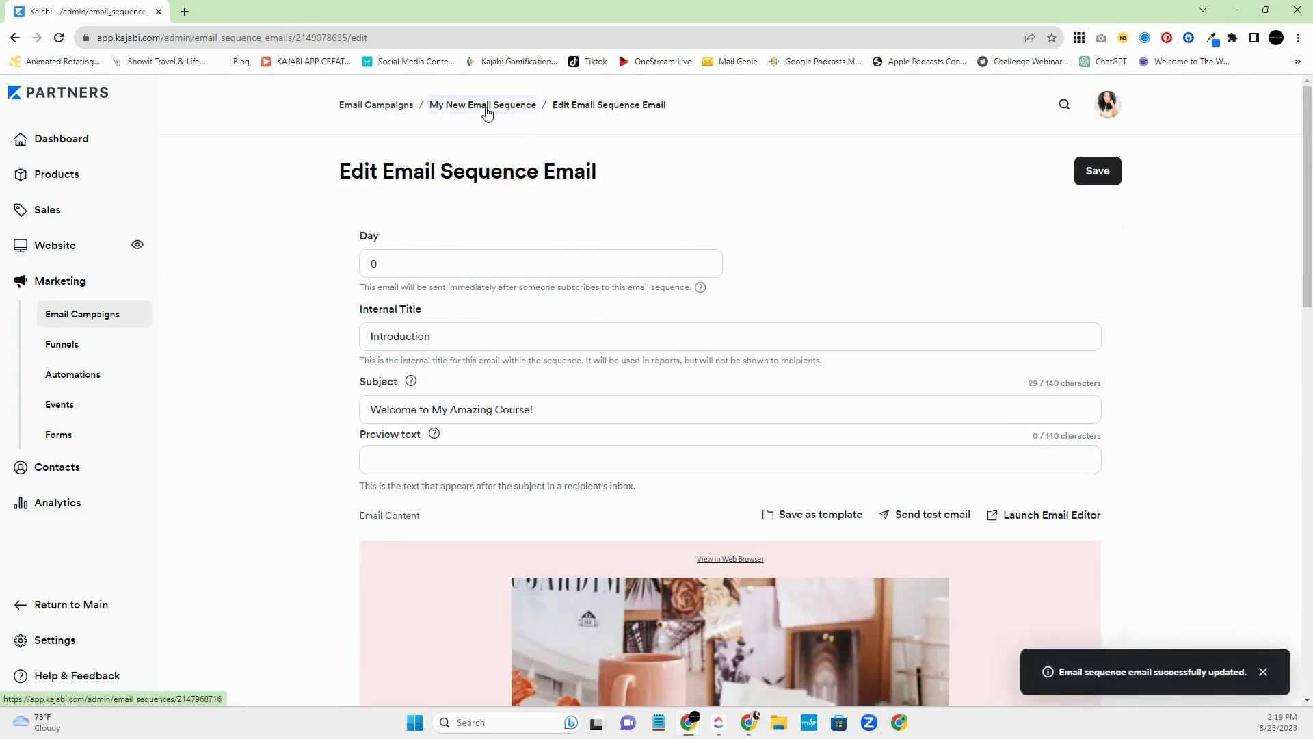
click(482, 105)
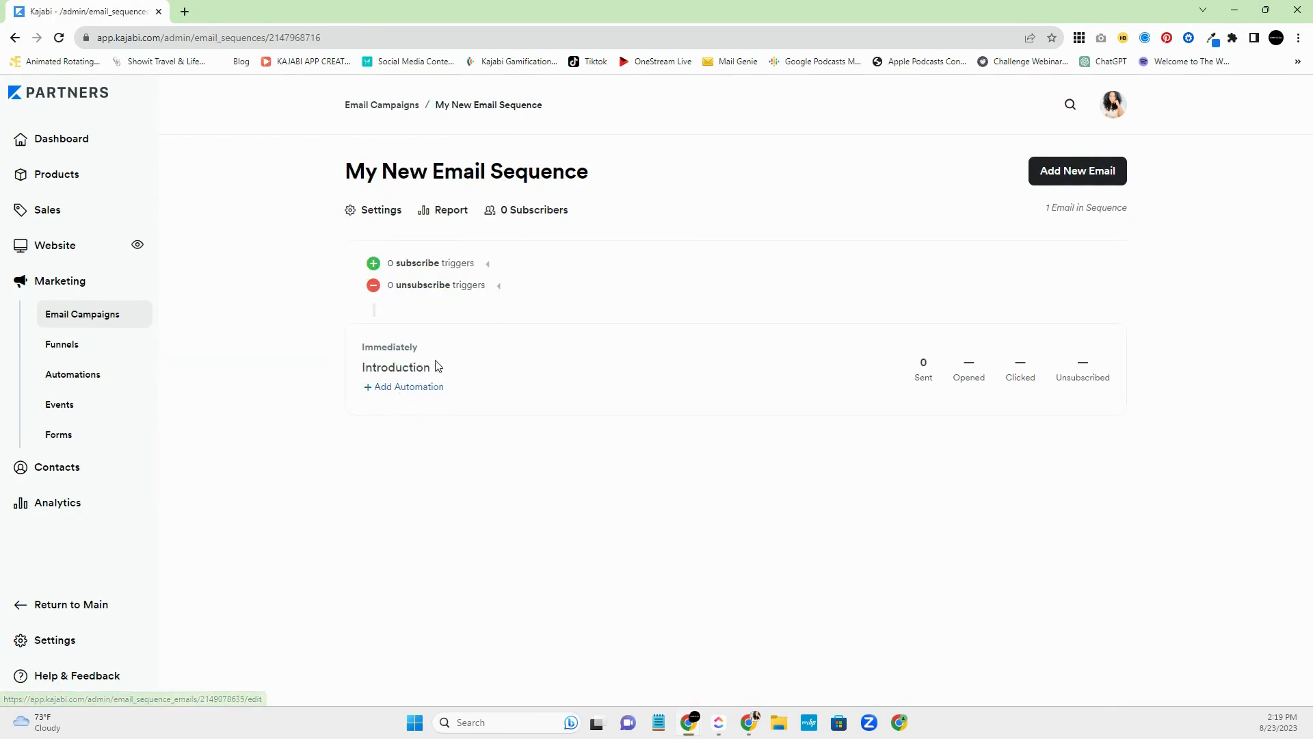
mouse_move(357, 356)
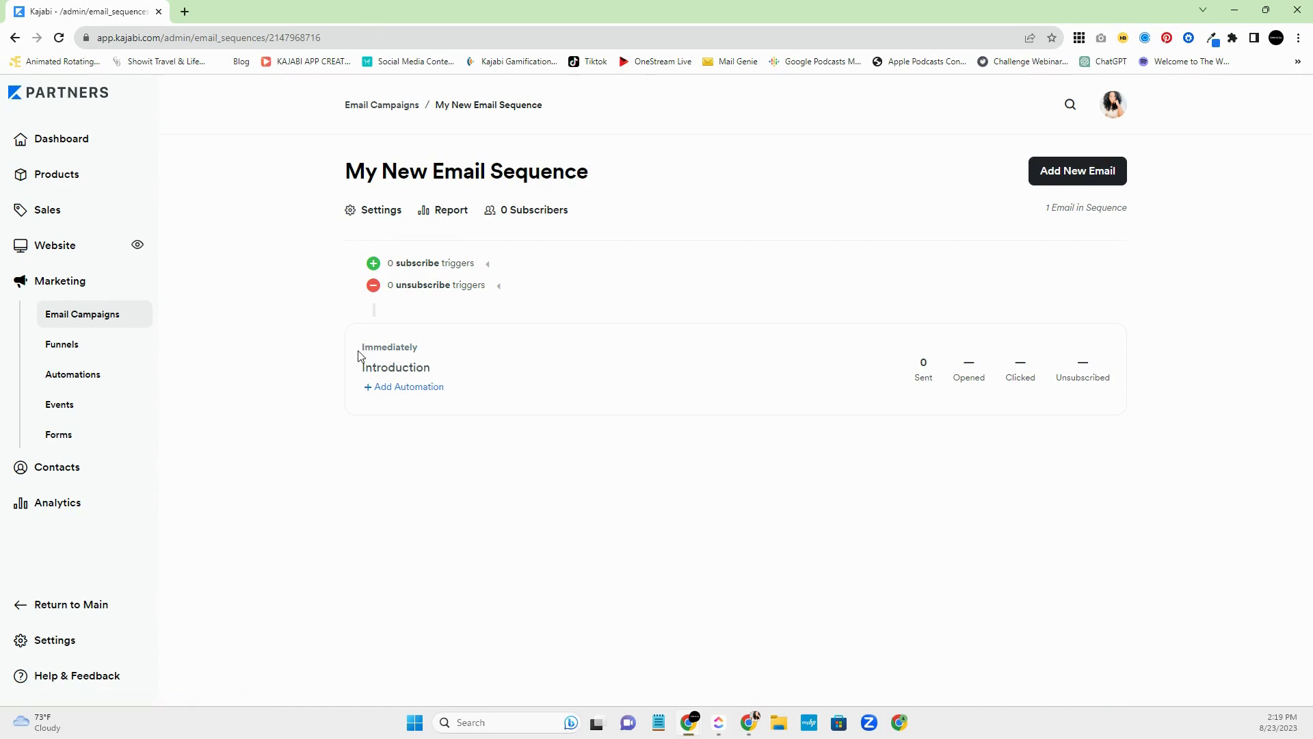
mouse_move(458, 355)
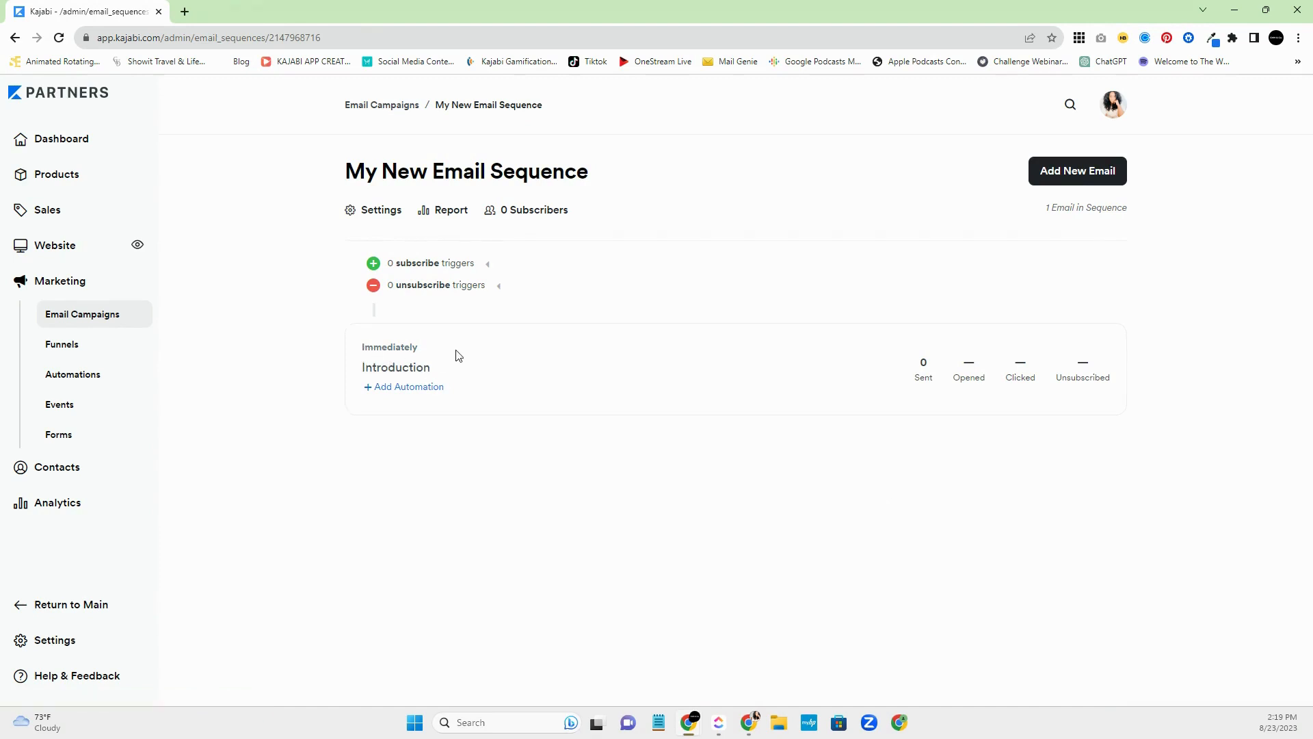
mouse_move(429, 350)
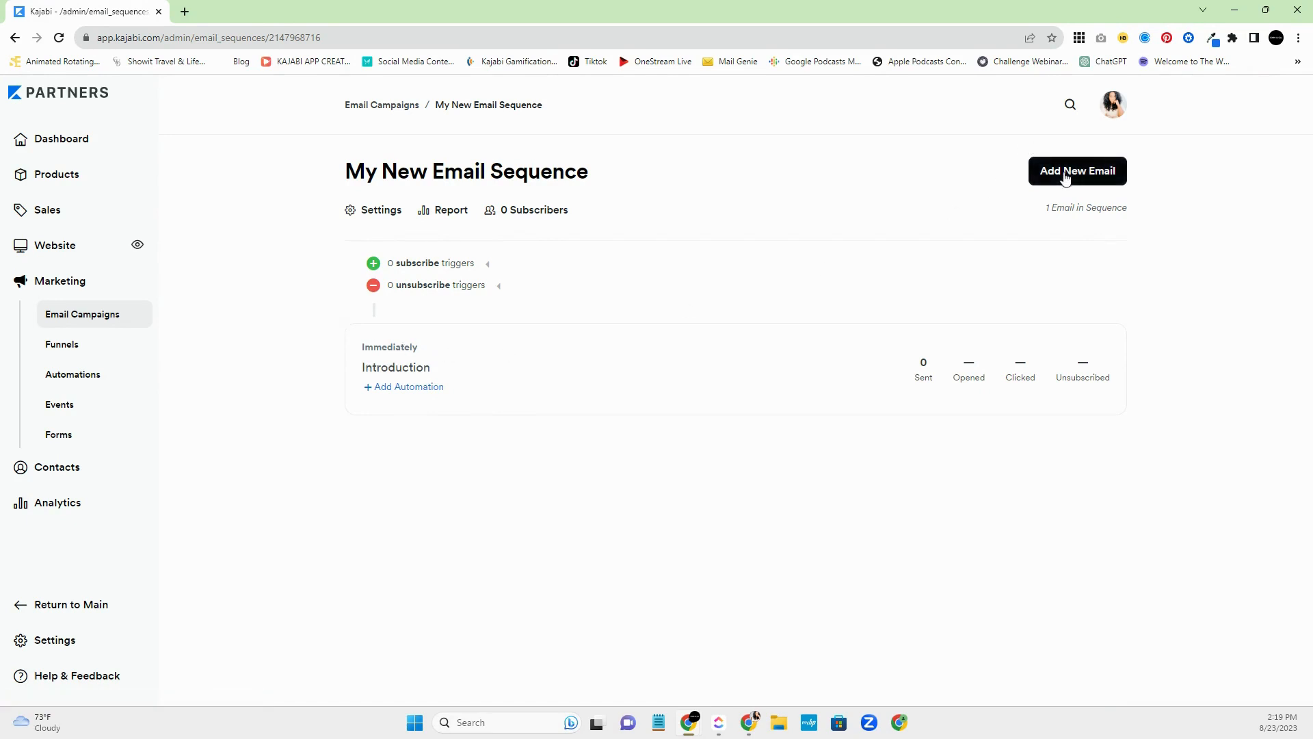
- Add a second email titled 'My Story' using the Email Blast Template
click(1077, 171)
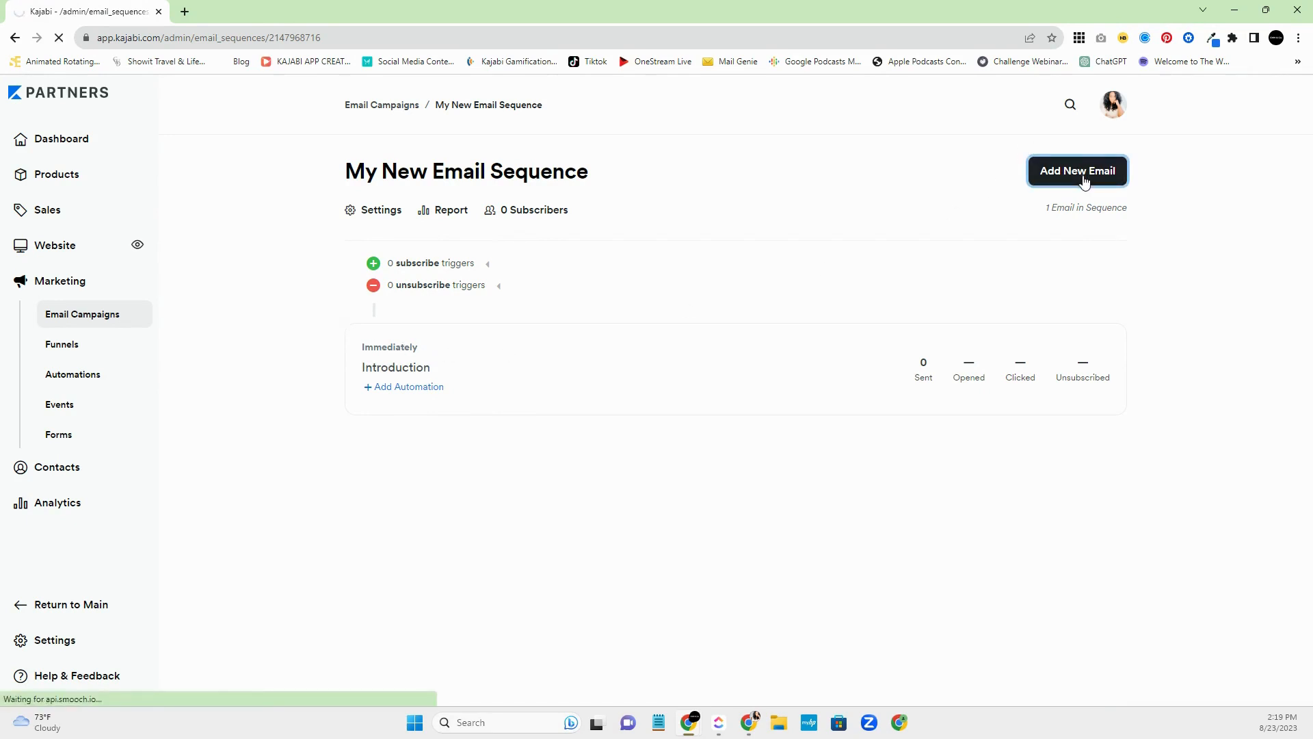
click(1077, 171)
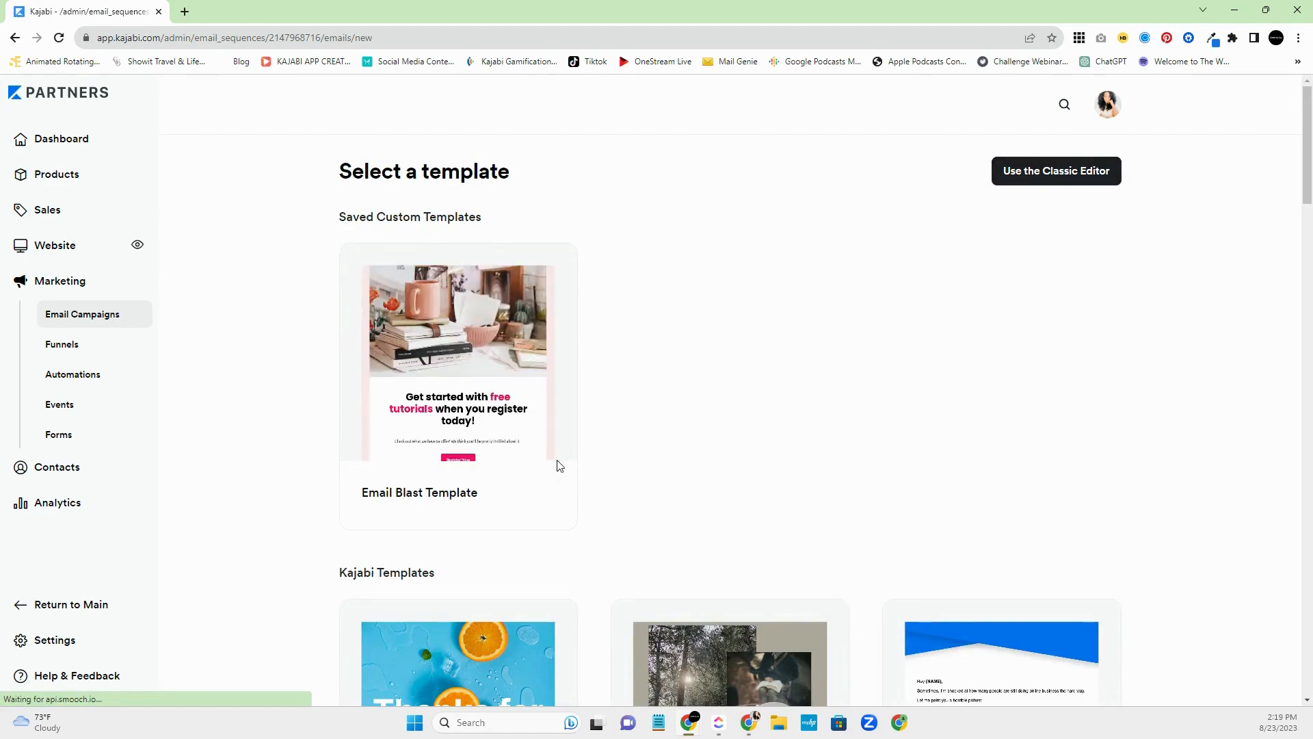
mouse_move(499, 404)
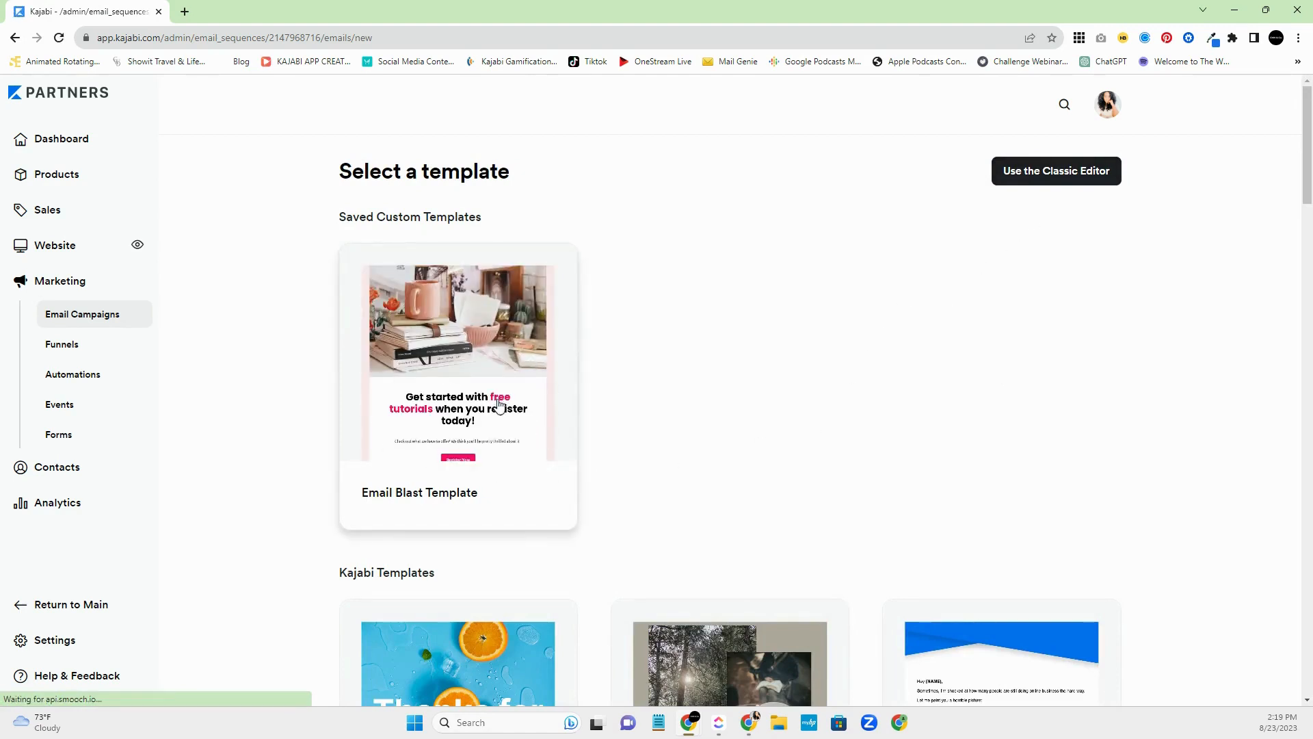
click(458, 360)
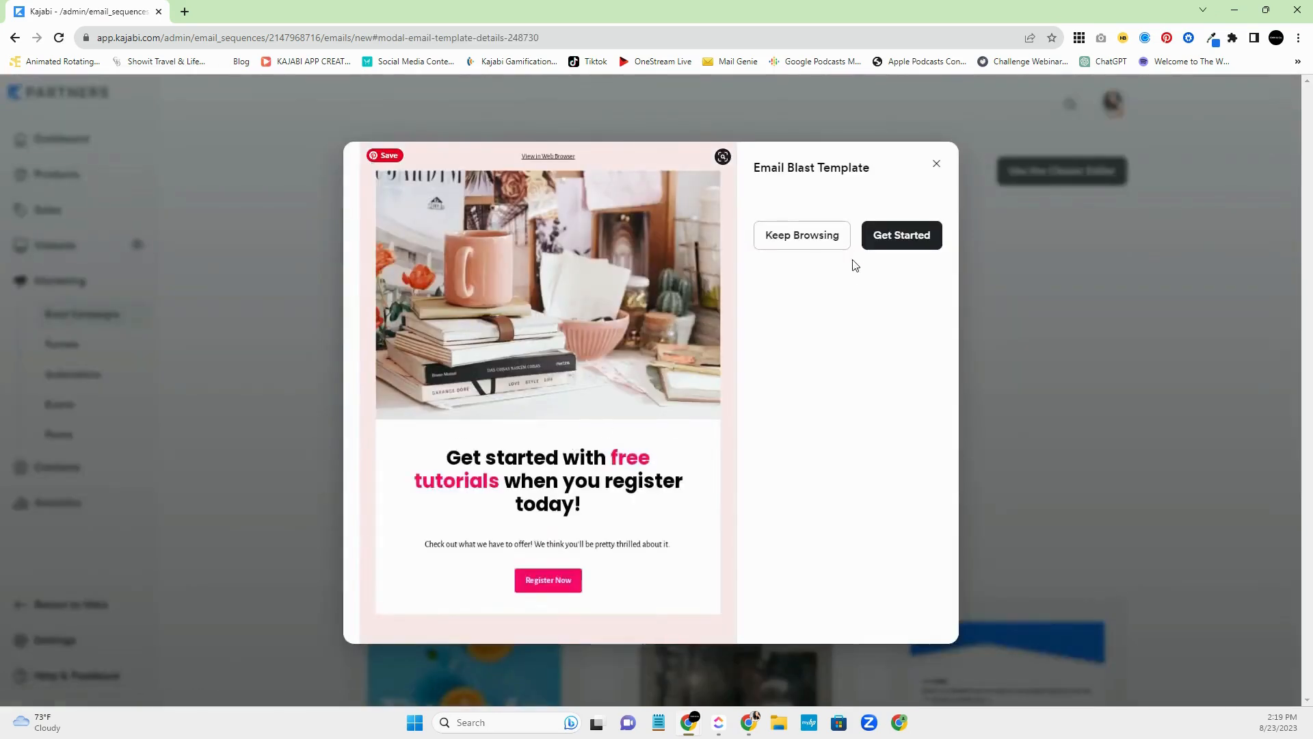
click(901, 235)
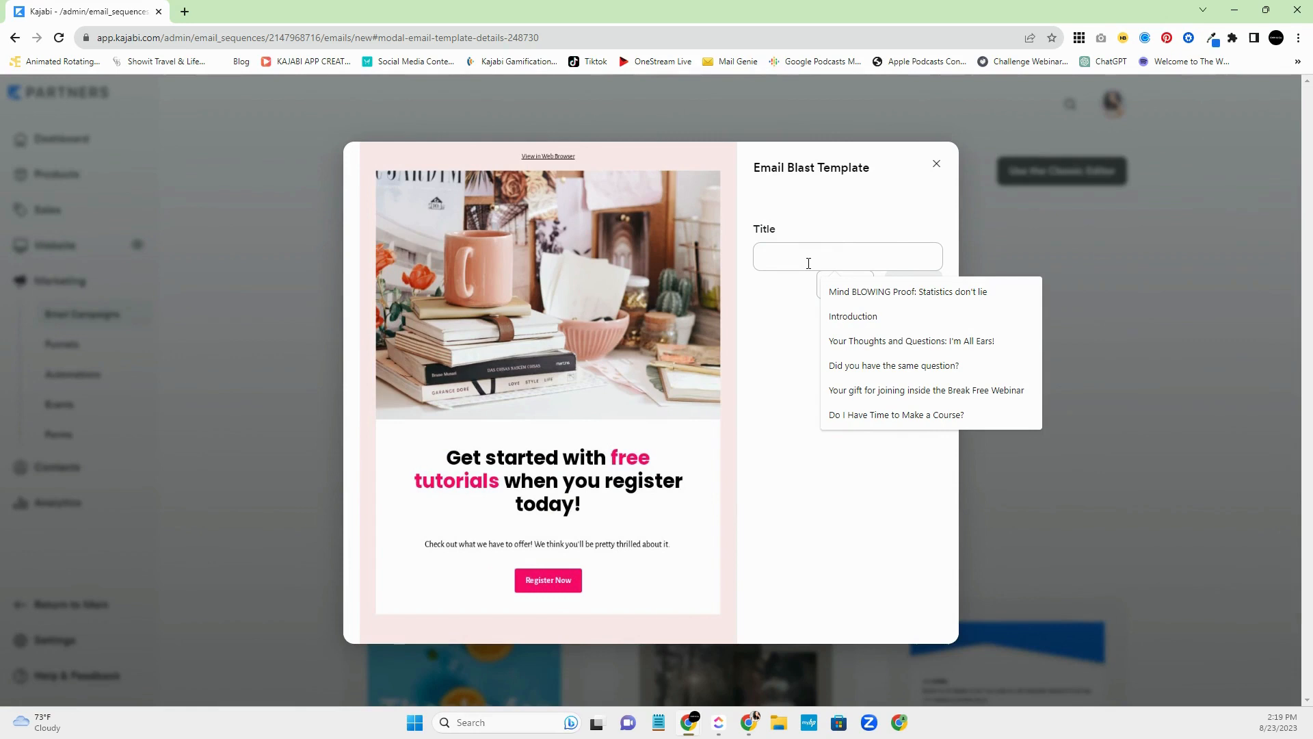
text(My)
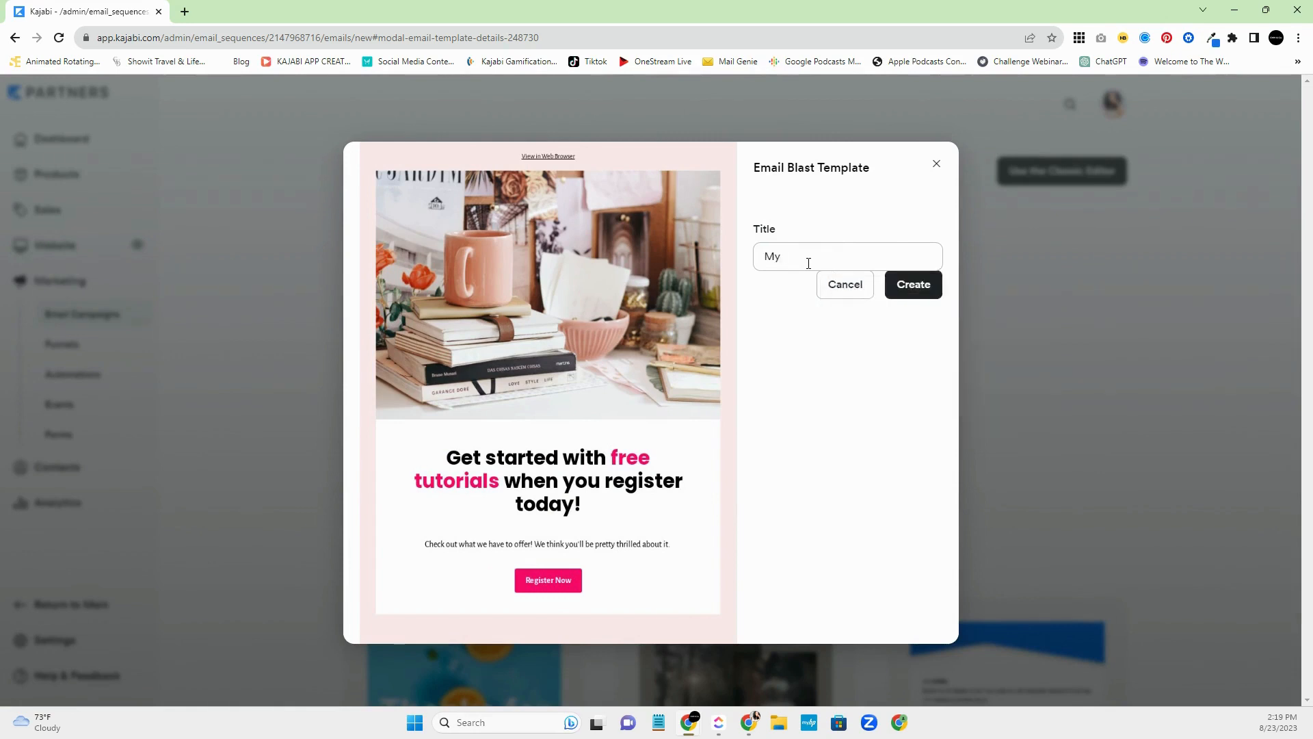
text(Story)
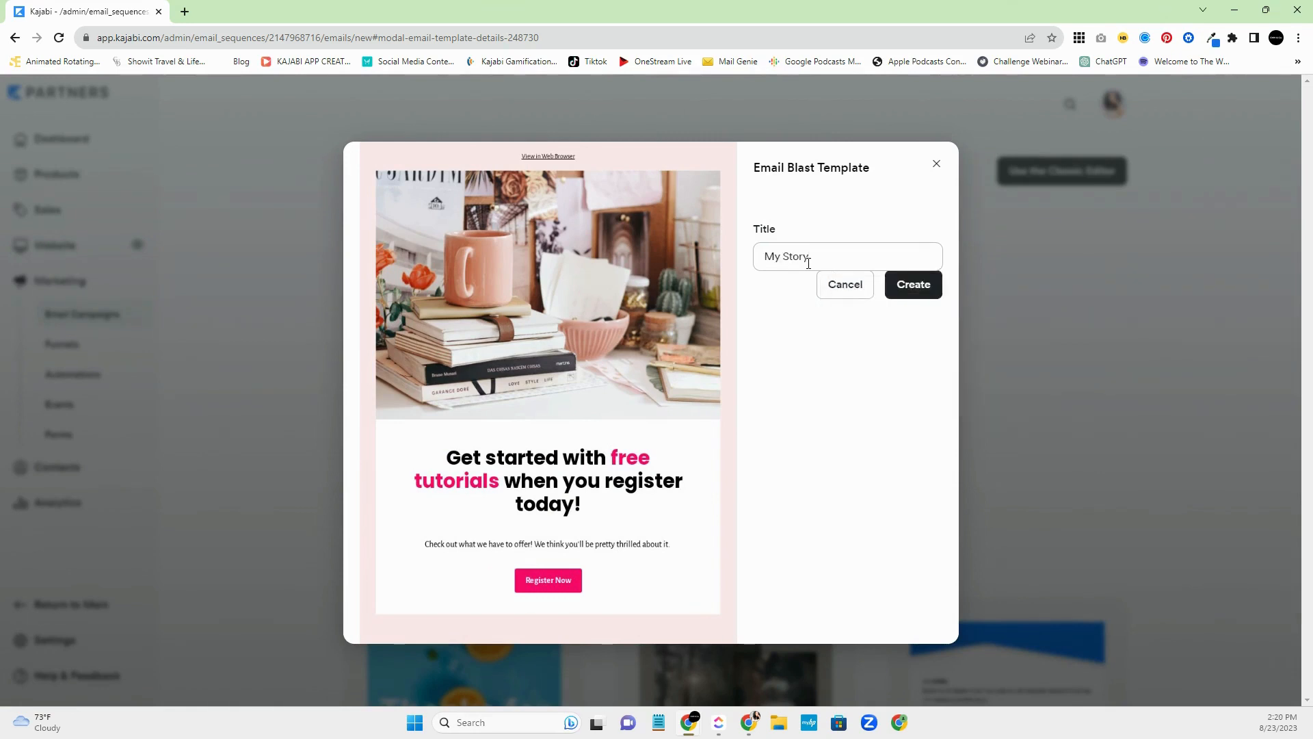
click(913, 284)
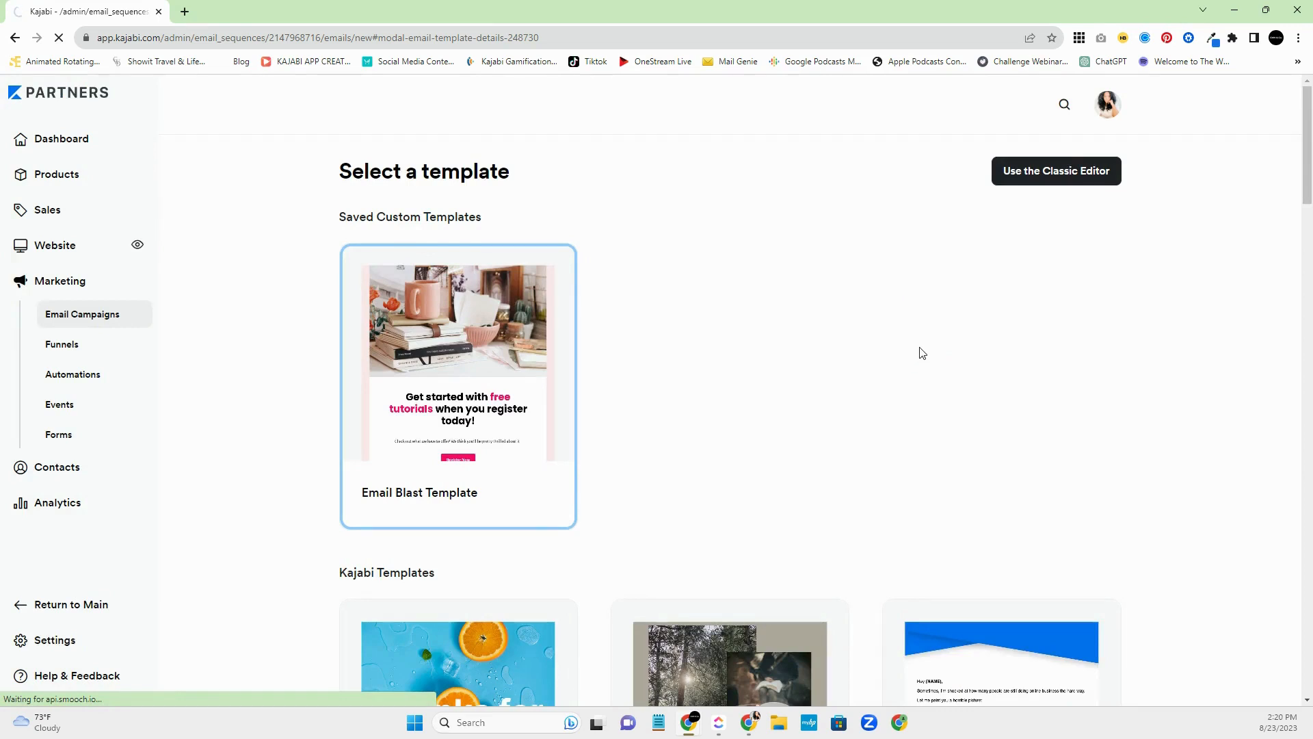
click(457, 385)
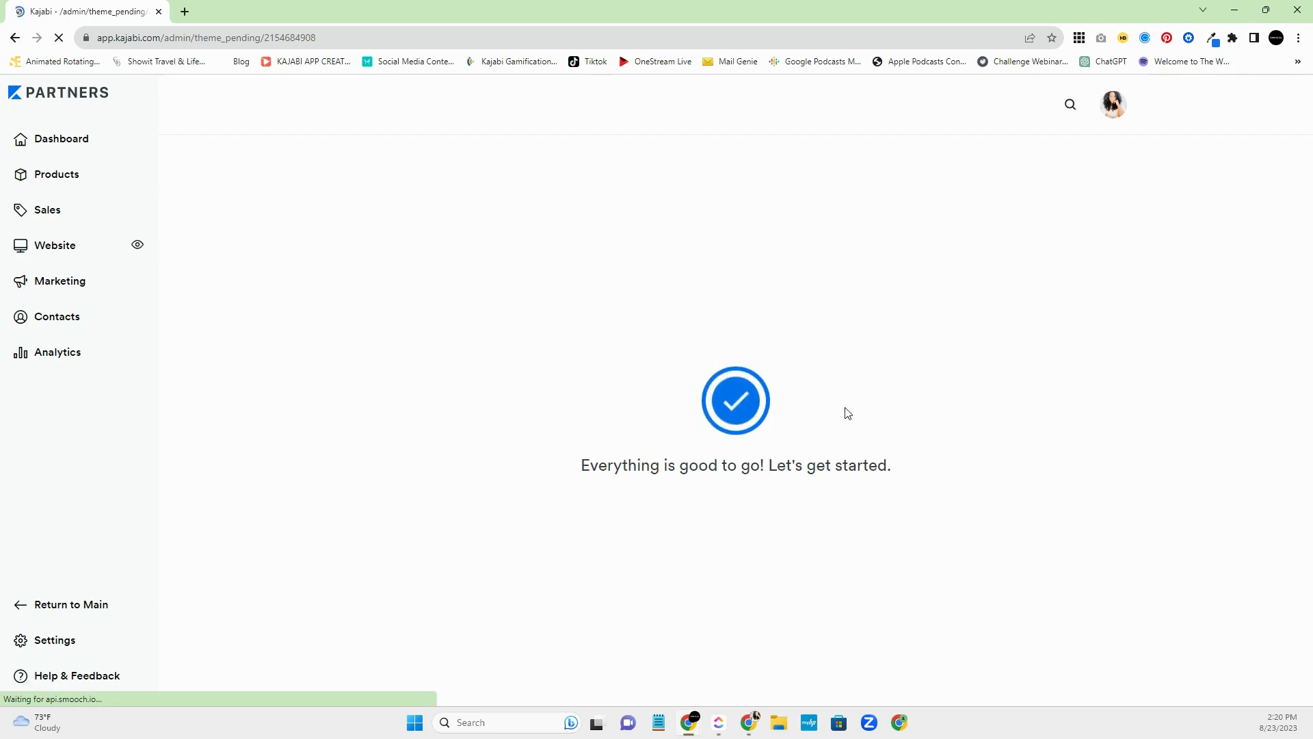
mouse_move(794, 447)
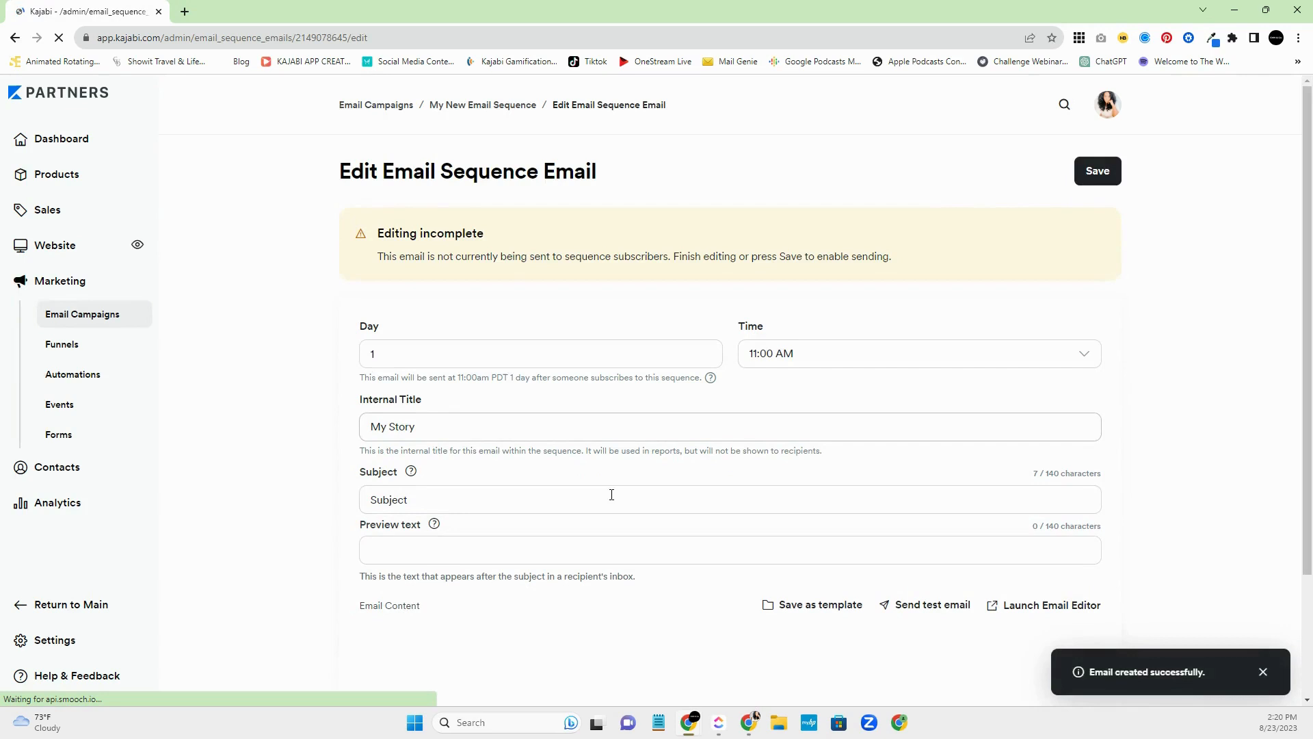
- Scroll through the My Story email settings showing Day 1 at 11:00 AM
scroll(down, 3)
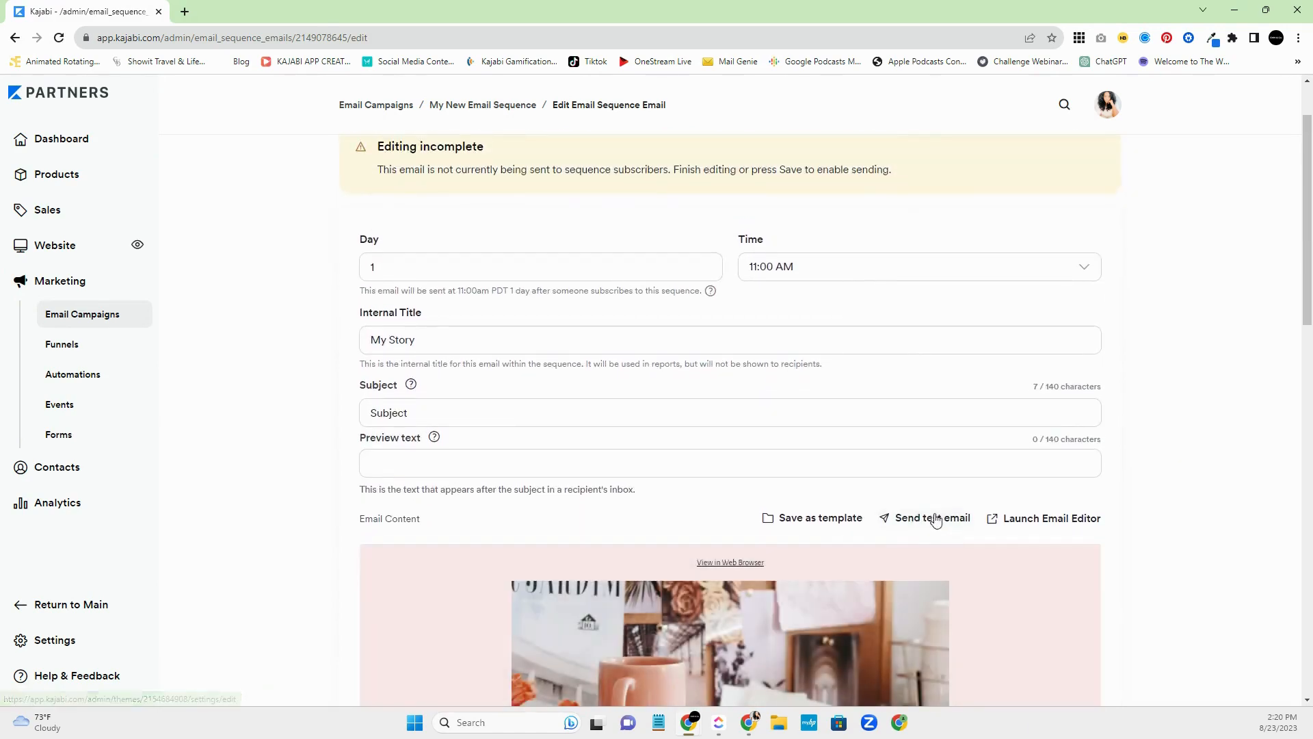
scroll(up, 3)
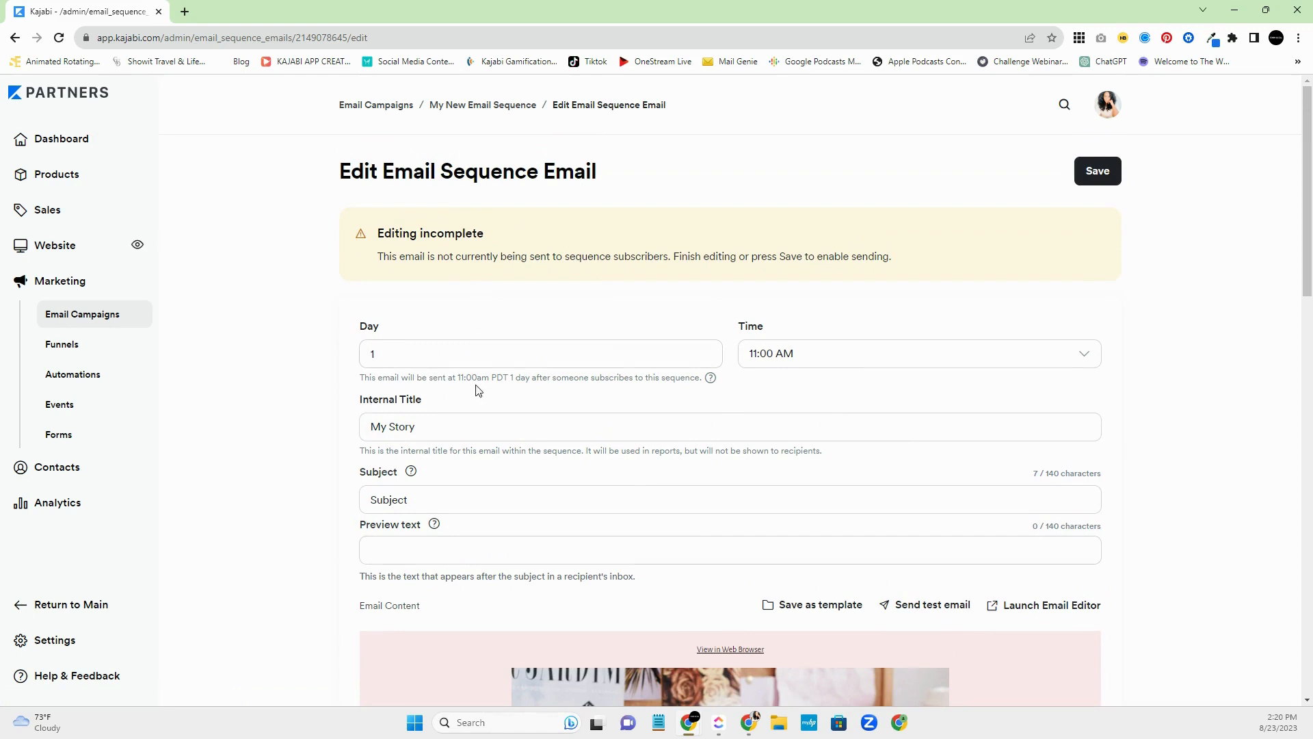
mouse_move(502, 388)
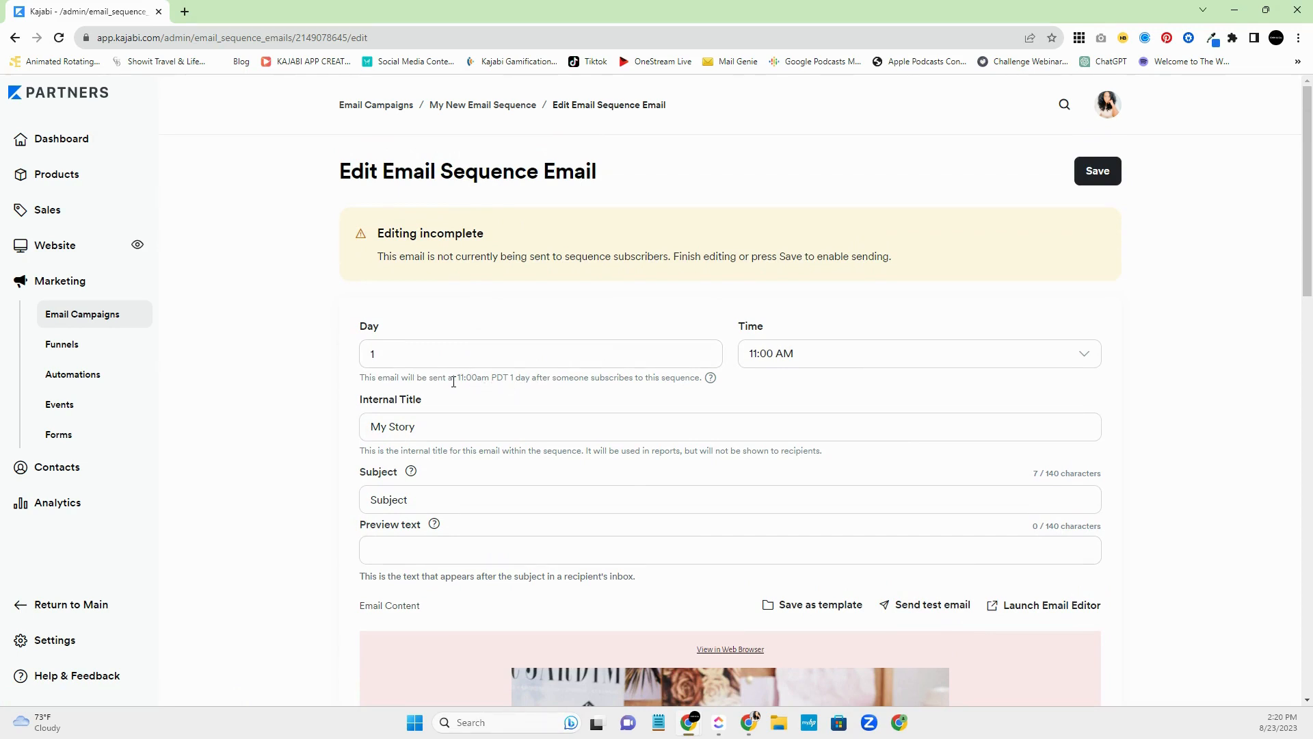
mouse_move(473, 394)
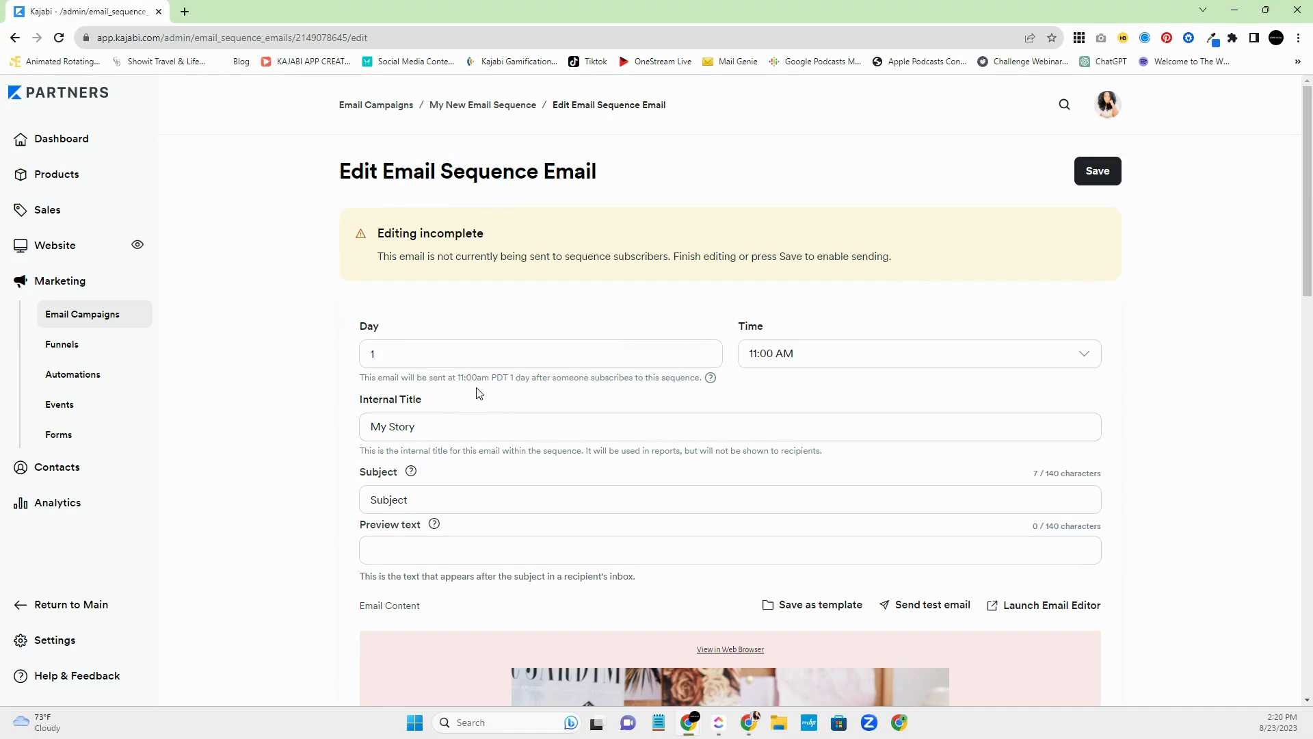
click(919, 353)
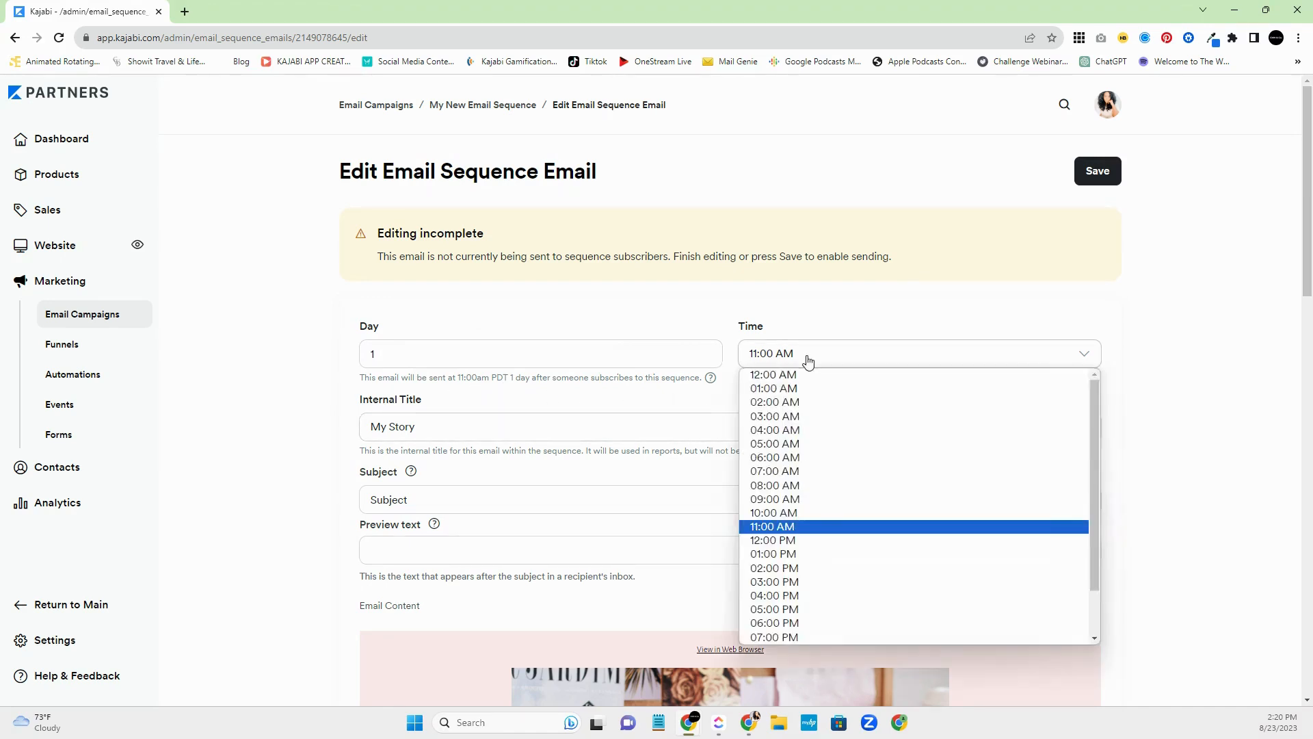
mouse_move(816, 536)
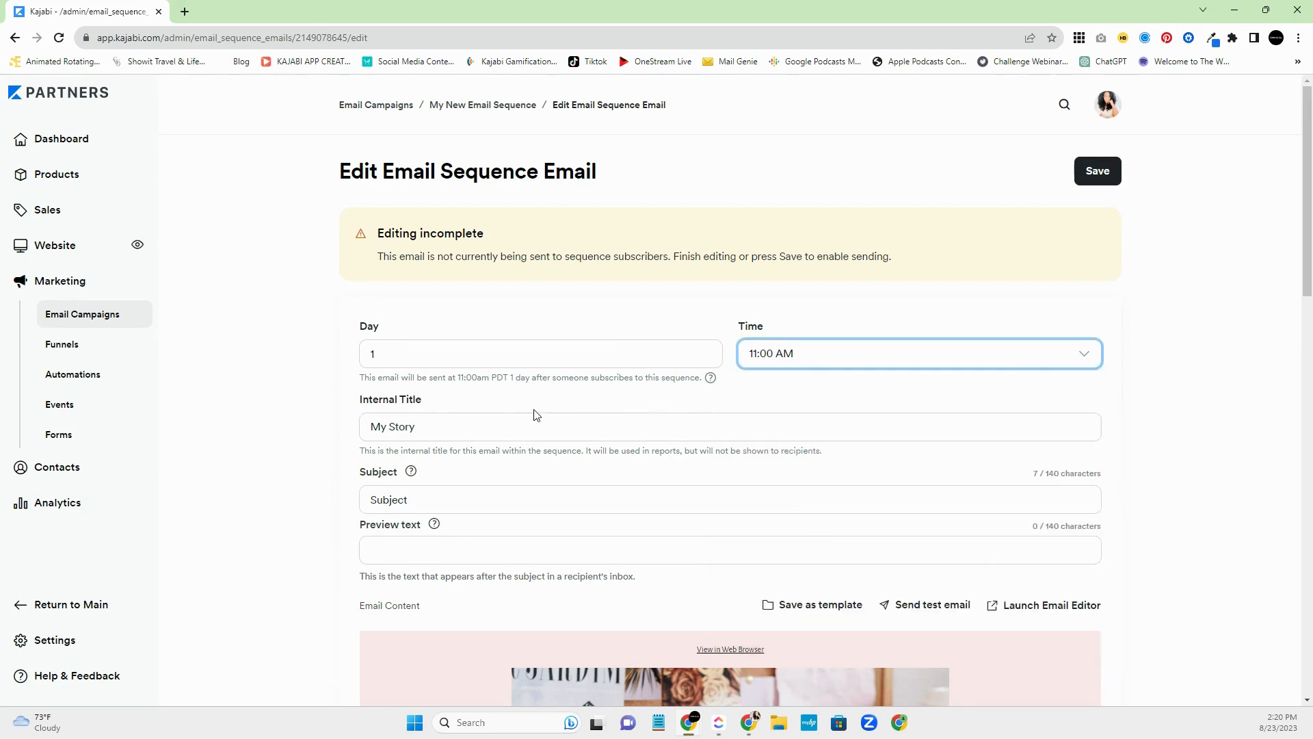
click(540, 353)
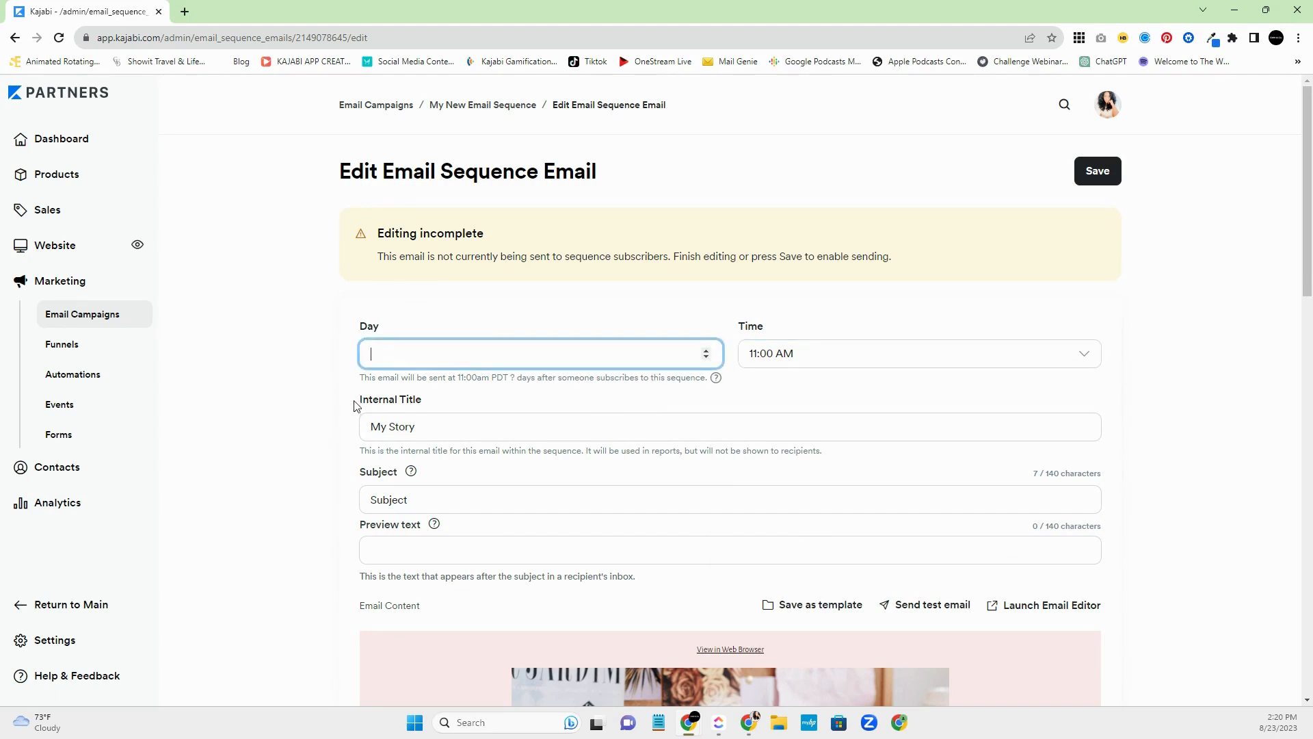
text(1)
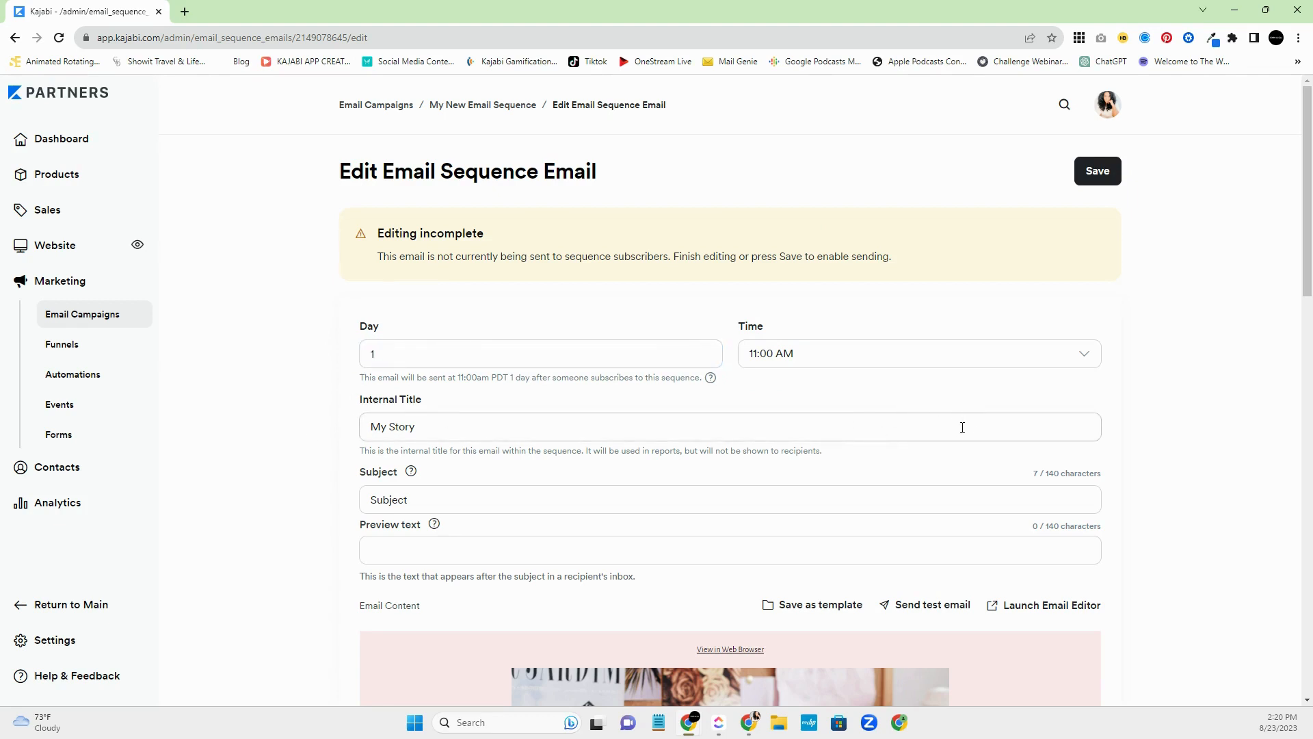
mouse_move(1176, 435)
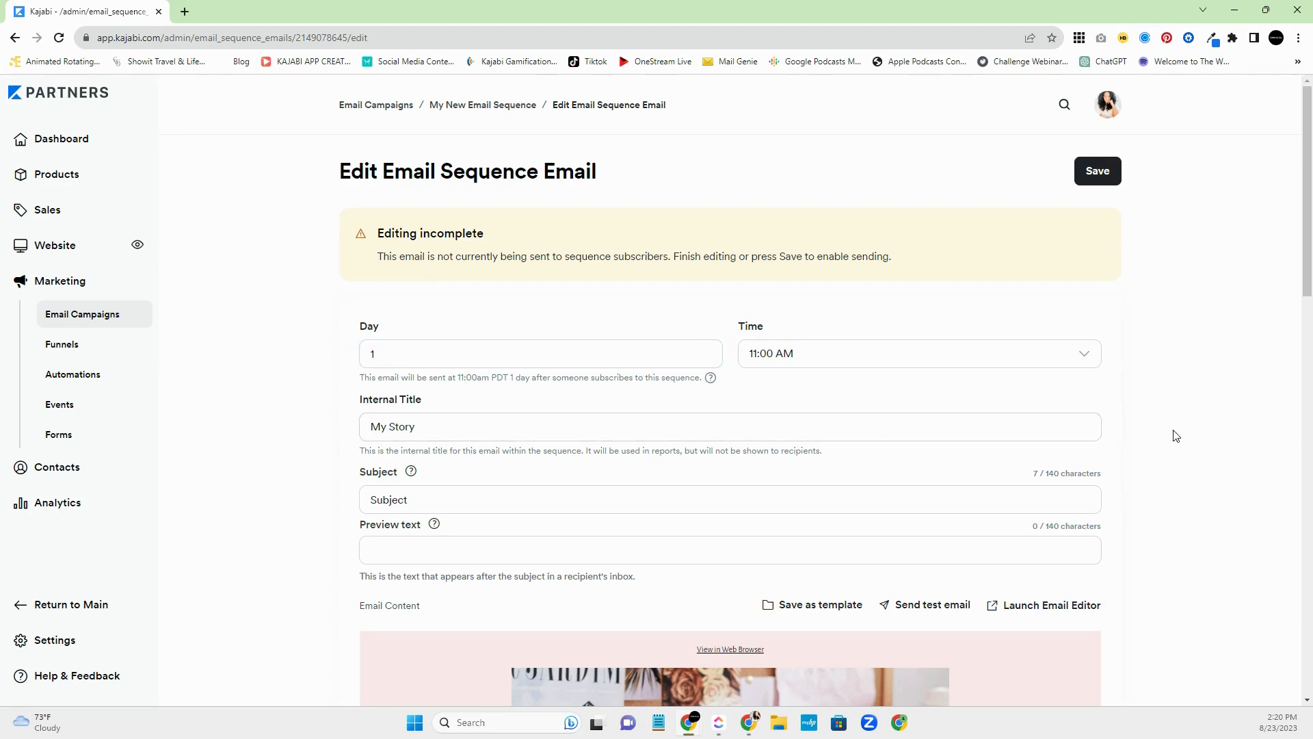
scroll(down, 3)
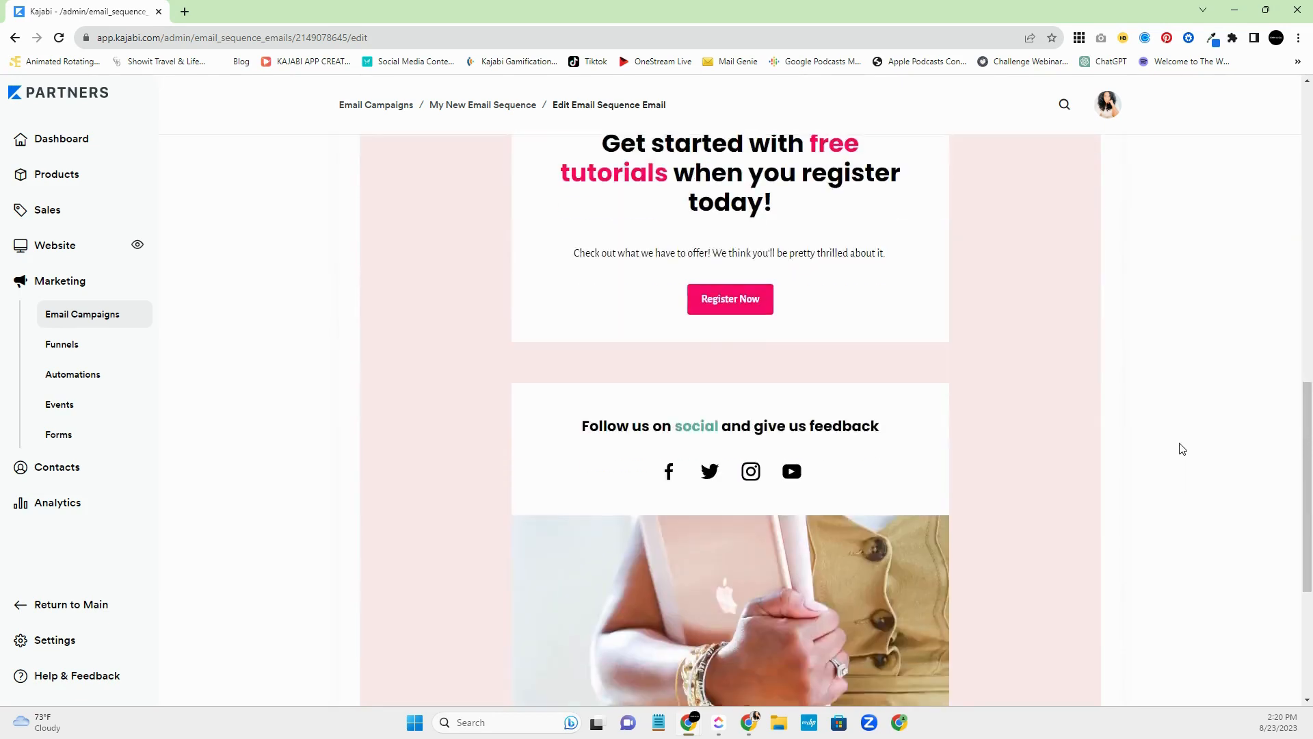
scroll(up, 3)
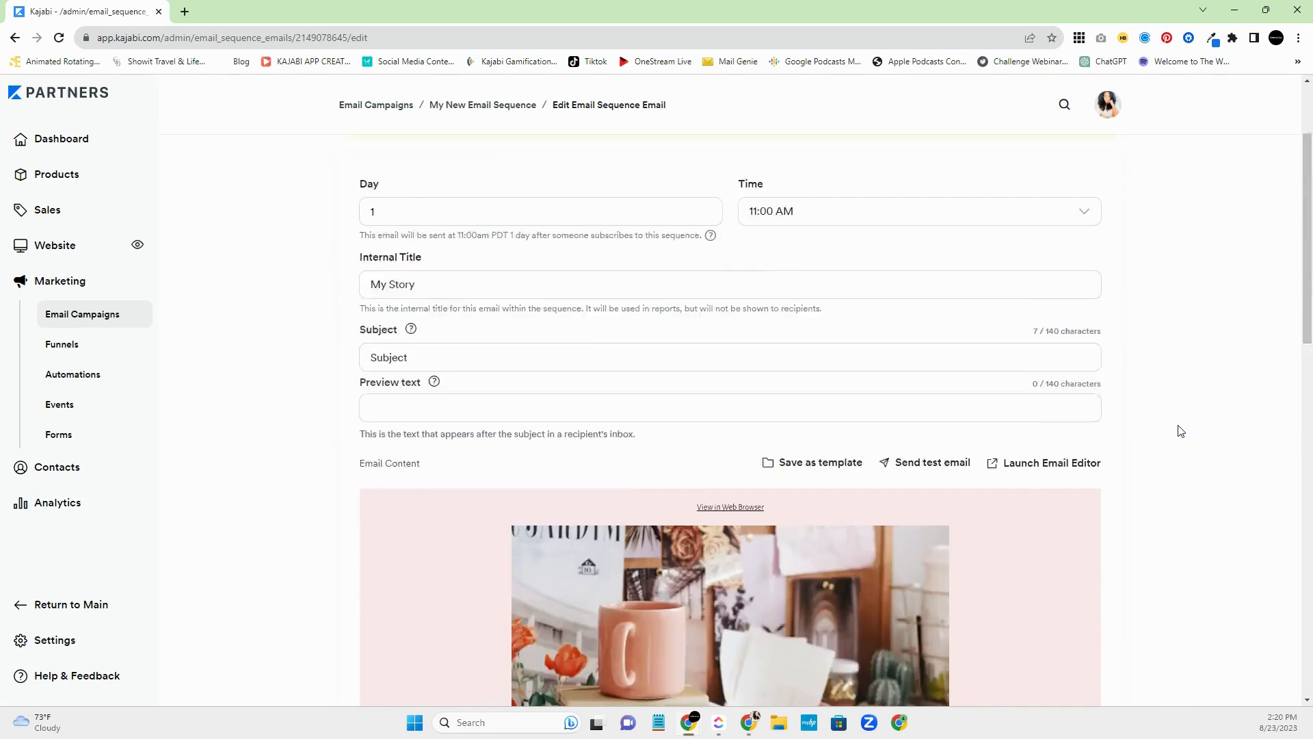
scroll(up, 3)
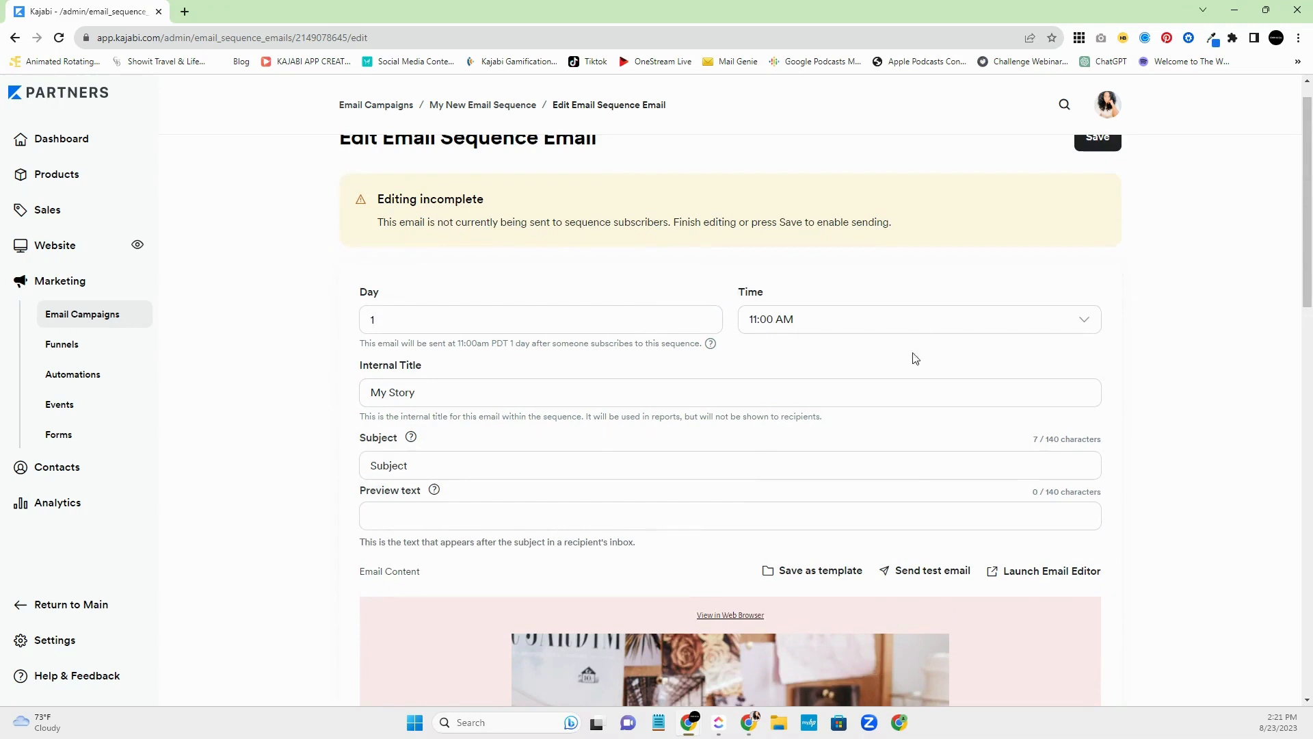
scroll(up, 3)
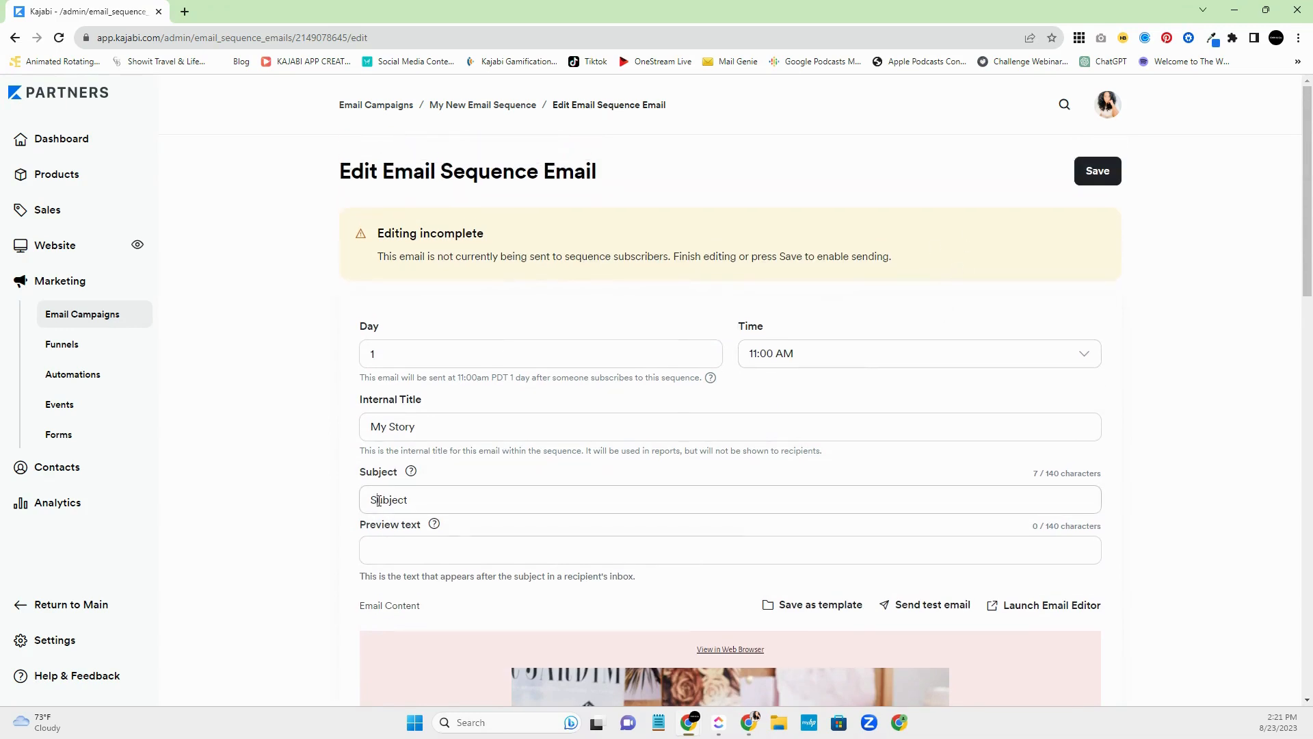
- Give My Story the subject 'A little back story', save it, and return to the sequence
double_click(388, 499)
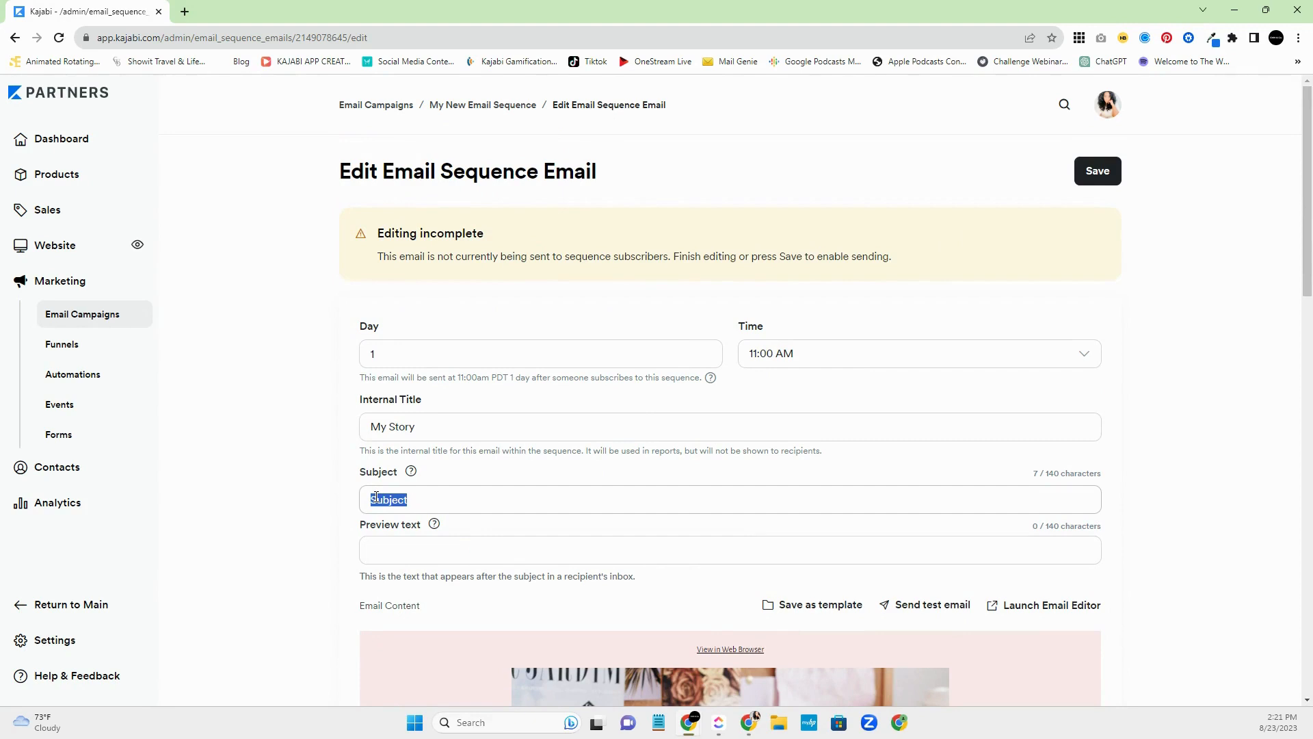
text(A little ba)
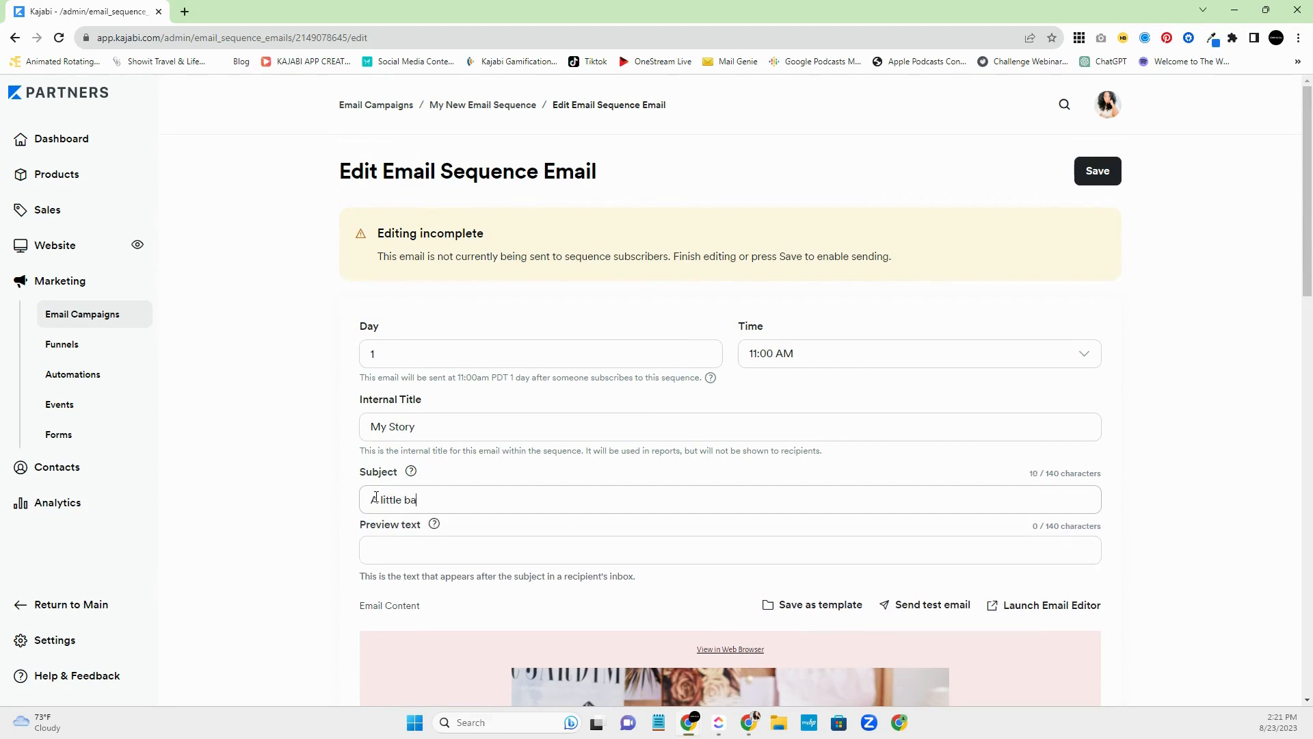
text(ck story)
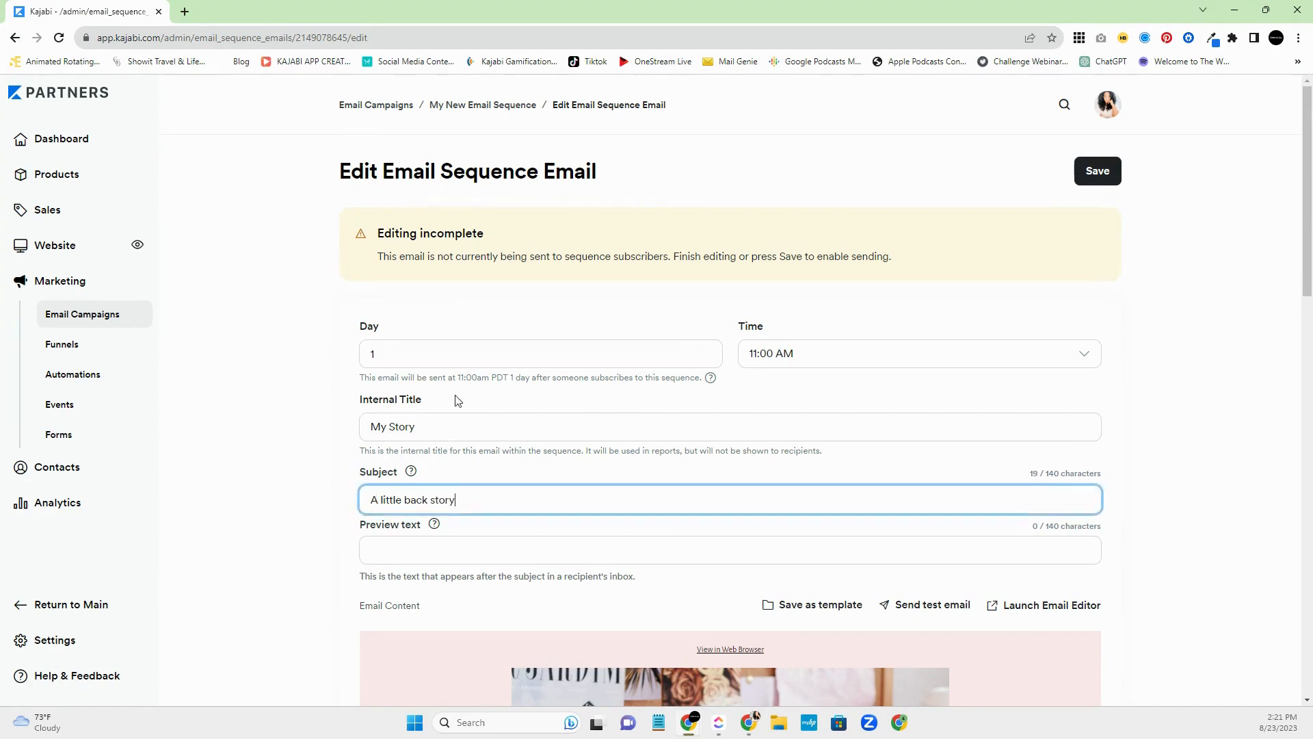
click(1096, 171)
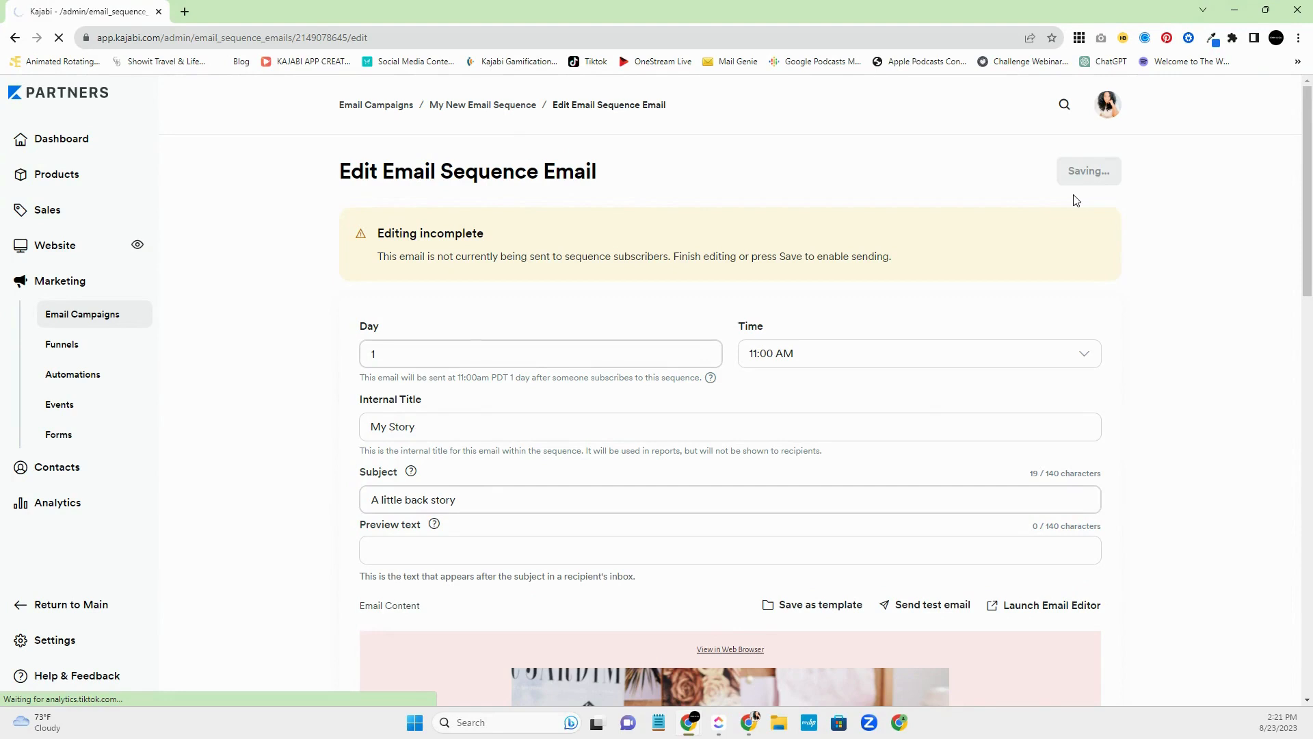
mouse_move(1053, 240)
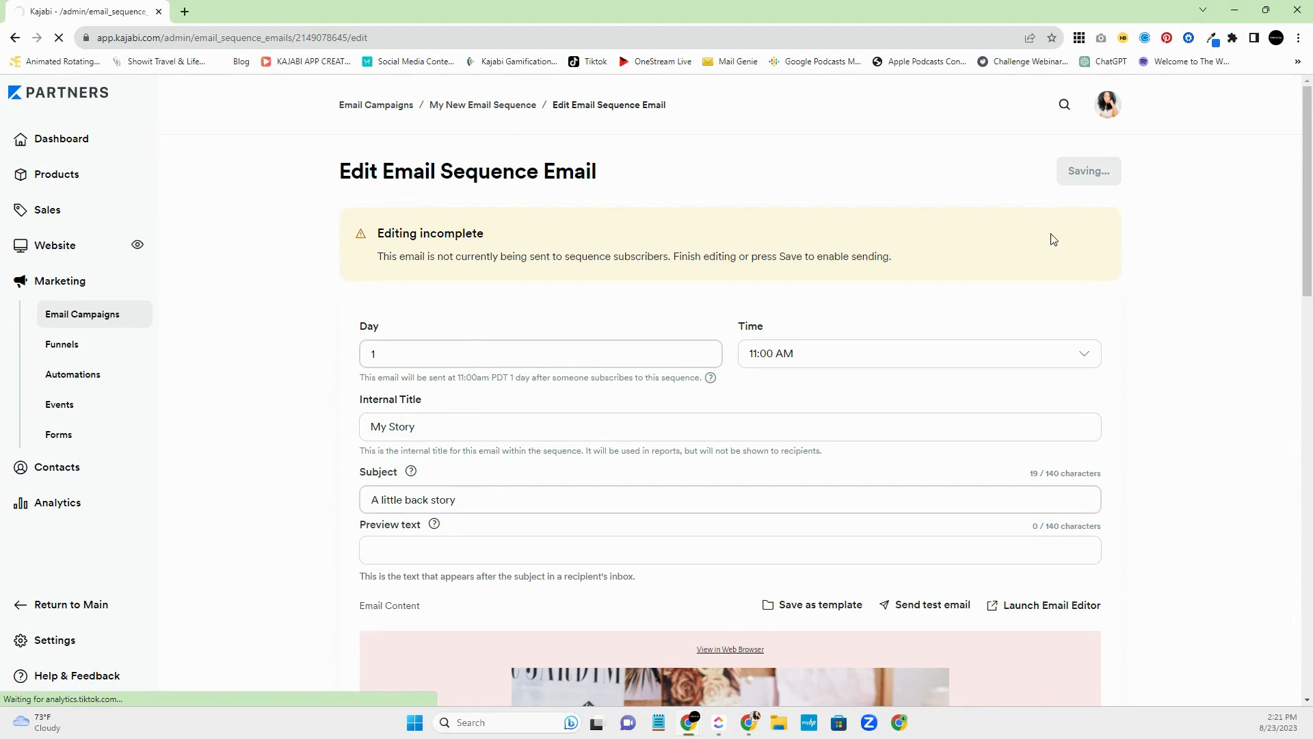
click(1089, 171)
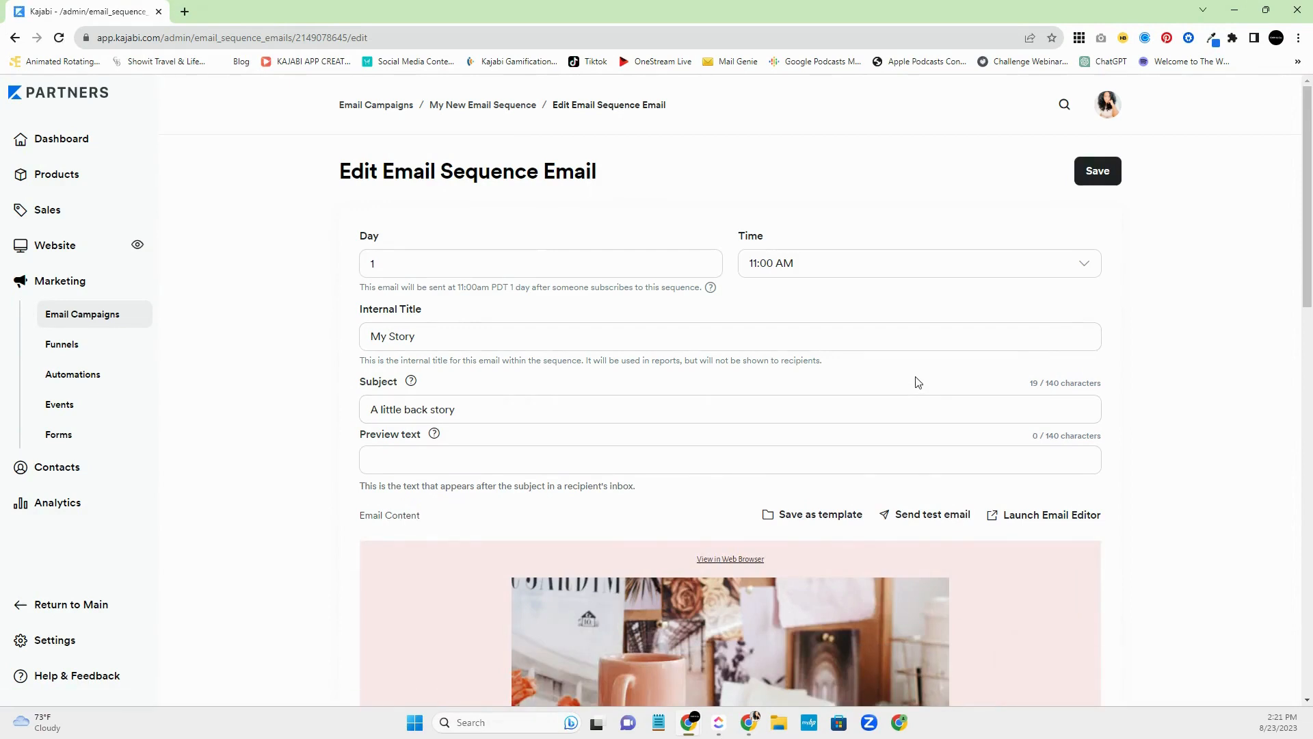
mouse_move(501, 145)
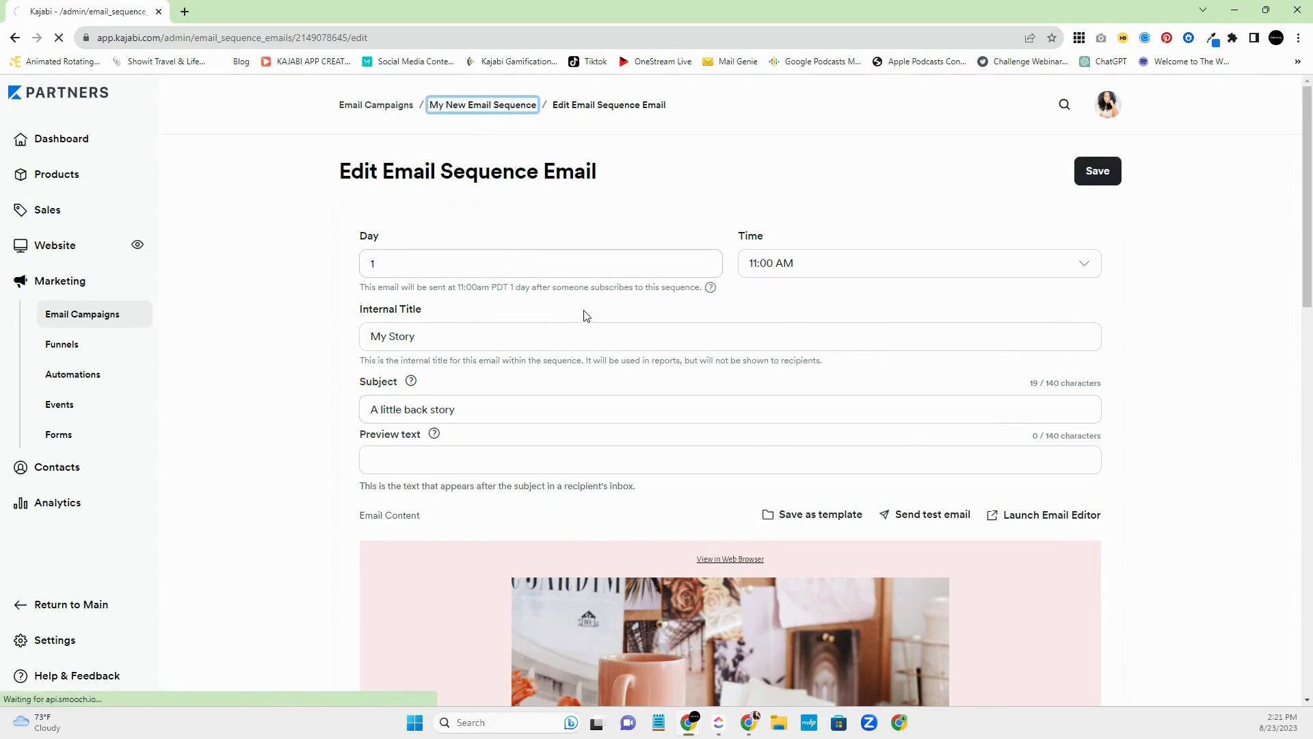
click(482, 104)
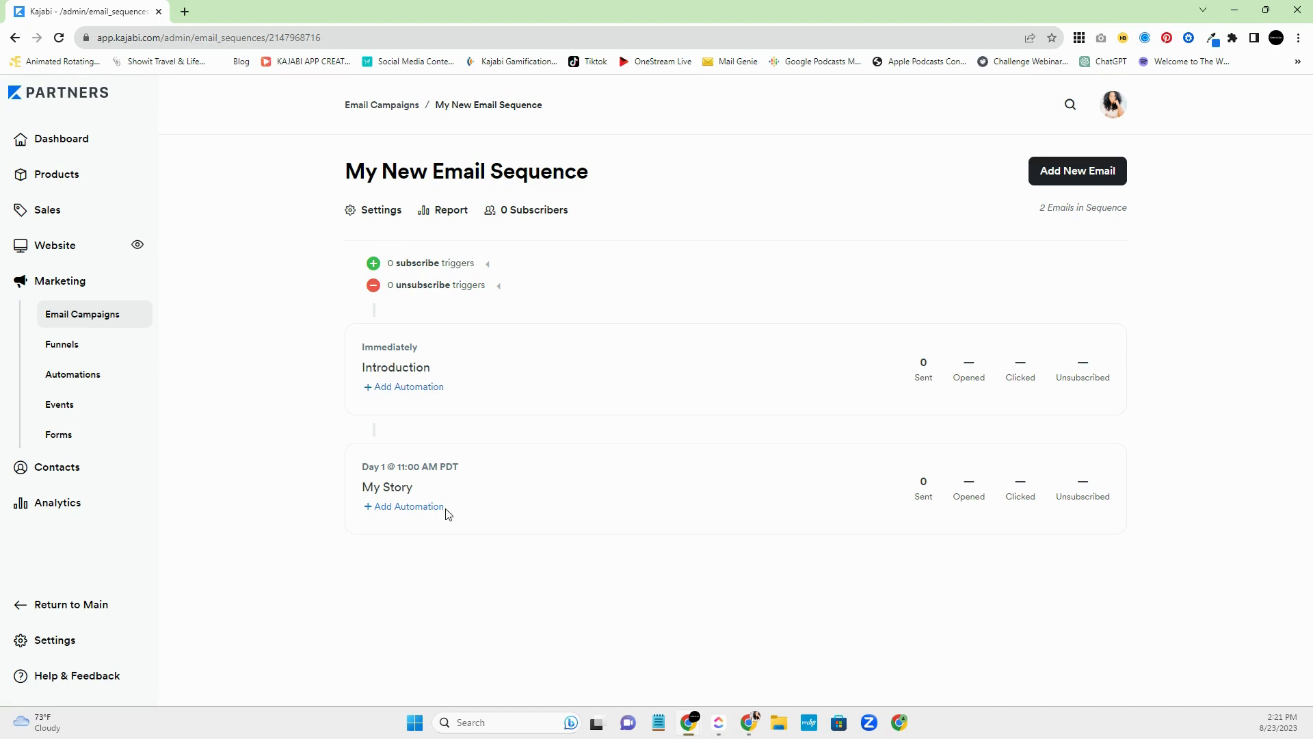
mouse_move(681, 582)
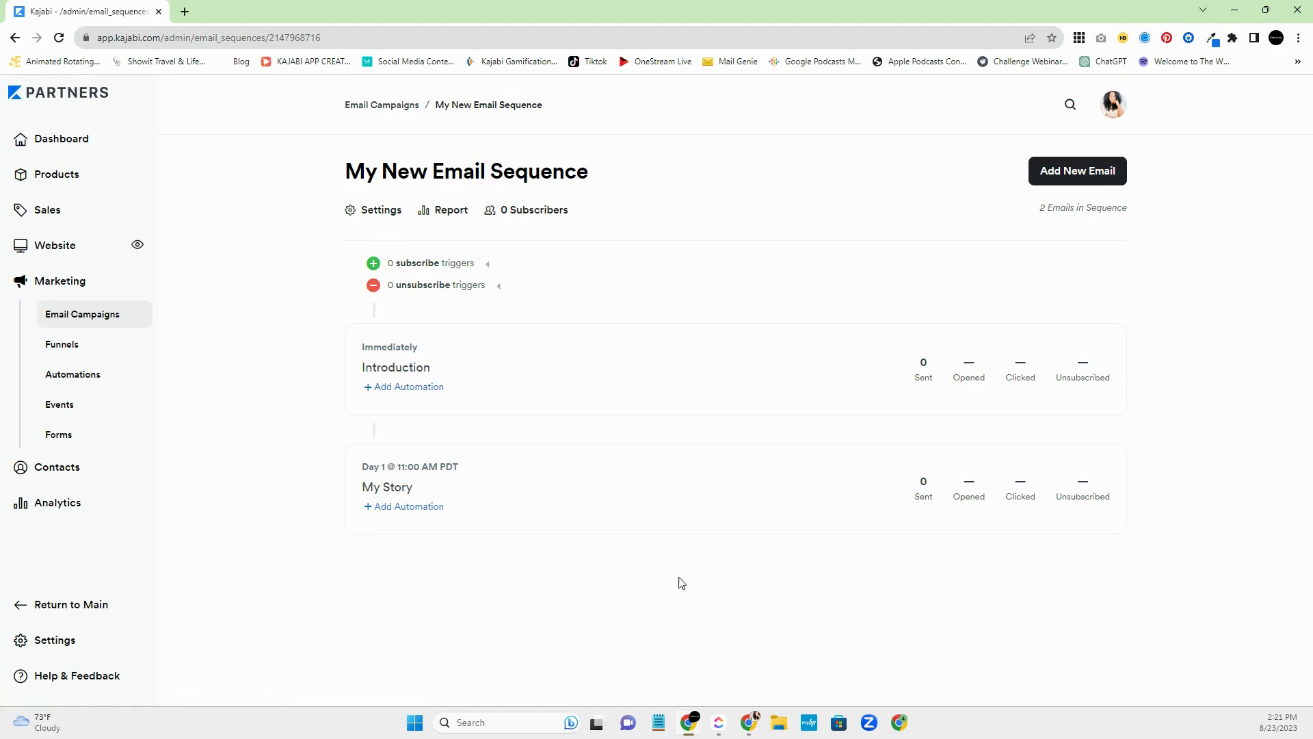
mouse_move(342, 356)
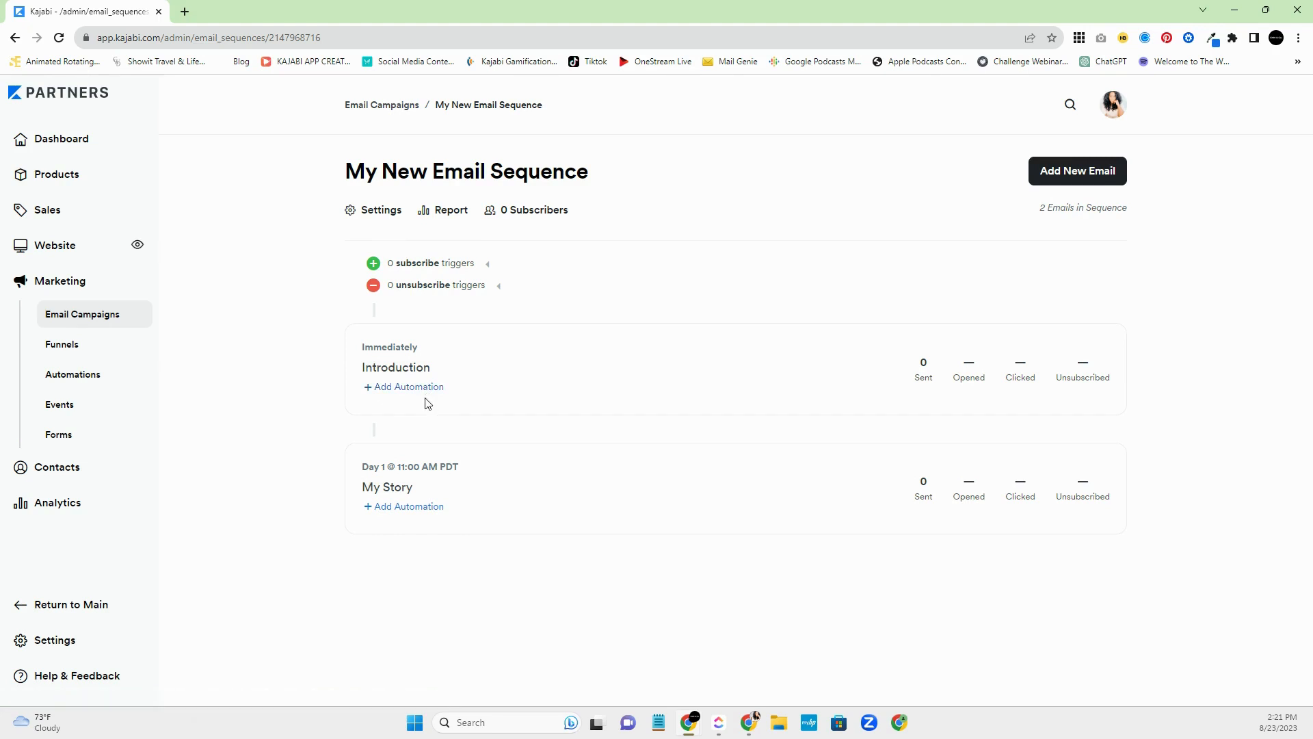
mouse_move(403, 386)
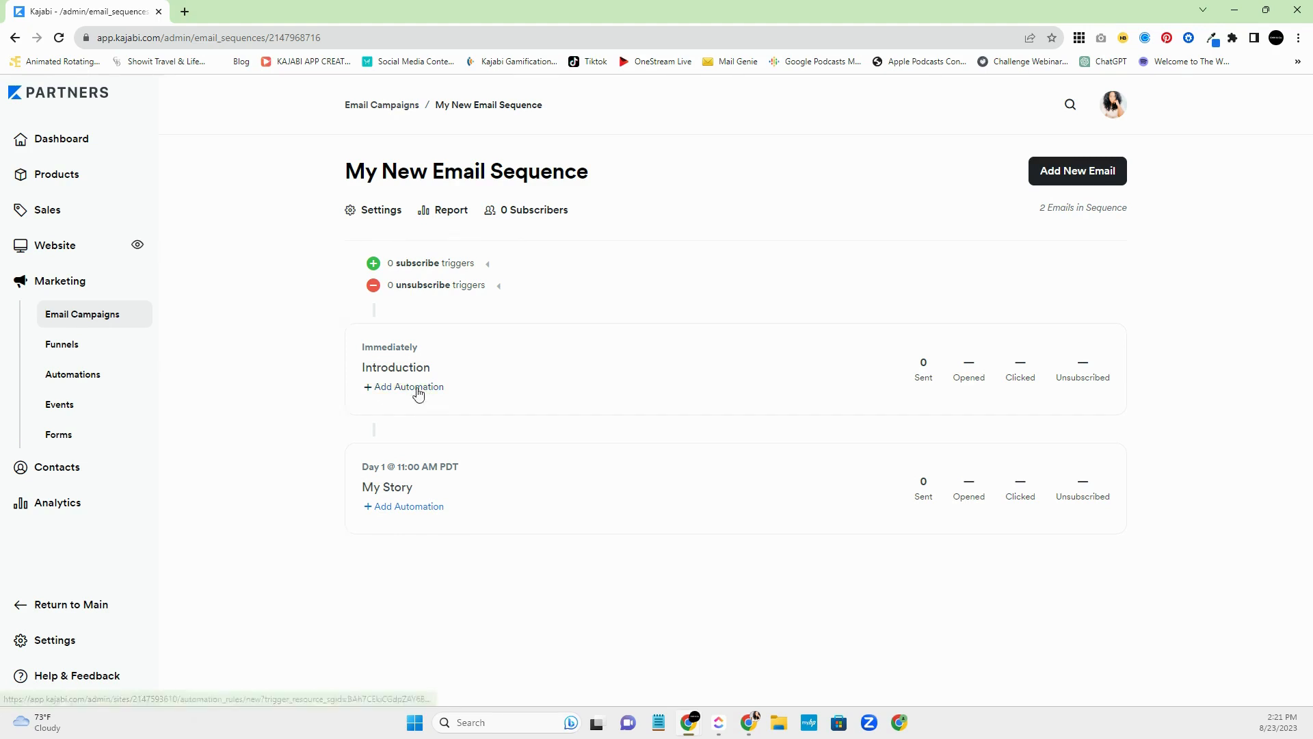
- Start a new automation triggered when the Introduction email is sent
click(403, 386)
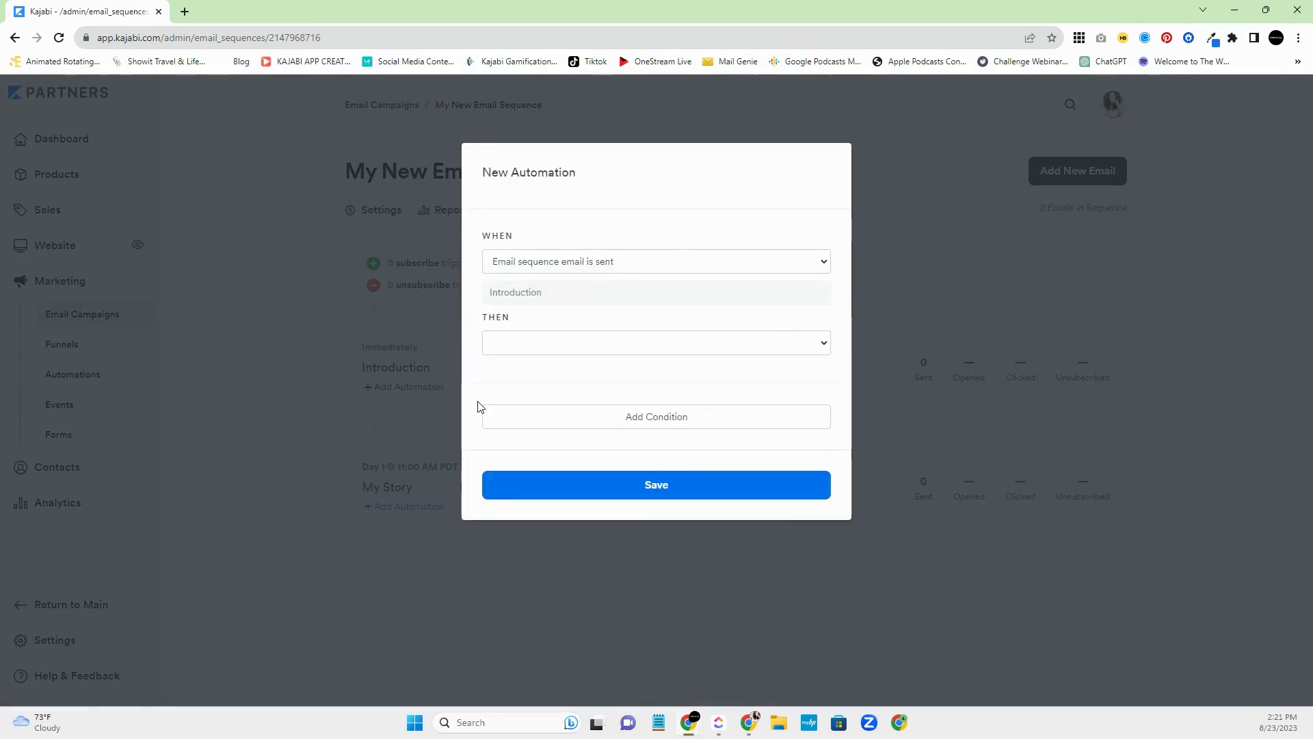
mouse_move(515, 391)
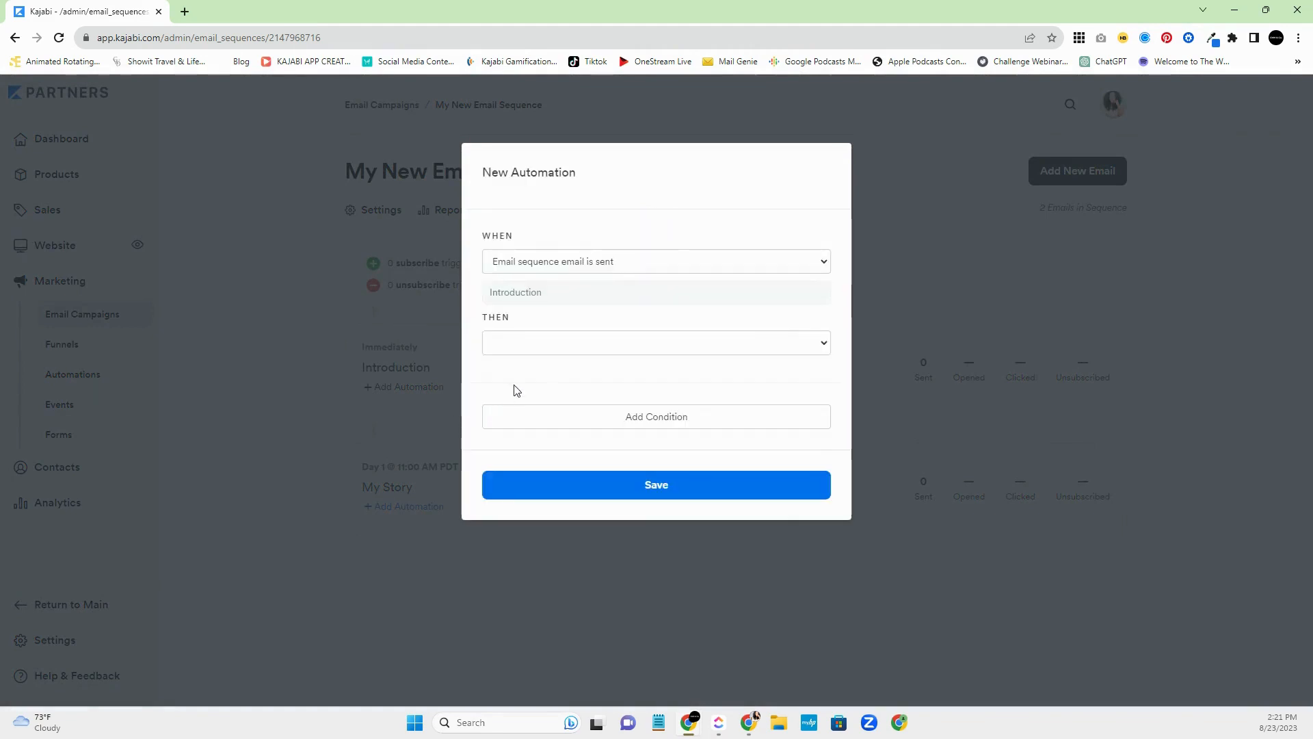
click(655, 342)
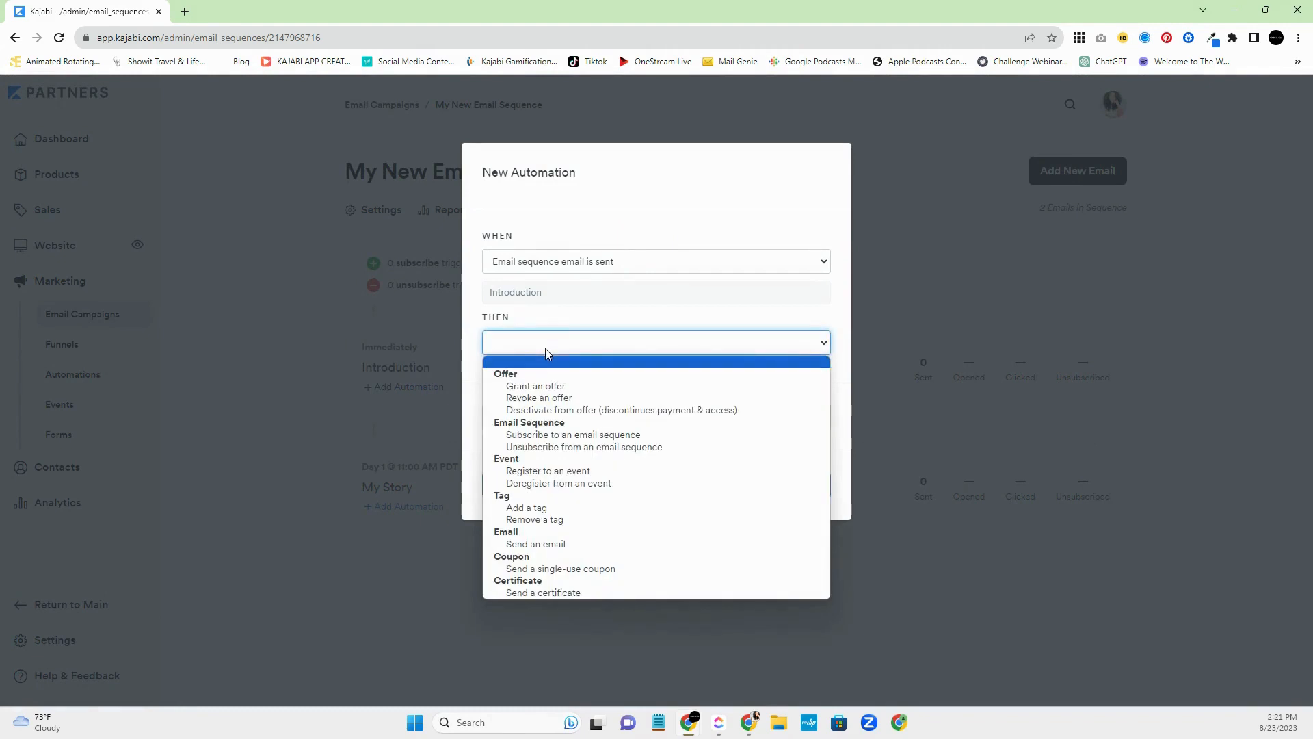
mouse_move(556, 392)
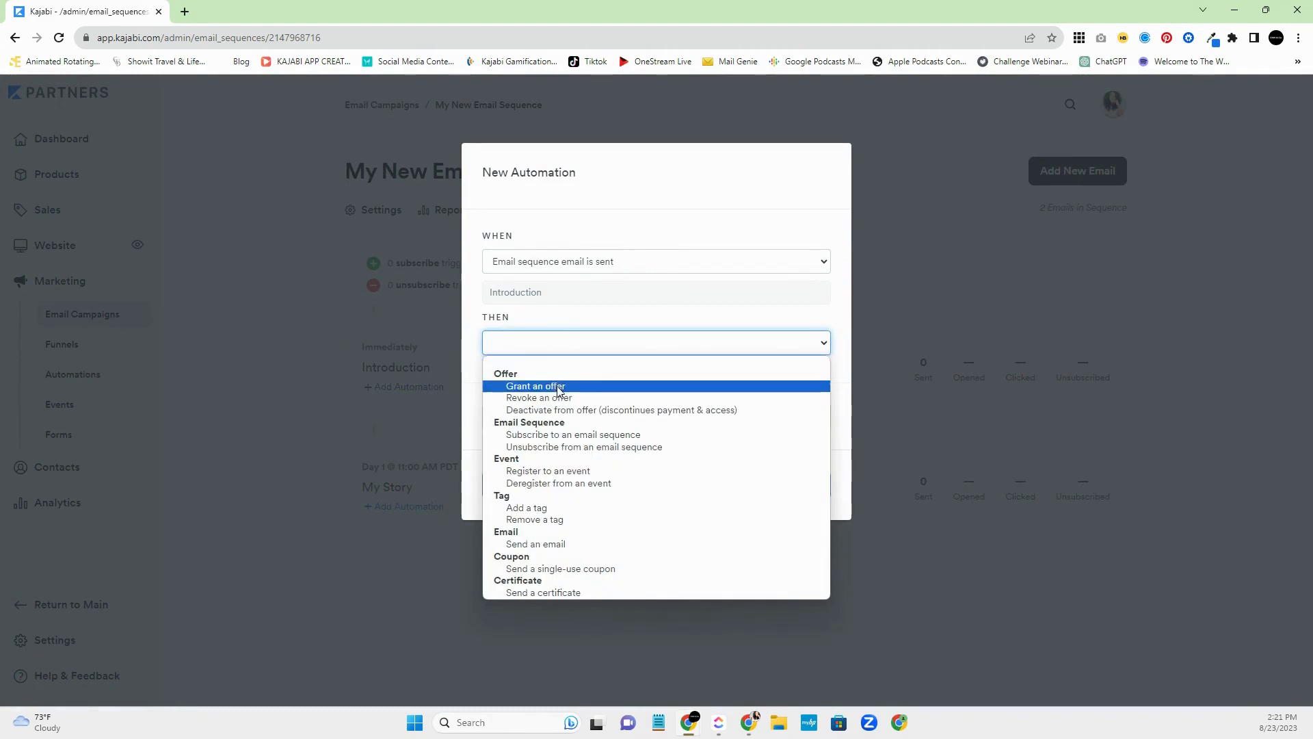
mouse_move(547, 470)
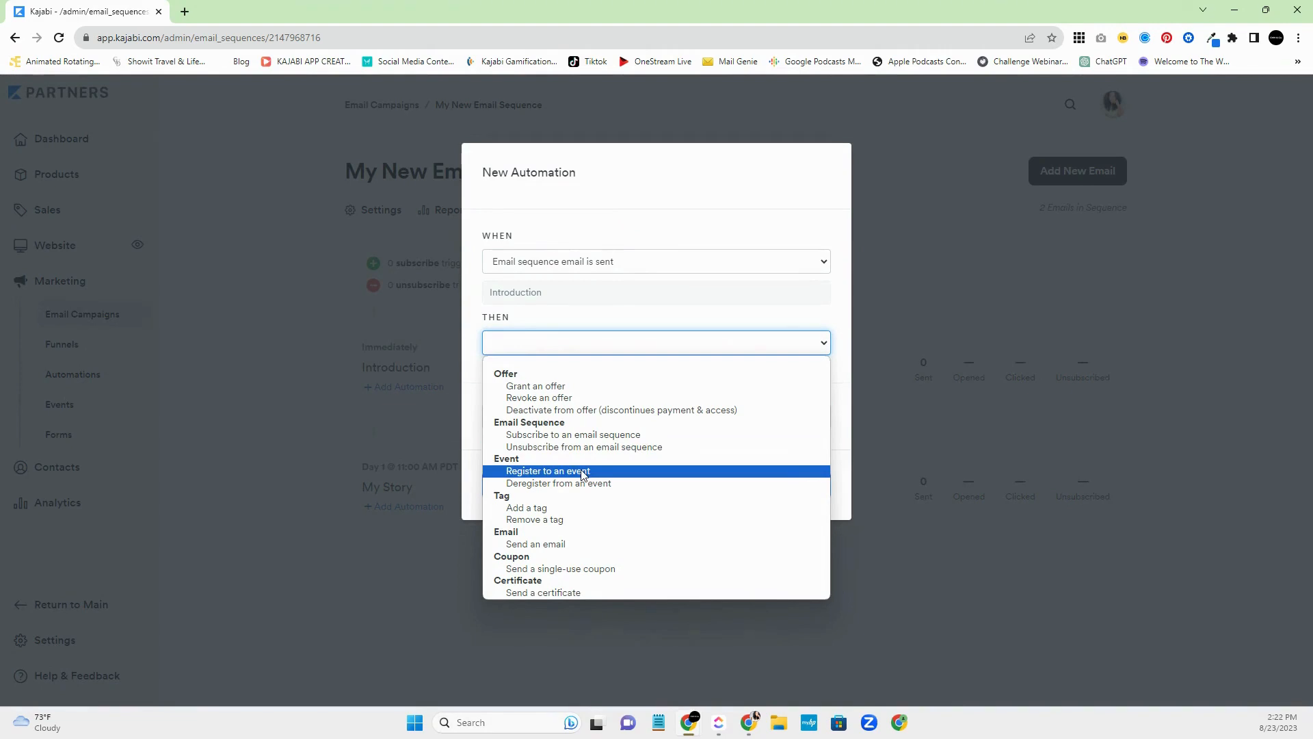
mouse_move(582, 470)
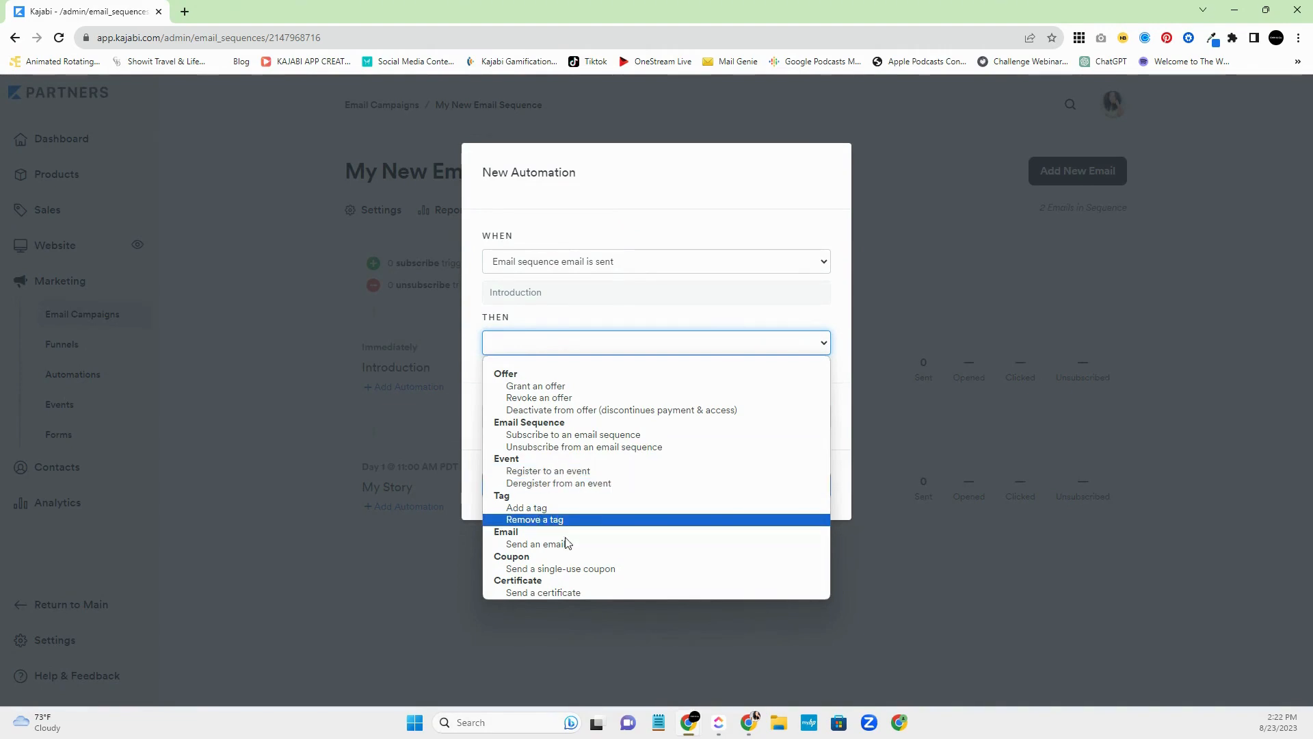
mouse_move(539, 544)
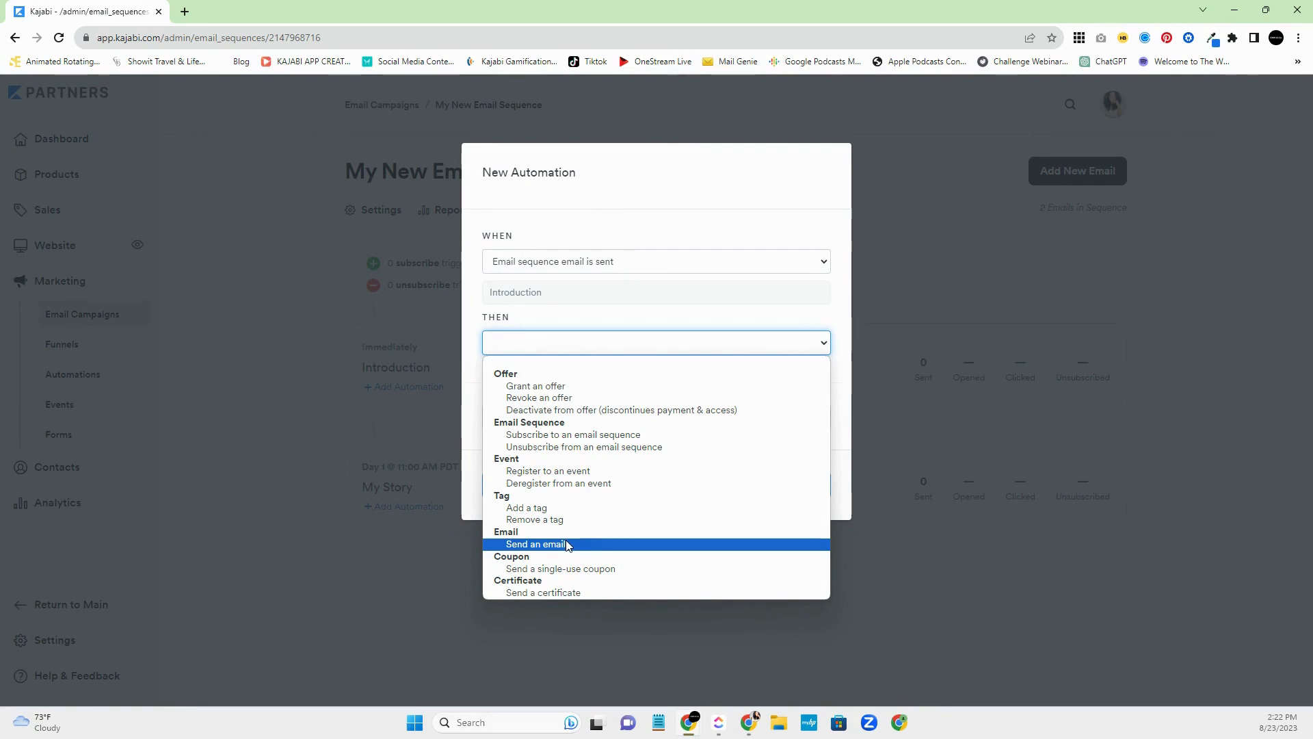
mouse_move(552, 548)
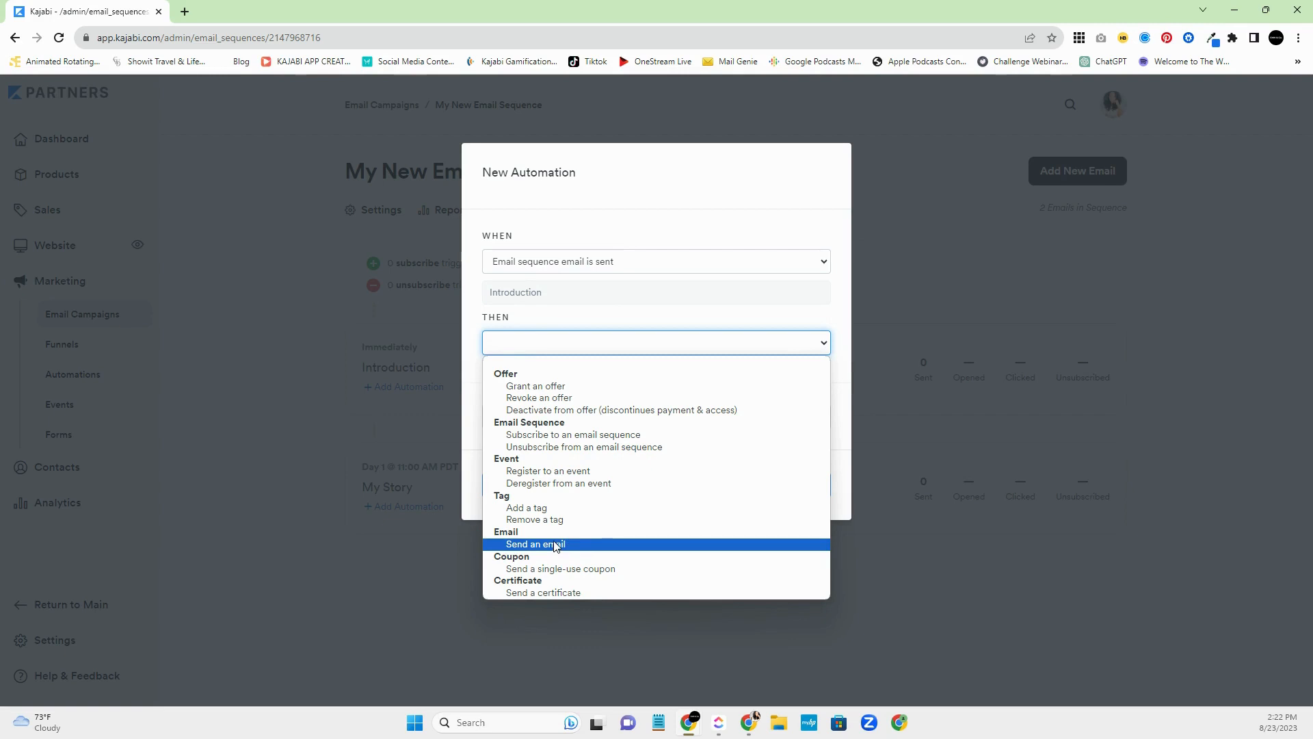
mouse_move(533, 519)
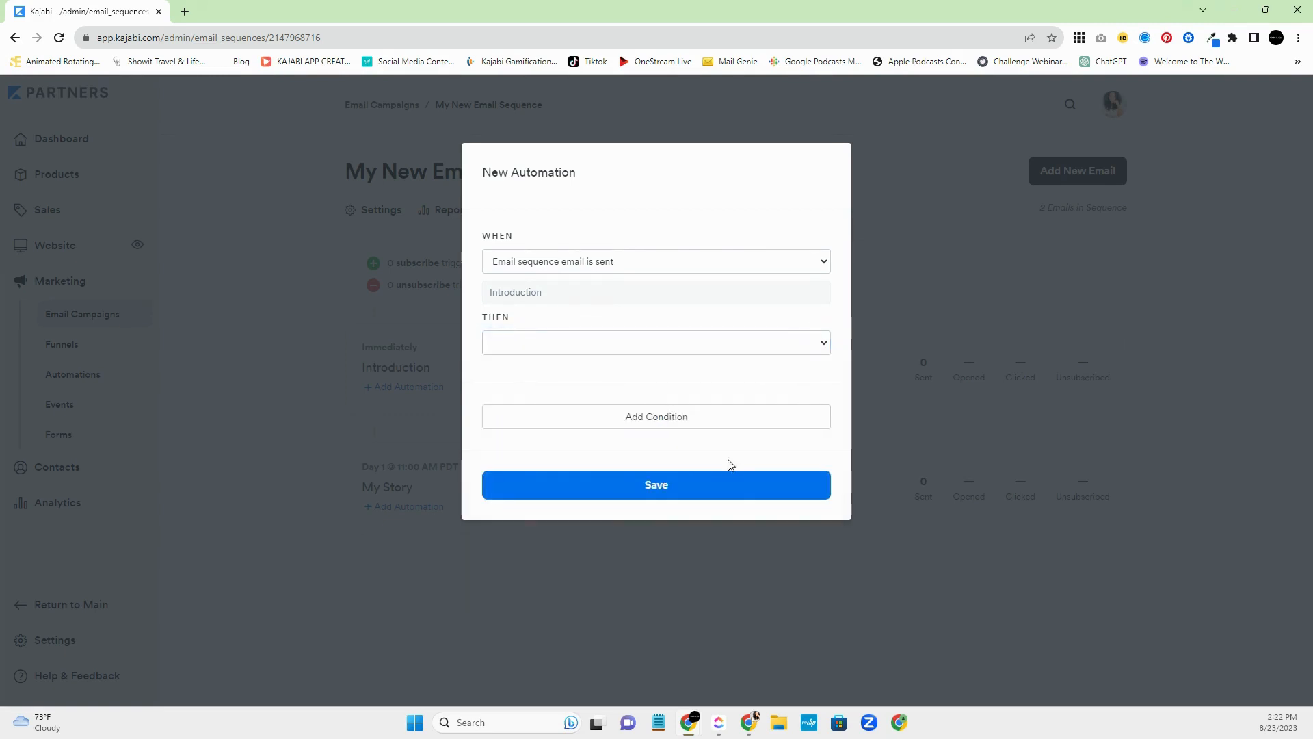
mouse_move(675, 628)
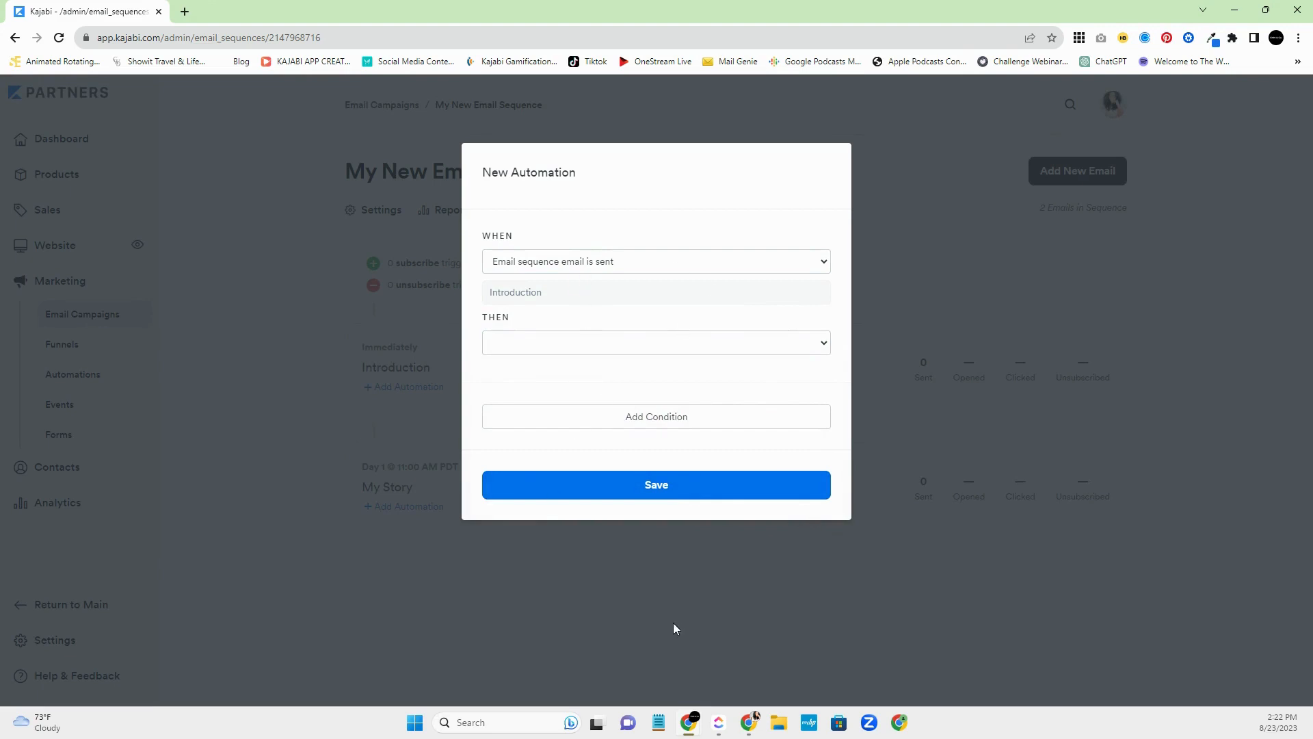
click(656, 484)
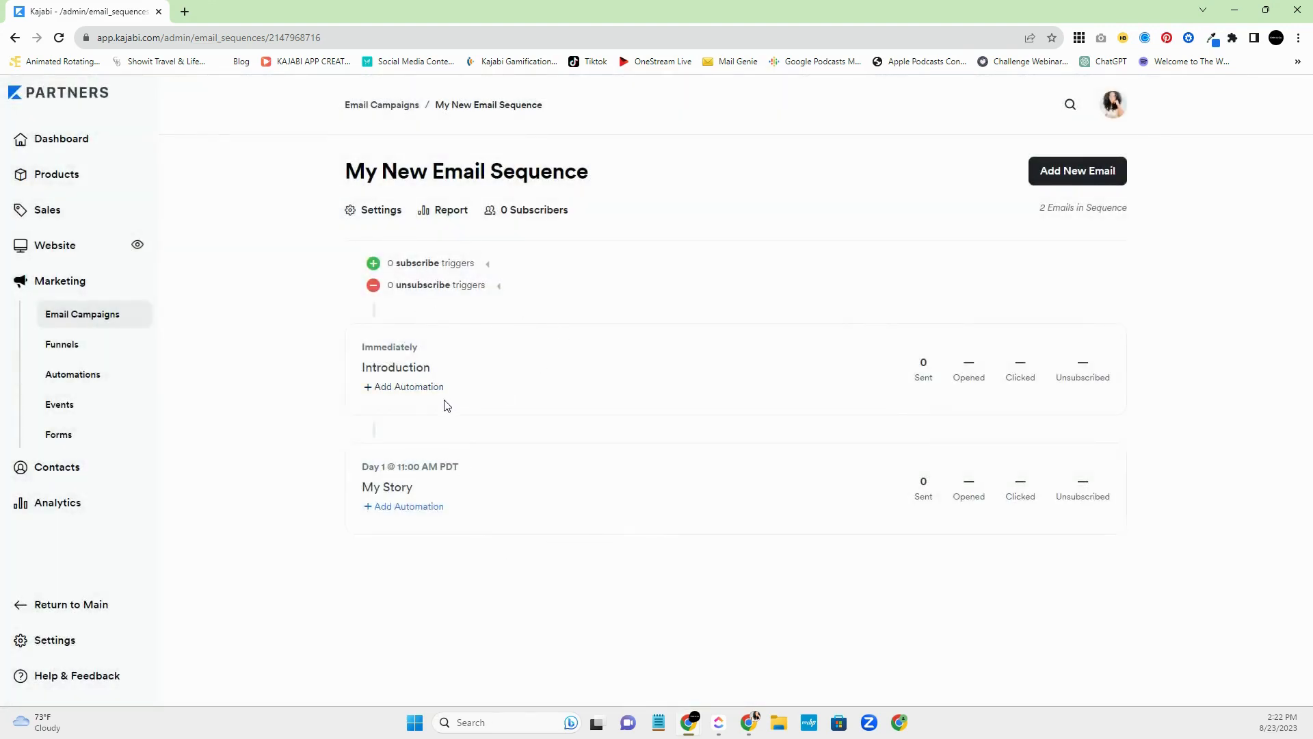
mouse_move(477, 416)
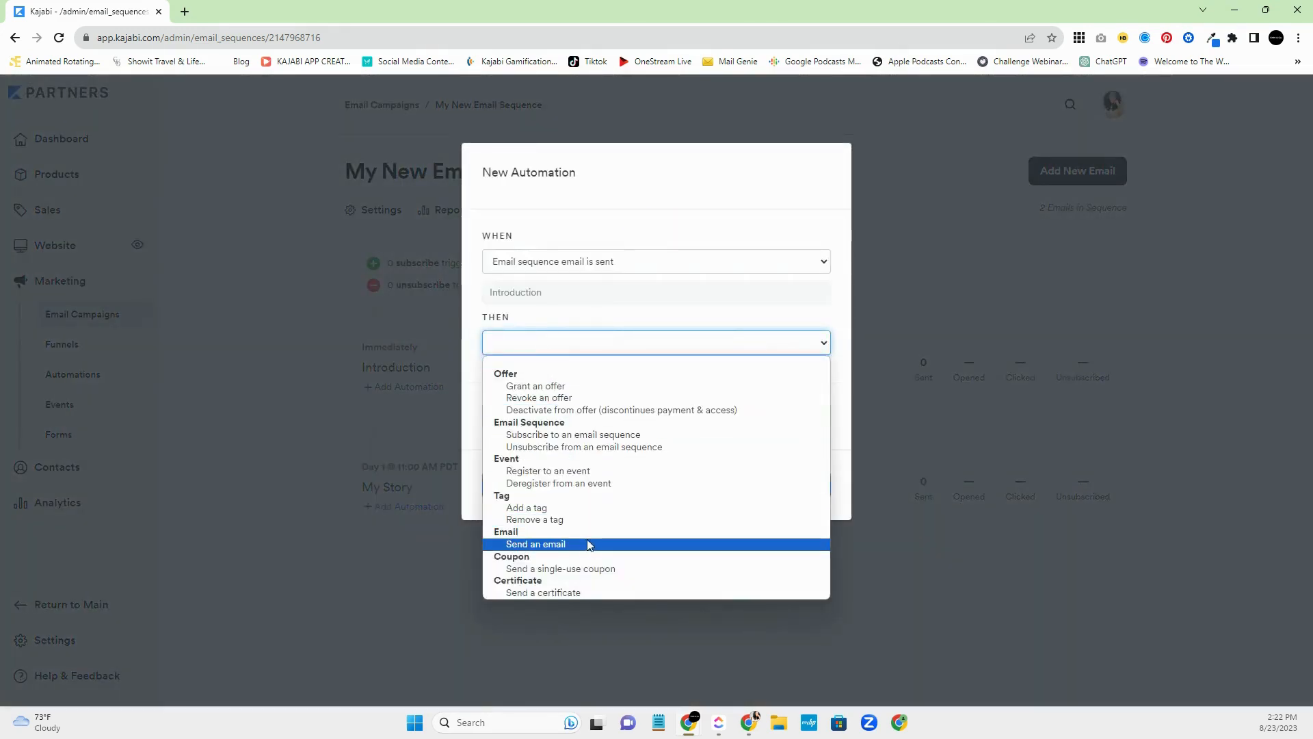
mouse_move(583, 447)
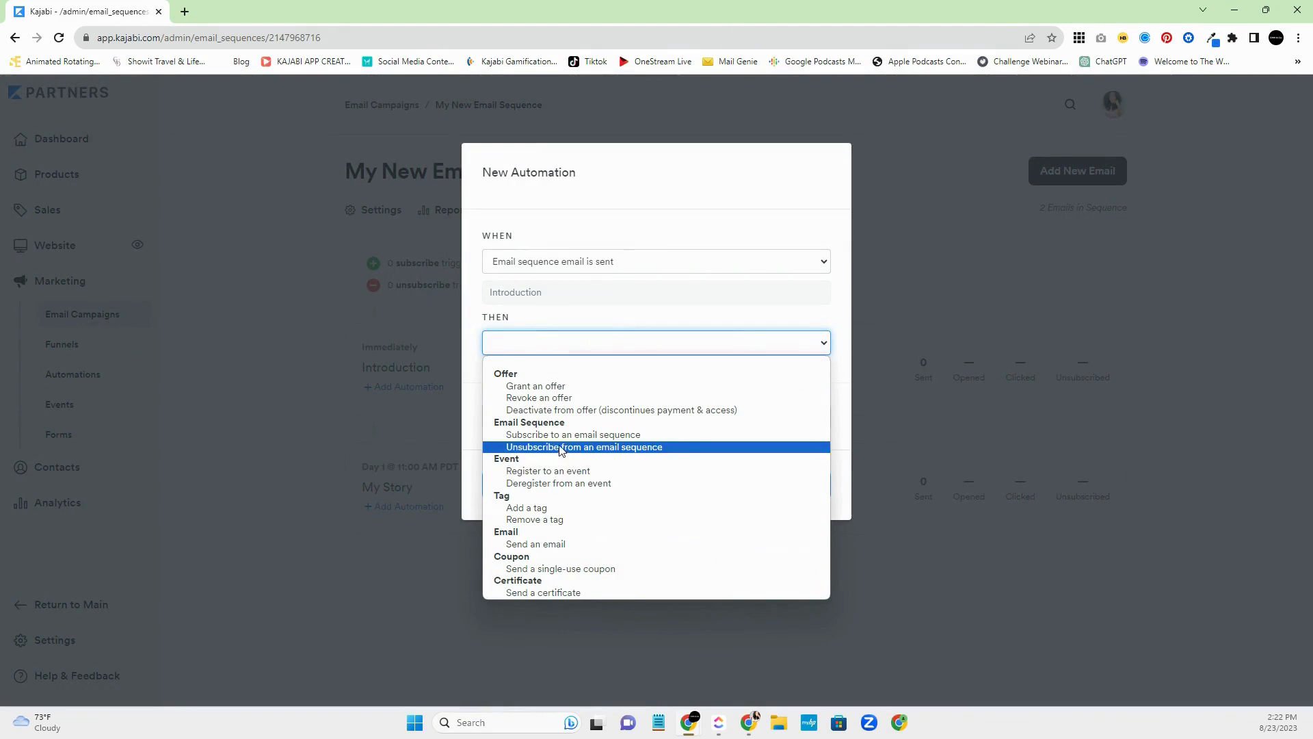
mouse_move(563, 481)
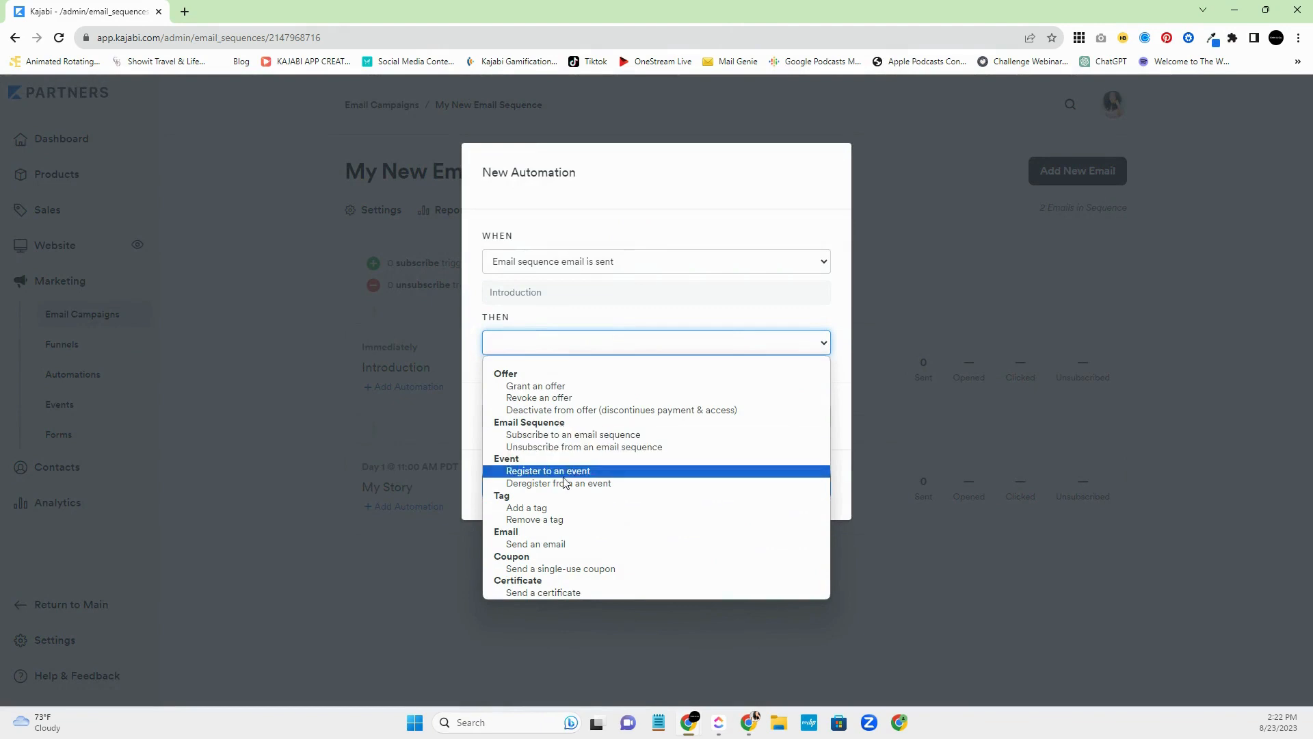
mouse_move(535, 544)
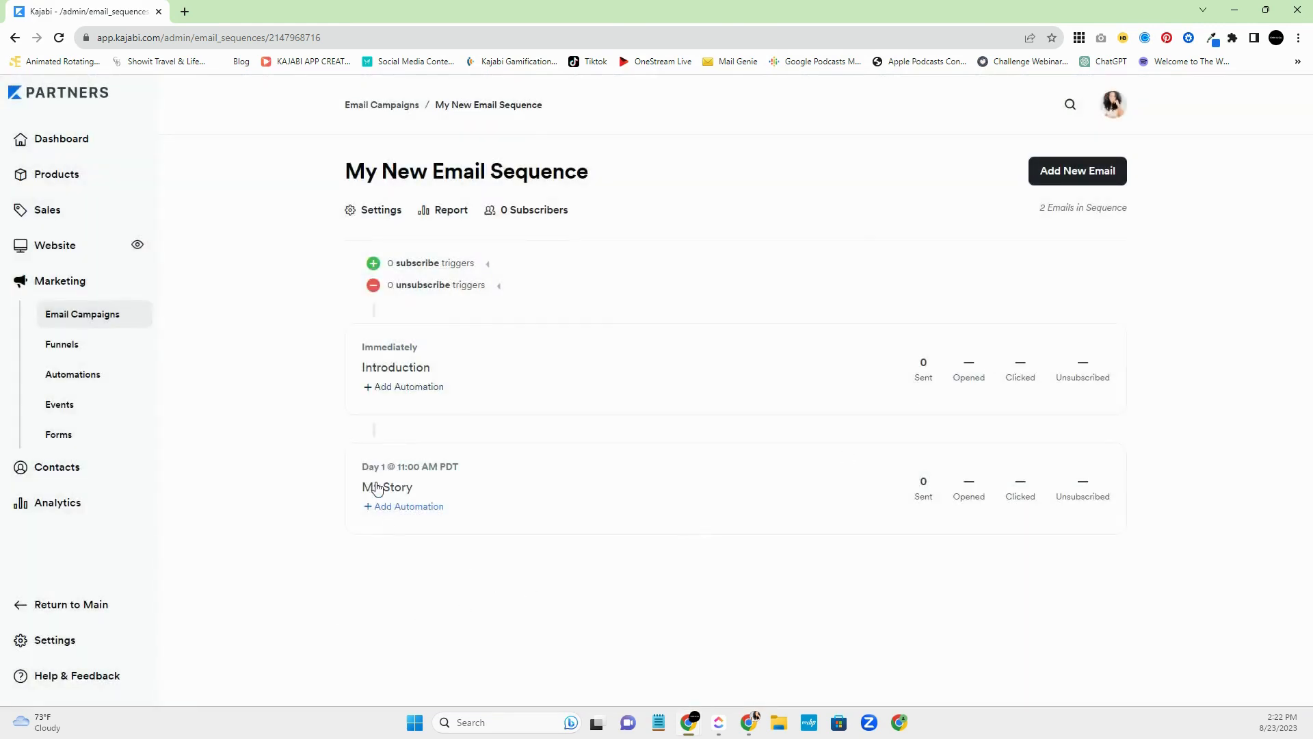
mouse_move(435, 520)
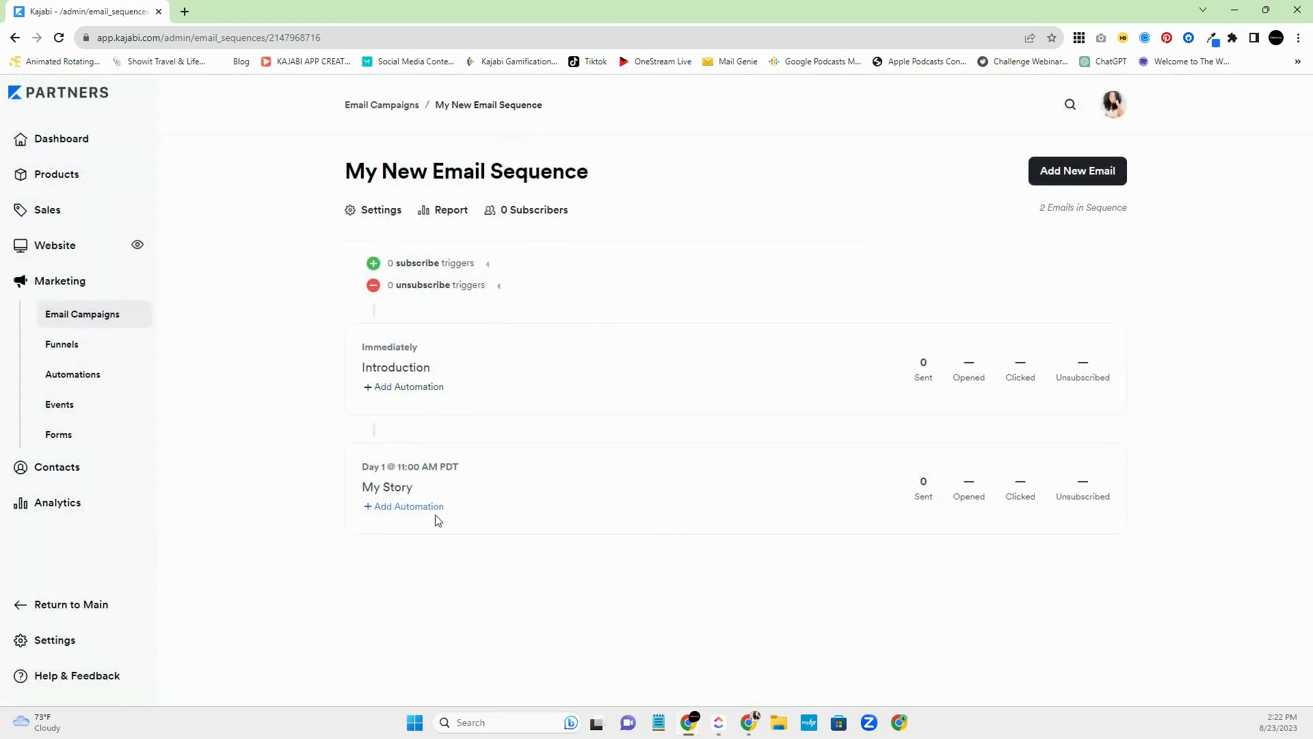
mouse_move(350, 534)
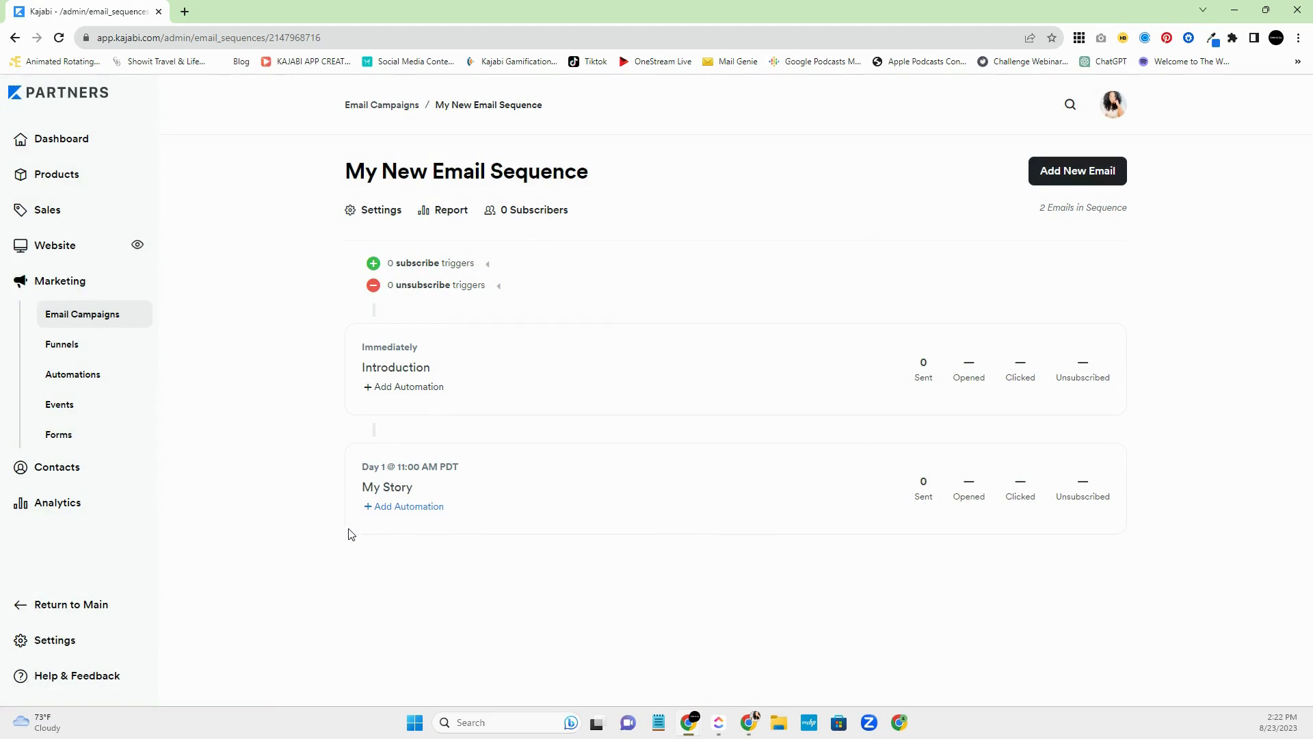
mouse_move(484, 527)
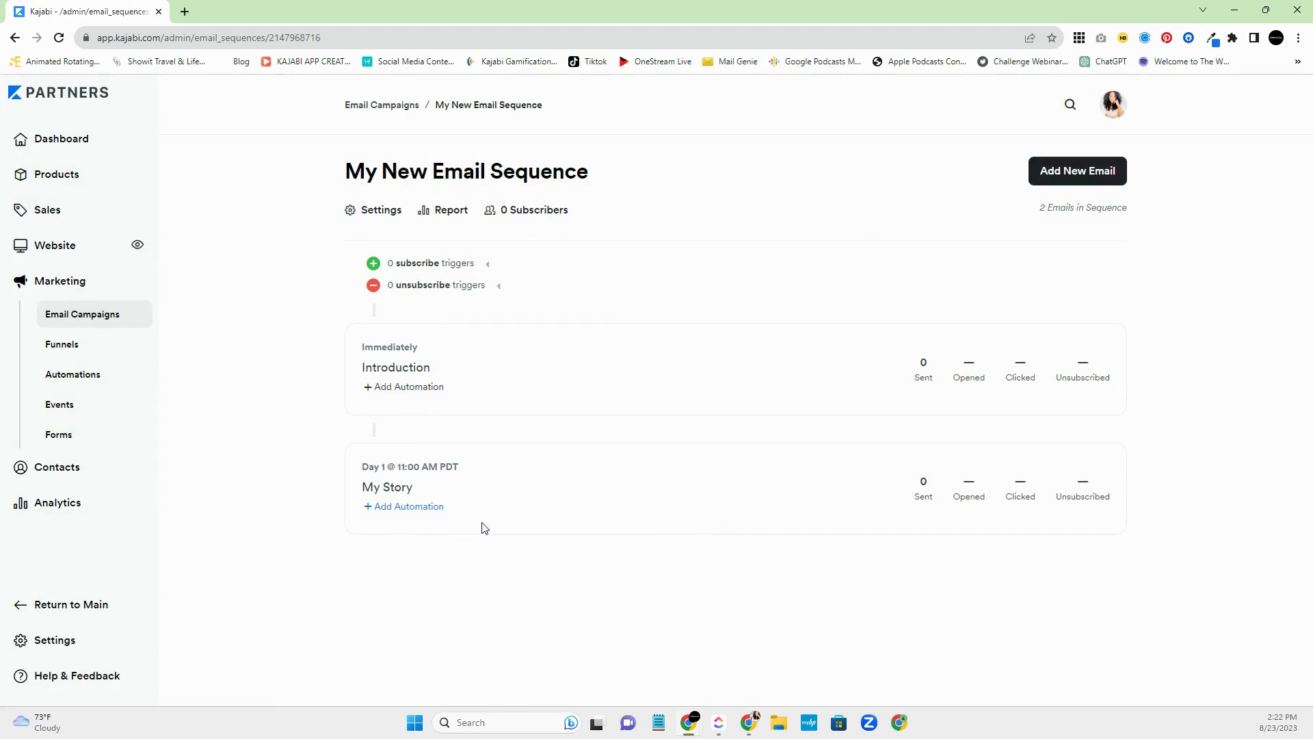
mouse_move(447, 487)
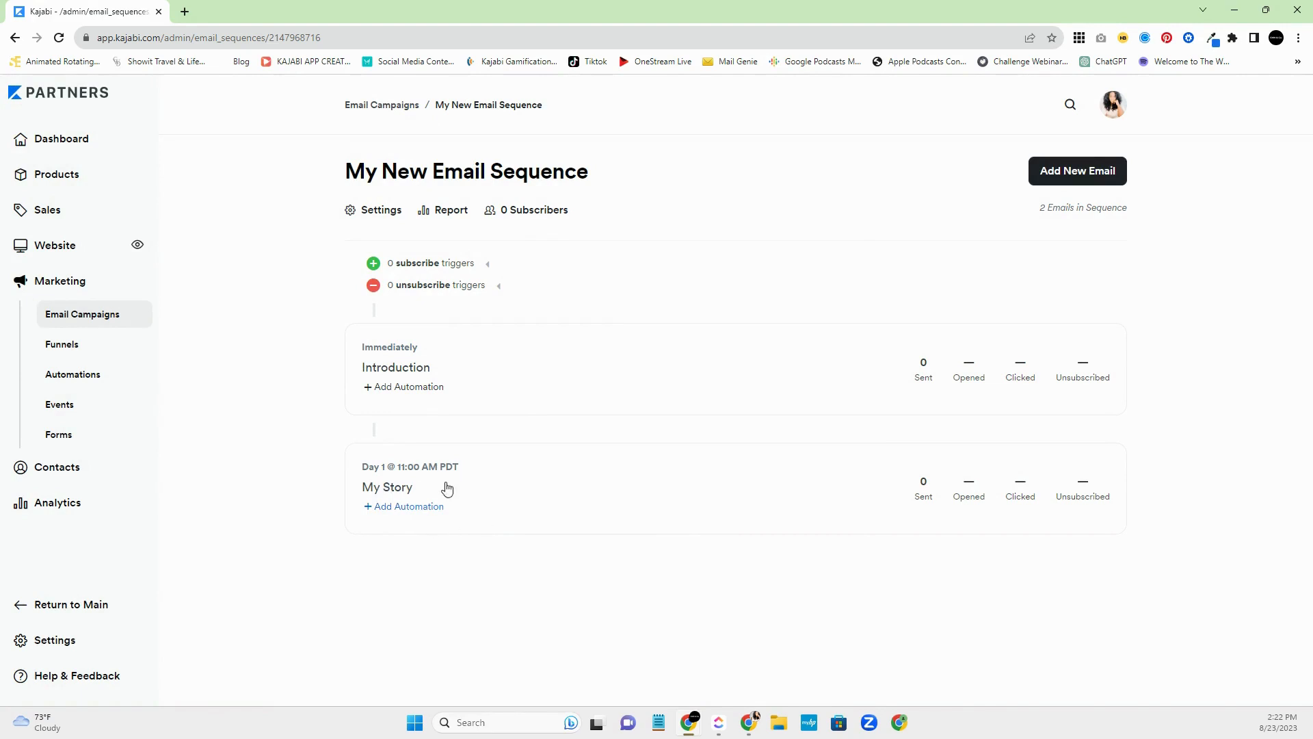
mouse_move(488, 511)
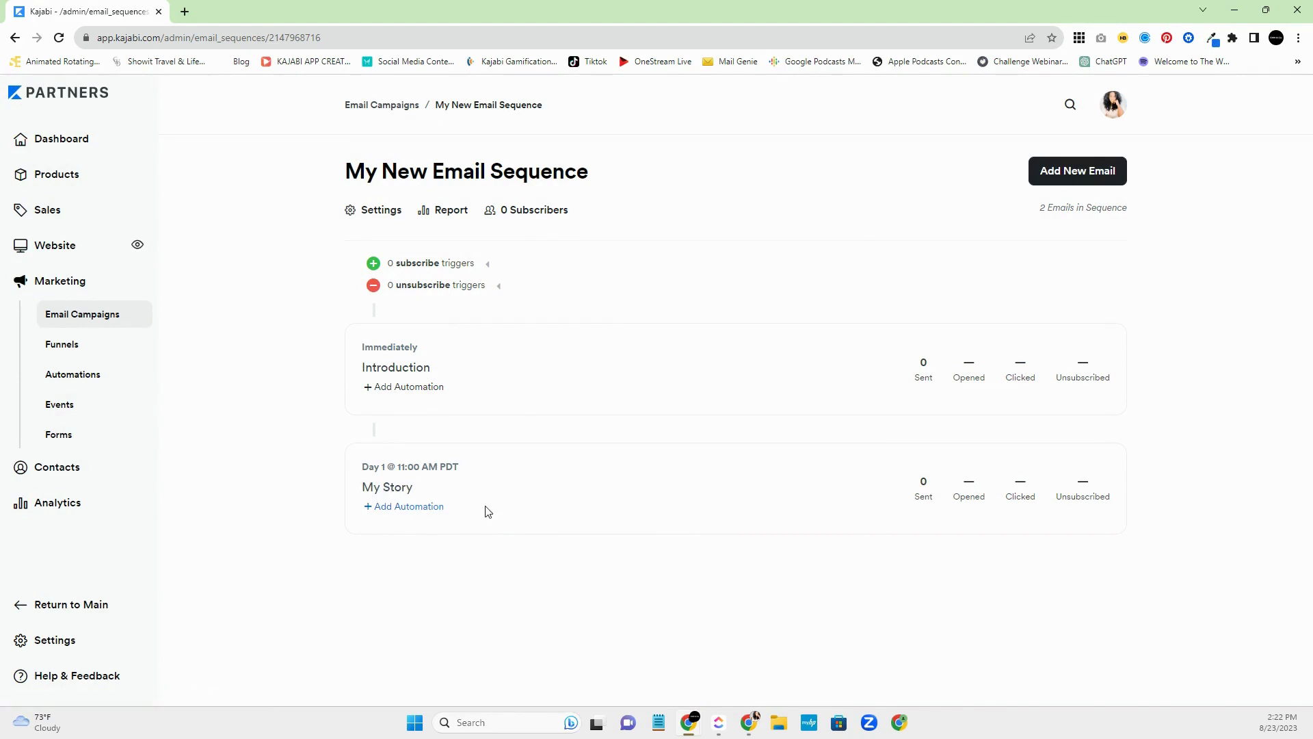
click(407, 506)
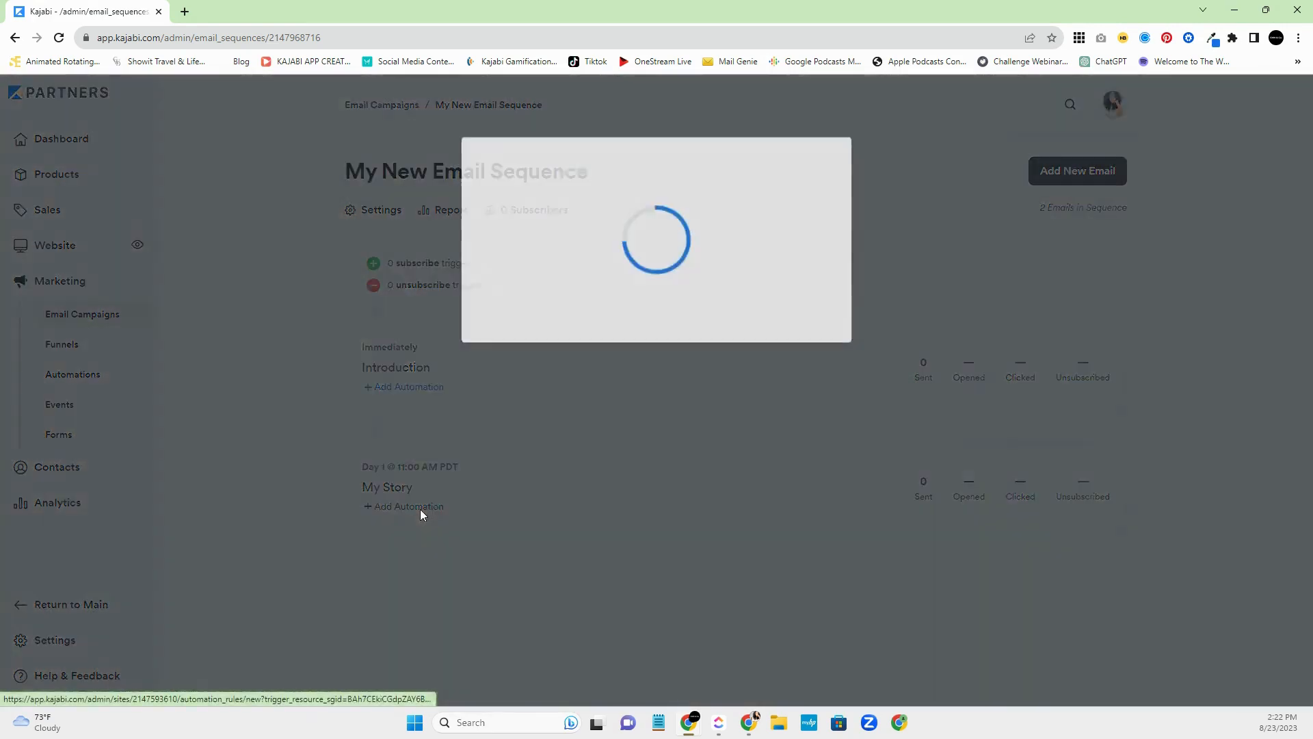
click(655, 342)
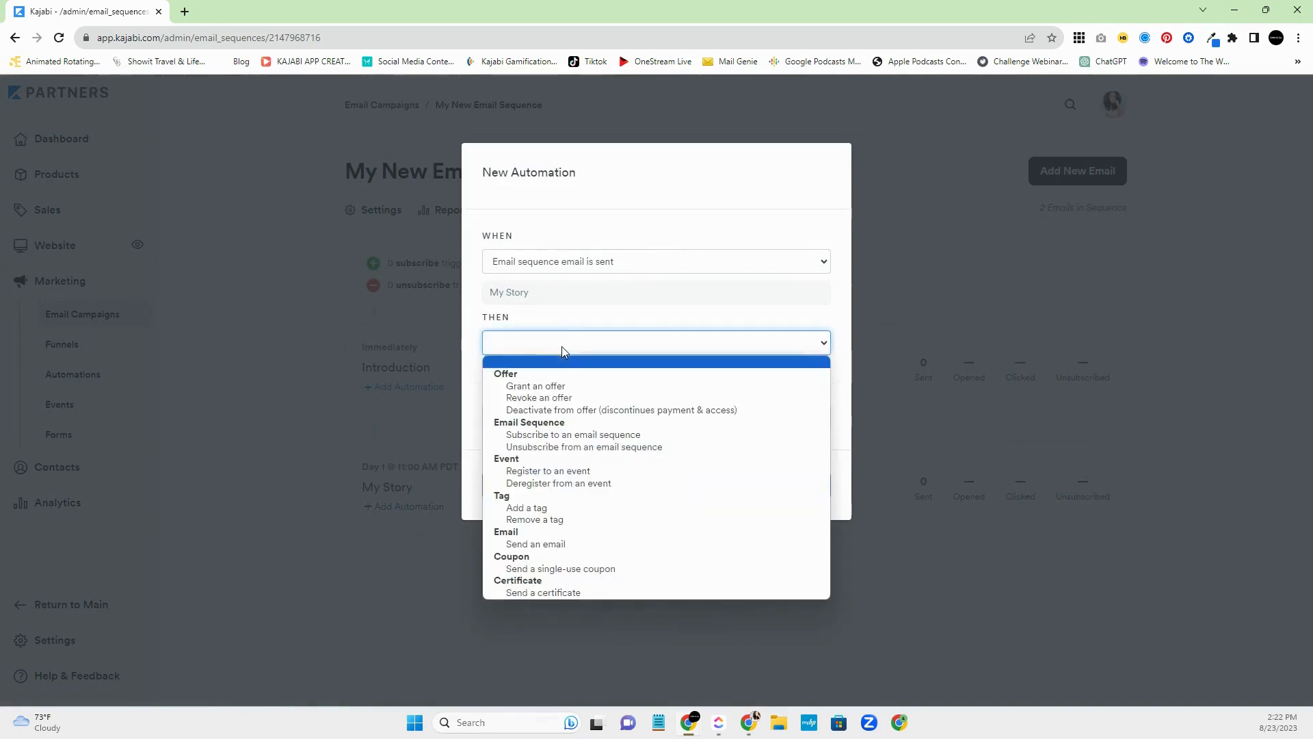
click(535, 544)
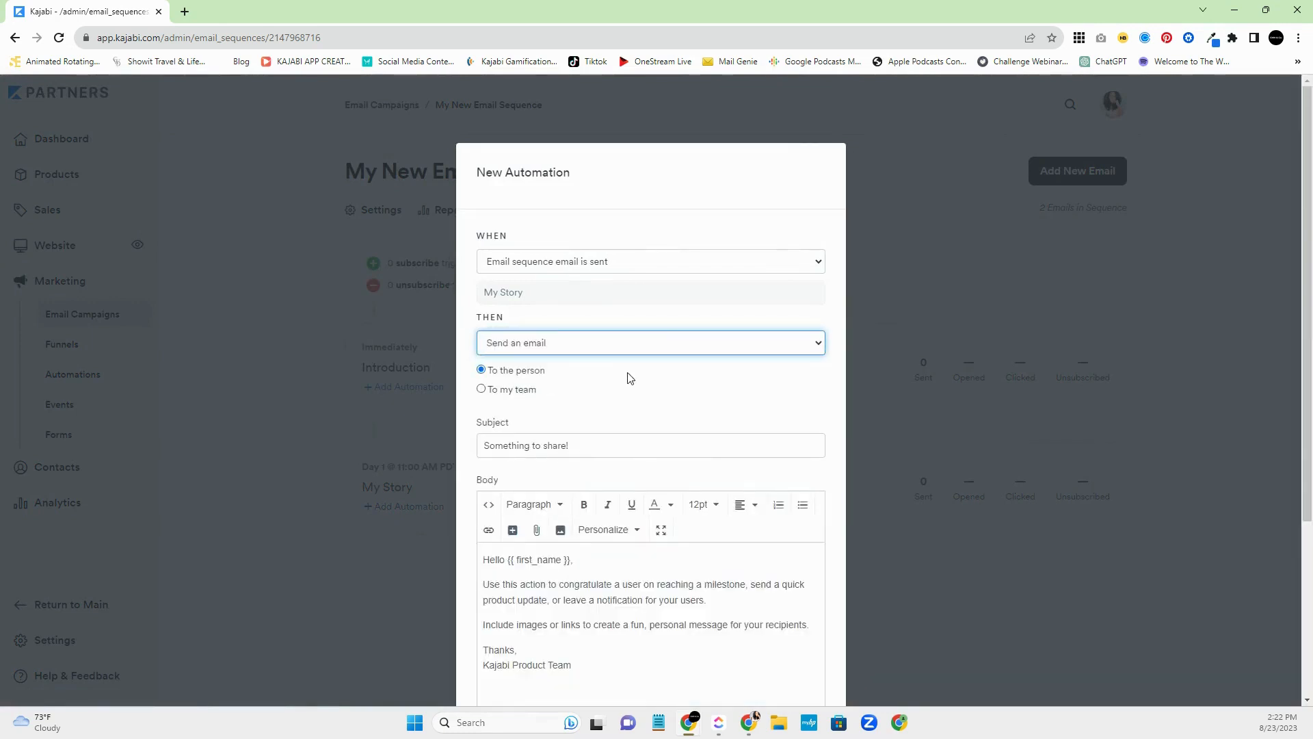
mouse_move(589, 619)
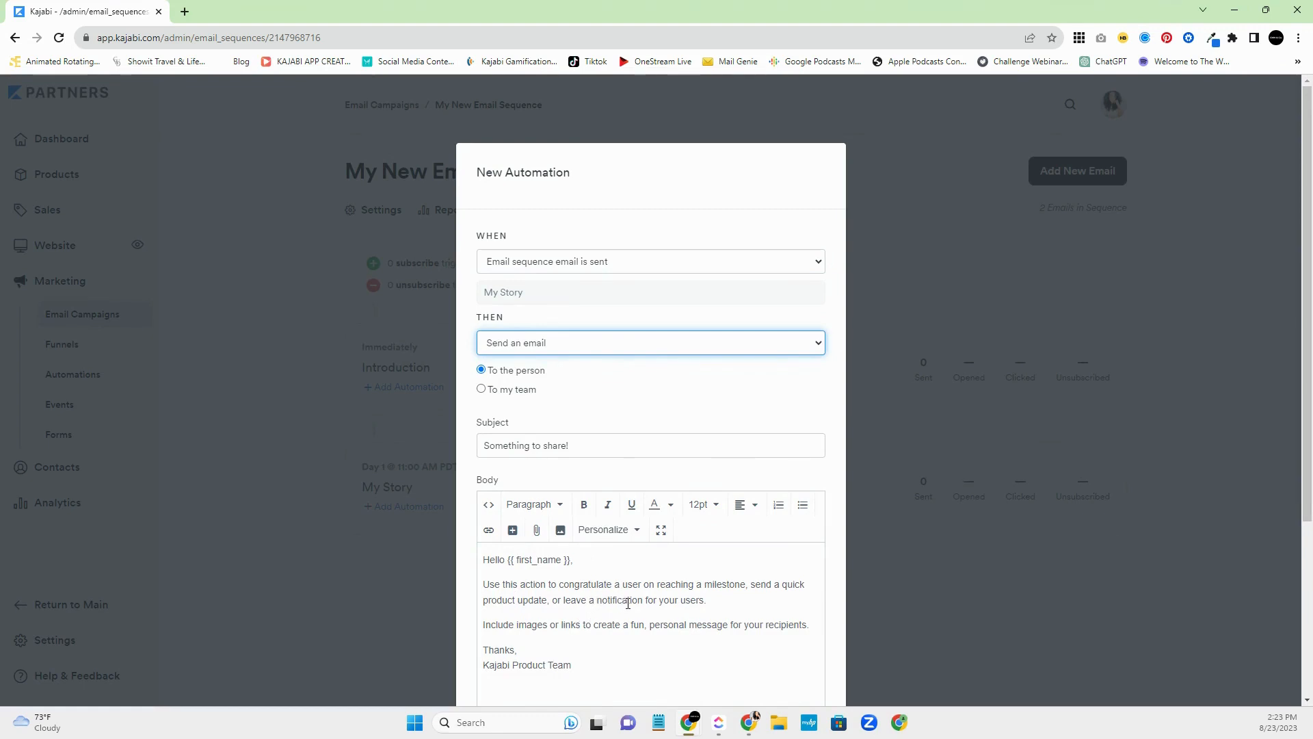
mouse_move(698, 538)
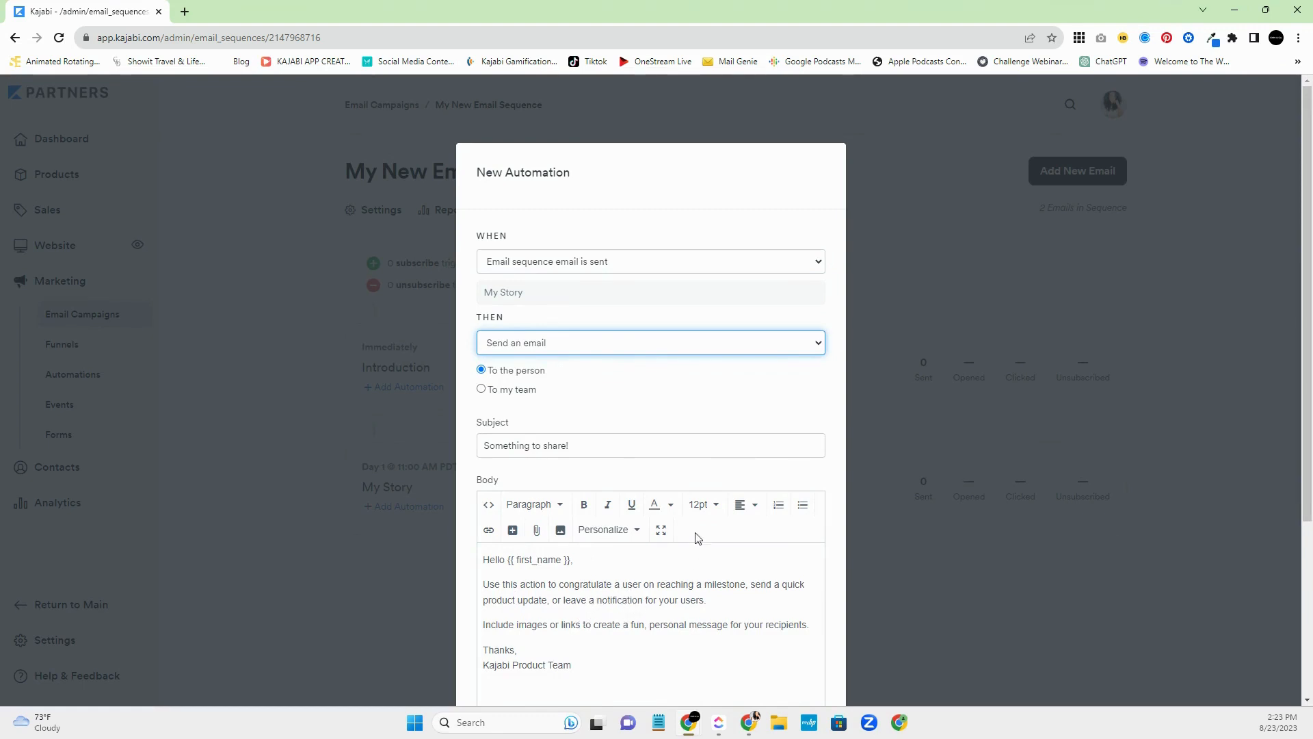
scroll(down, 3)
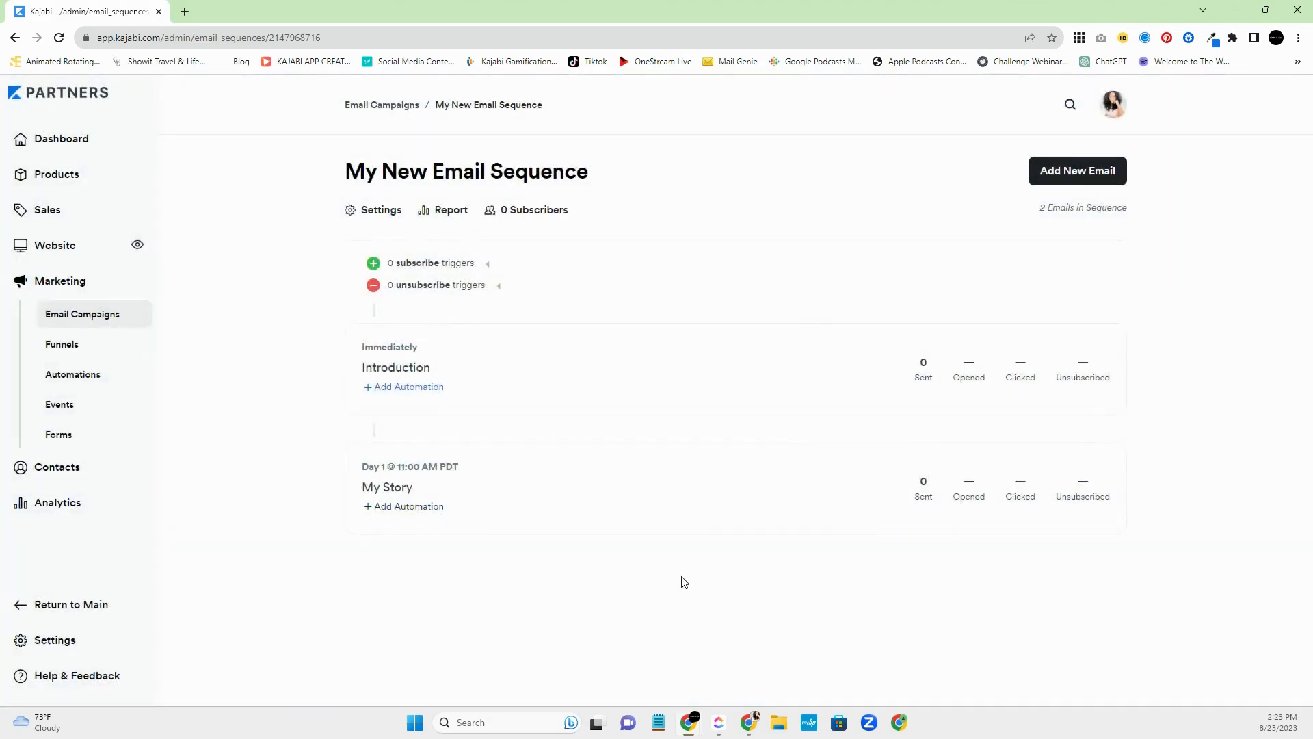
mouse_move(638, 579)
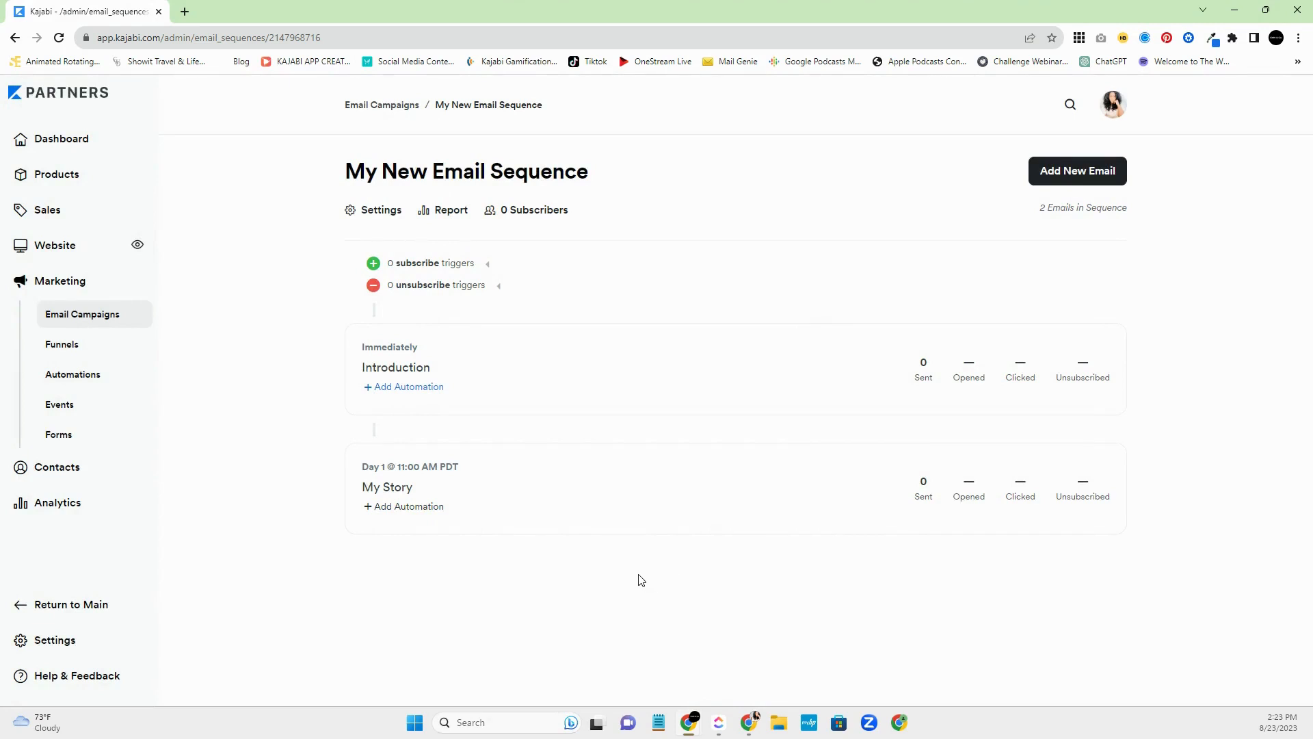
mouse_move(593, 572)
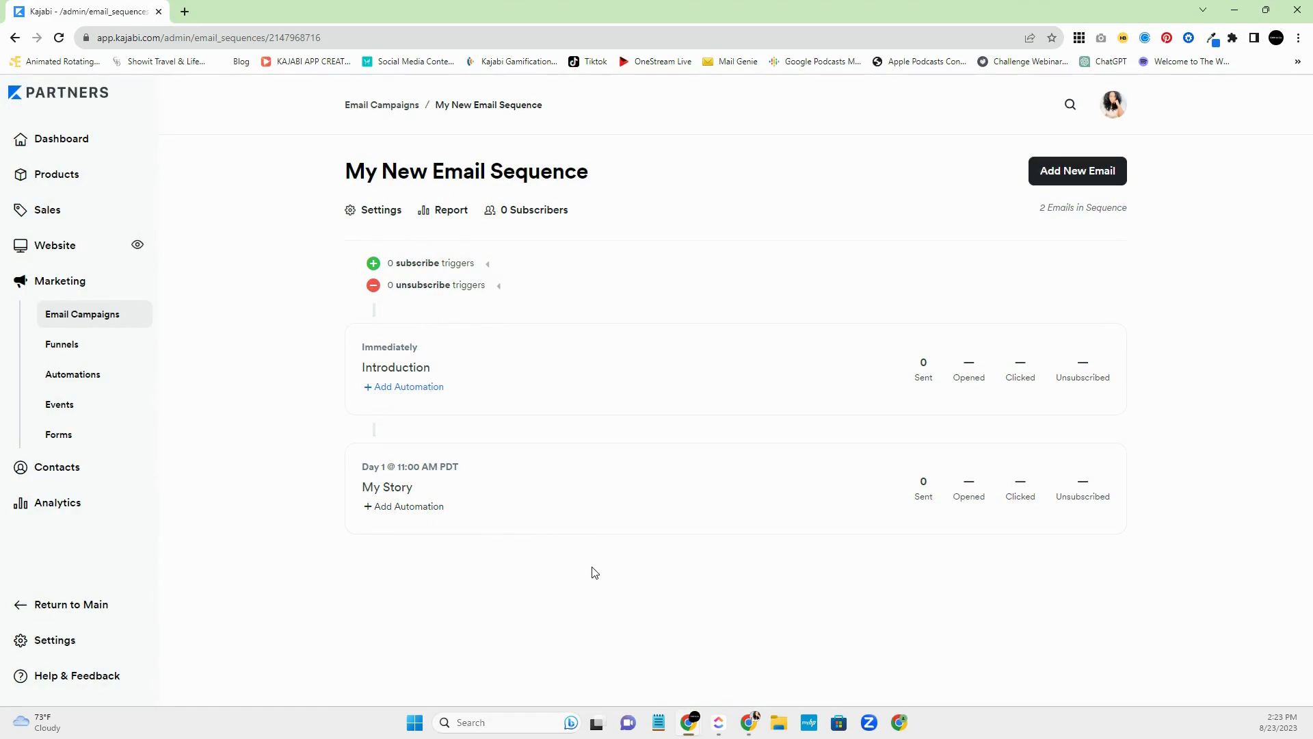
mouse_move(500, 596)
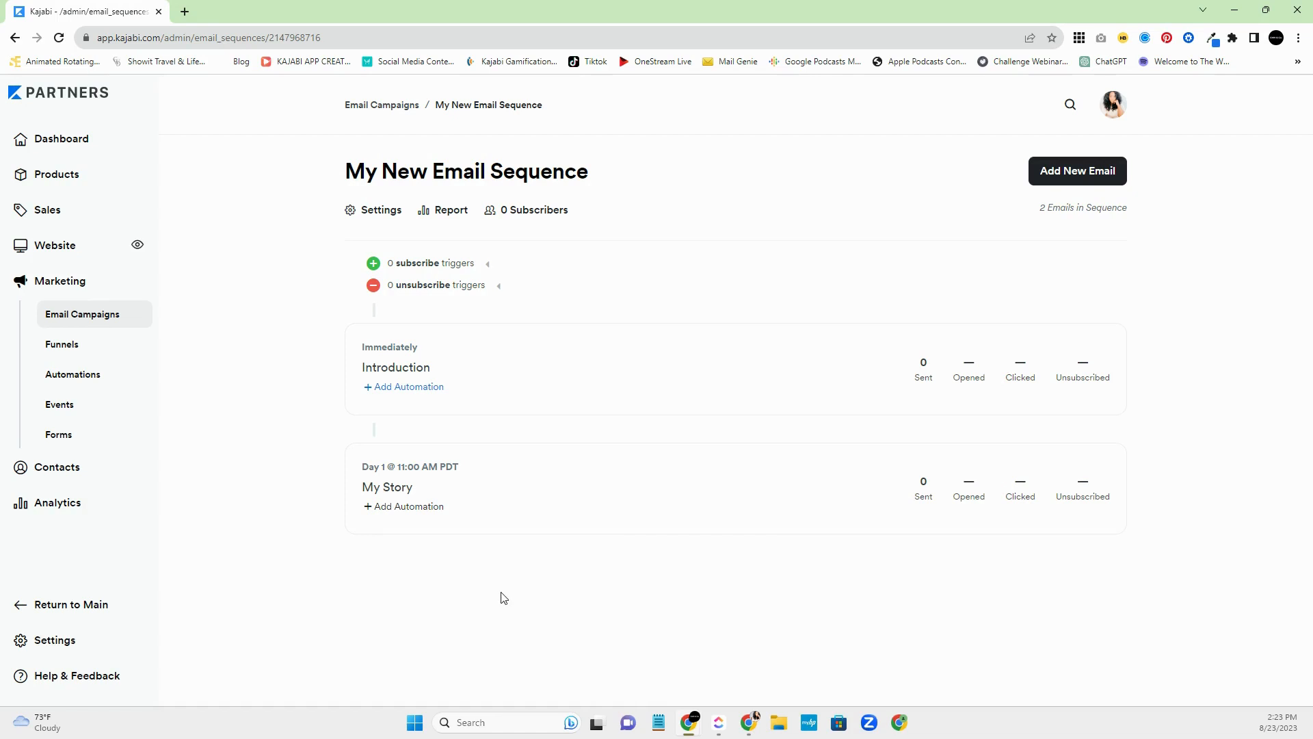
mouse_move(490, 580)
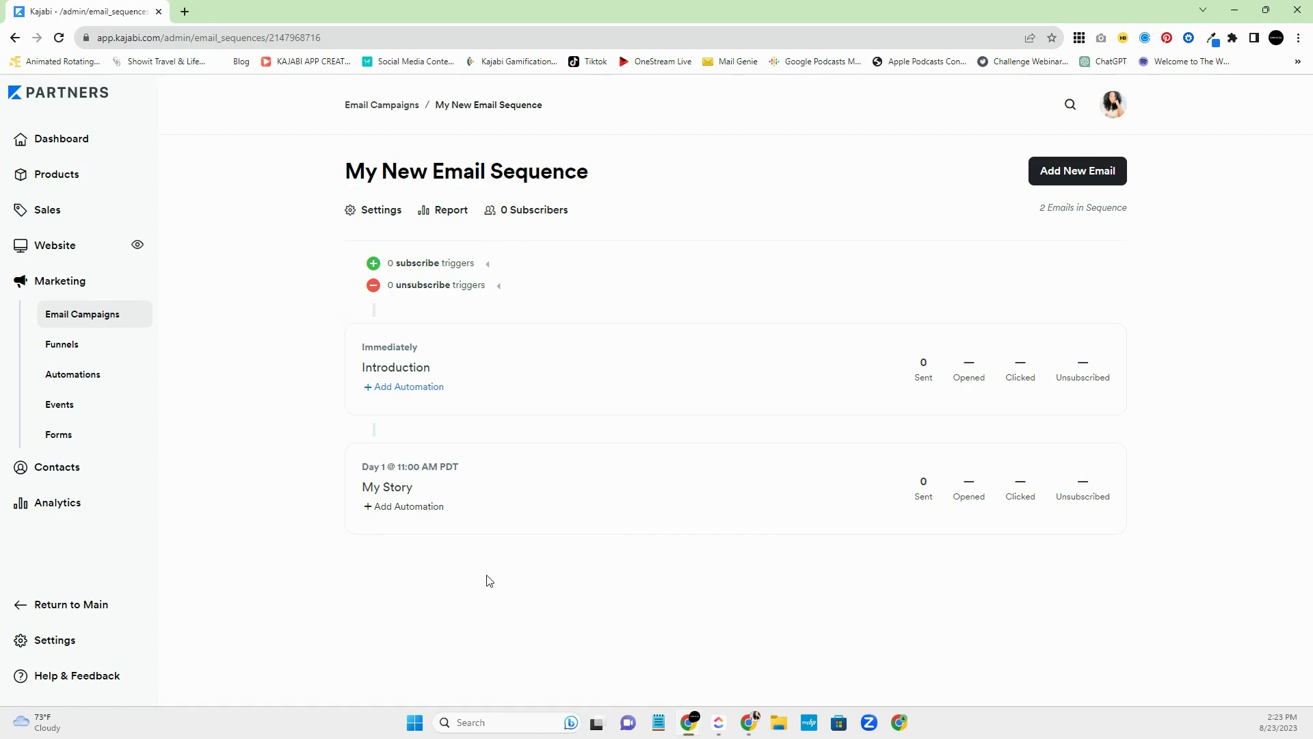
mouse_move(394, 219)
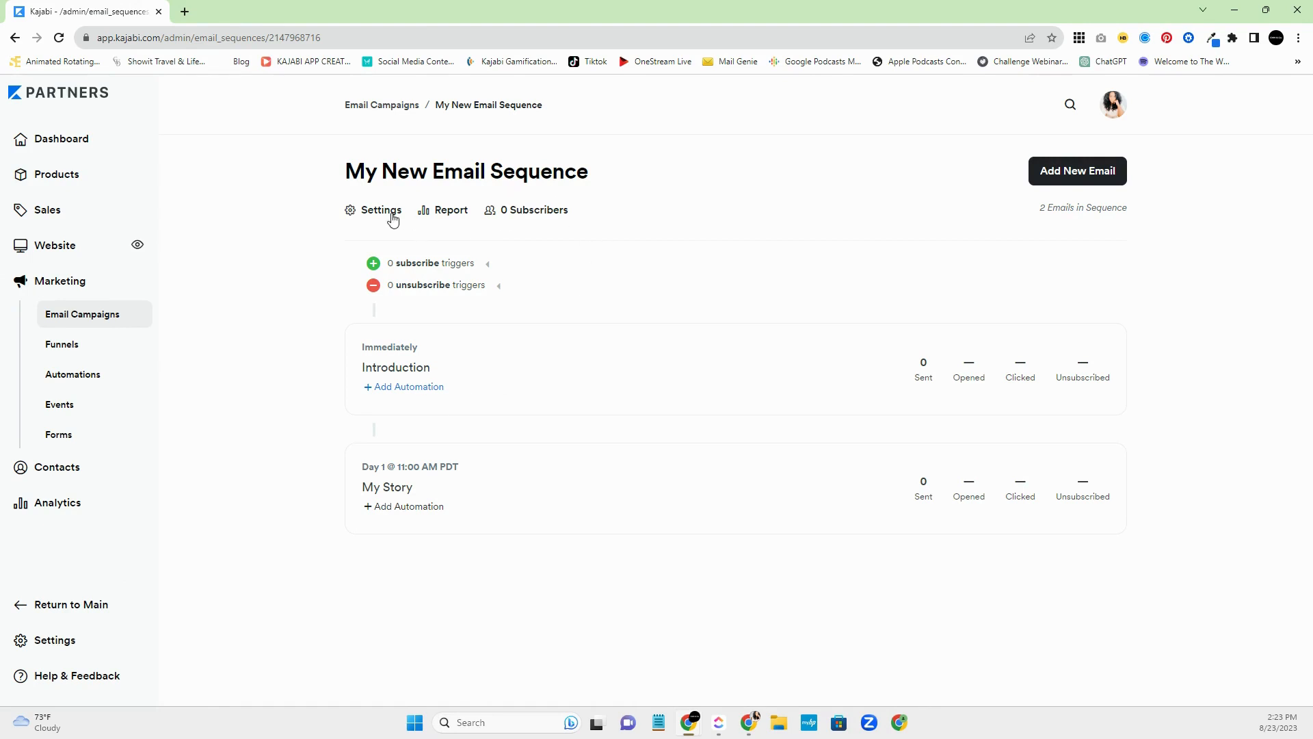
- Review the sequence settings (no excluded offers, no follow-up sequence) and return to the overview
click(378, 209)
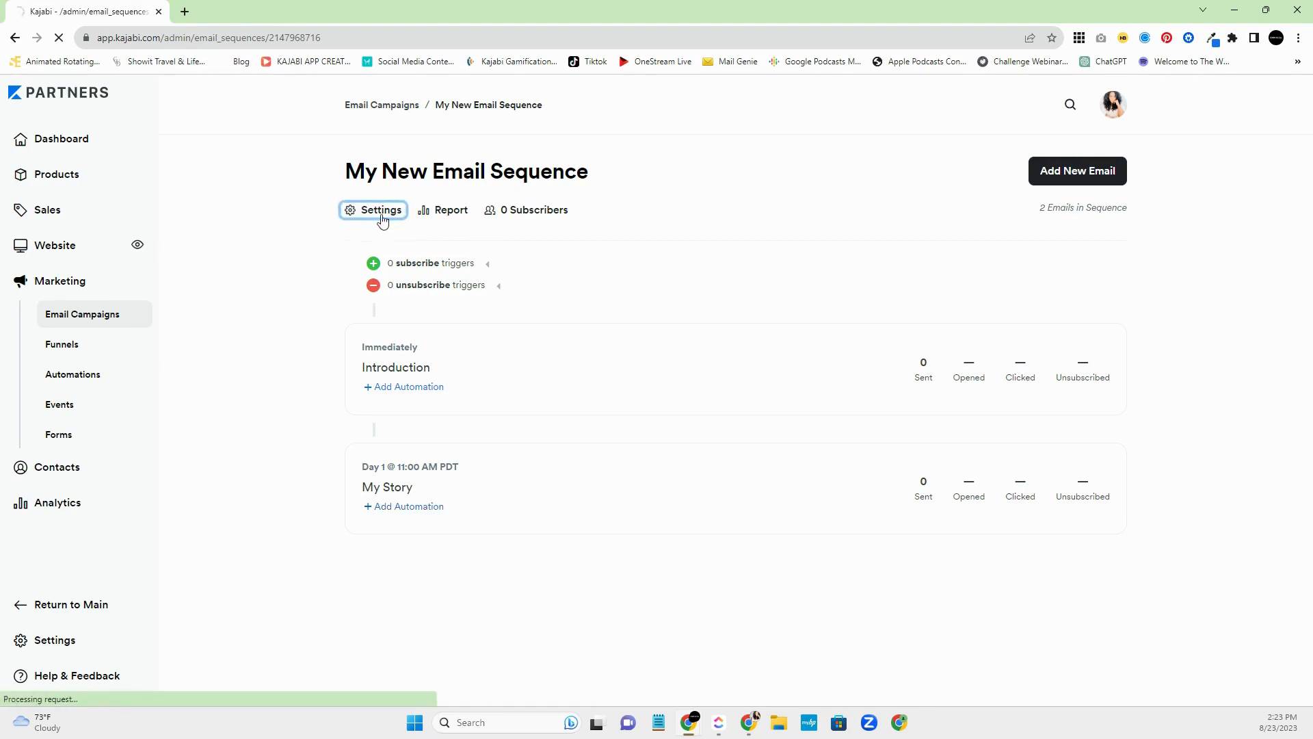
click(380, 210)
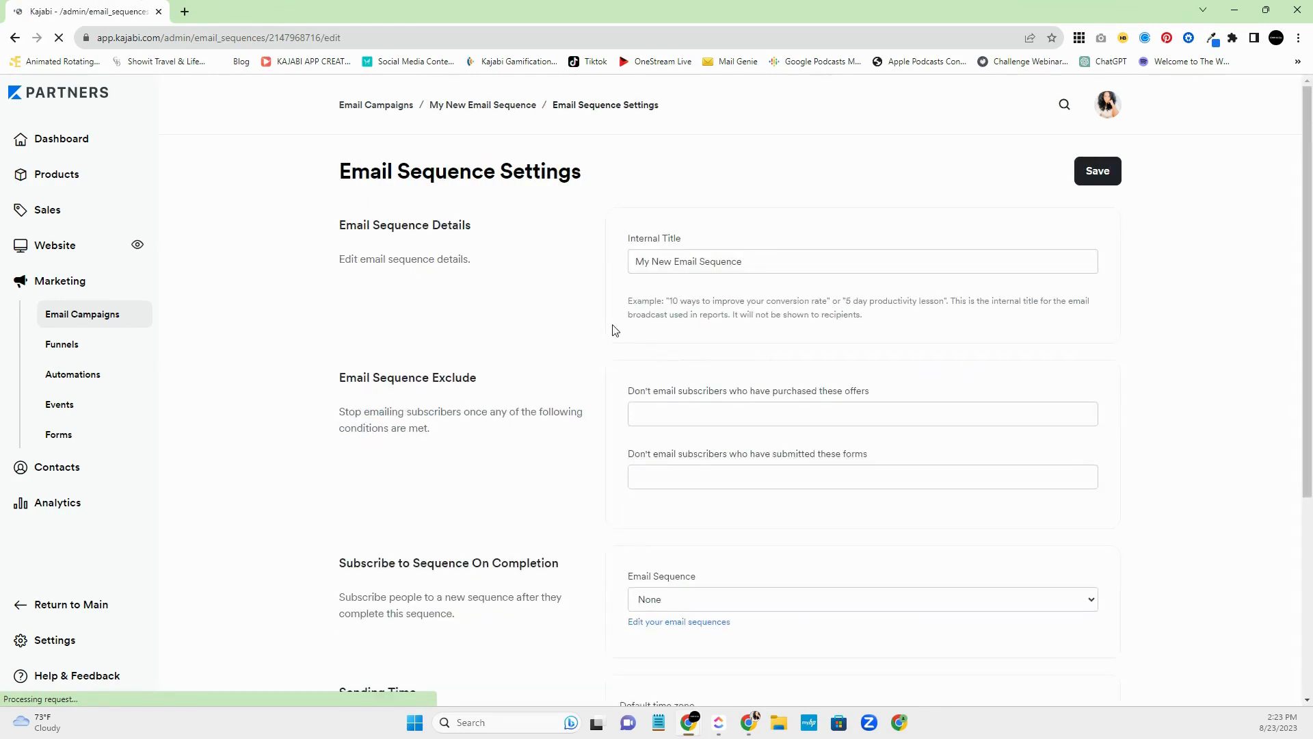
scroll(down, 3)
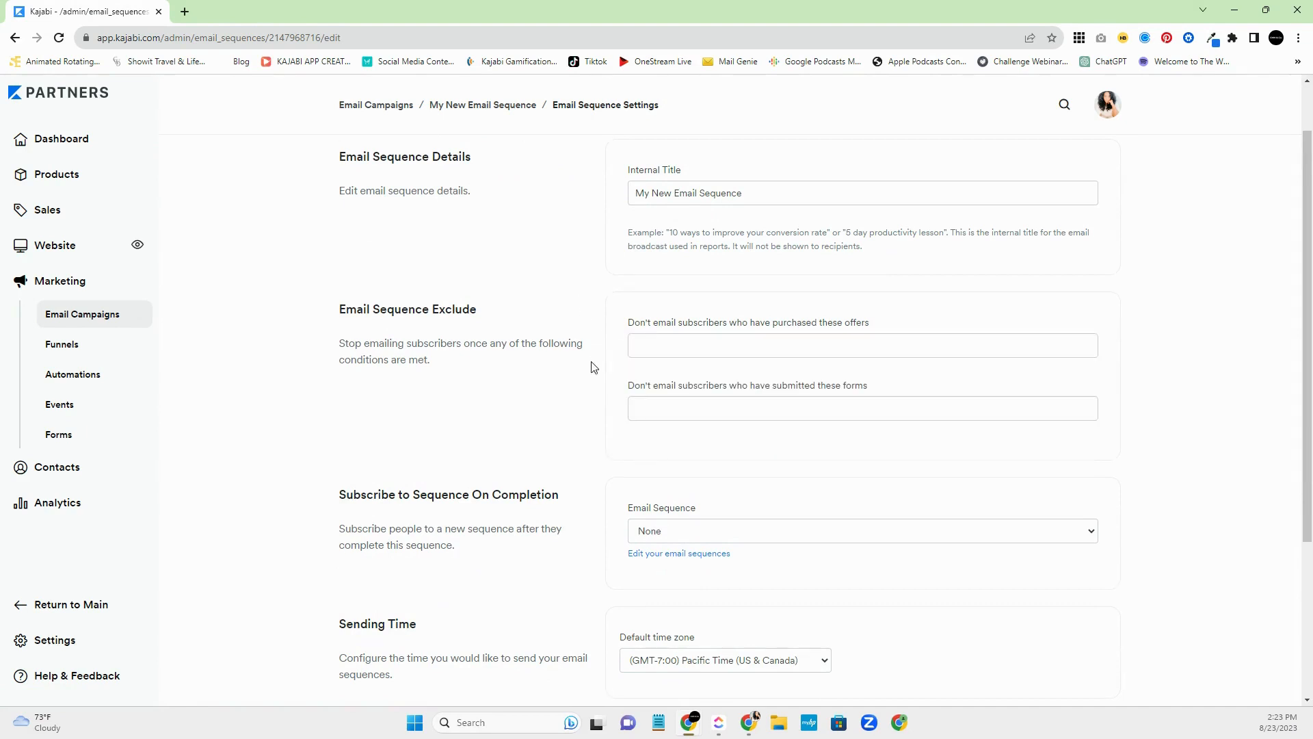
mouse_move(676, 396)
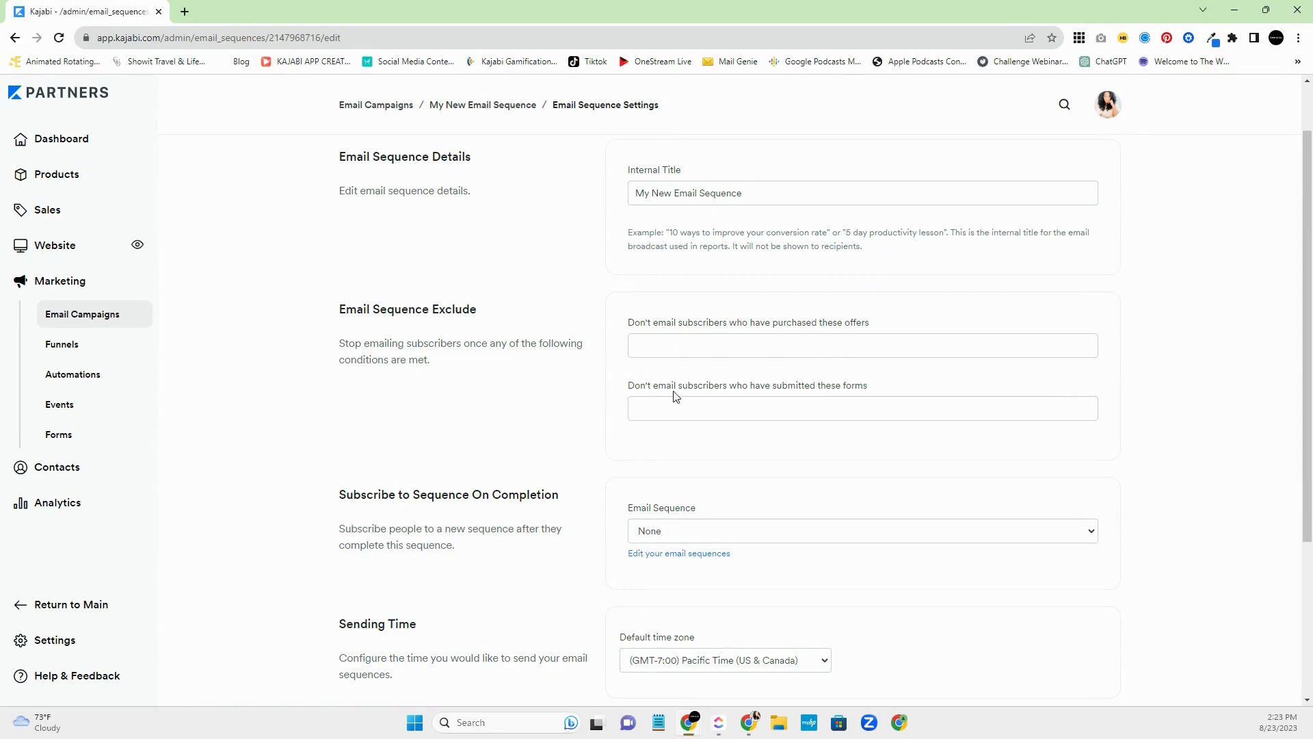
mouse_move(738, 414)
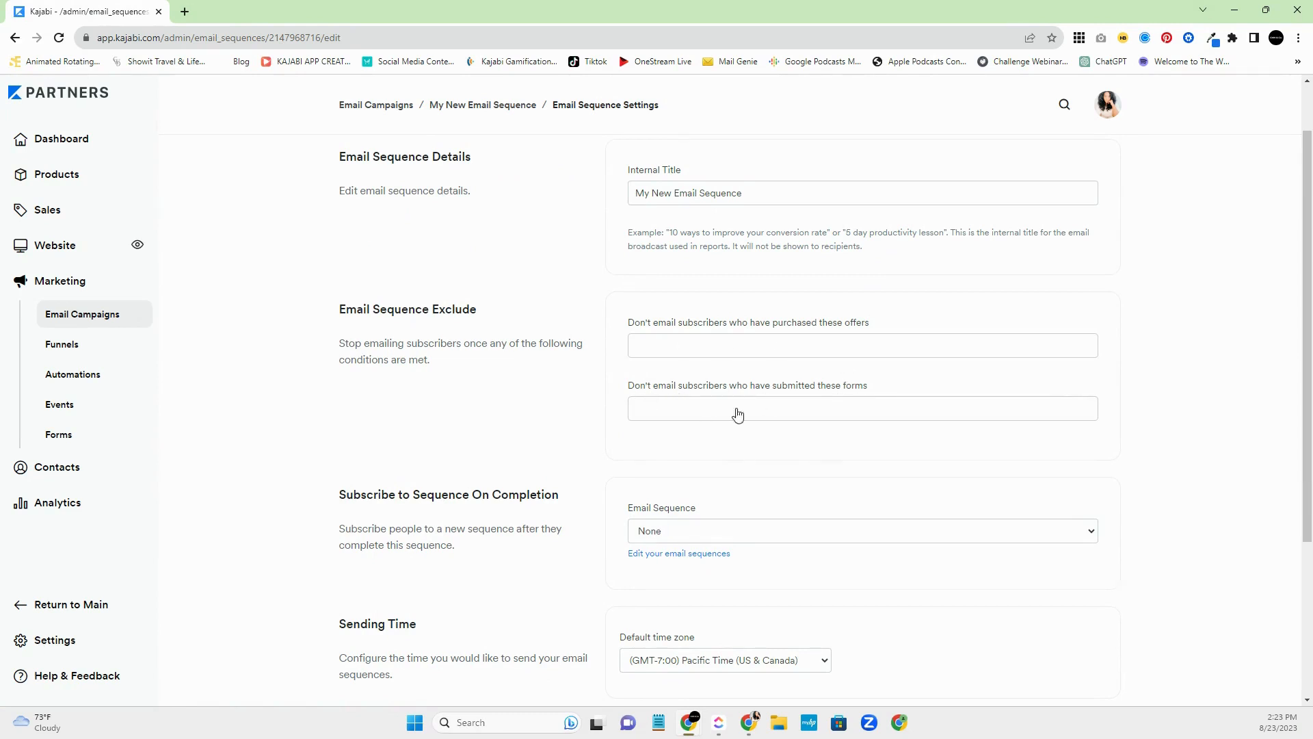
mouse_move(549, 410)
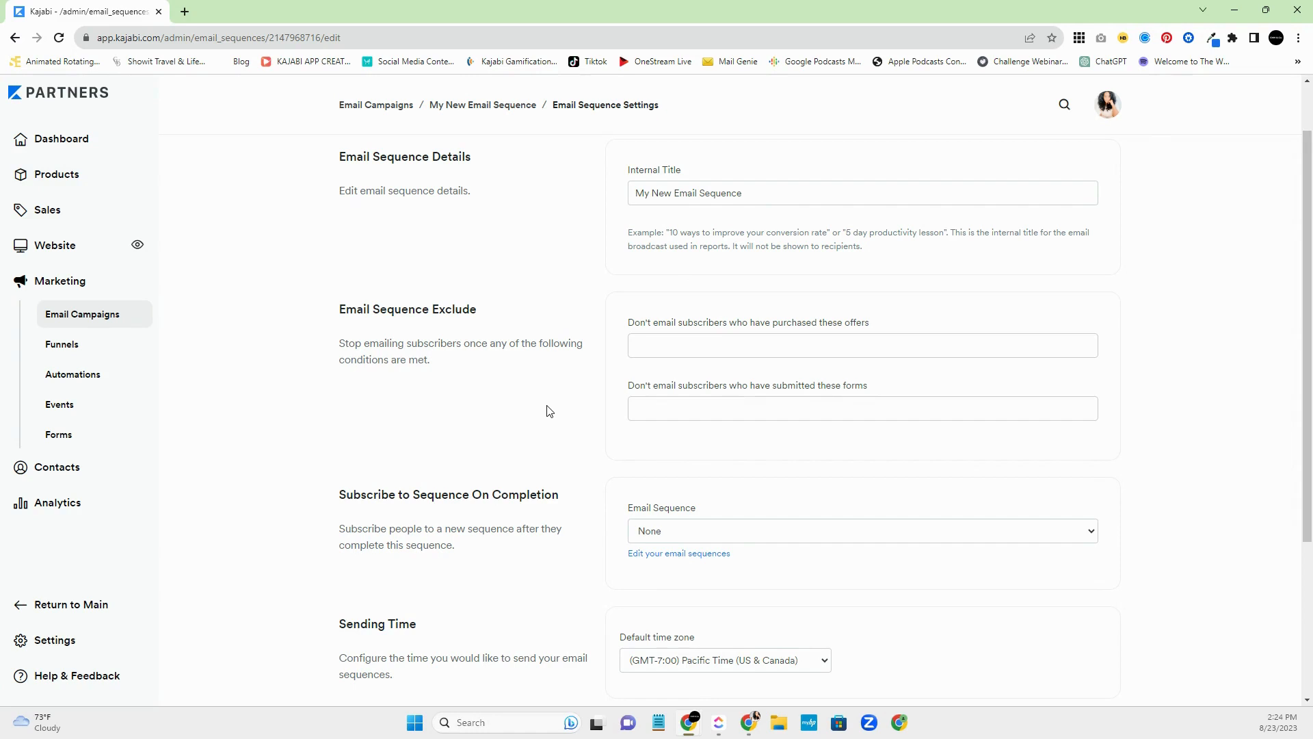
mouse_move(496, 419)
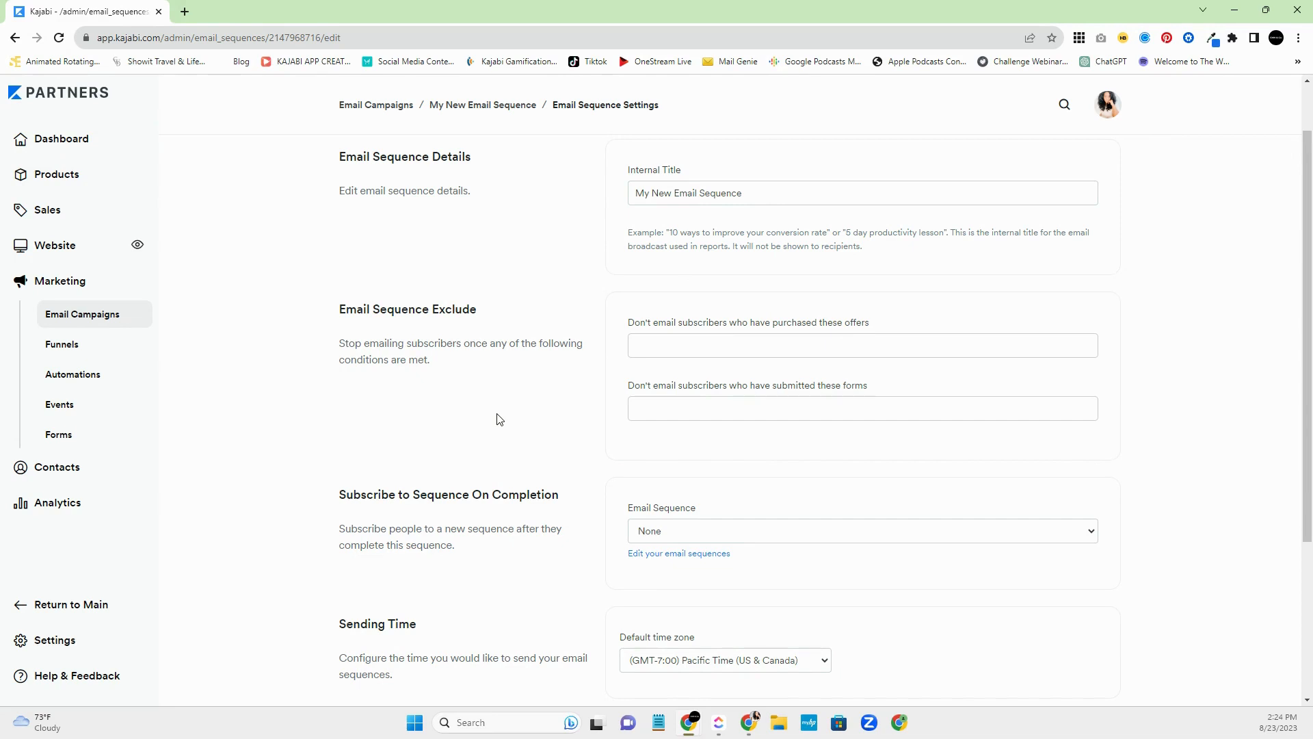
mouse_move(598, 522)
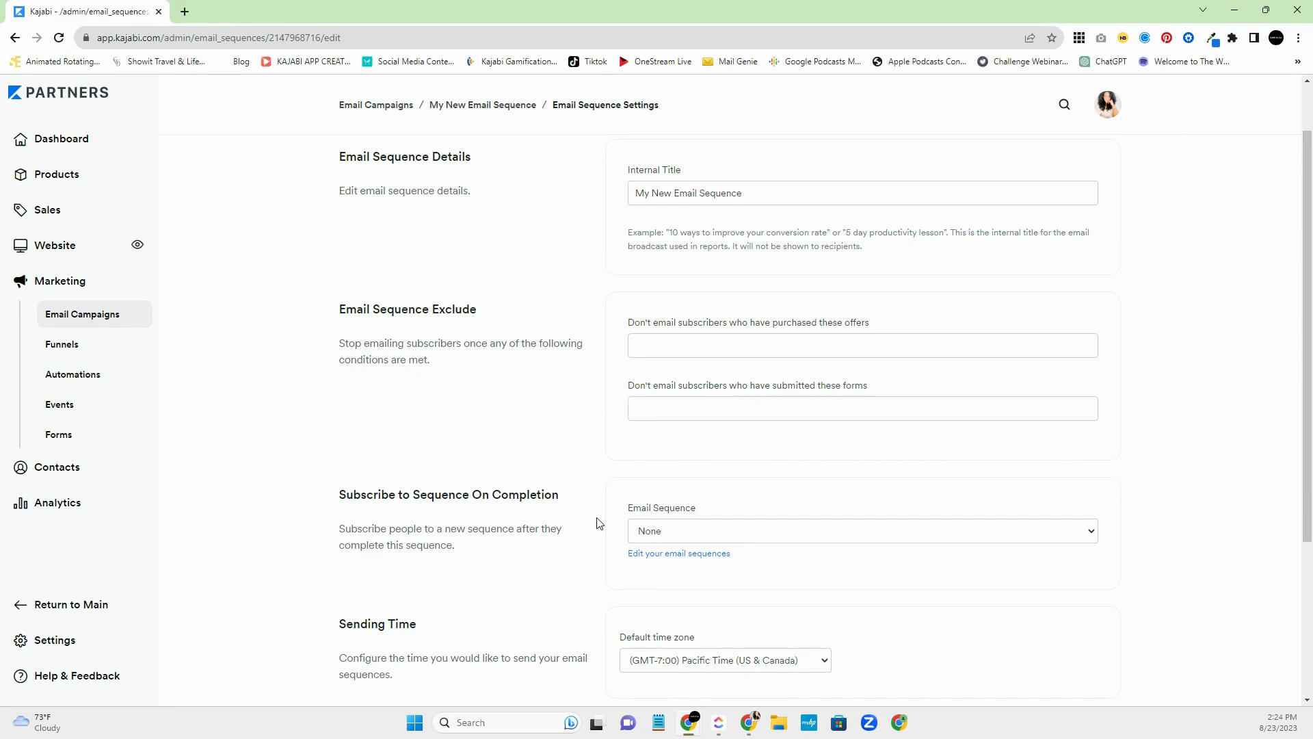
mouse_move(581, 473)
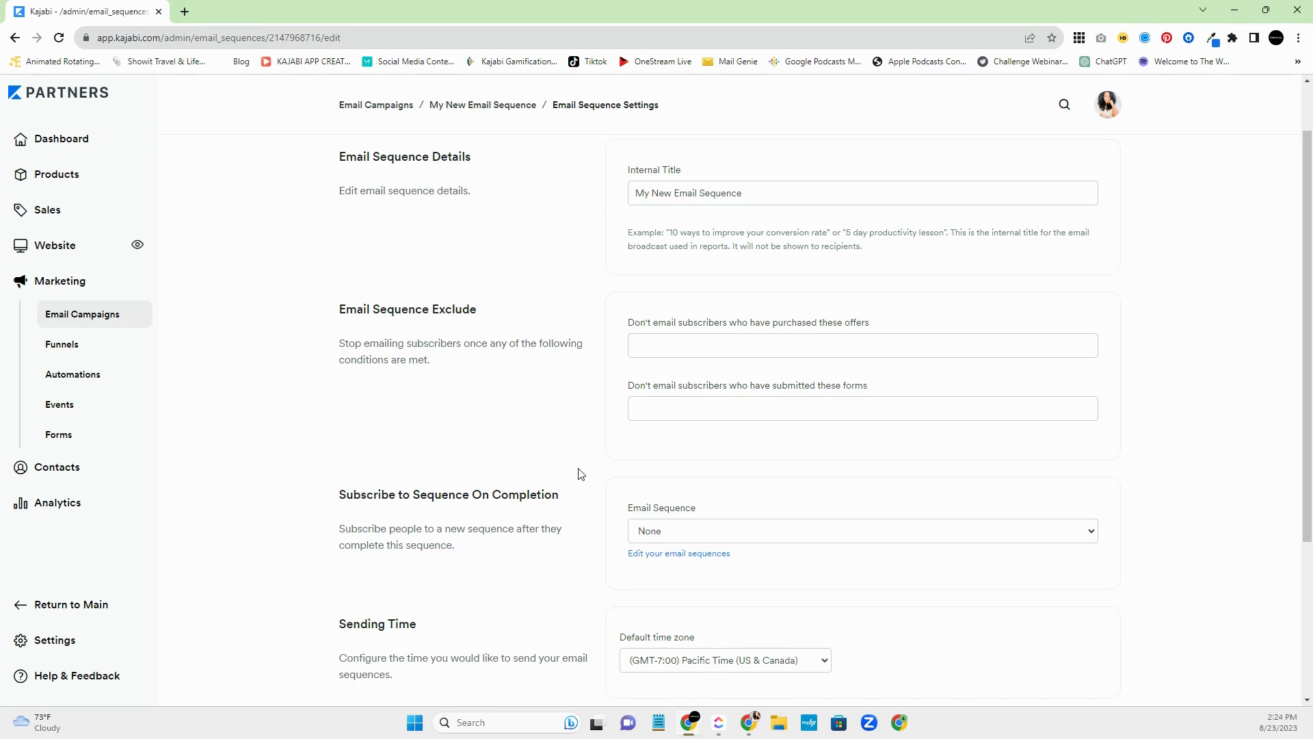
scroll(down, 3)
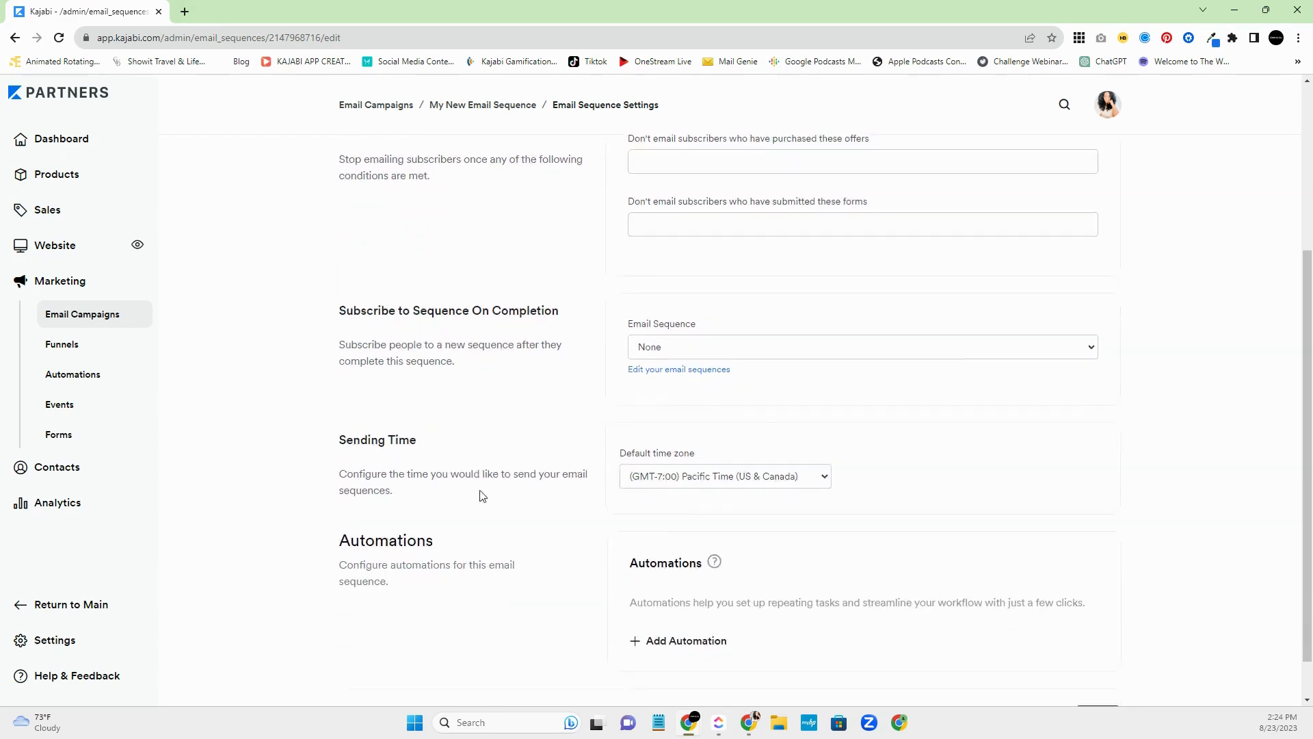
scroll(down, 3)
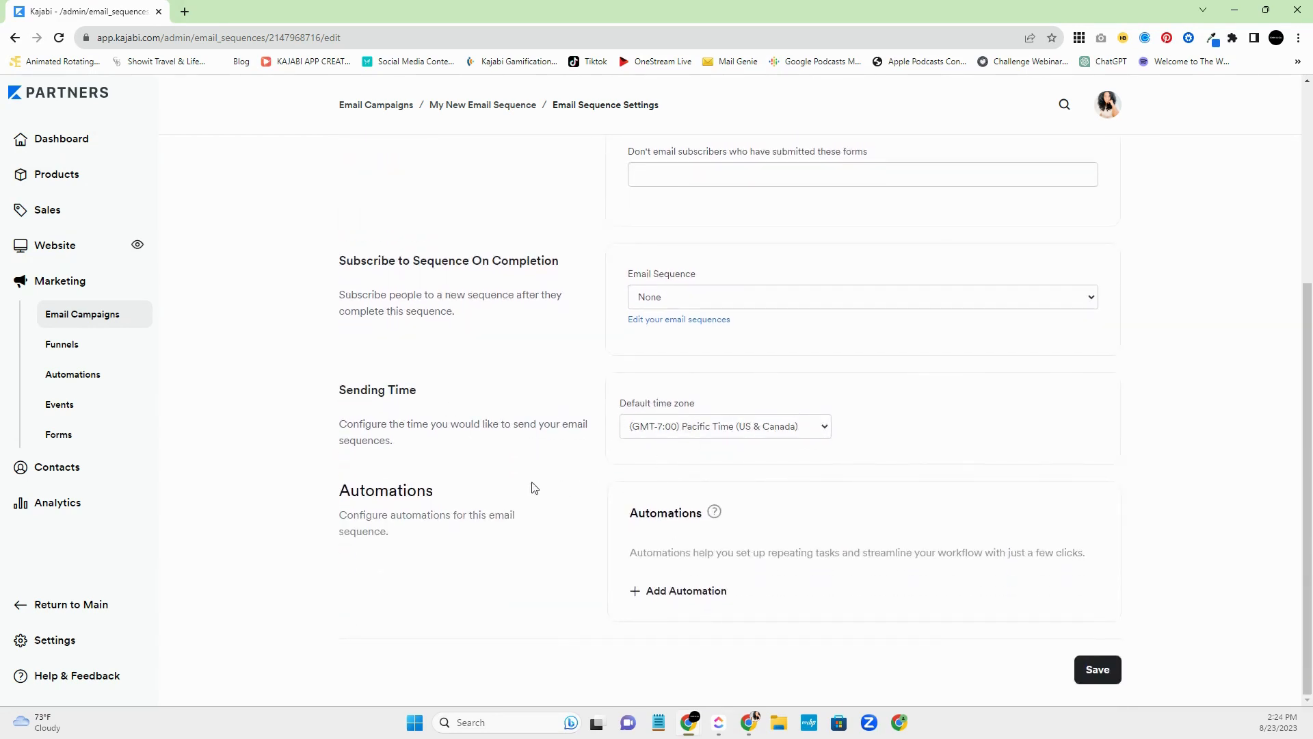
scroll(up, 3)
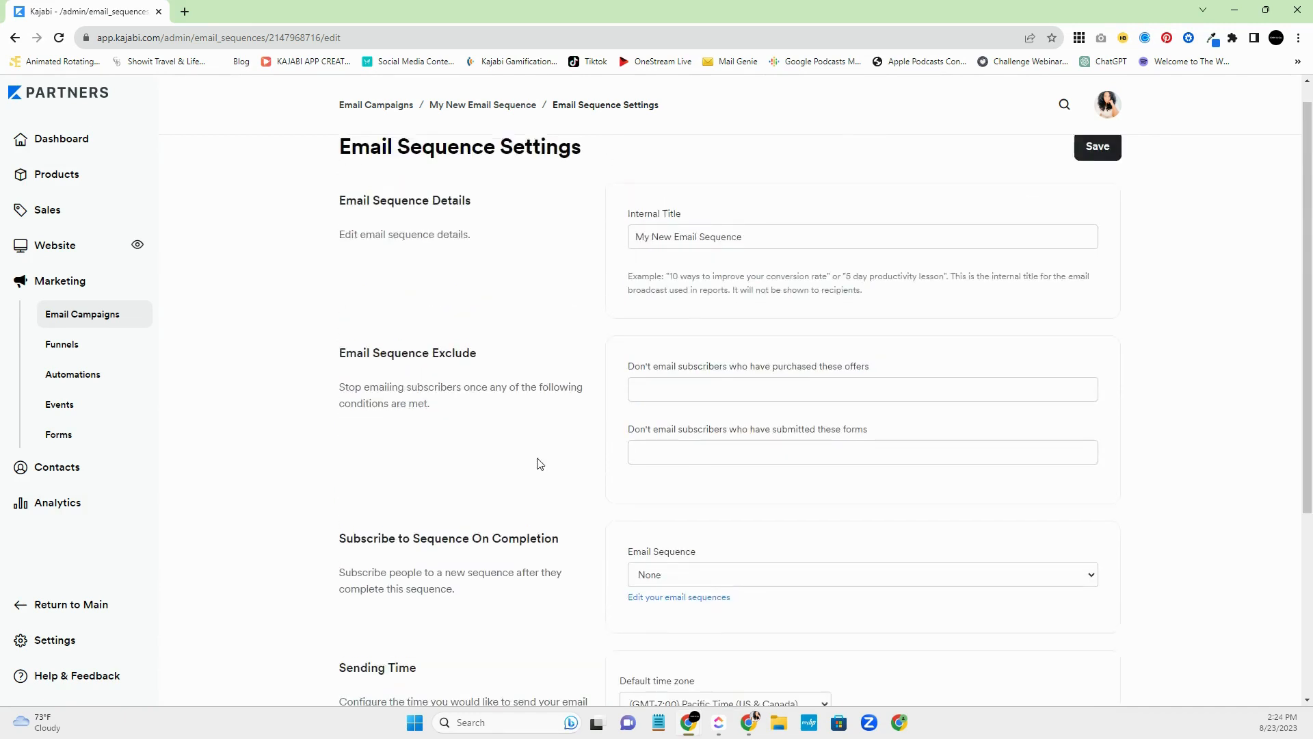
click(482, 105)
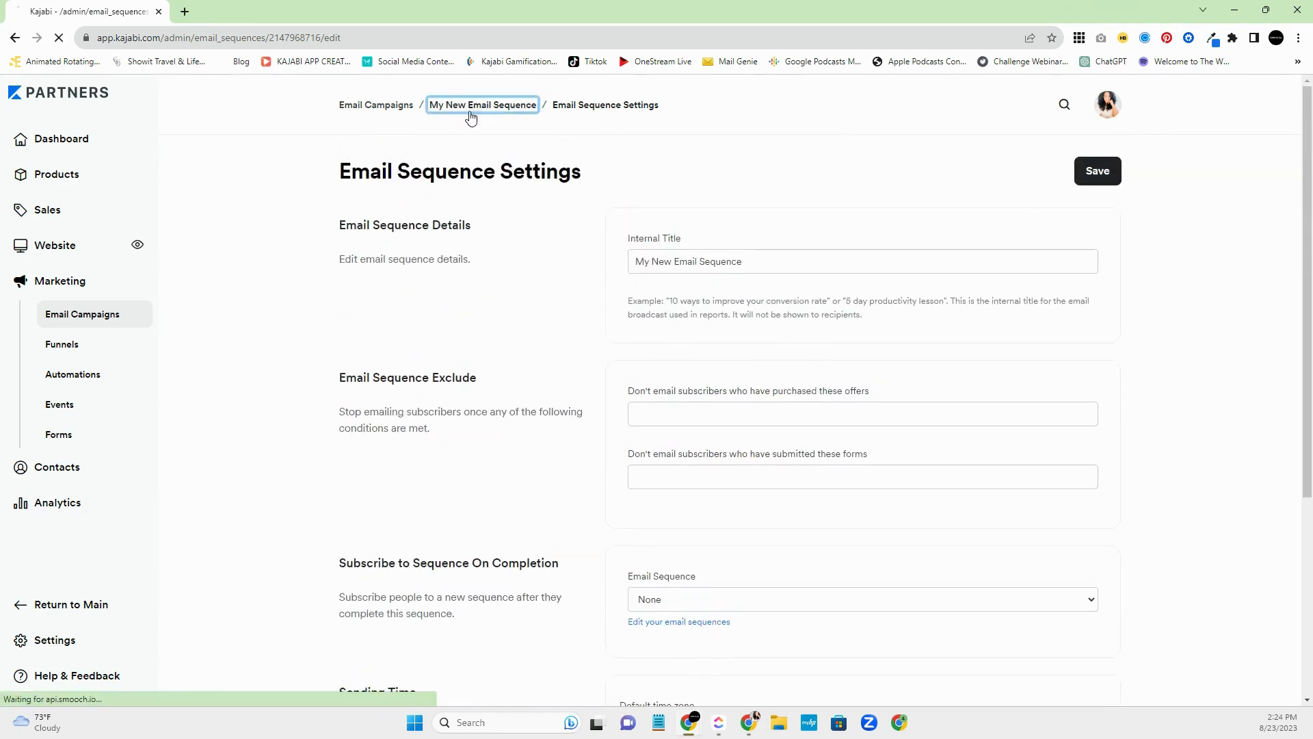
- Expand the subscribe and unsubscribe trigger sections and dismiss the New Automation dialog unsaved
click(481, 104)
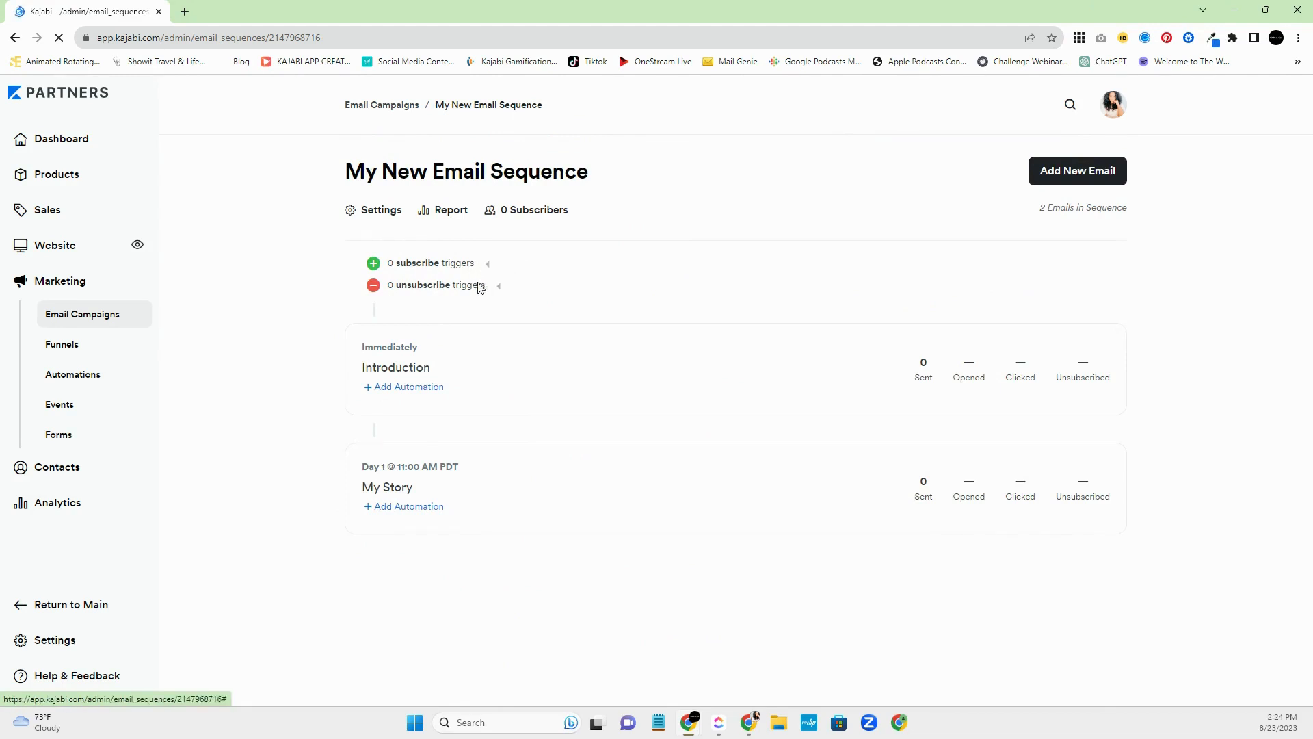
click(487, 263)
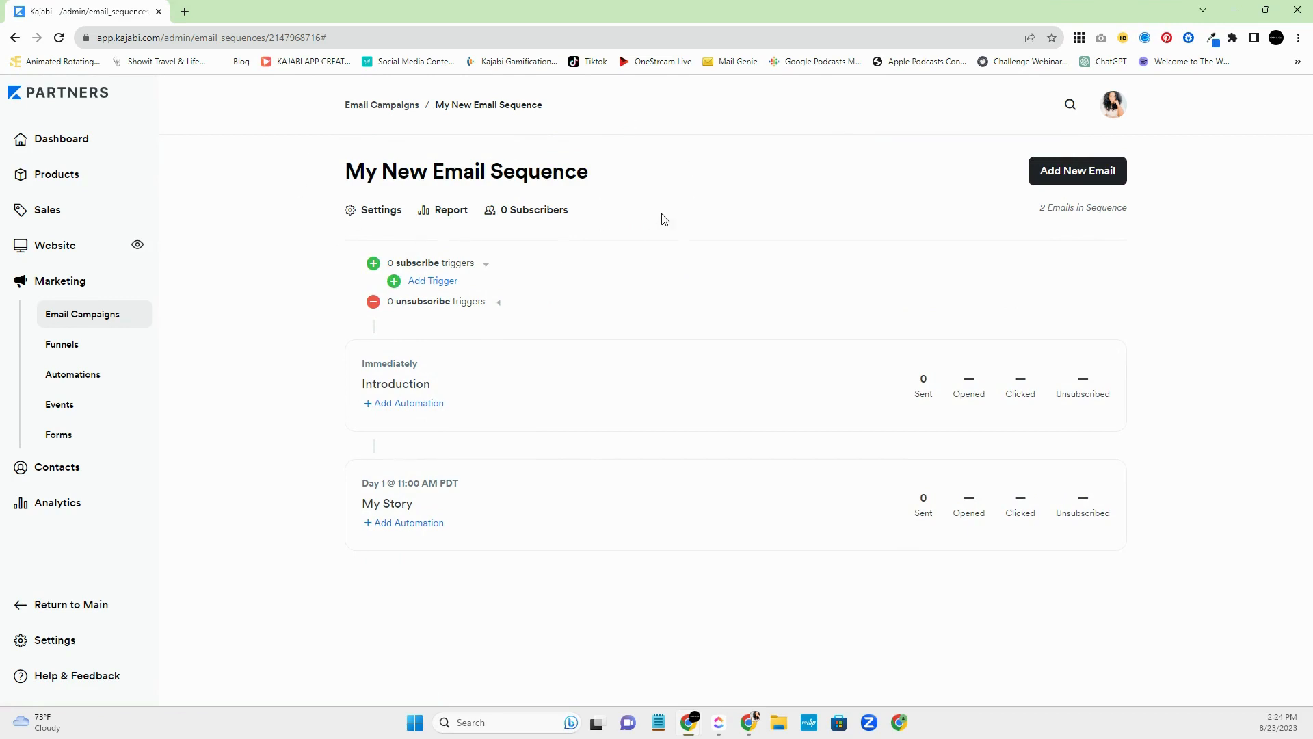
mouse_move(409, 295)
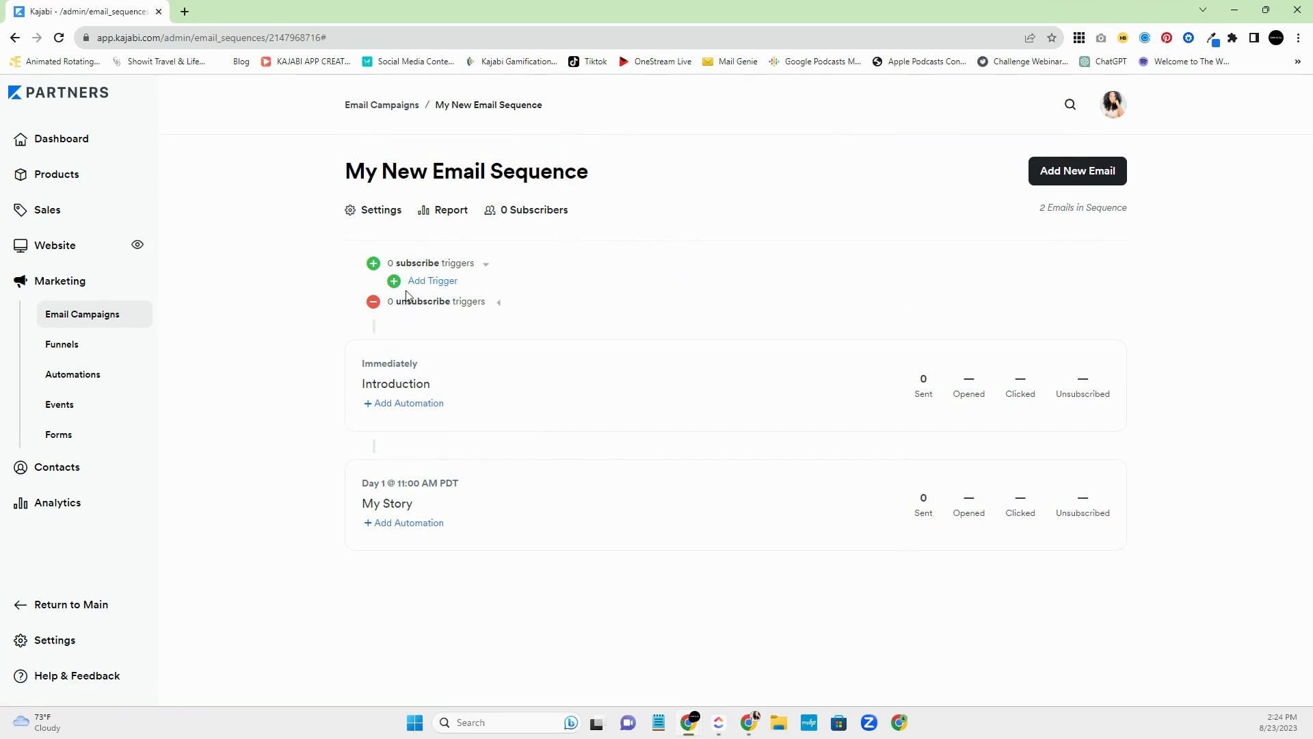
click(432, 281)
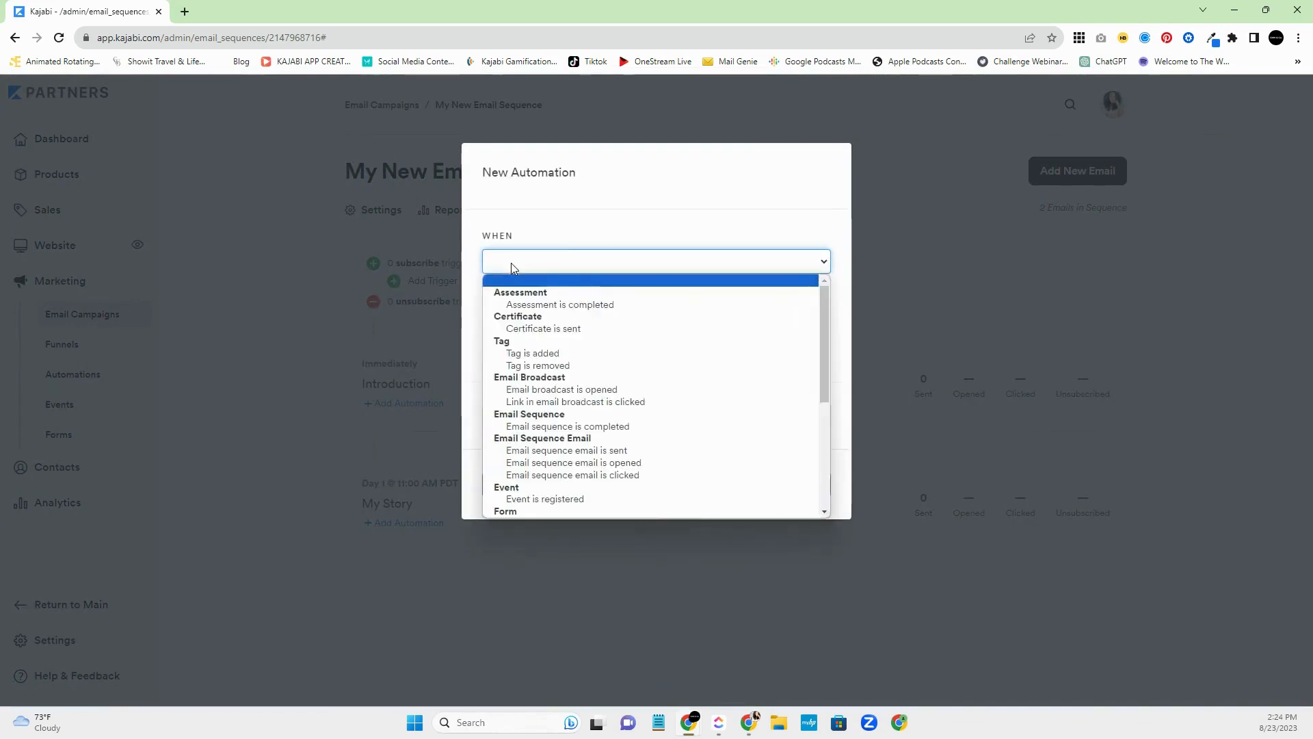
mouse_move(567, 425)
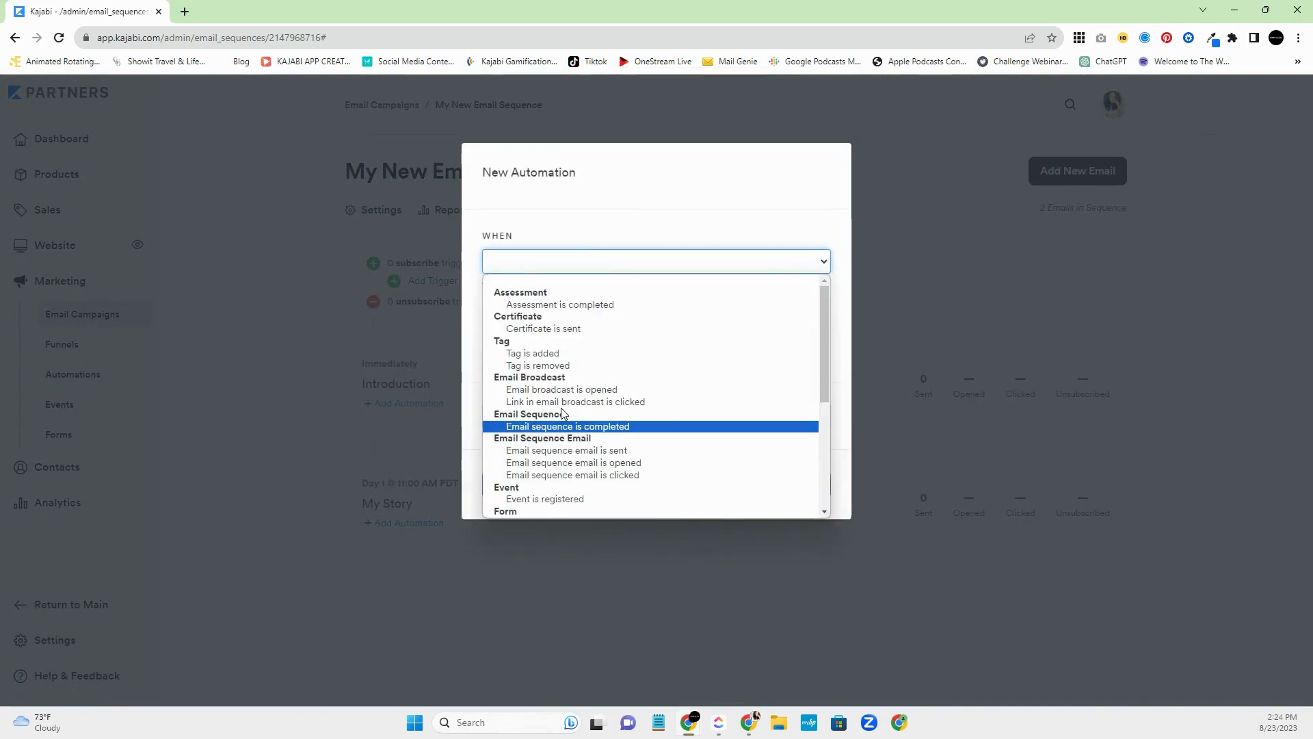
mouse_move(586, 417)
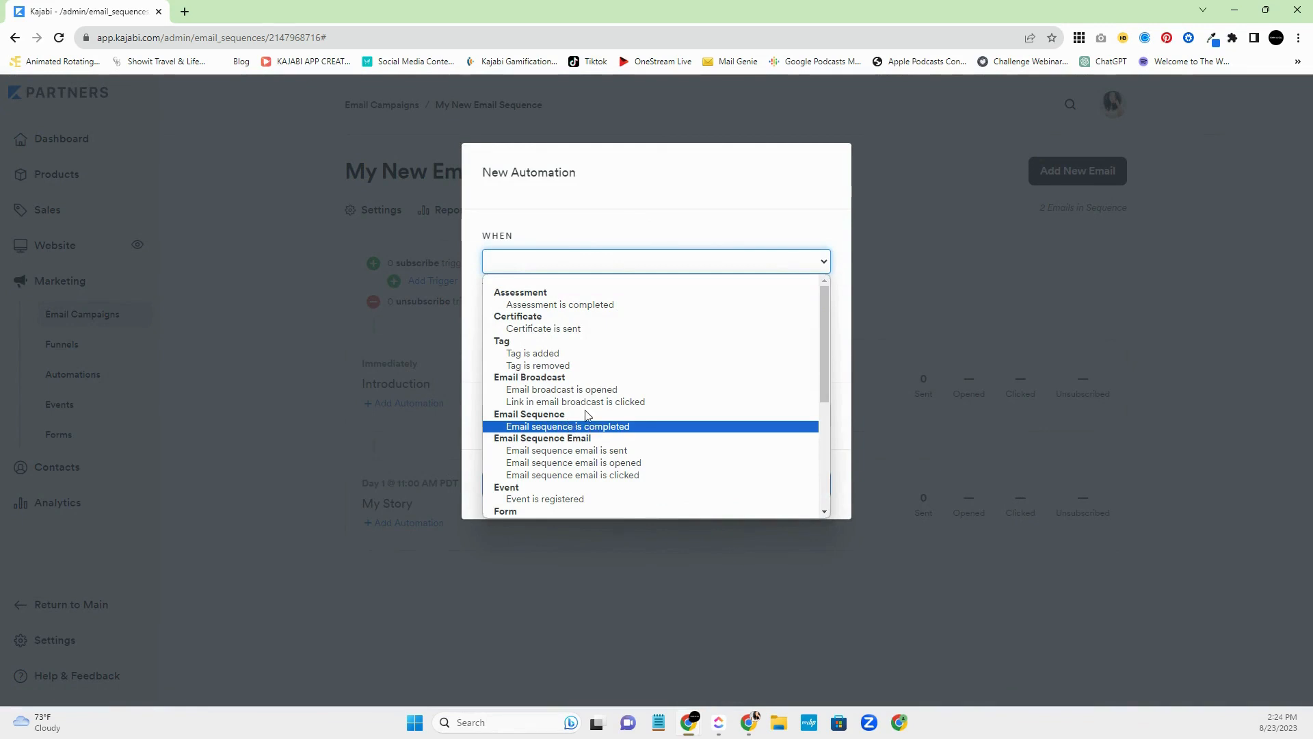
mouse_move(674, 408)
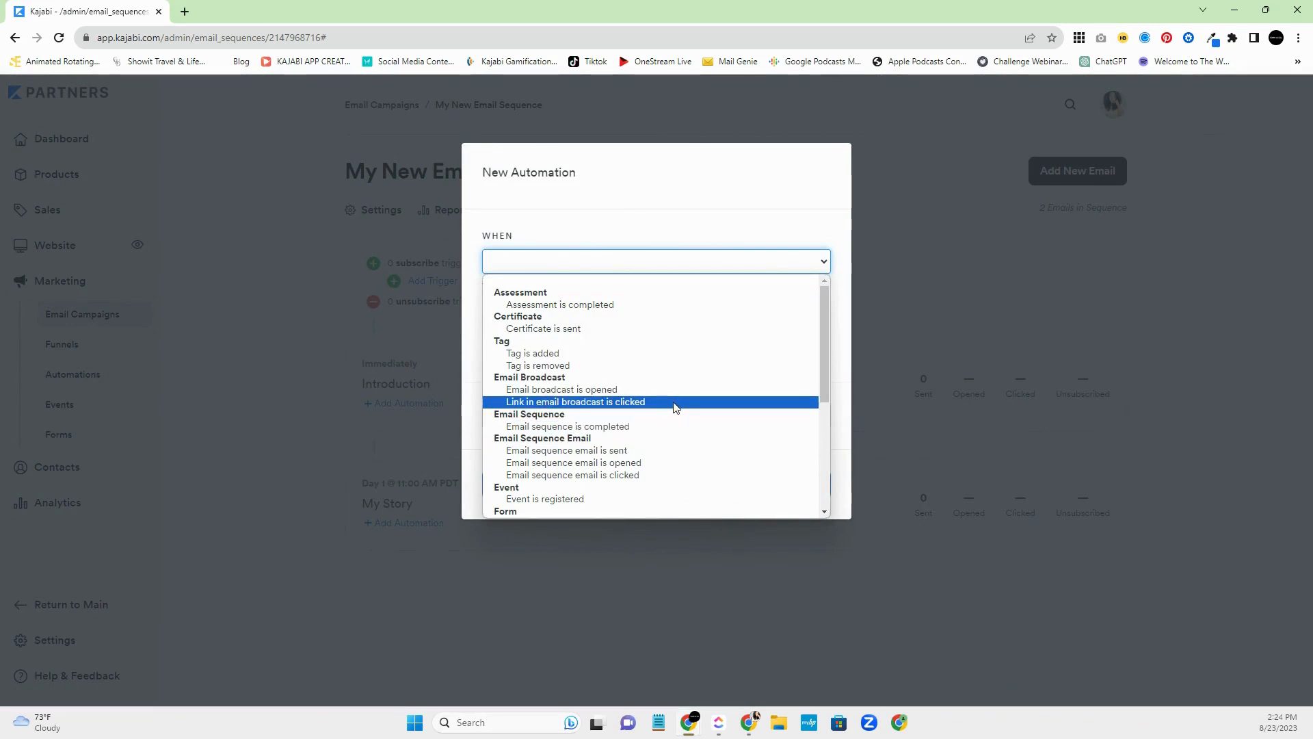
scroll(down, 3)
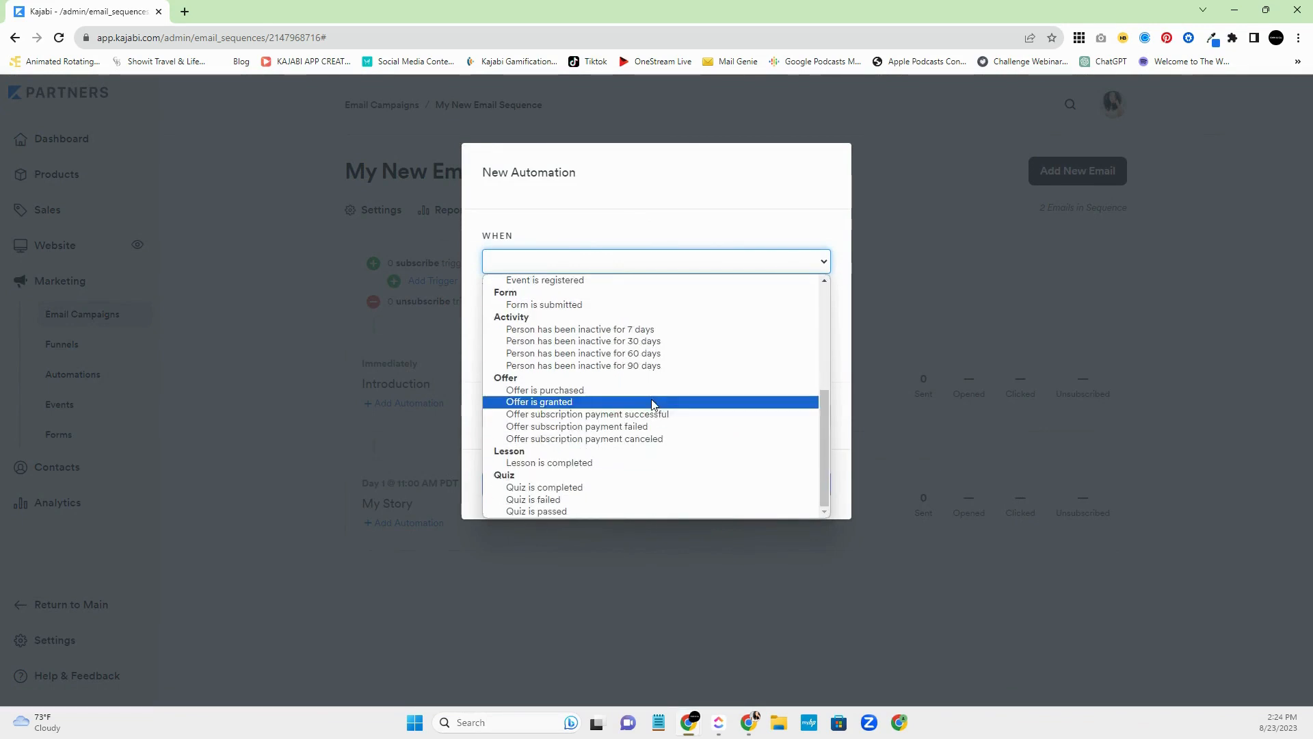
mouse_move(609, 407)
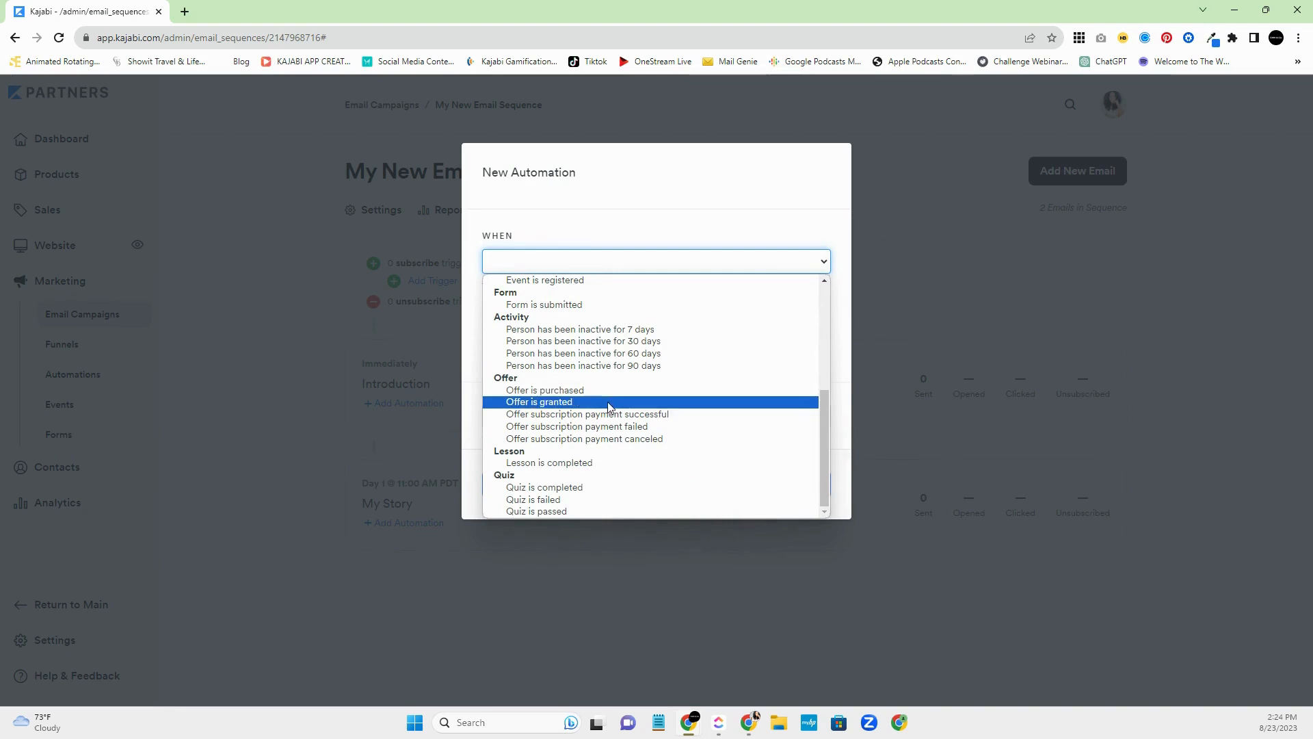
mouse_move(601, 444)
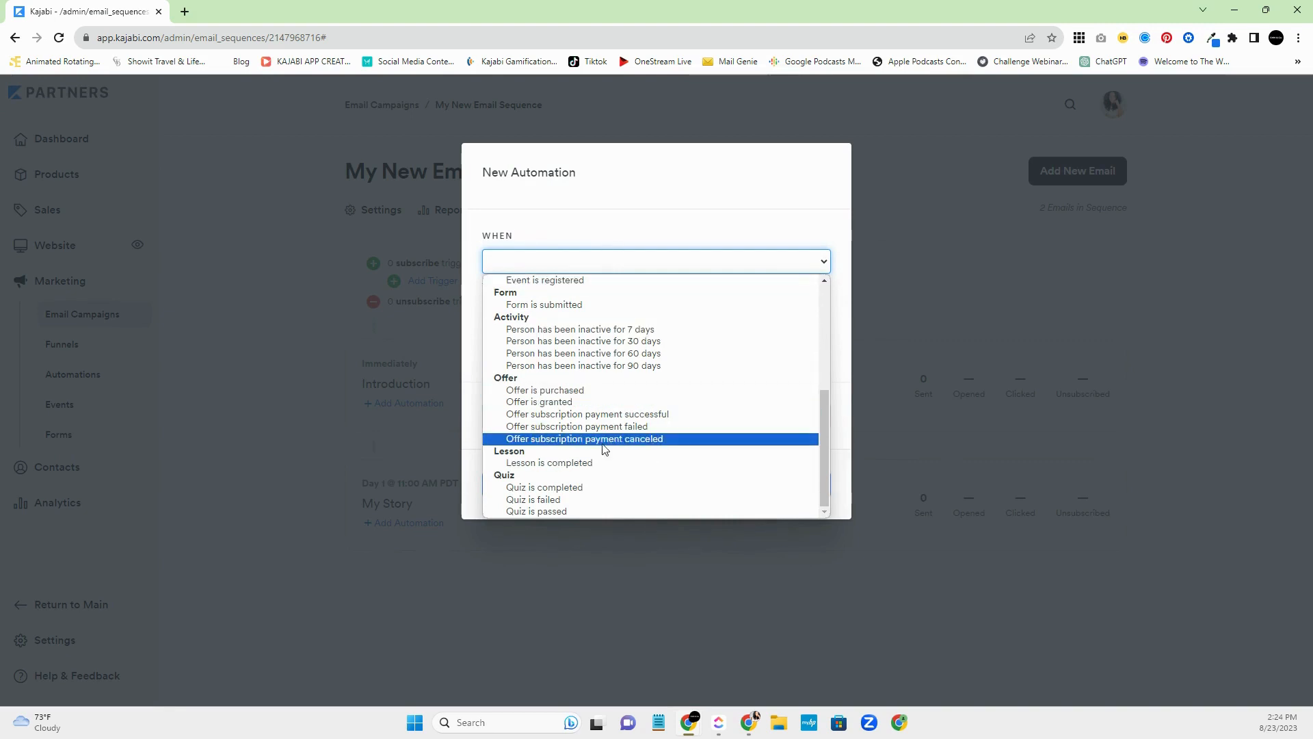
mouse_move(508, 487)
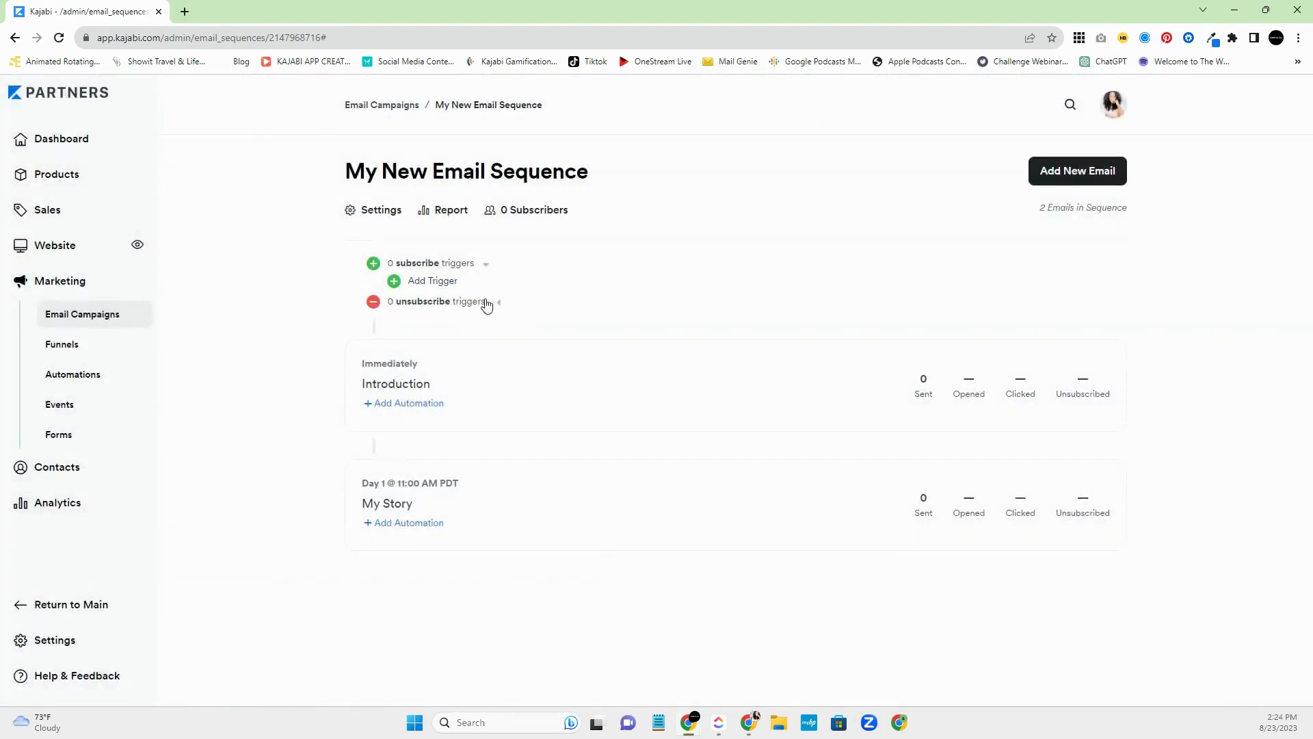
- Add and save an unsubscribe trigger: when the offer My Amazing Course is purchased
click(499, 303)
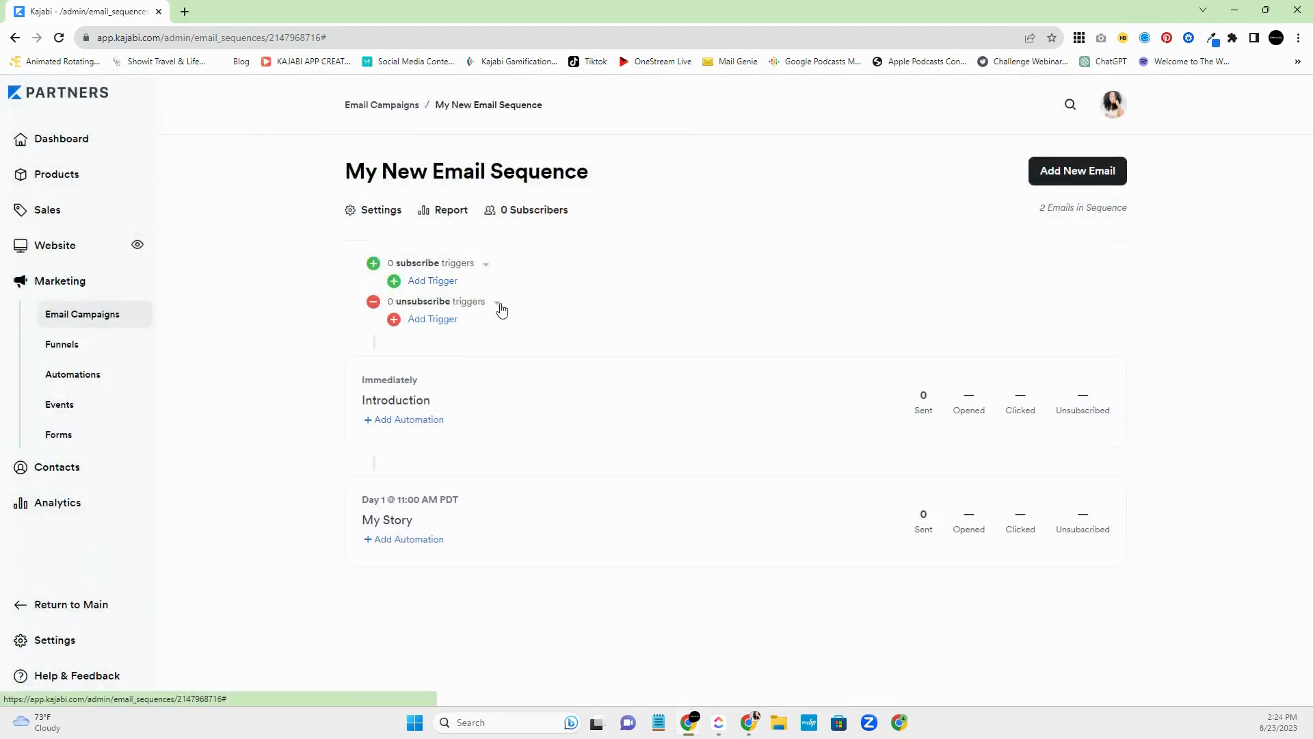
mouse_move(500, 317)
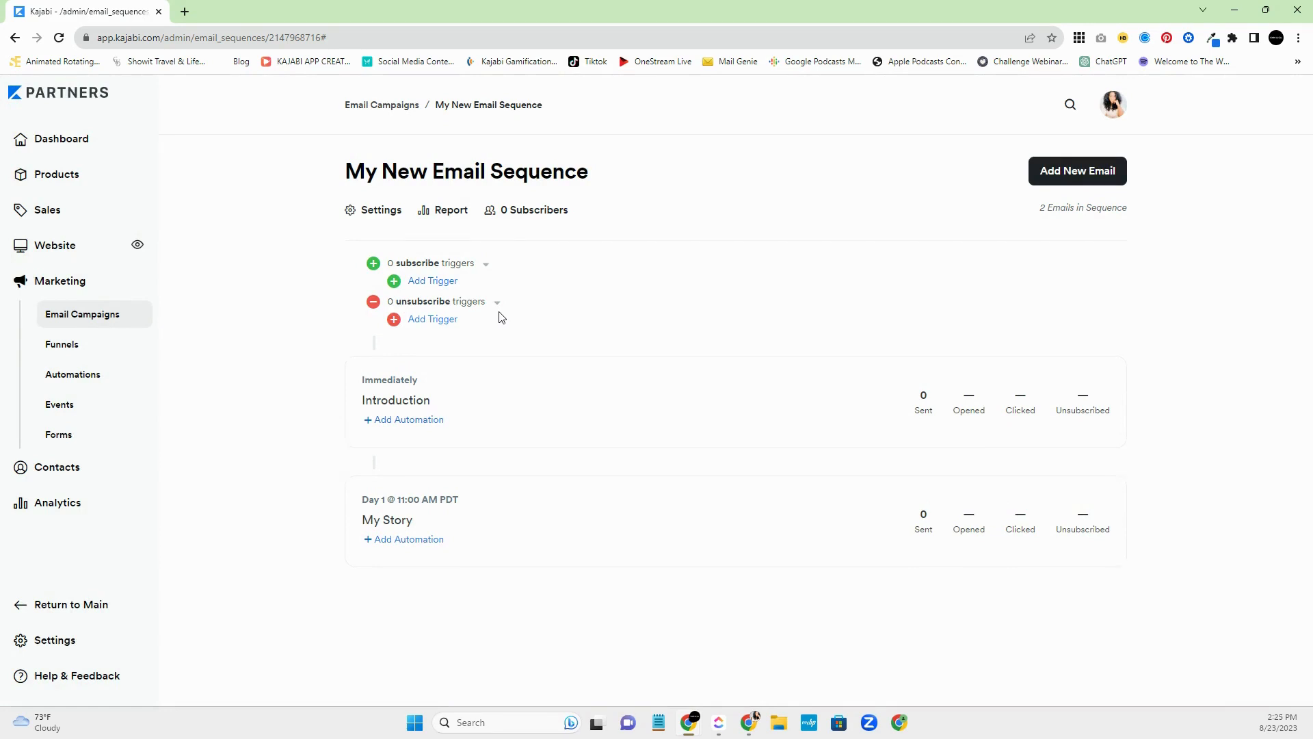
mouse_move(596, 568)
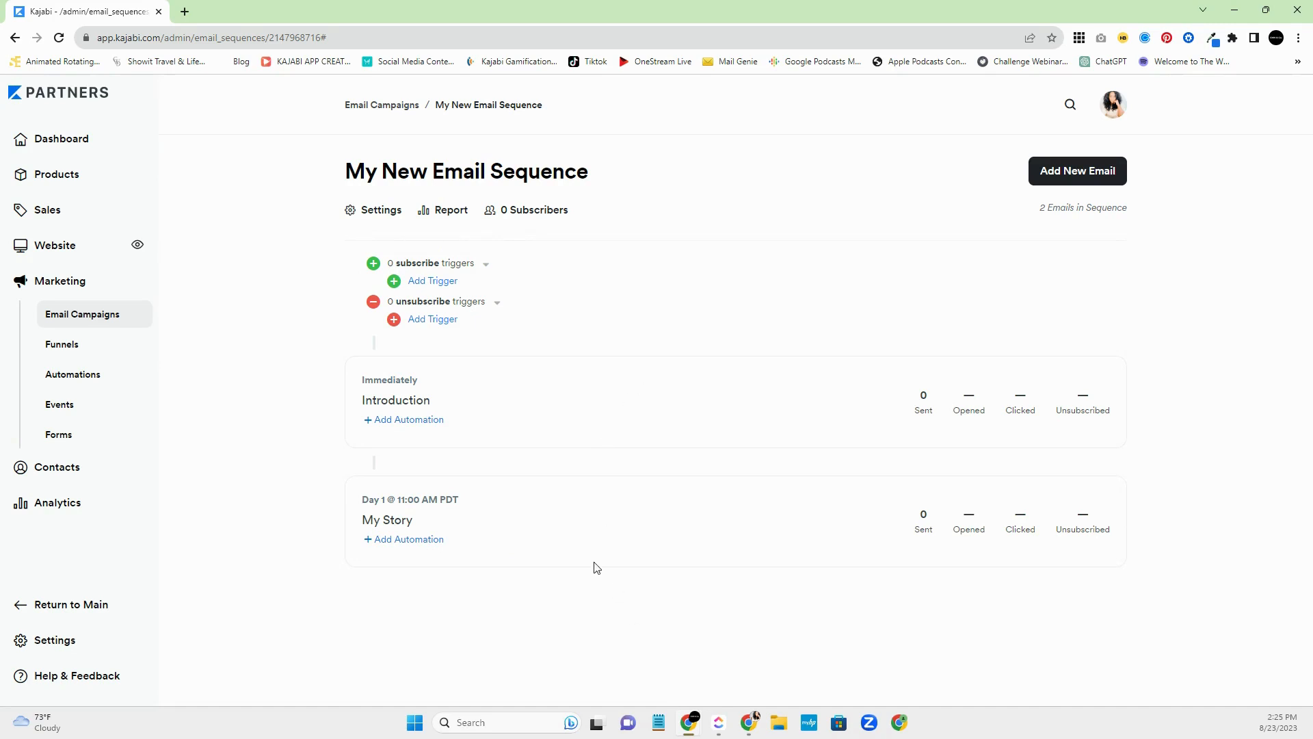
mouse_move(599, 576)
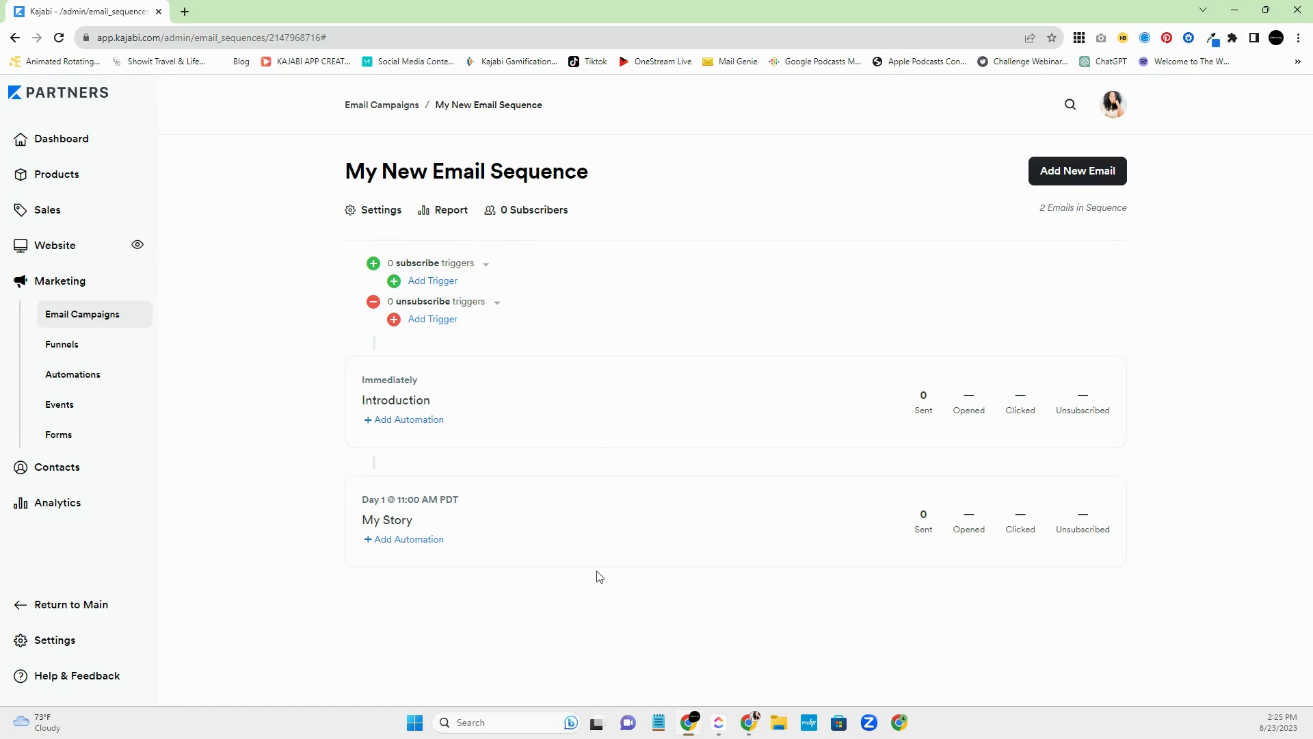
mouse_move(398, 401)
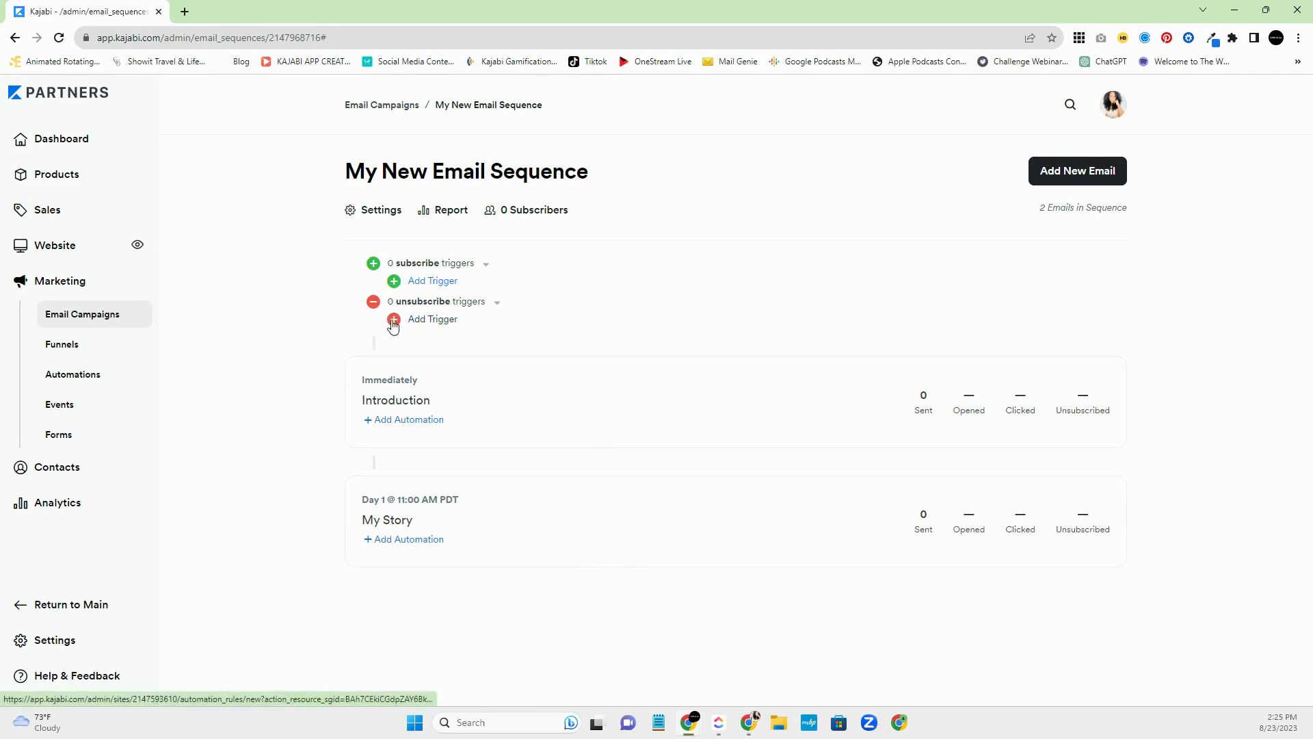
click(392, 324)
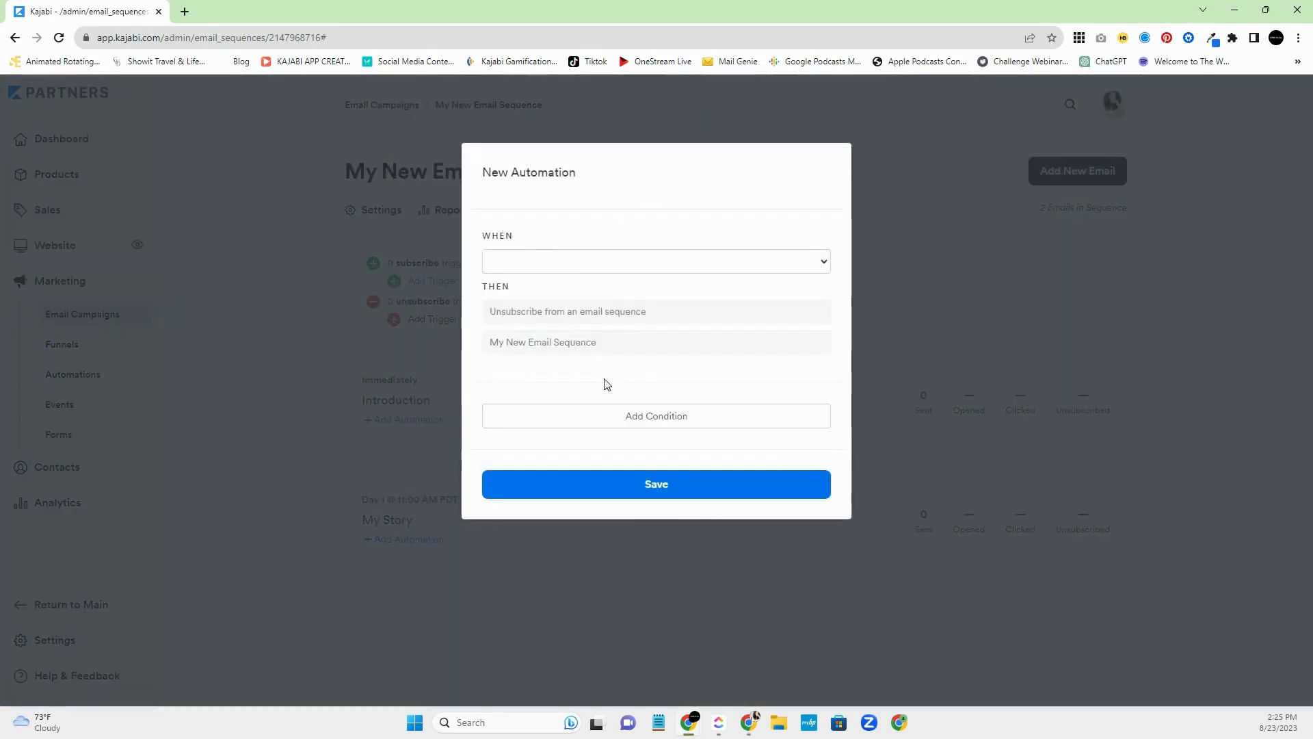
click(656, 260)
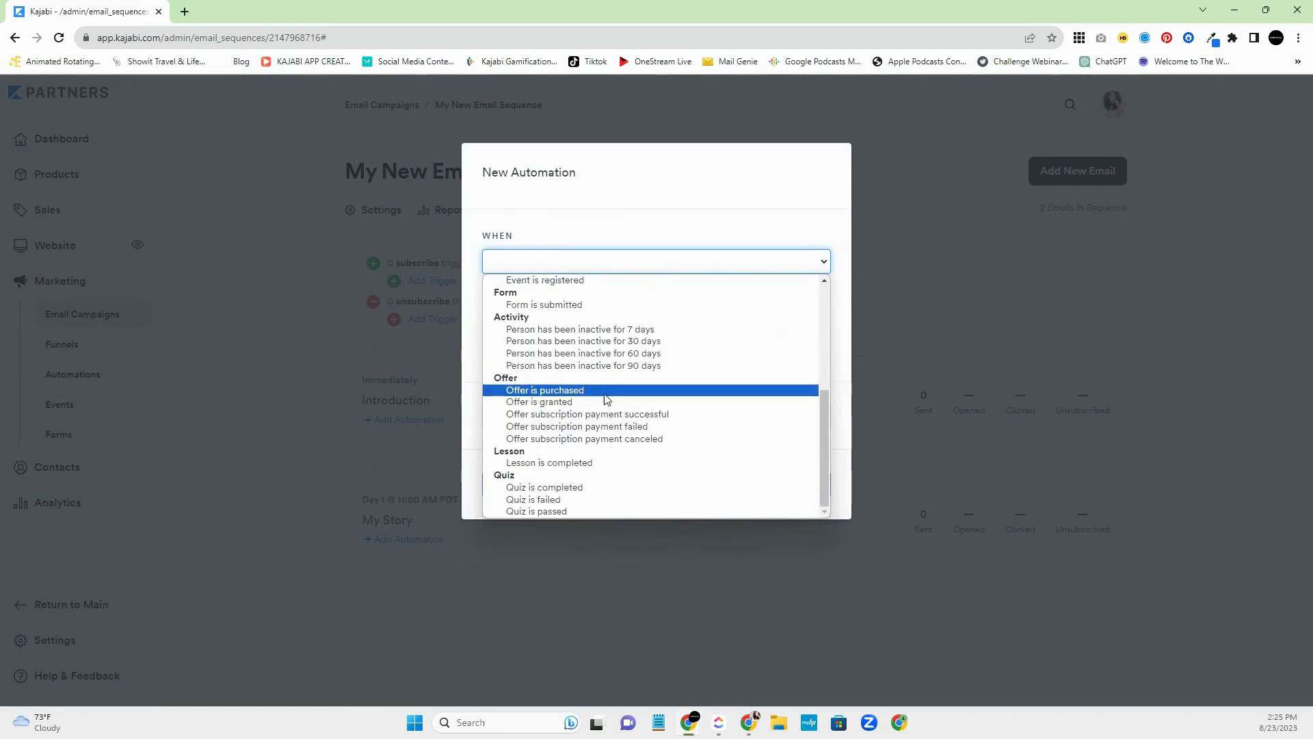
click(544, 389)
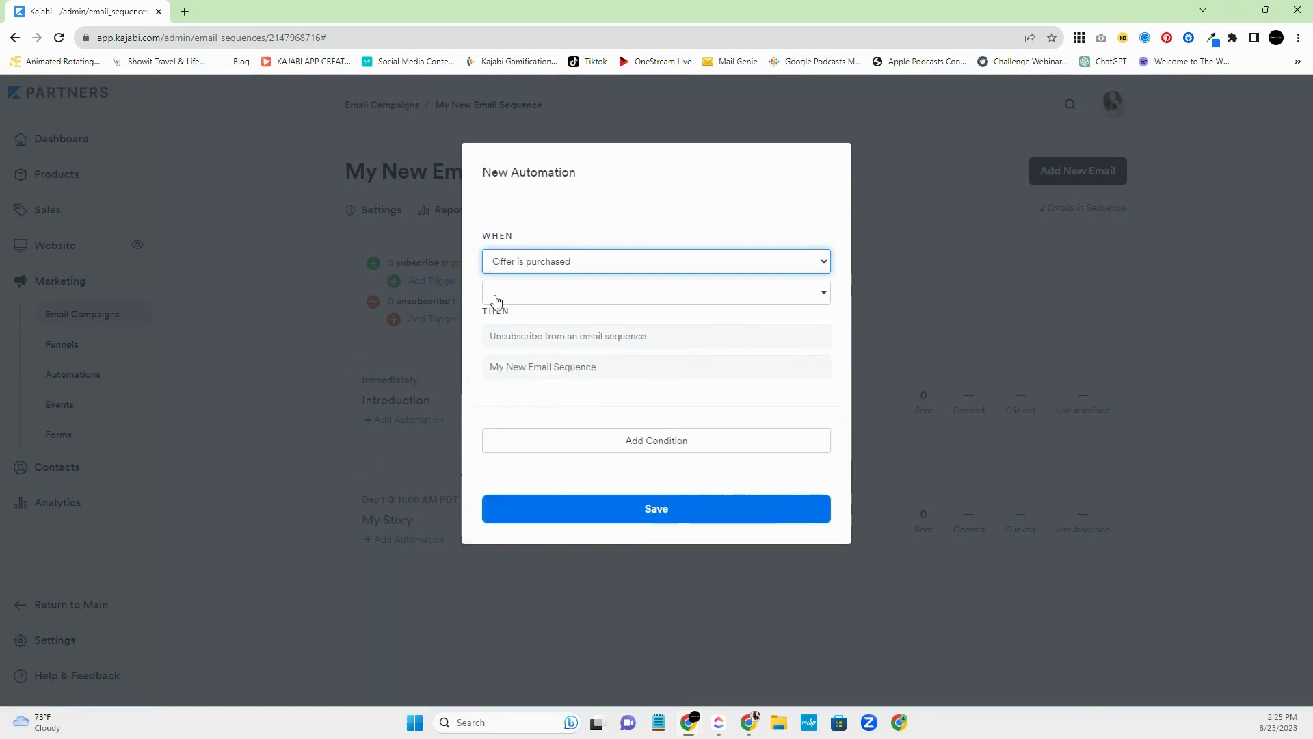
click(656, 292)
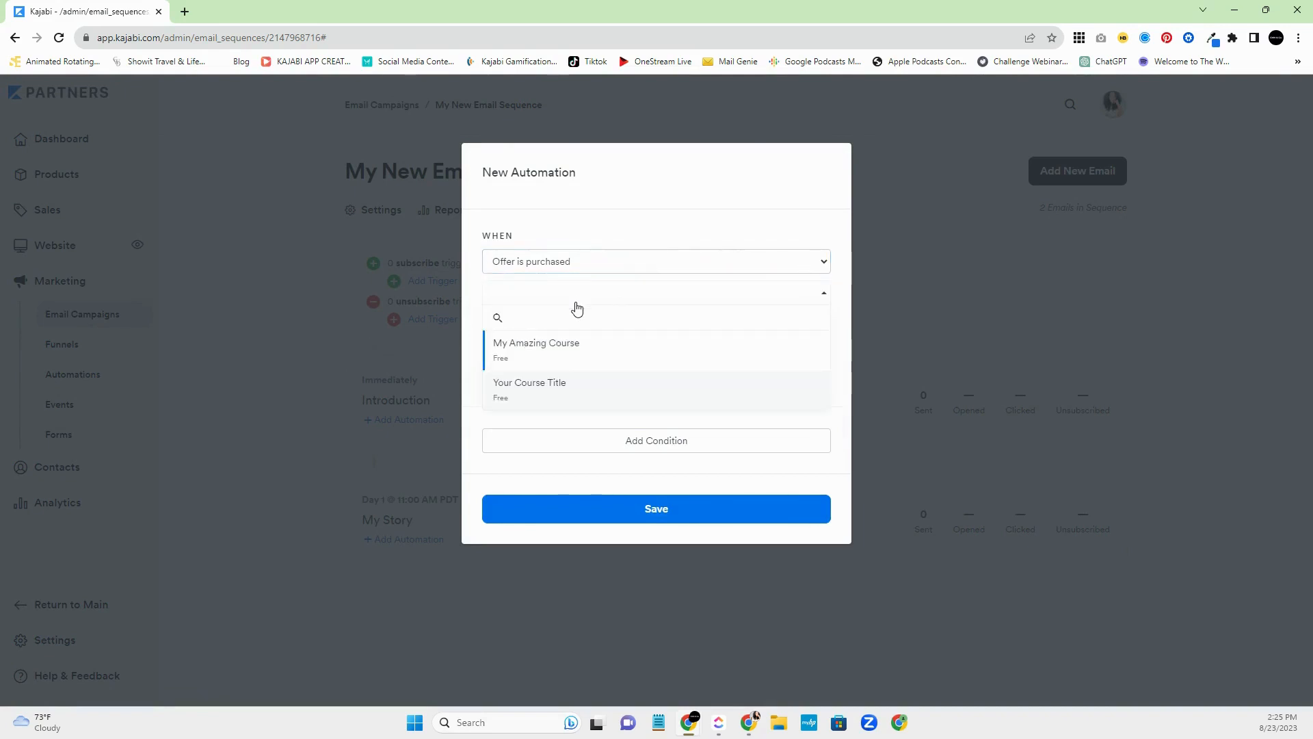
click(536, 347)
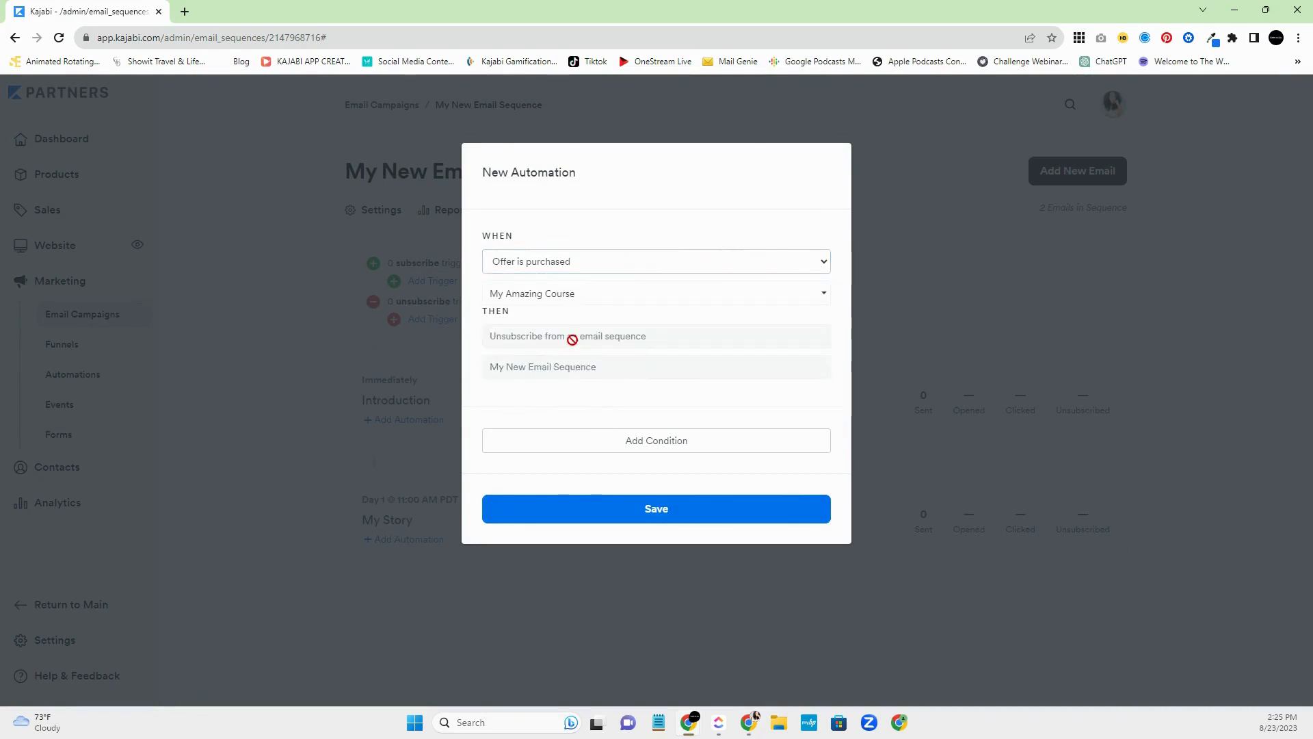
mouse_move(527, 360)
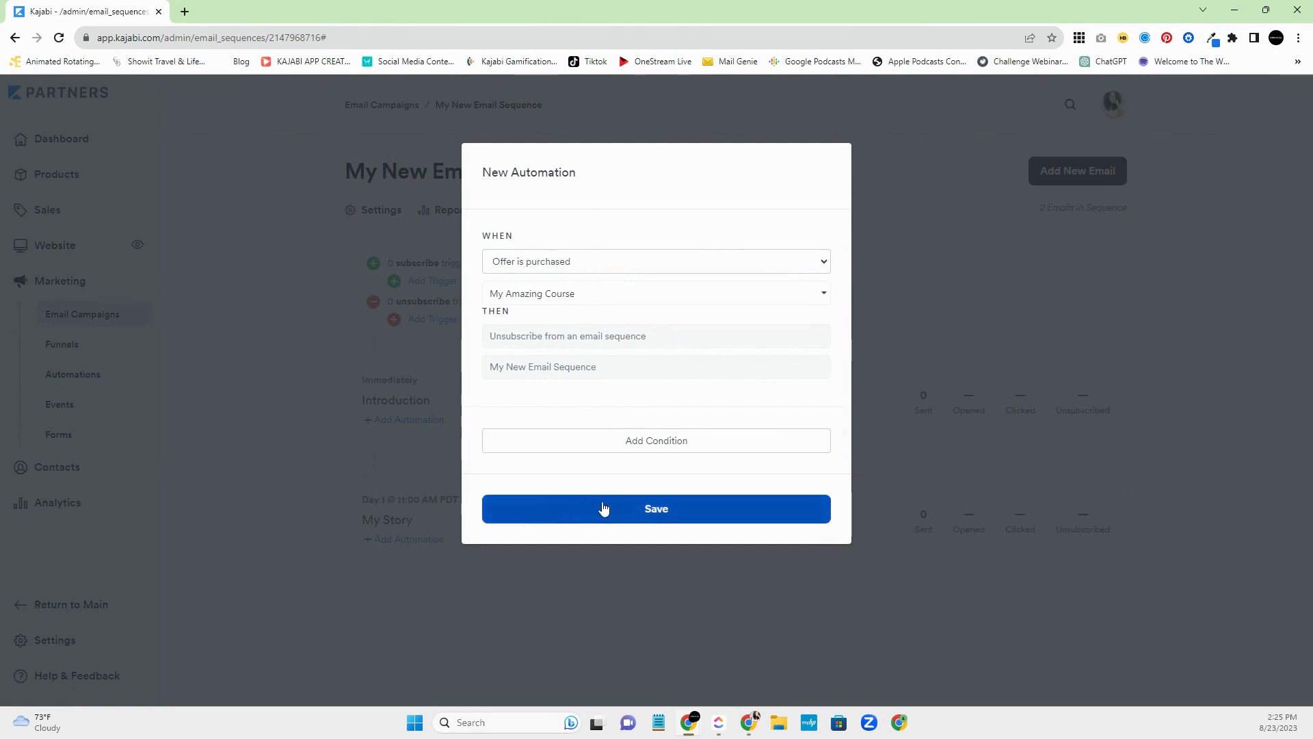
click(656, 508)
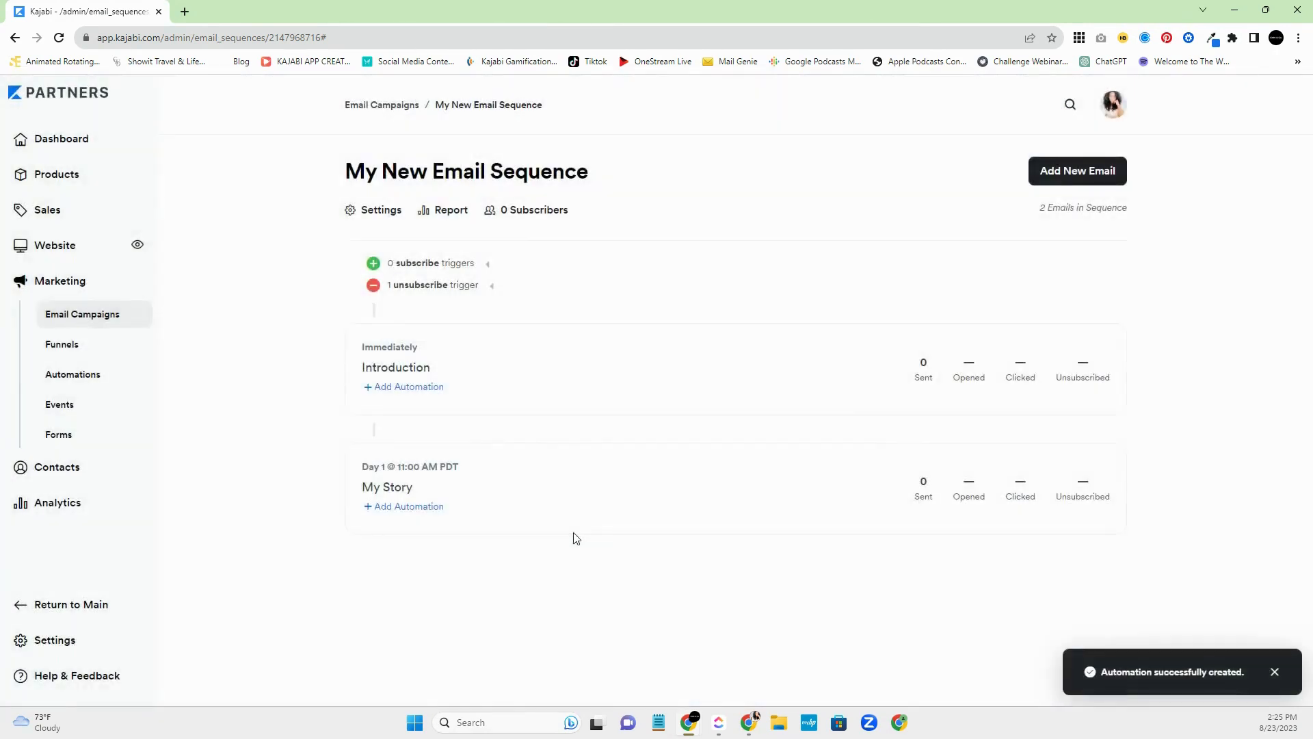
mouse_move(545, 581)
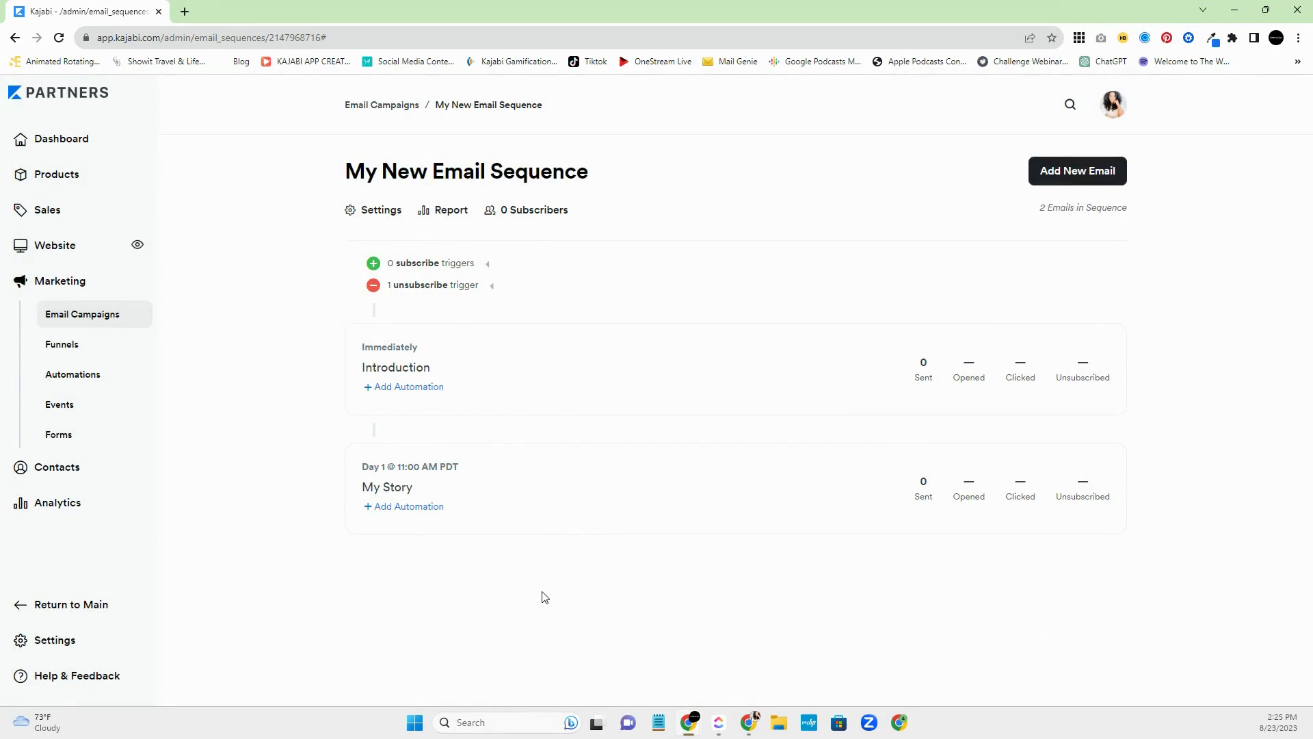
mouse_move(575, 237)
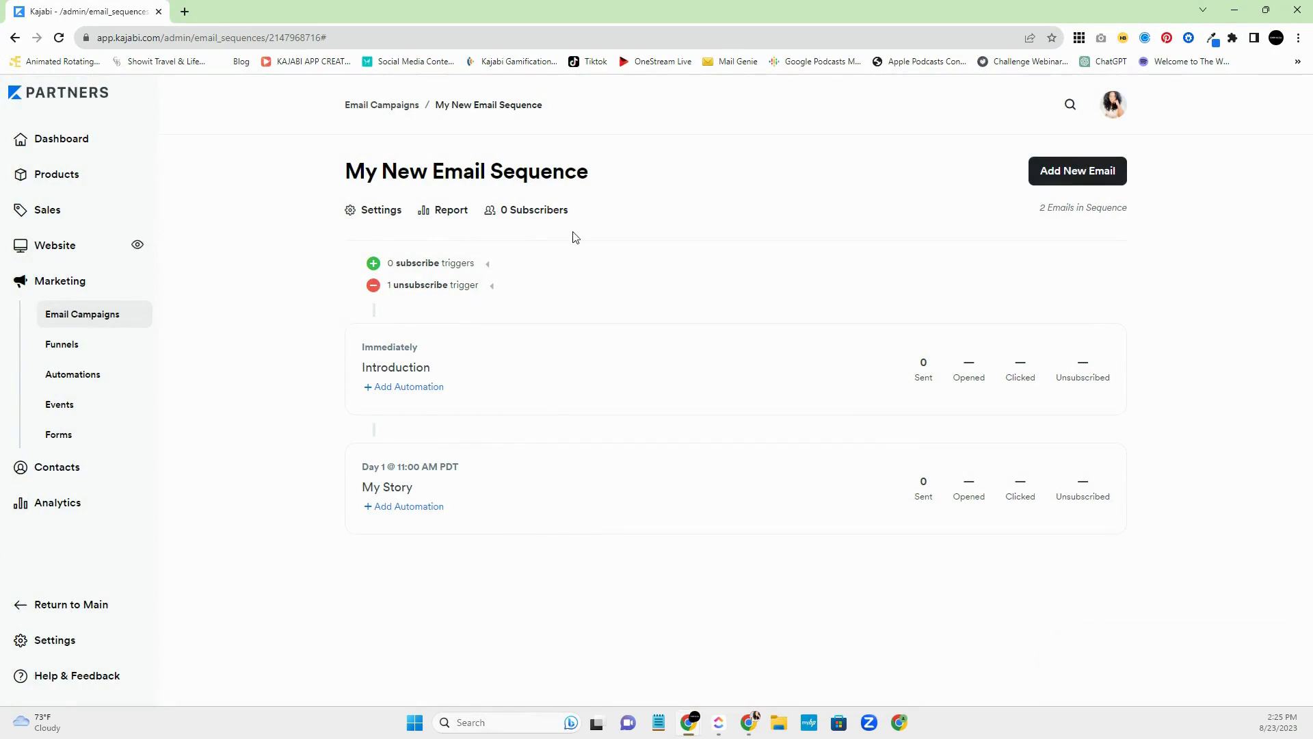
- View the sequence's empty subscribers page, then return to the Email Campaigns list
click(534, 209)
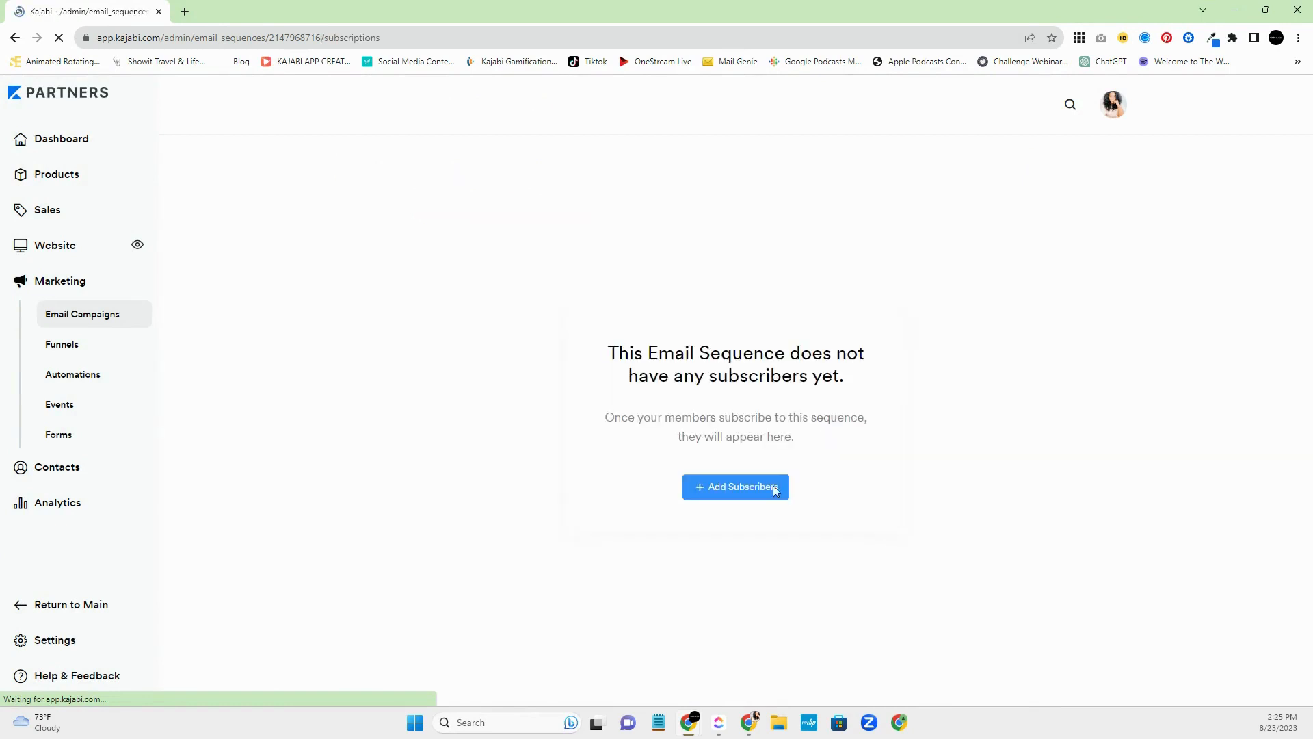
mouse_move(82, 318)
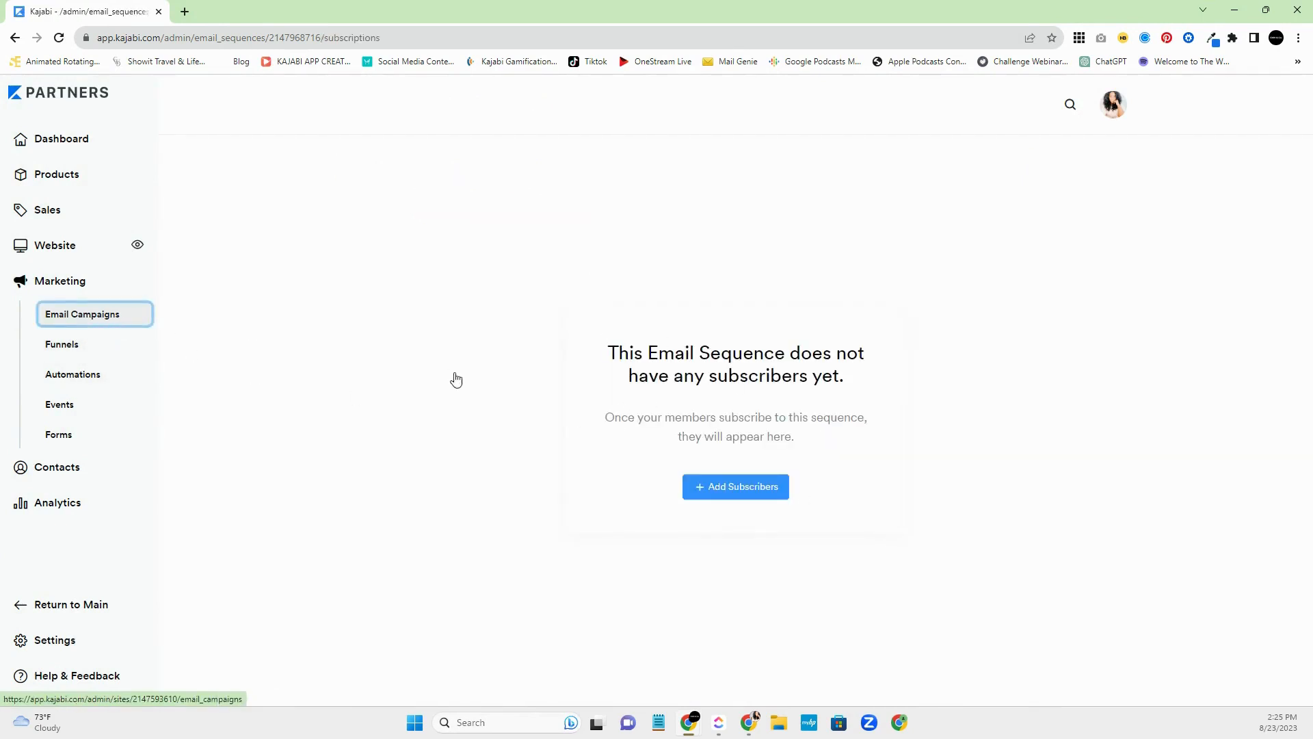
click(82, 313)
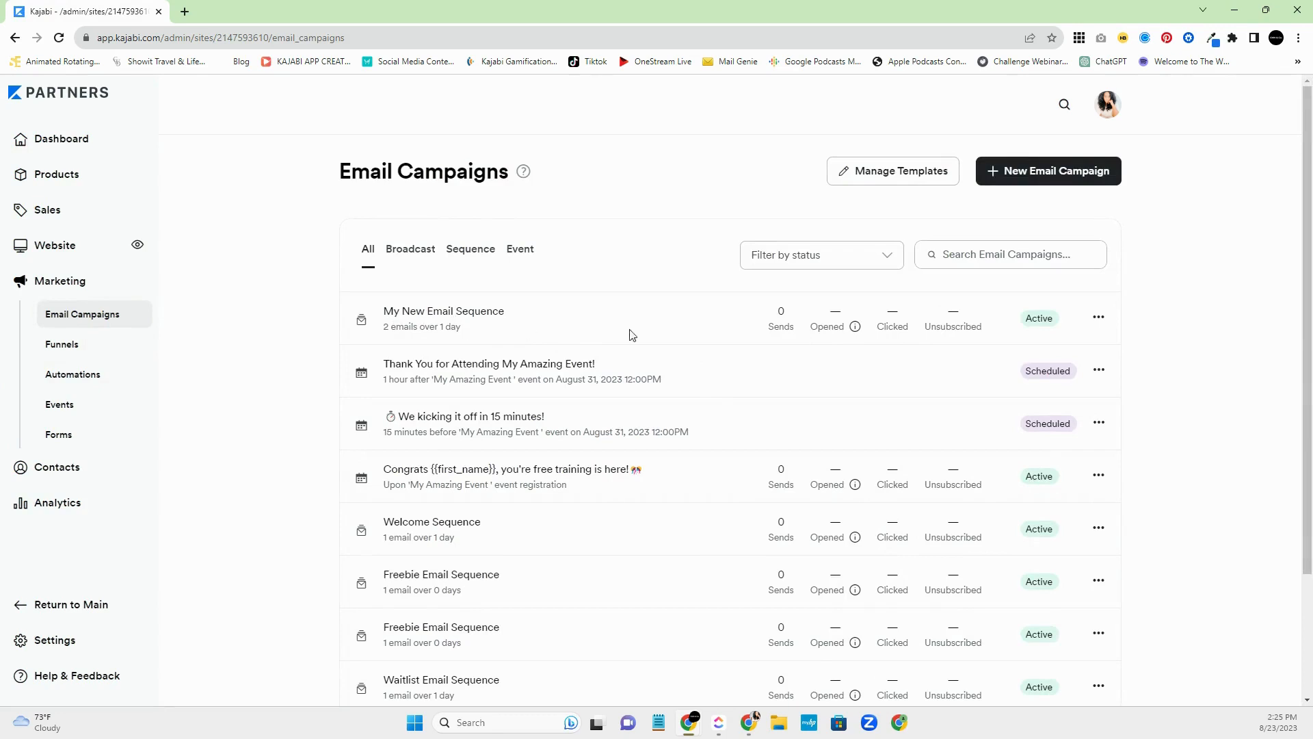
mouse_move(892, 327)
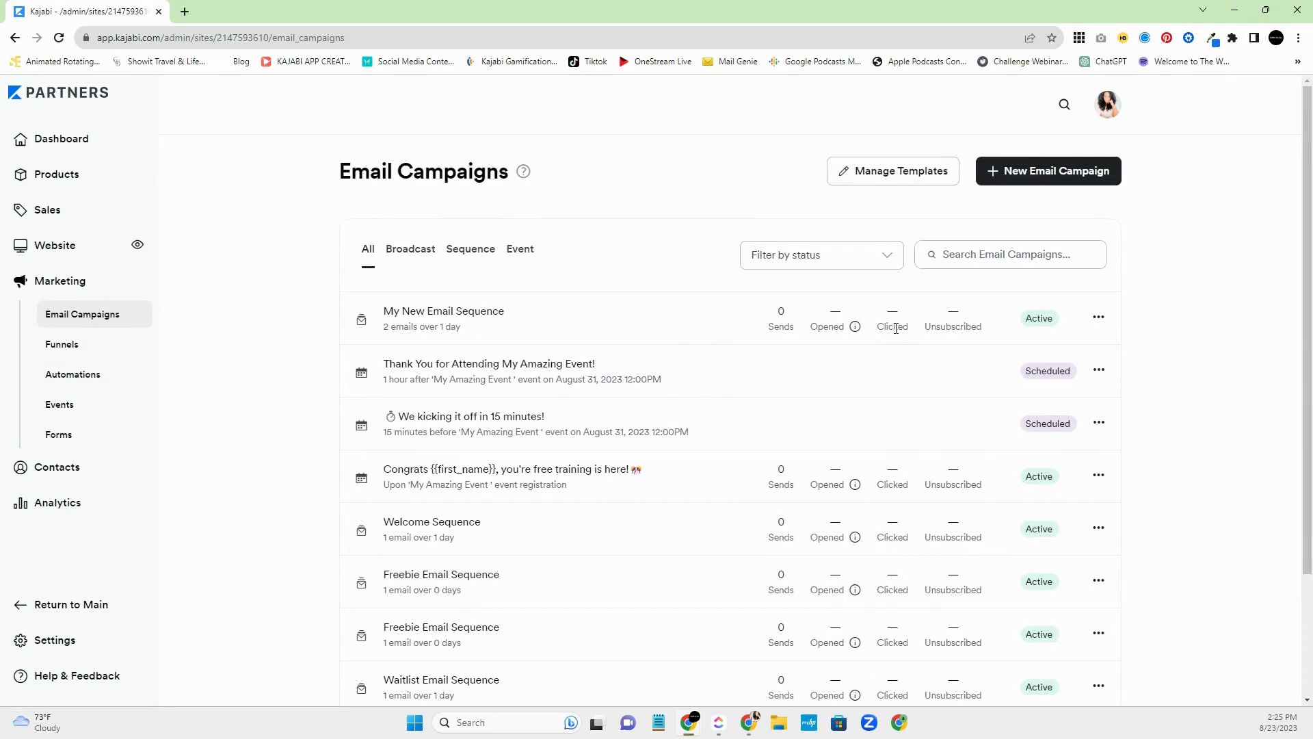
mouse_move(957, 339)
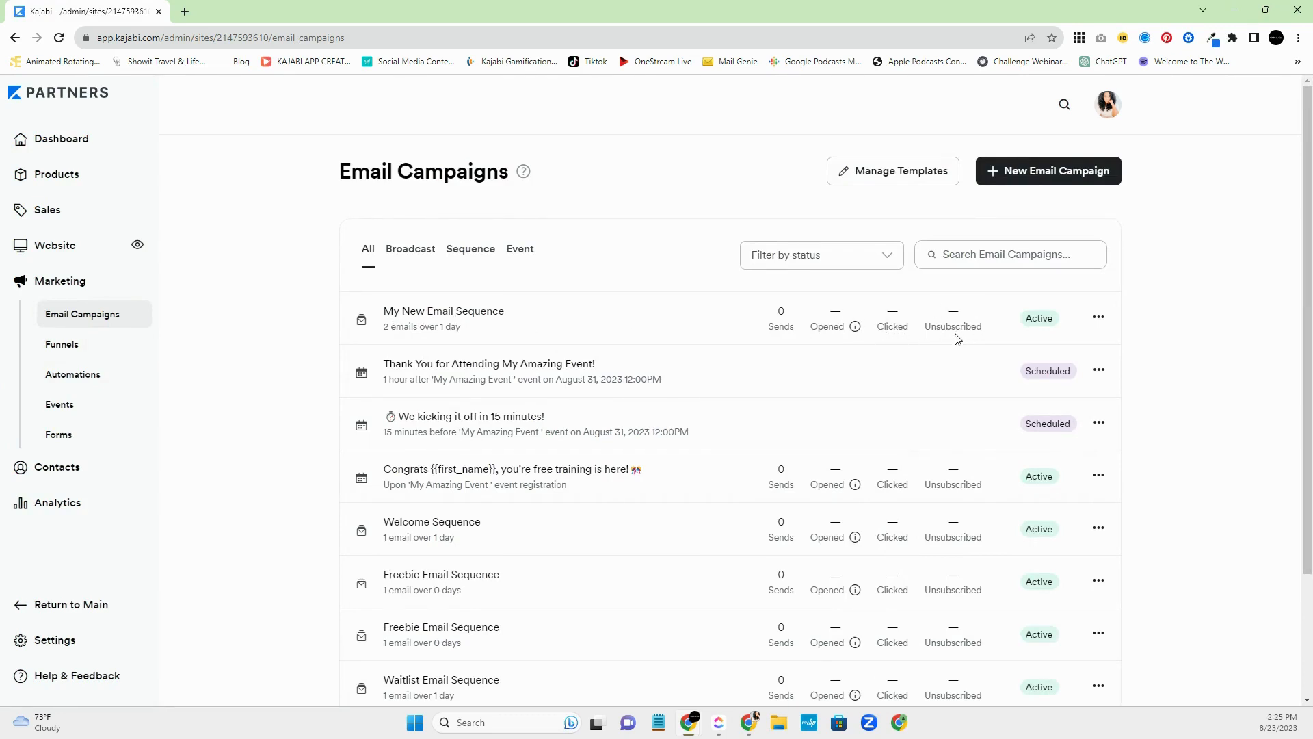